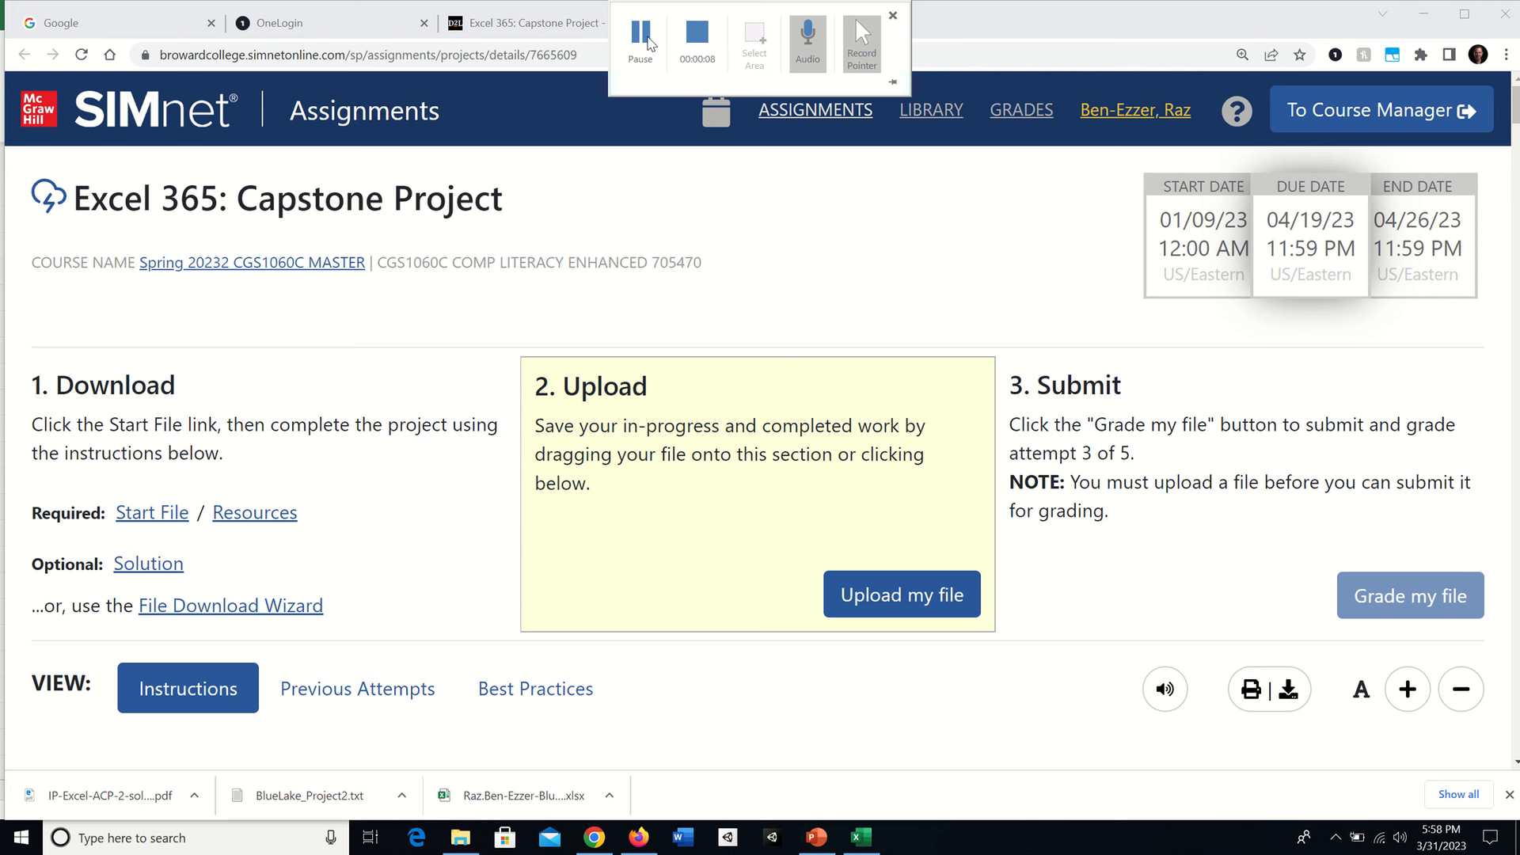
Scroll through the Excel 365 Capstone Project 2 overview on the SIMnet assignment page.
{"action": "left_click", "coordinate": [890, 15]}
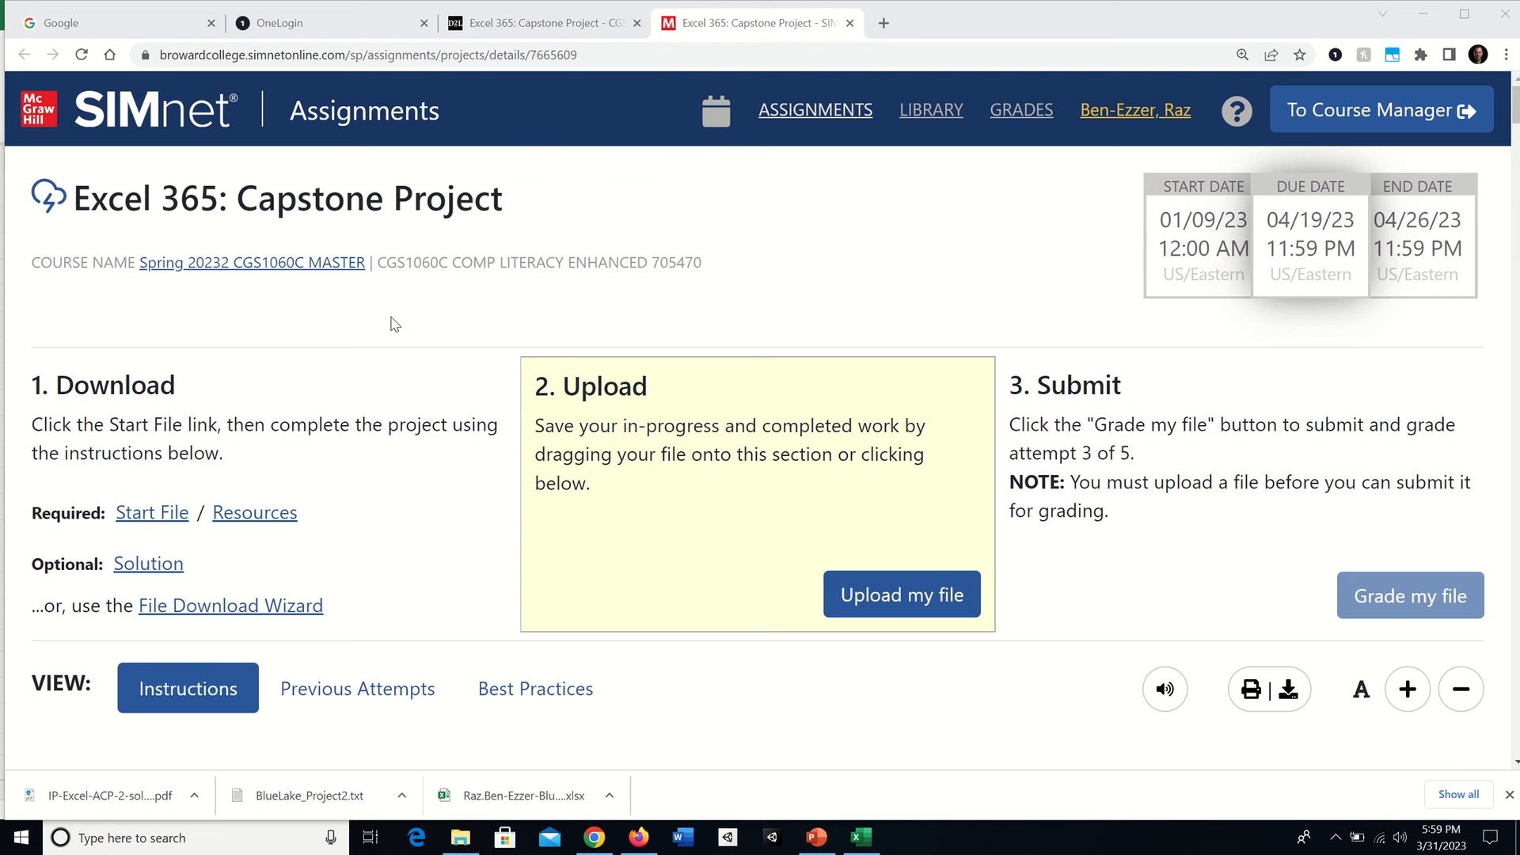
{"action": "mouse_move", "coordinate": [120, 104]}
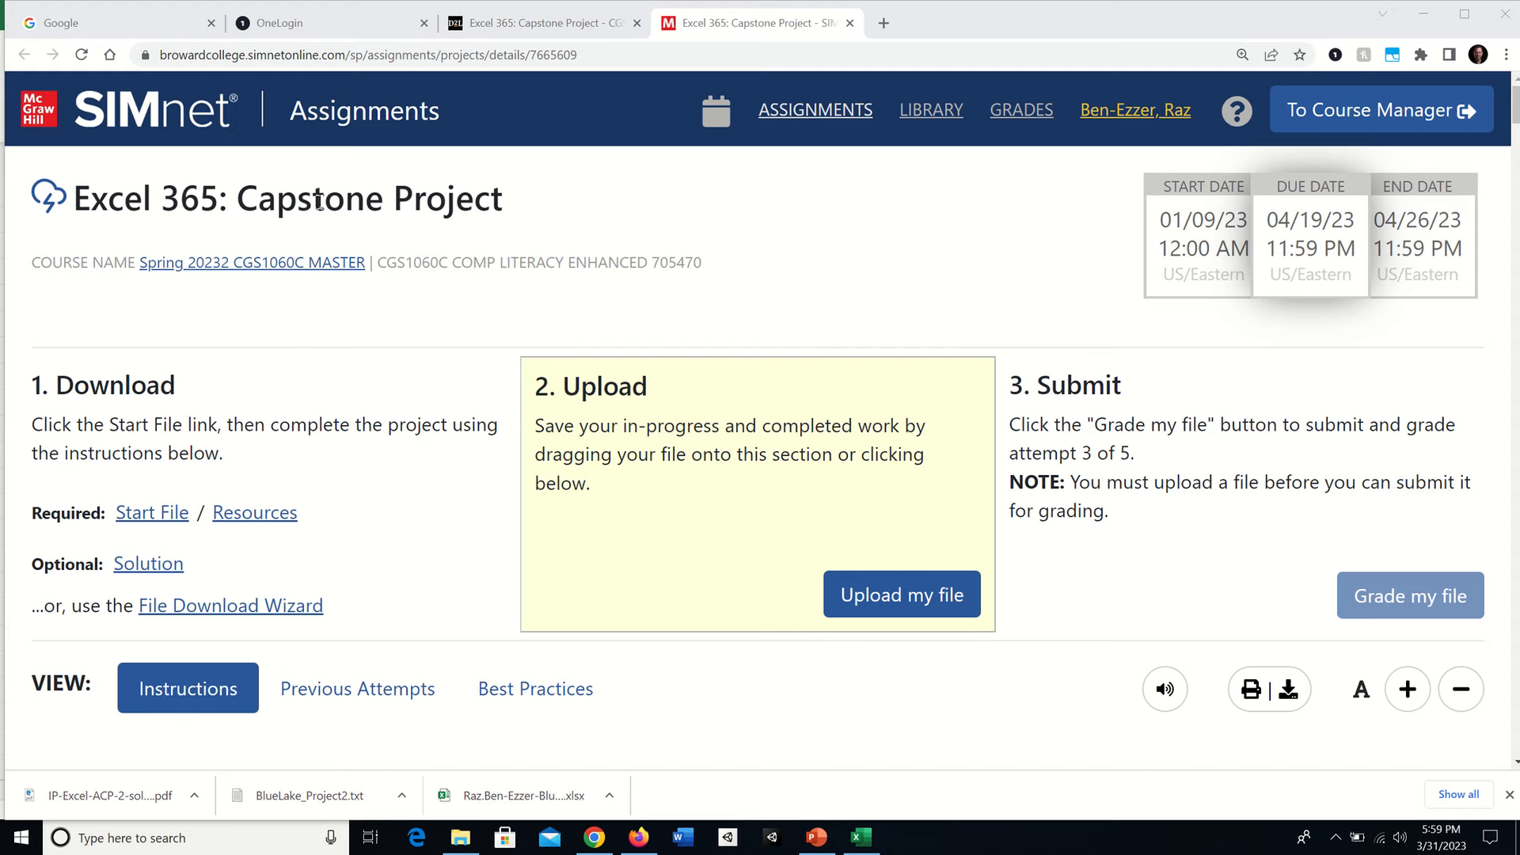
{"action": "mouse_move", "coordinate": [958, 733]}
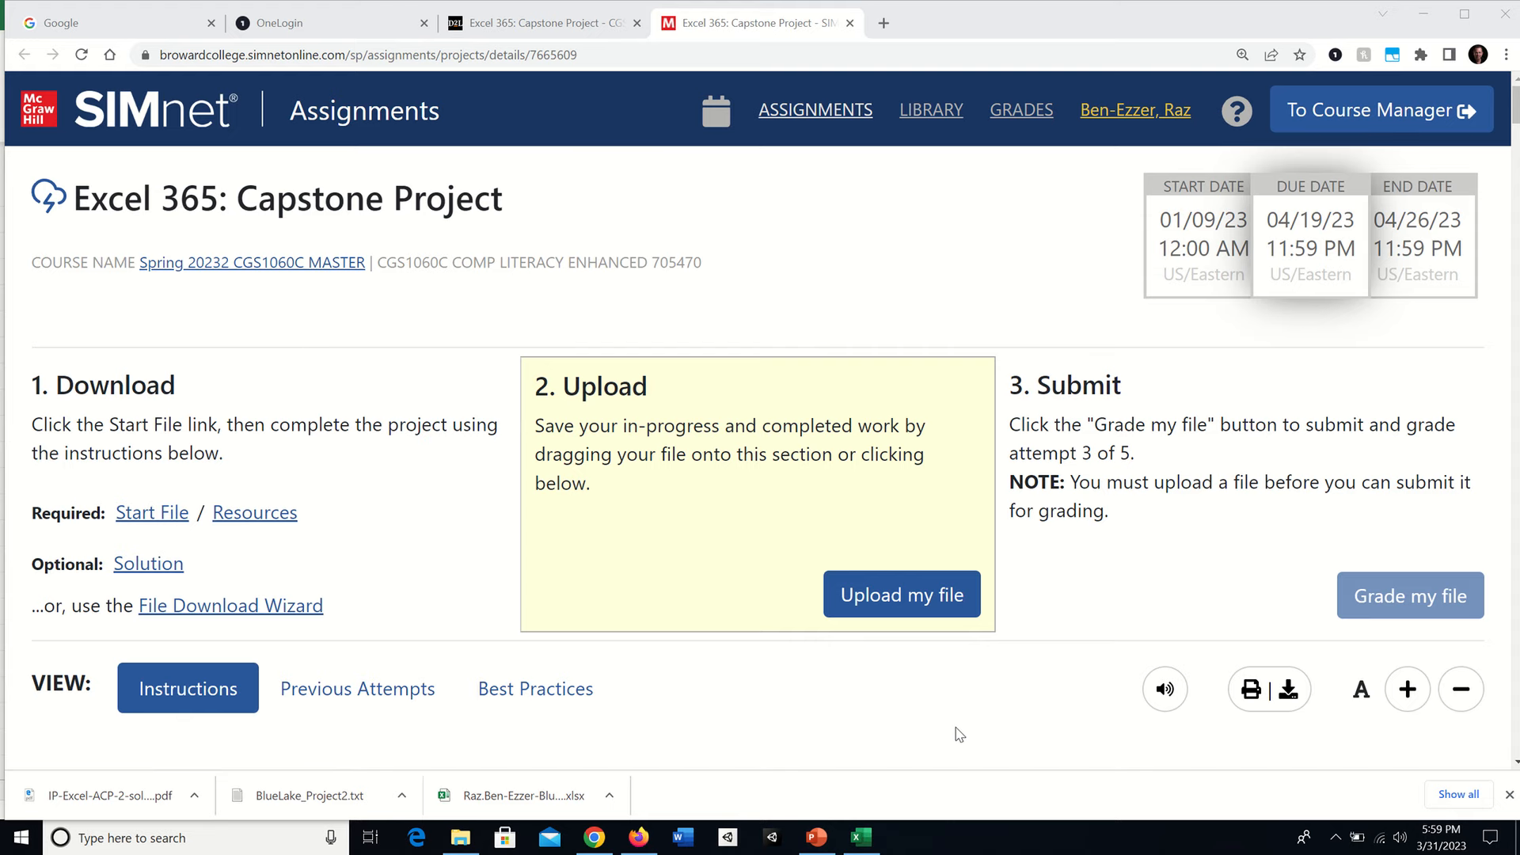
{"action": "scroll", "scroll_direction": "down", "scroll_amount": 3}
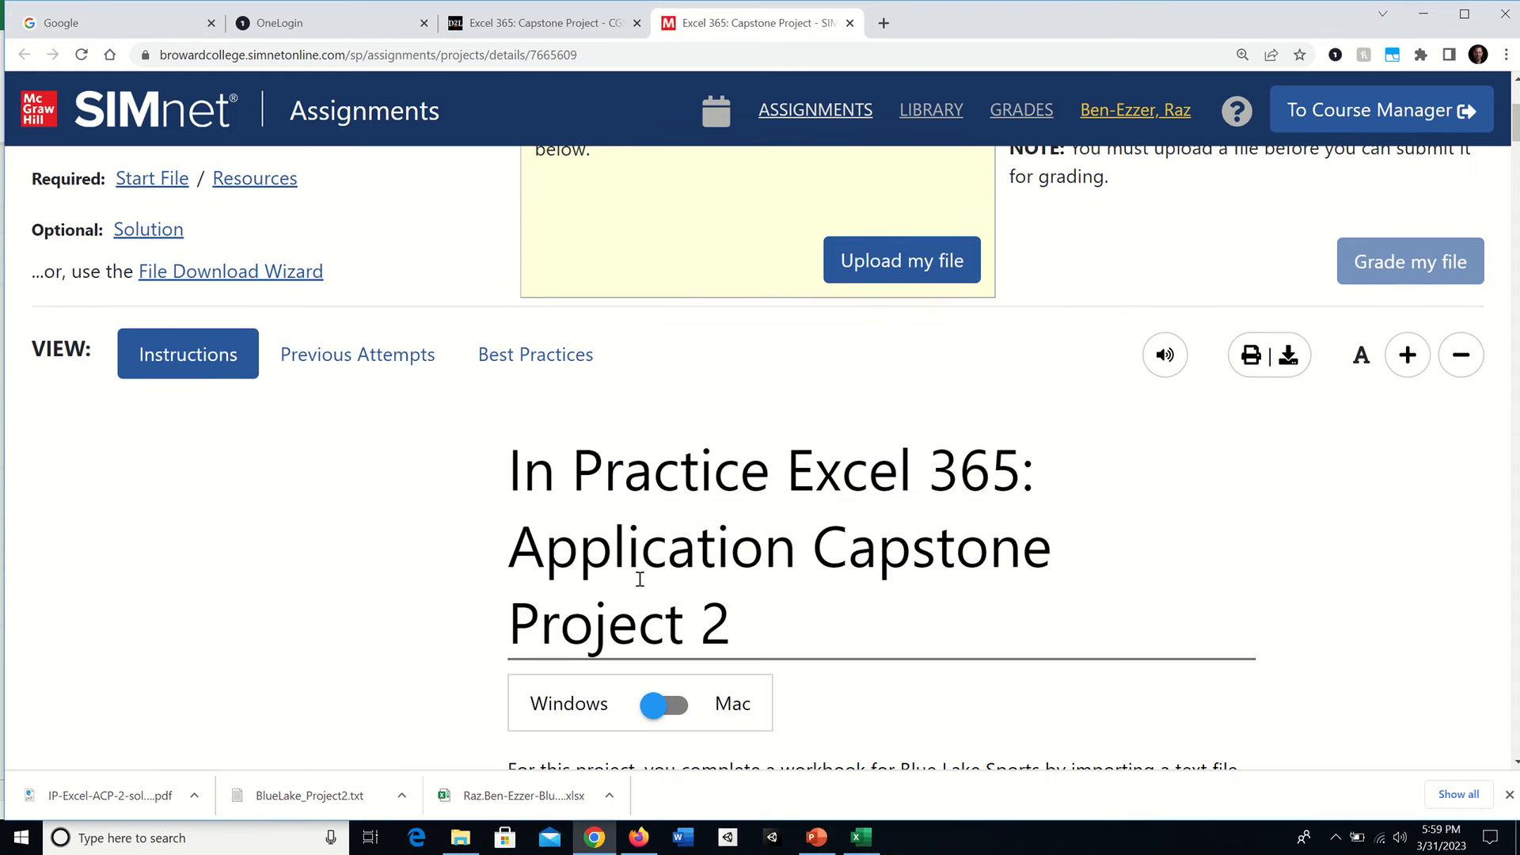
{"action": "scroll", "scroll_direction": "down", "scroll_amount": 3}
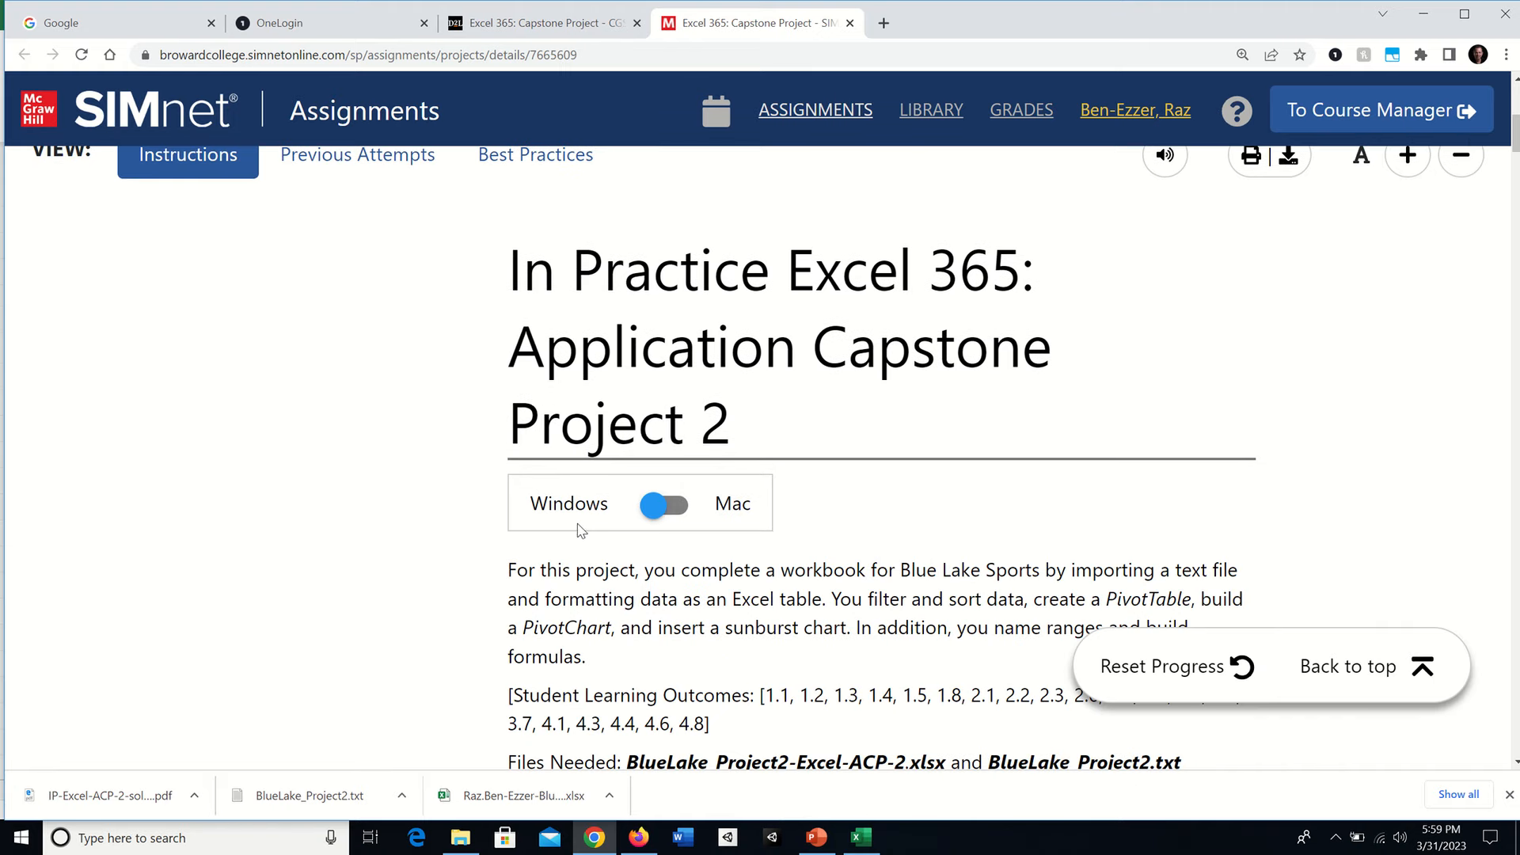
{"action": "mouse_move", "coordinate": [565, 614]}
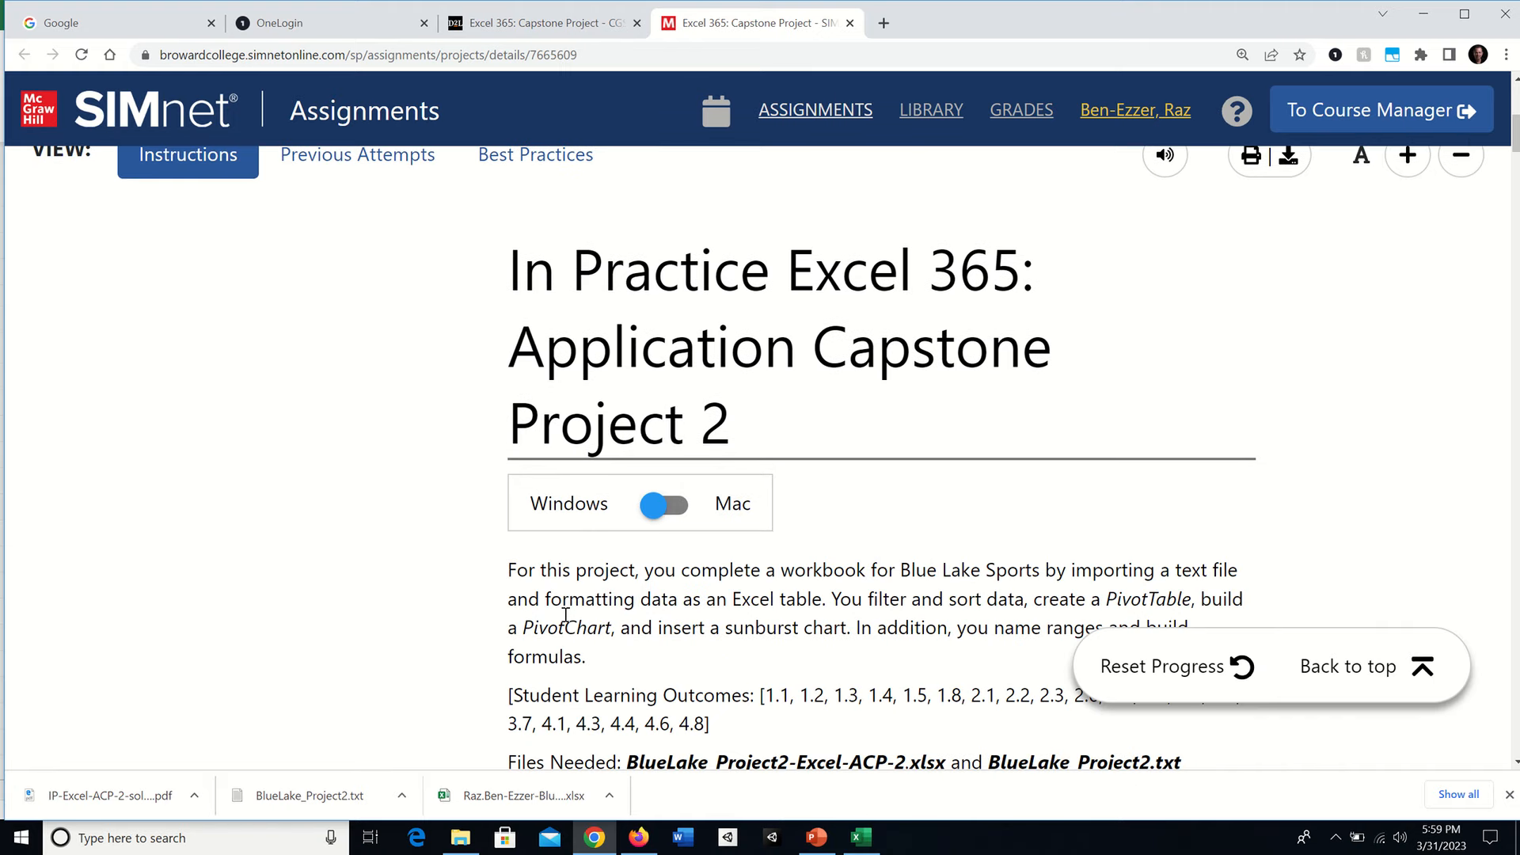
{"action": "mouse_move", "coordinate": [341, 520]}
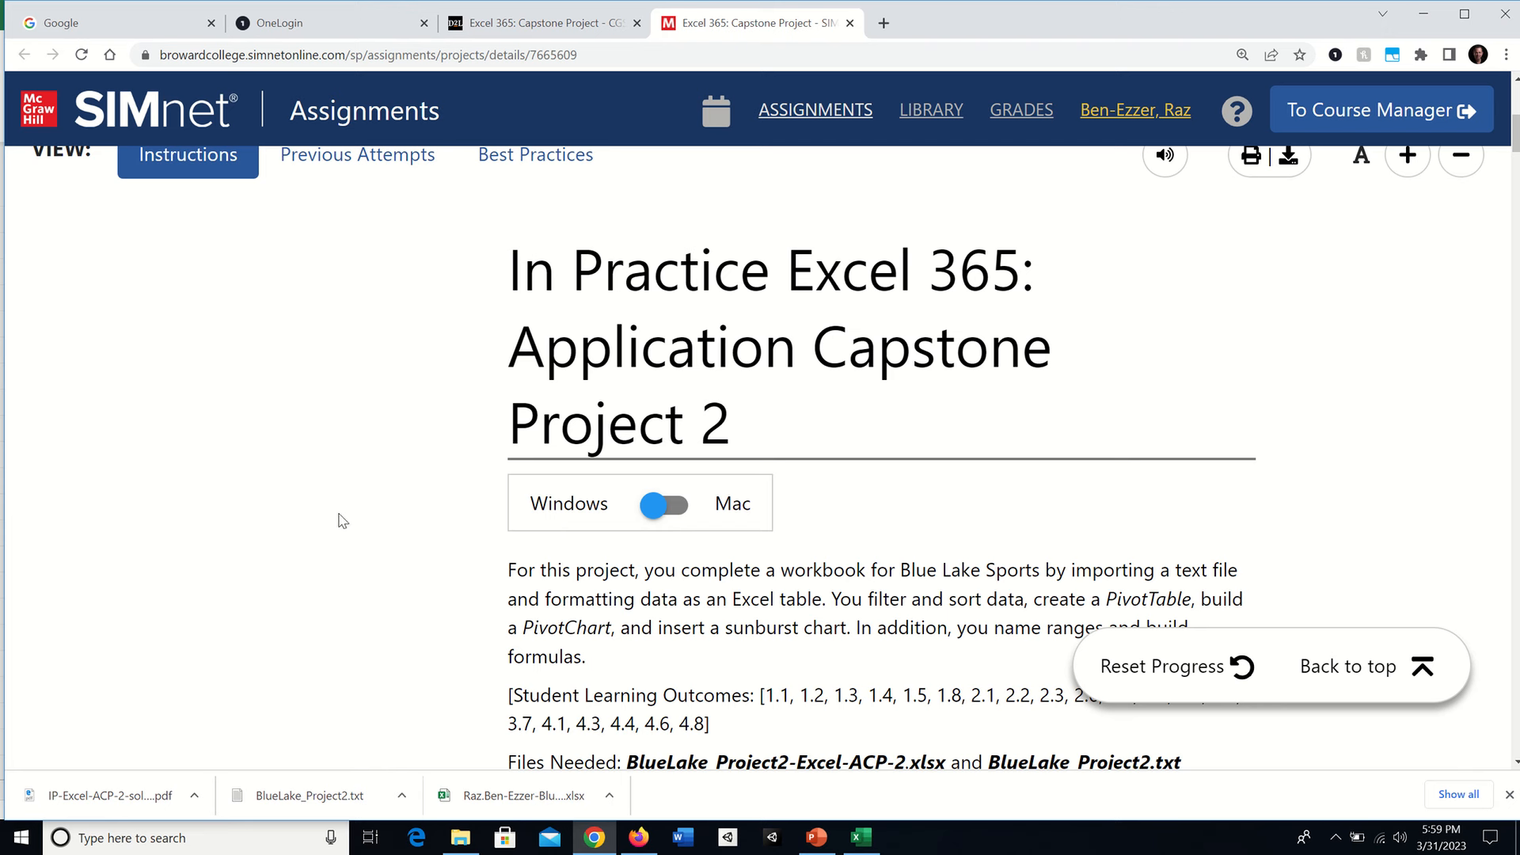
{"action": "mouse_move", "coordinate": [386, 468]}
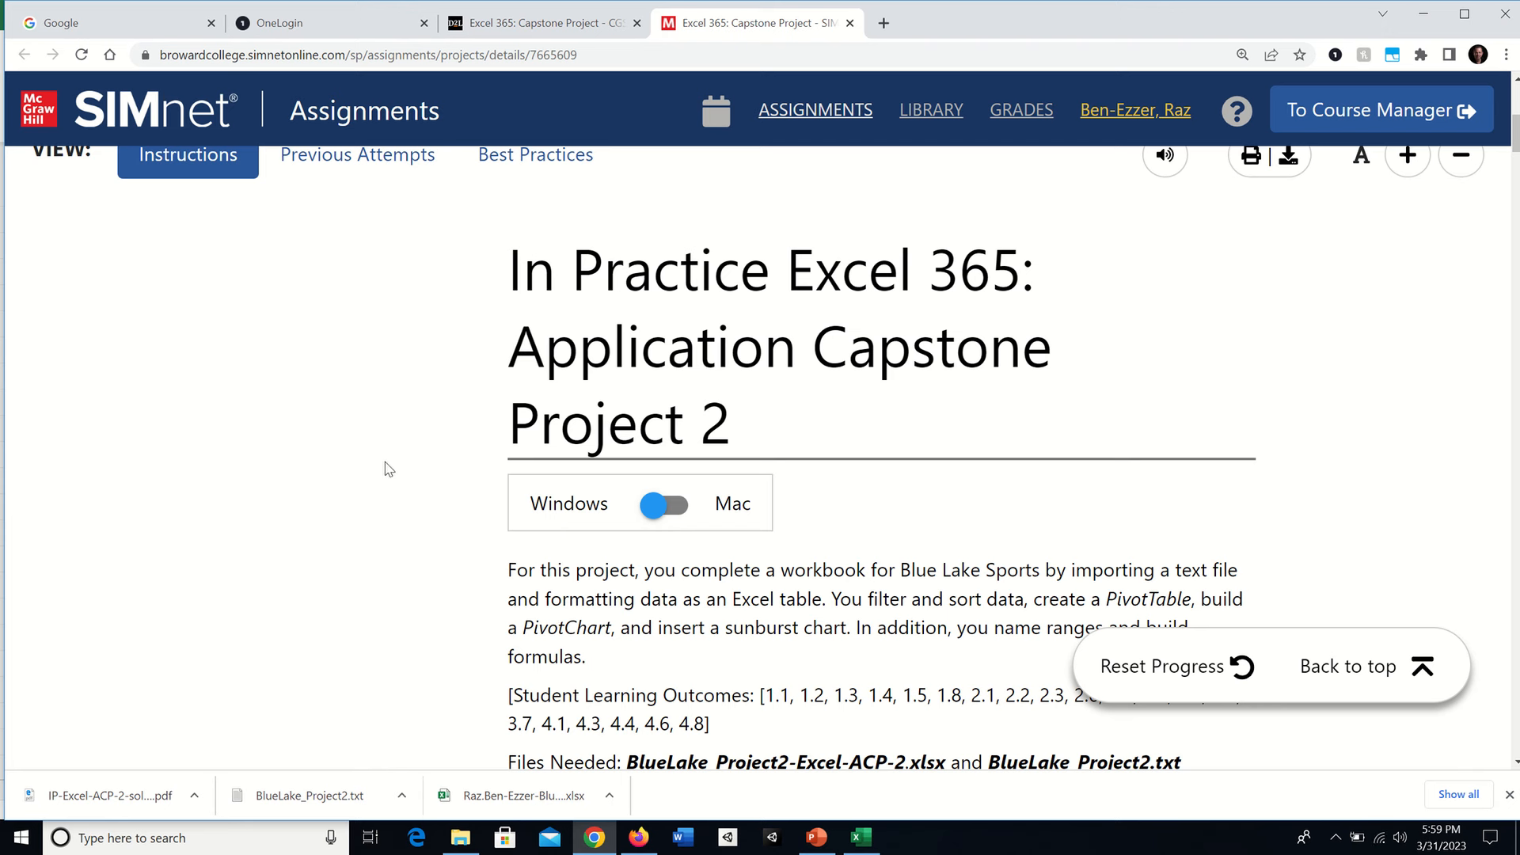
{"action": "scroll", "scroll_direction": "down", "scroll_amount": 3}
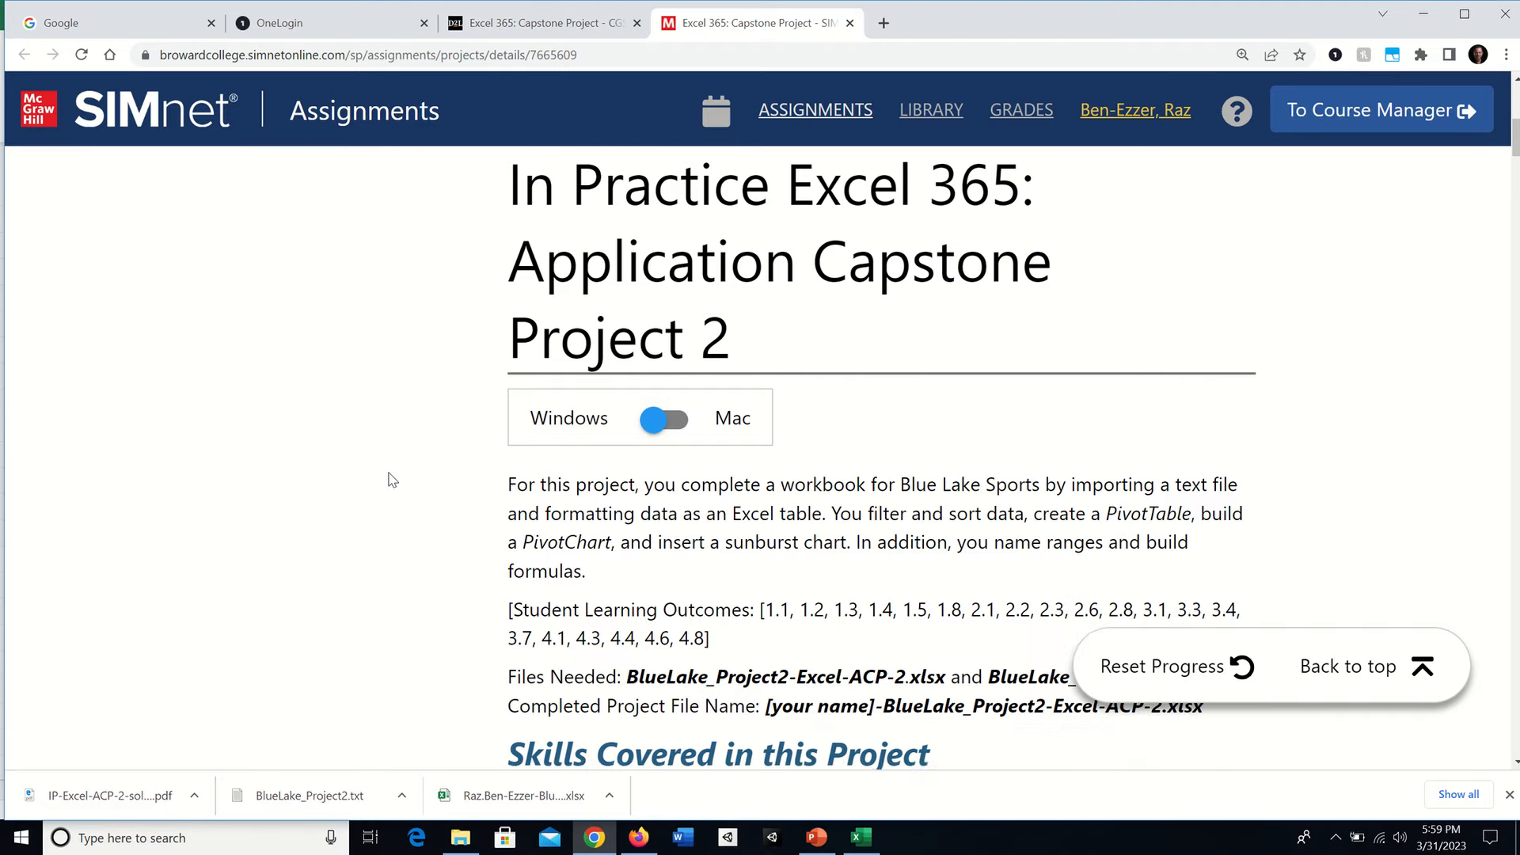
{"action": "scroll", "scroll_direction": "down", "scroll_amount": 3}
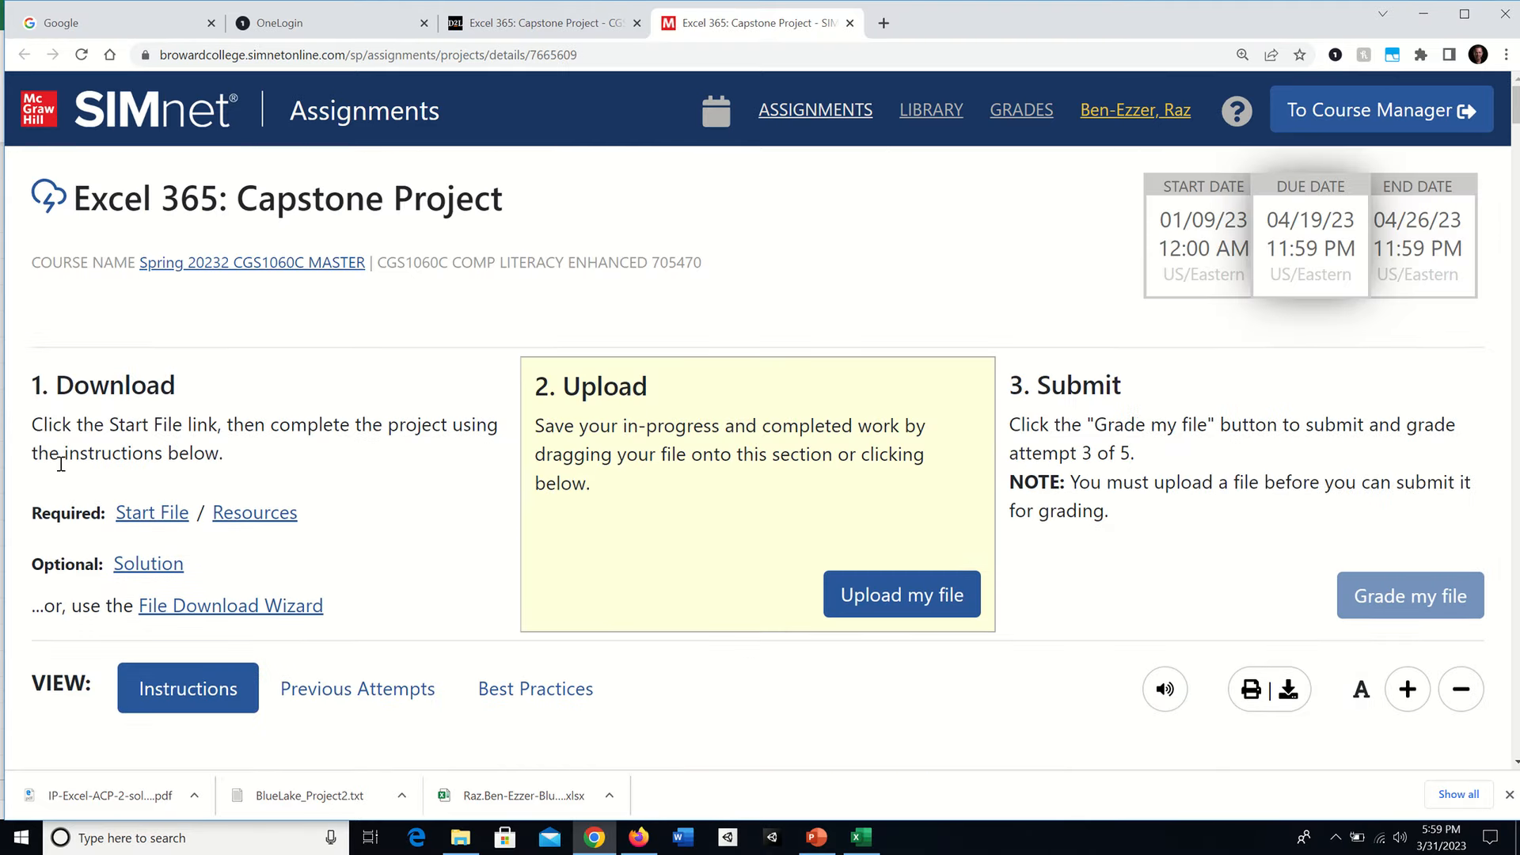
{"action": "mouse_move", "coordinate": [254, 512]}
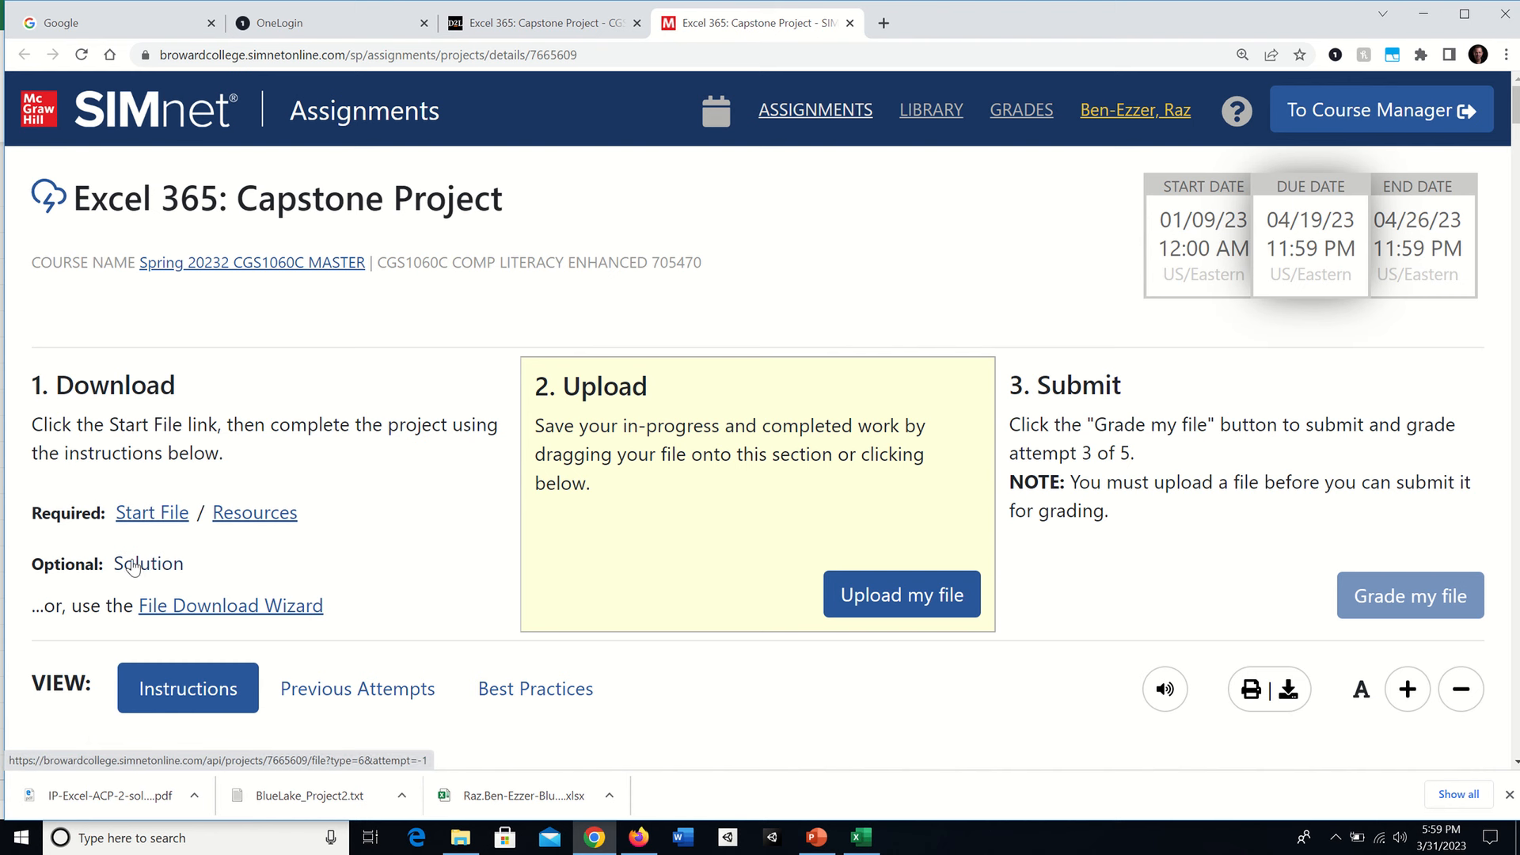
{"action": "mouse_move", "coordinate": [129, 571]}
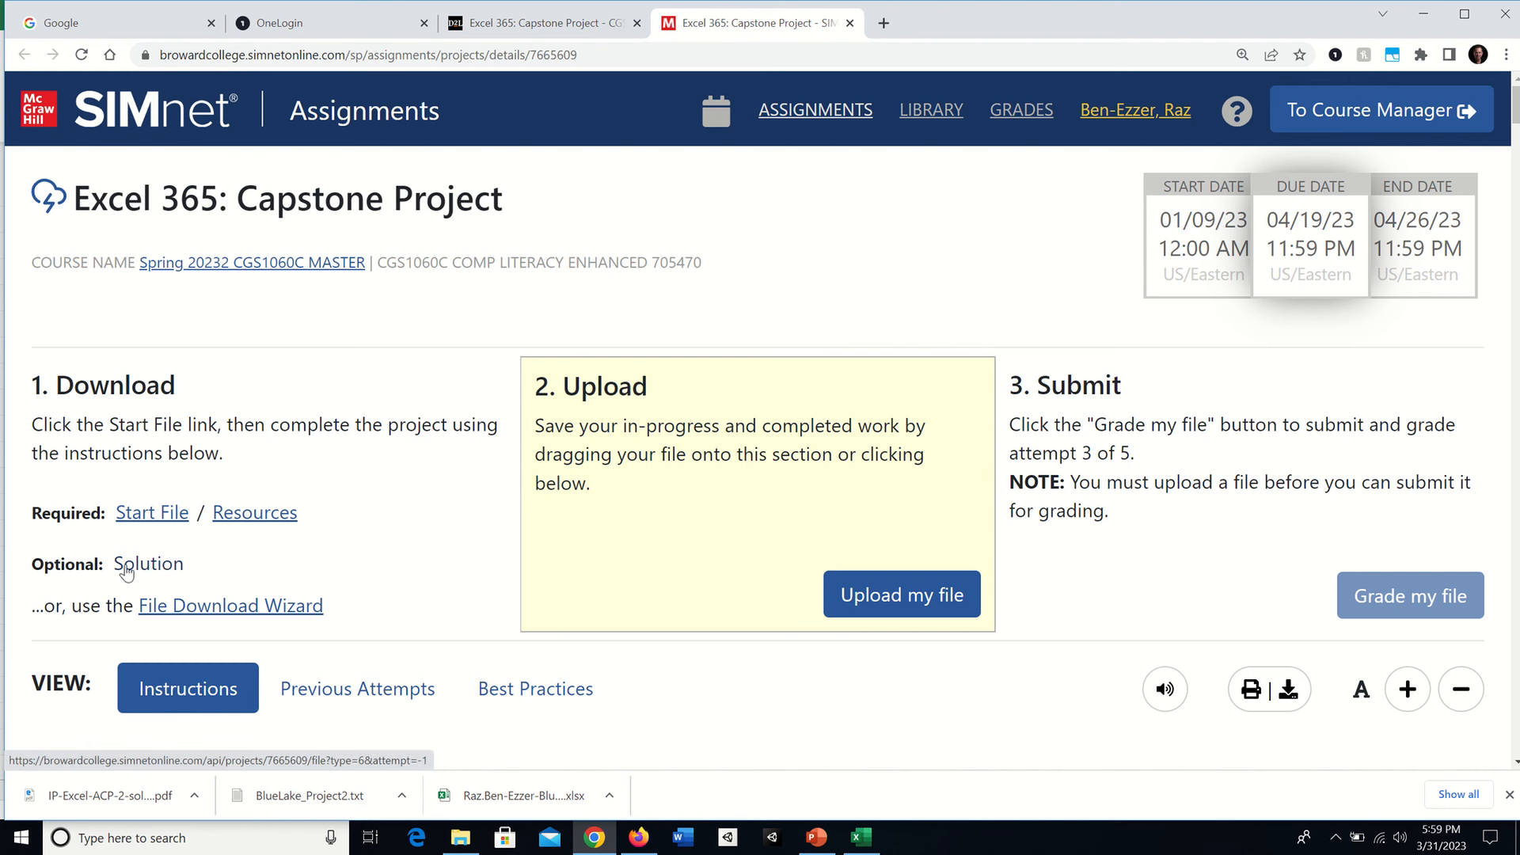
{"action": "mouse_move", "coordinate": [239, 571]}
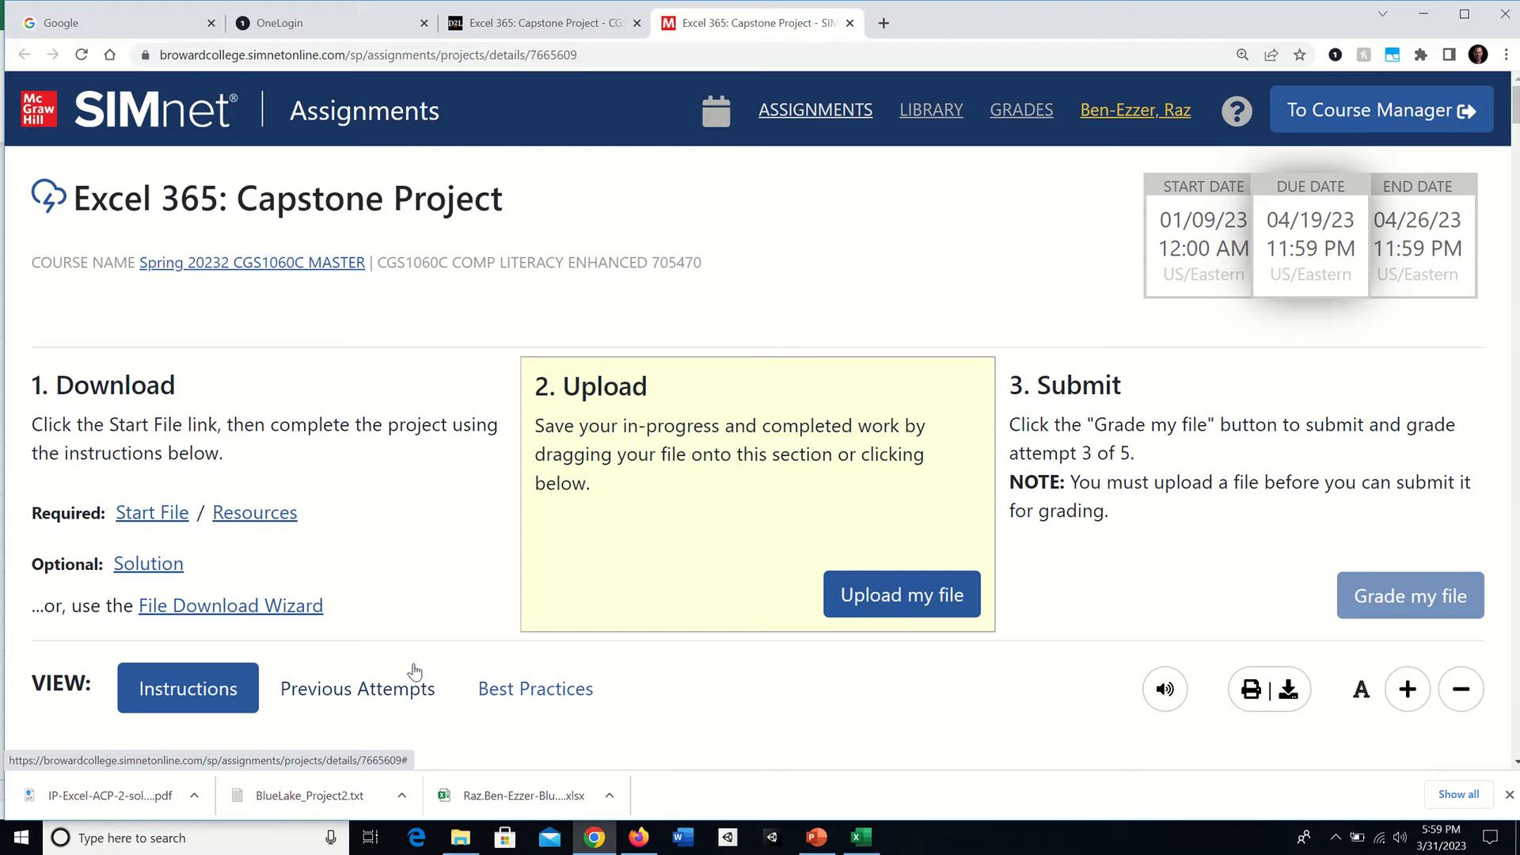
Scroll past Skills Covered to the numbered 'Steps to complete this project' list.
{"action": "scroll", "scroll_direction": "down", "scroll_amount": 3}
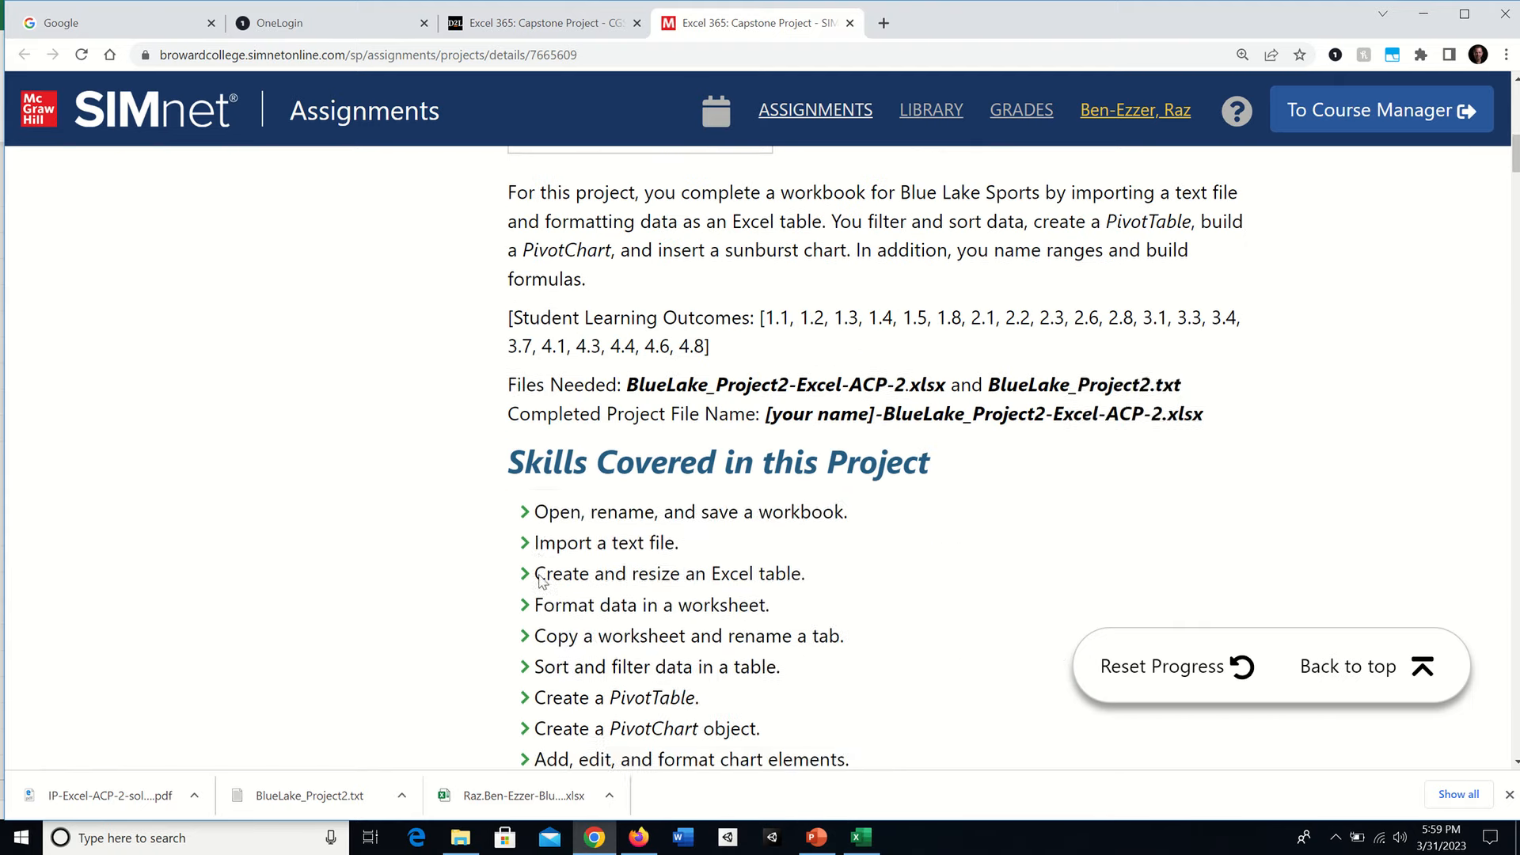
{"action": "scroll", "scroll_direction": "down", "scroll_amount": 3}
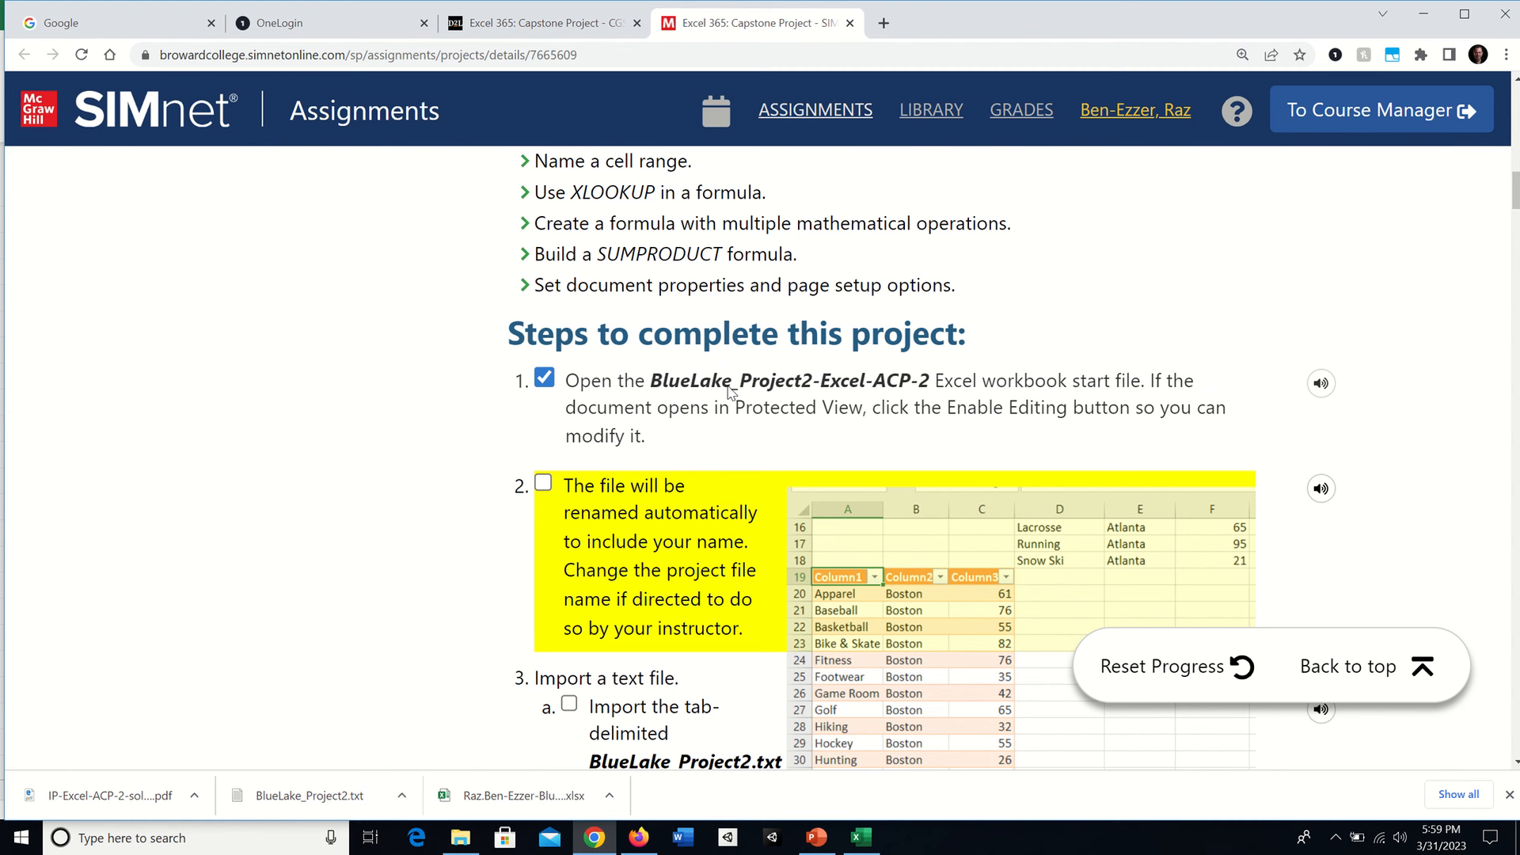
{"action": "mouse_move", "coordinate": [962, 417]}
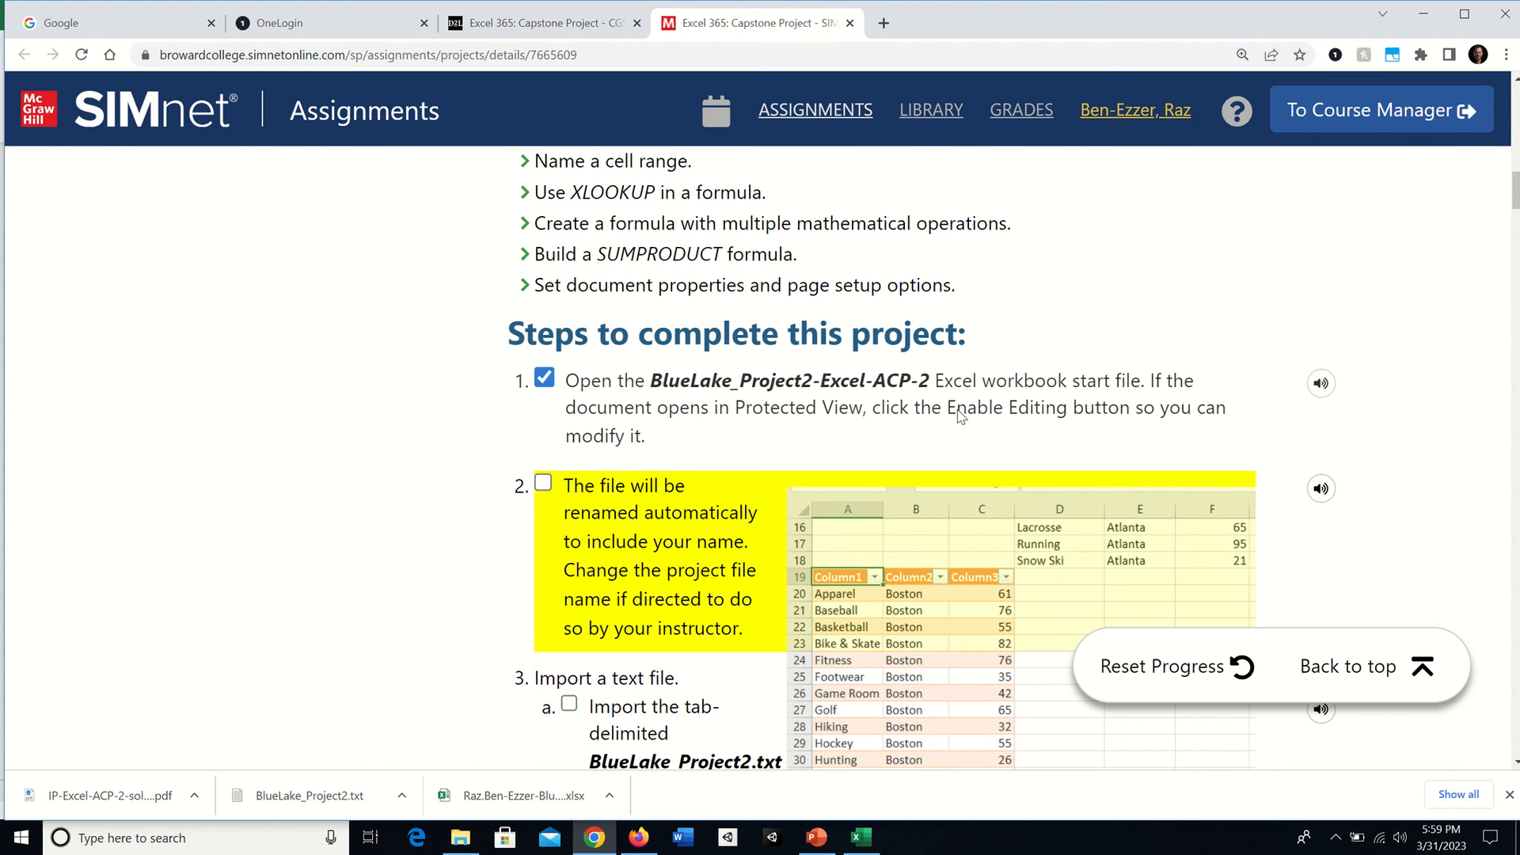
{"action": "mouse_move", "coordinate": [674, 385]}
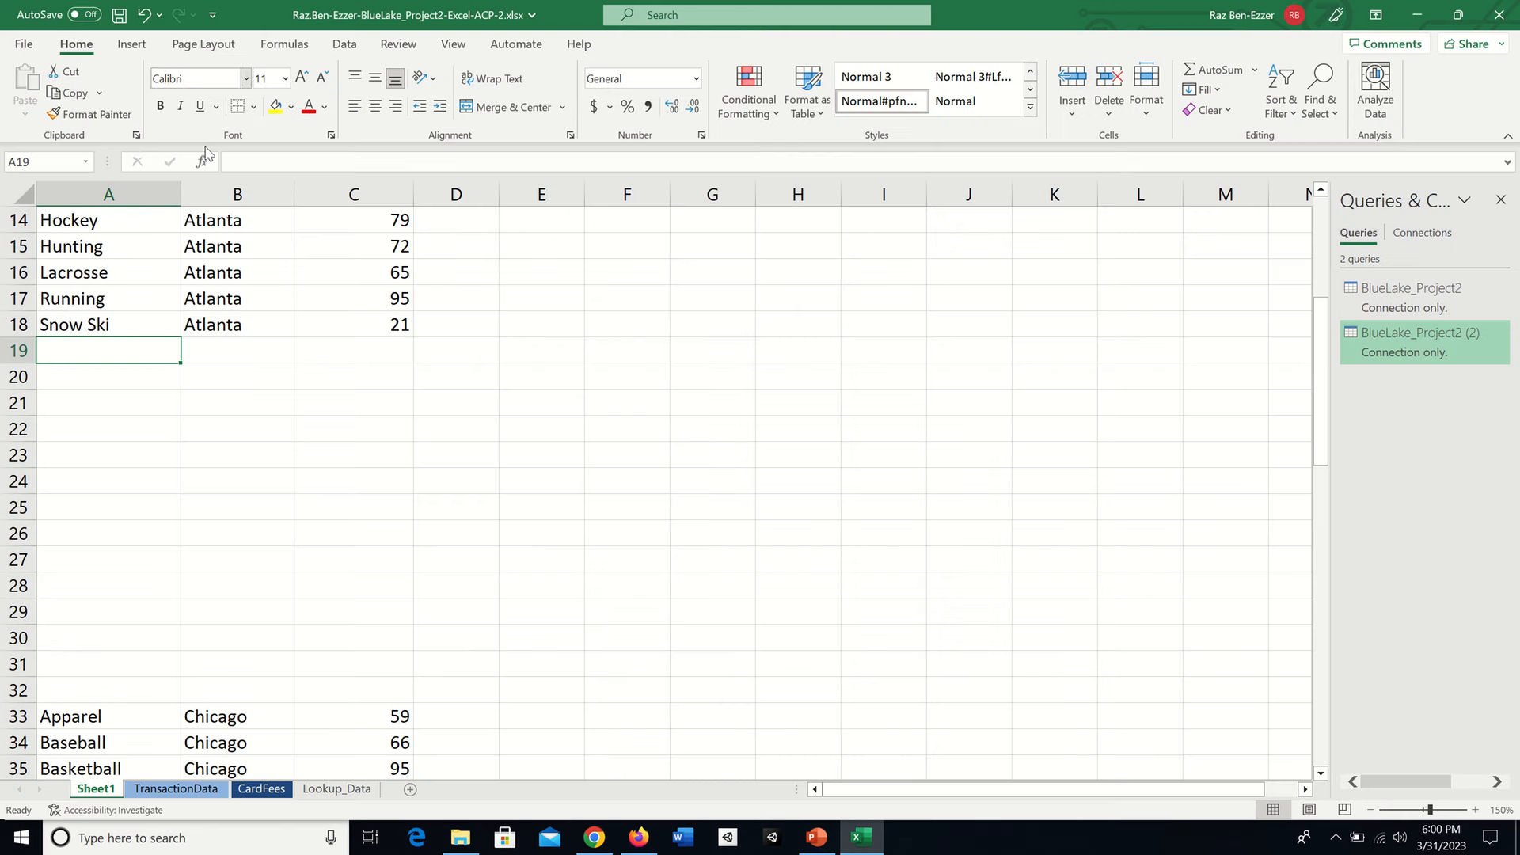
{"action": "mouse_move", "coordinate": [622, 759]}
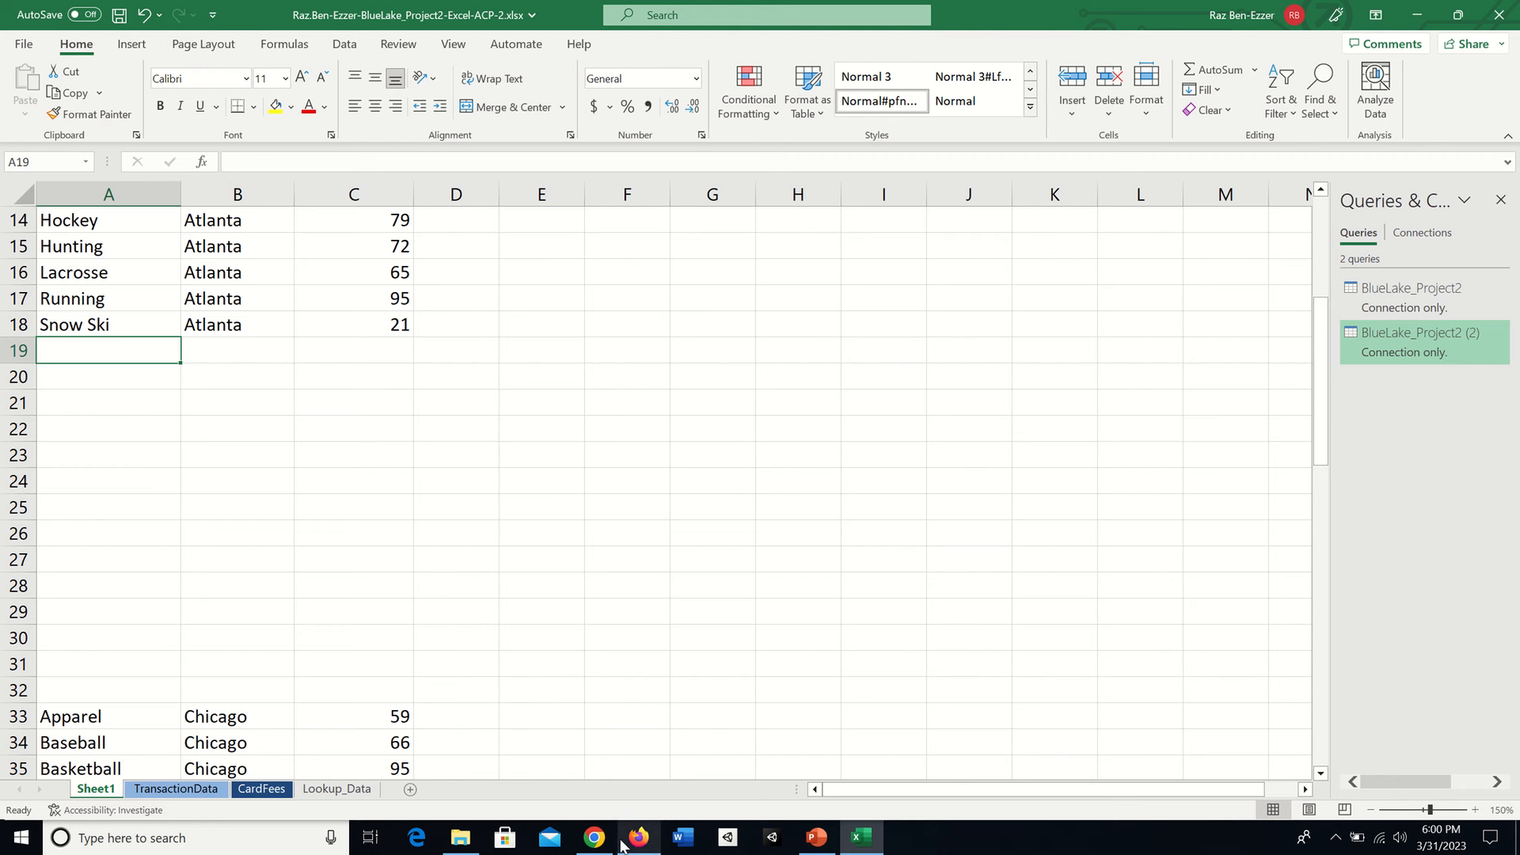
Check off step 2 in the SIMnet project instructions.
{"action": "left_click", "coordinate": [593, 837]}
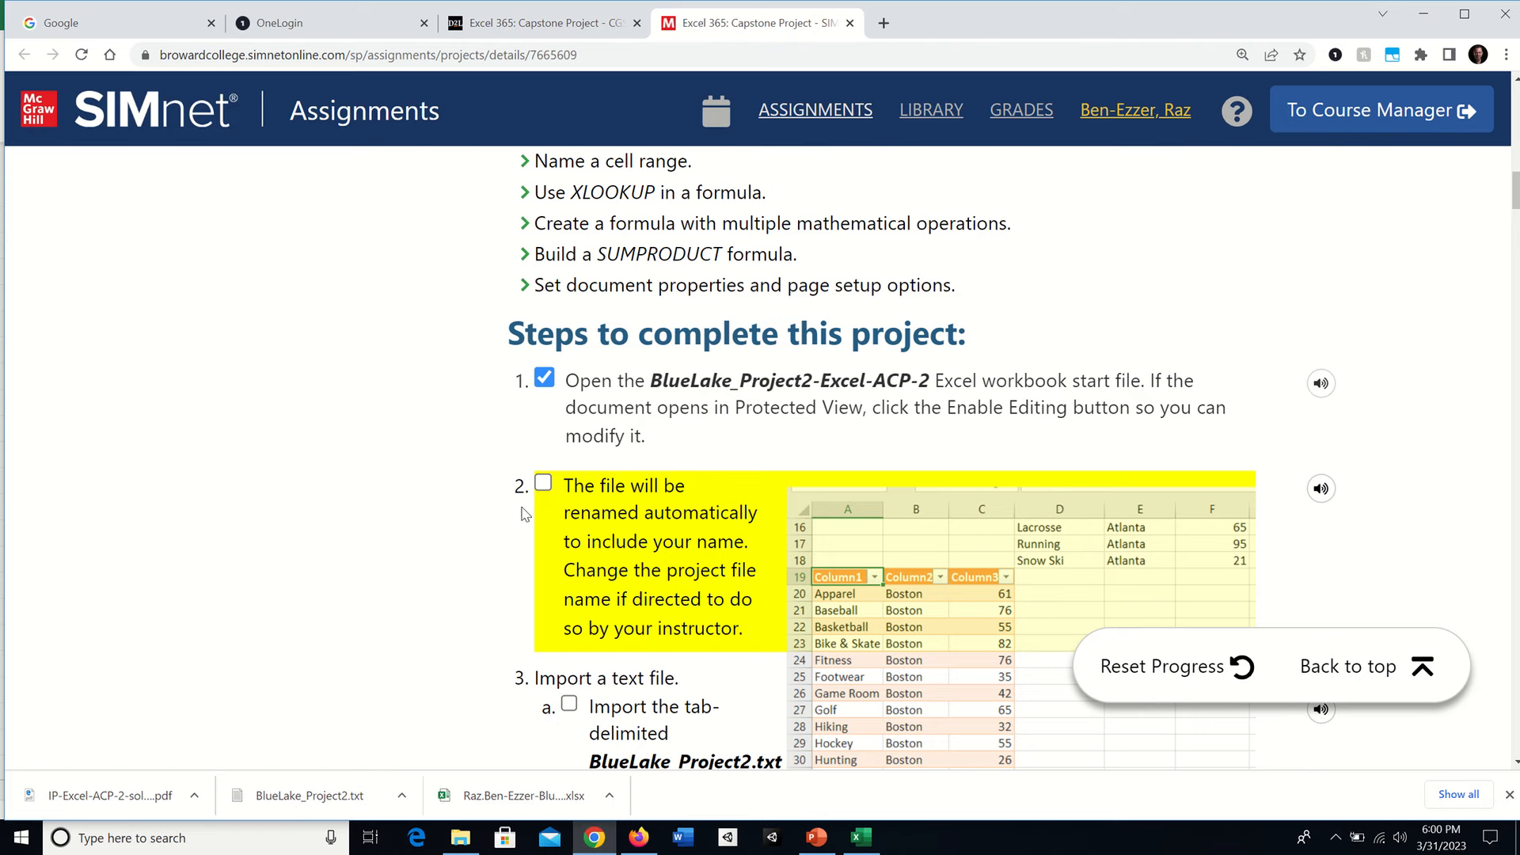
{"action": "scroll", "scroll_direction": "down", "scroll_amount": 3}
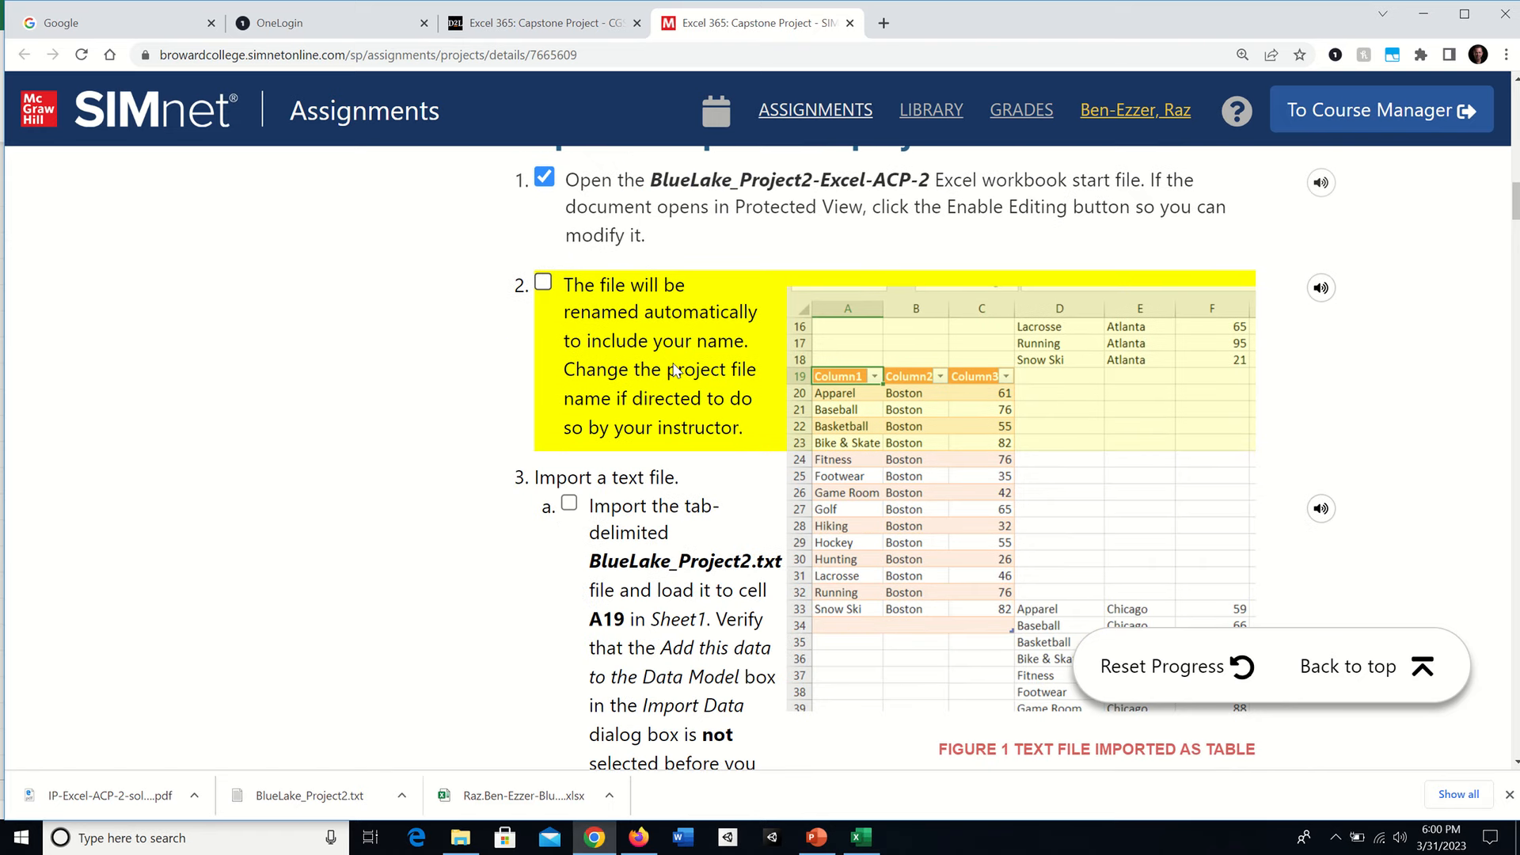
{"action": "left_click", "coordinate": [543, 282]}
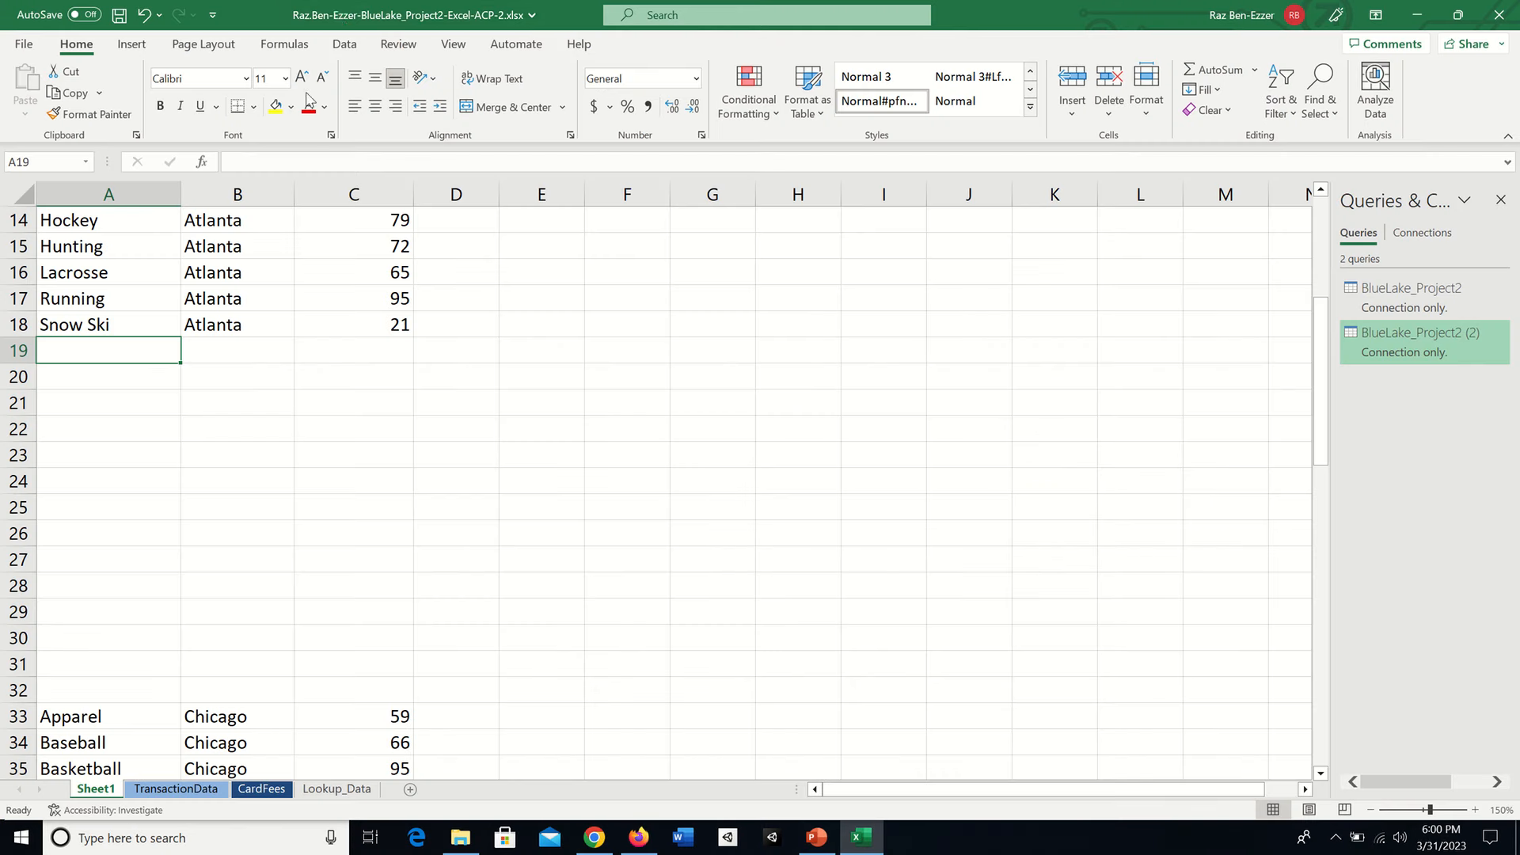
{"action": "mouse_move", "coordinate": [417, 16]}
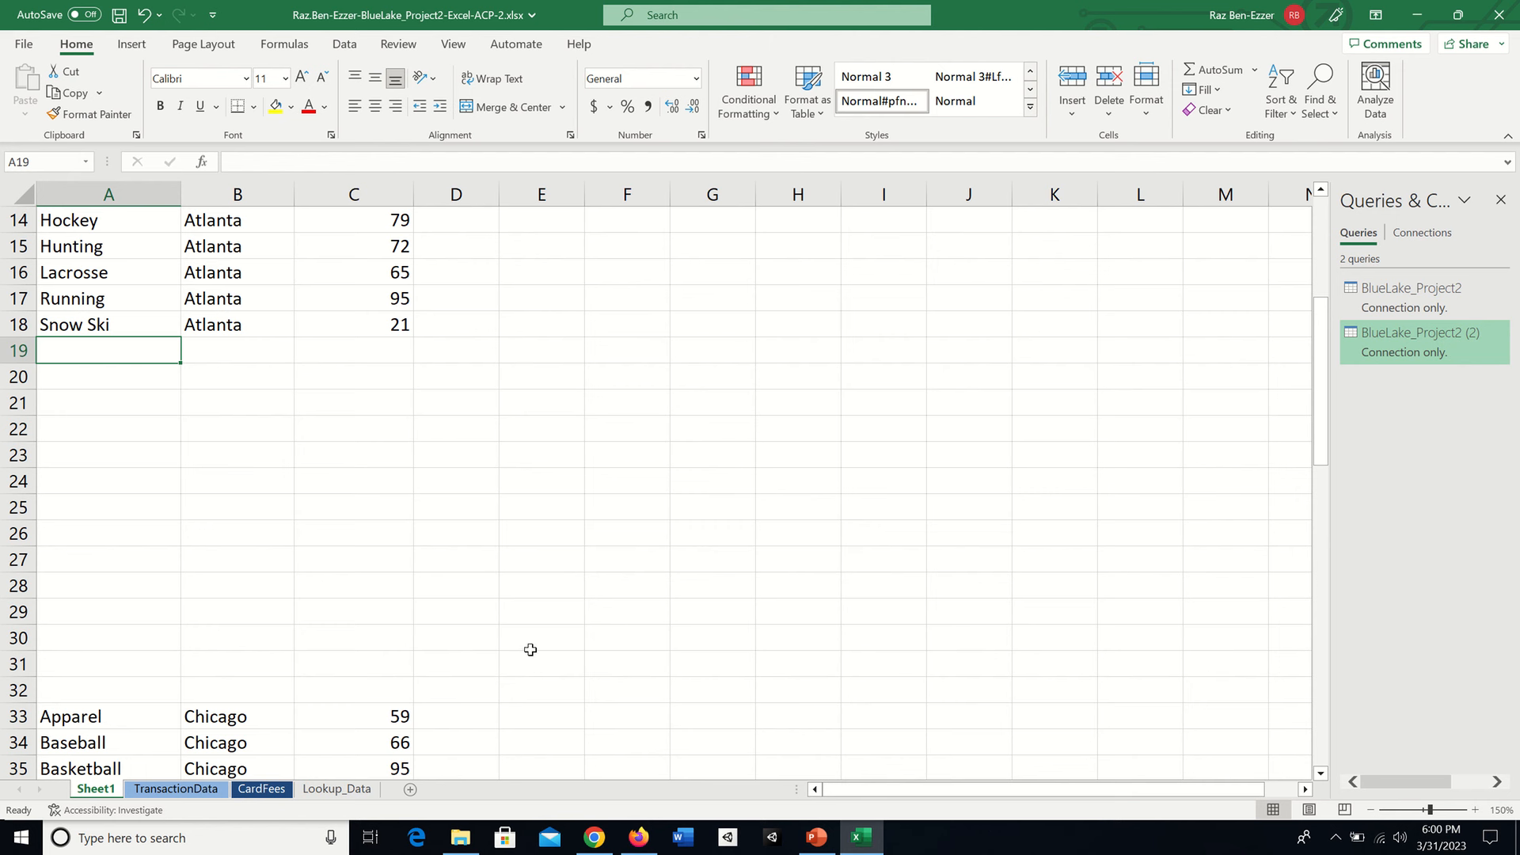
{"action": "mouse_move", "coordinate": [611, 812]}
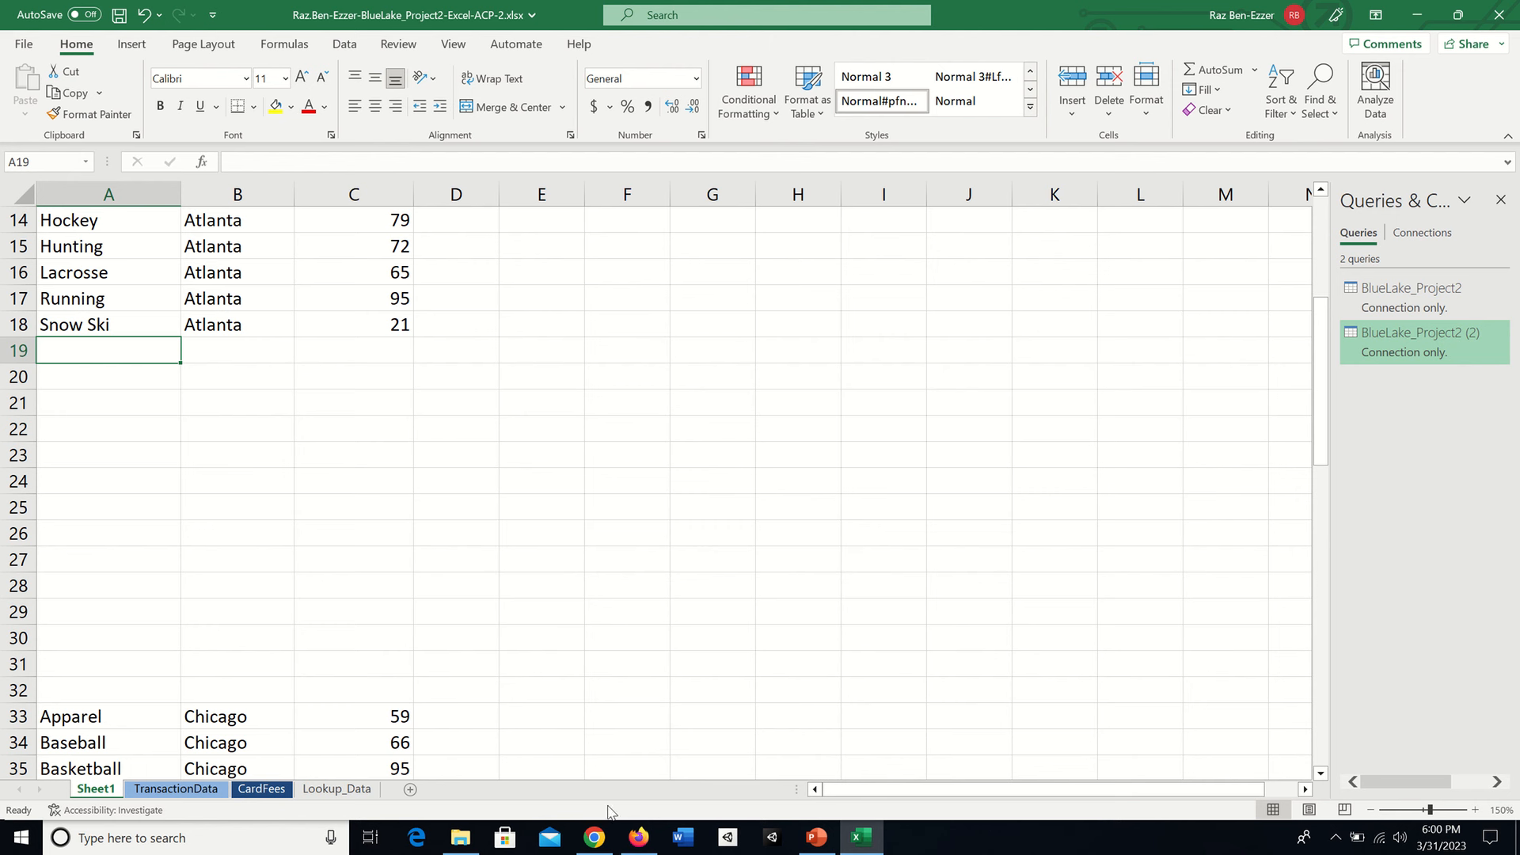
Check off step 3a, importing tab-delimited BlueLake_Project2.txt into cell A19.
{"action": "left_click", "coordinate": [594, 836]}
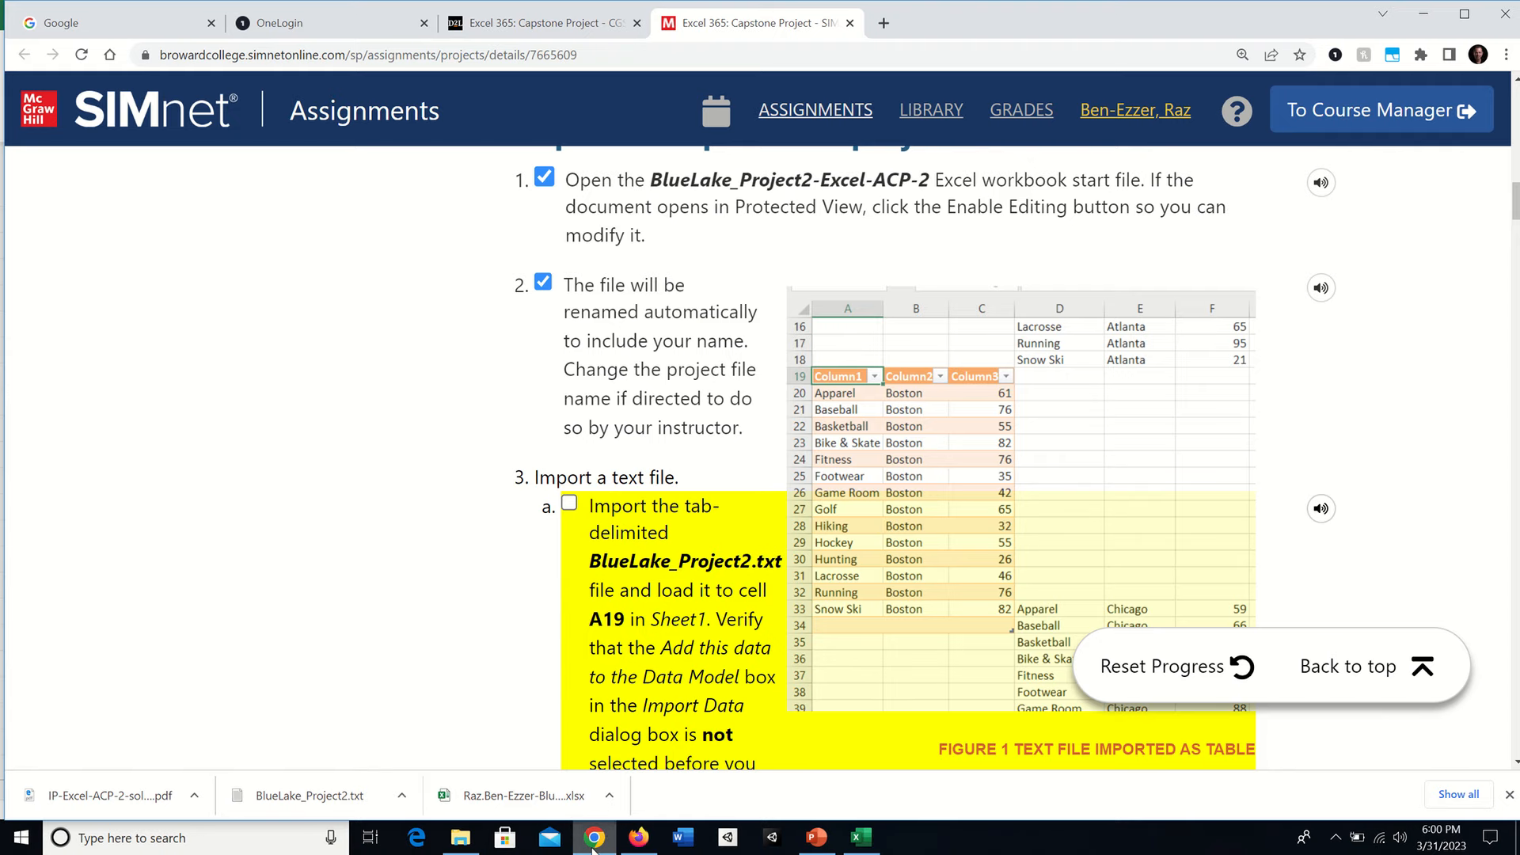
{"action": "scroll", "scroll_direction": "down", "scroll_amount": 3}
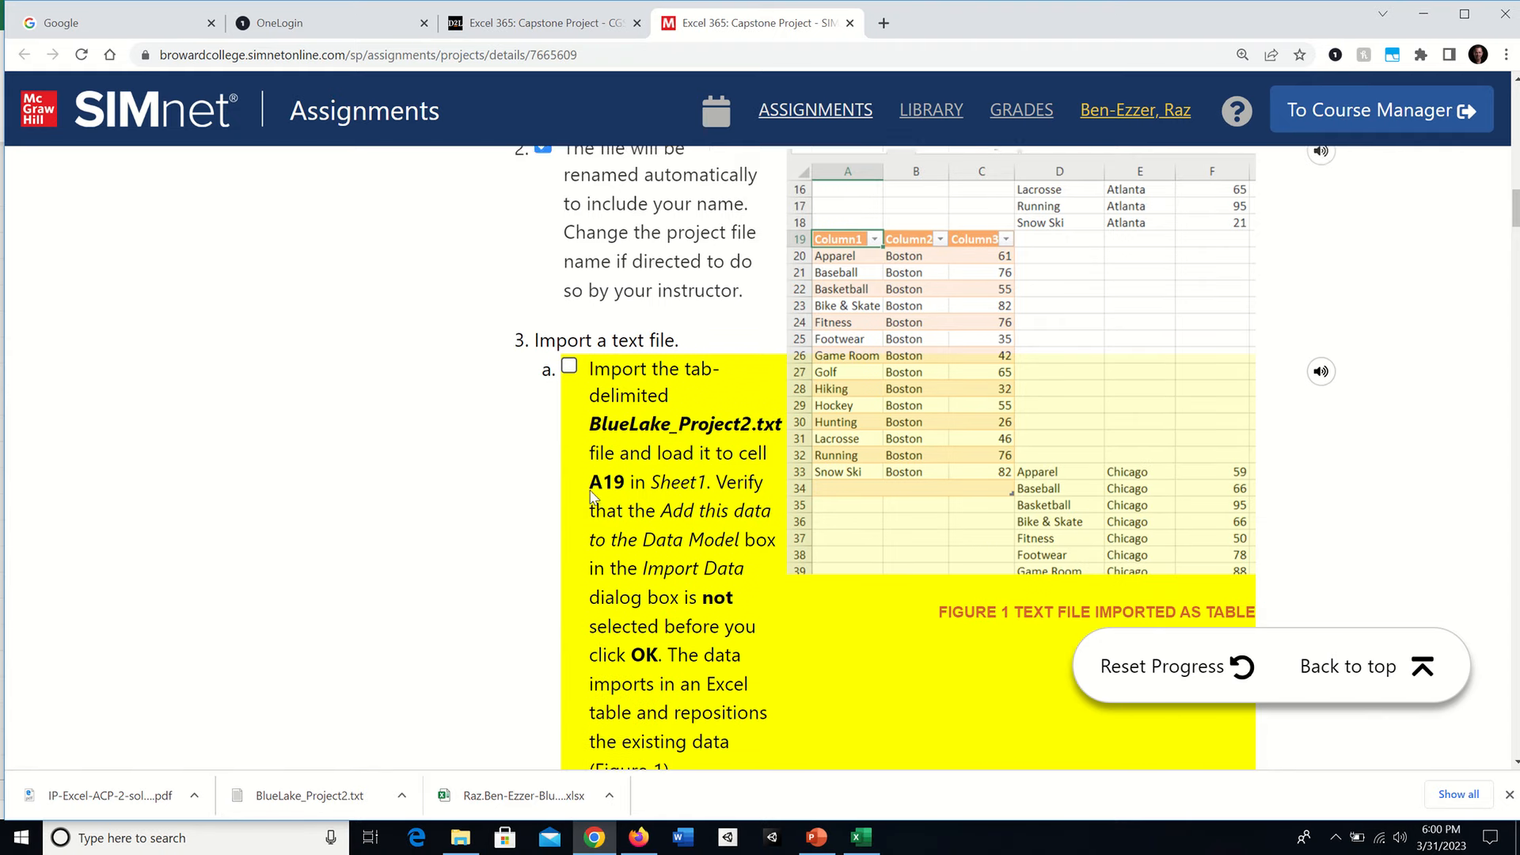
{"action": "scroll", "scroll_direction": "down", "scroll_amount": 3}
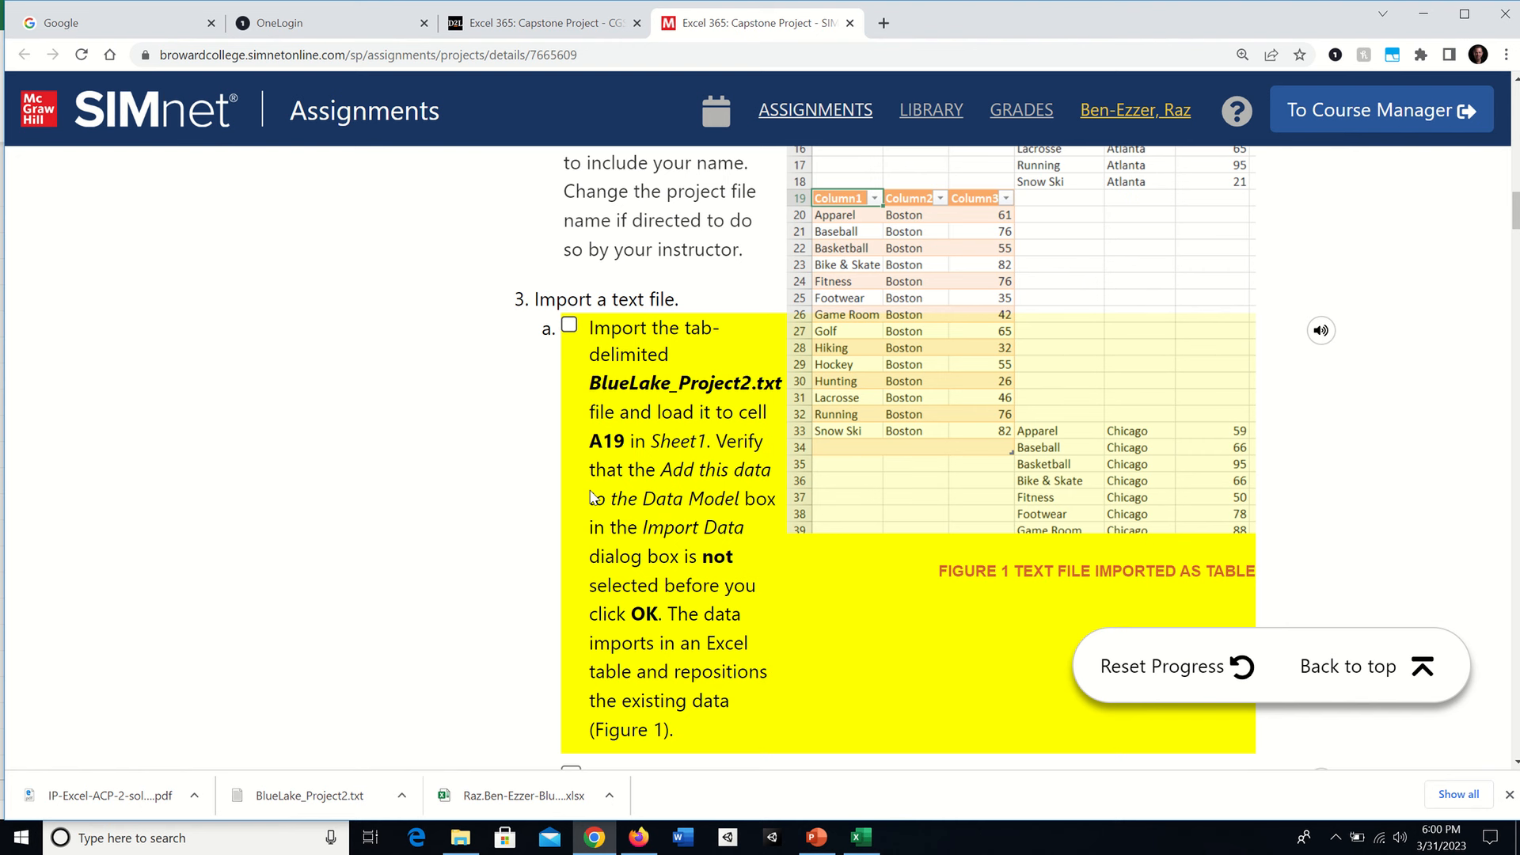
{"action": "mouse_move", "coordinate": [468, 411]}
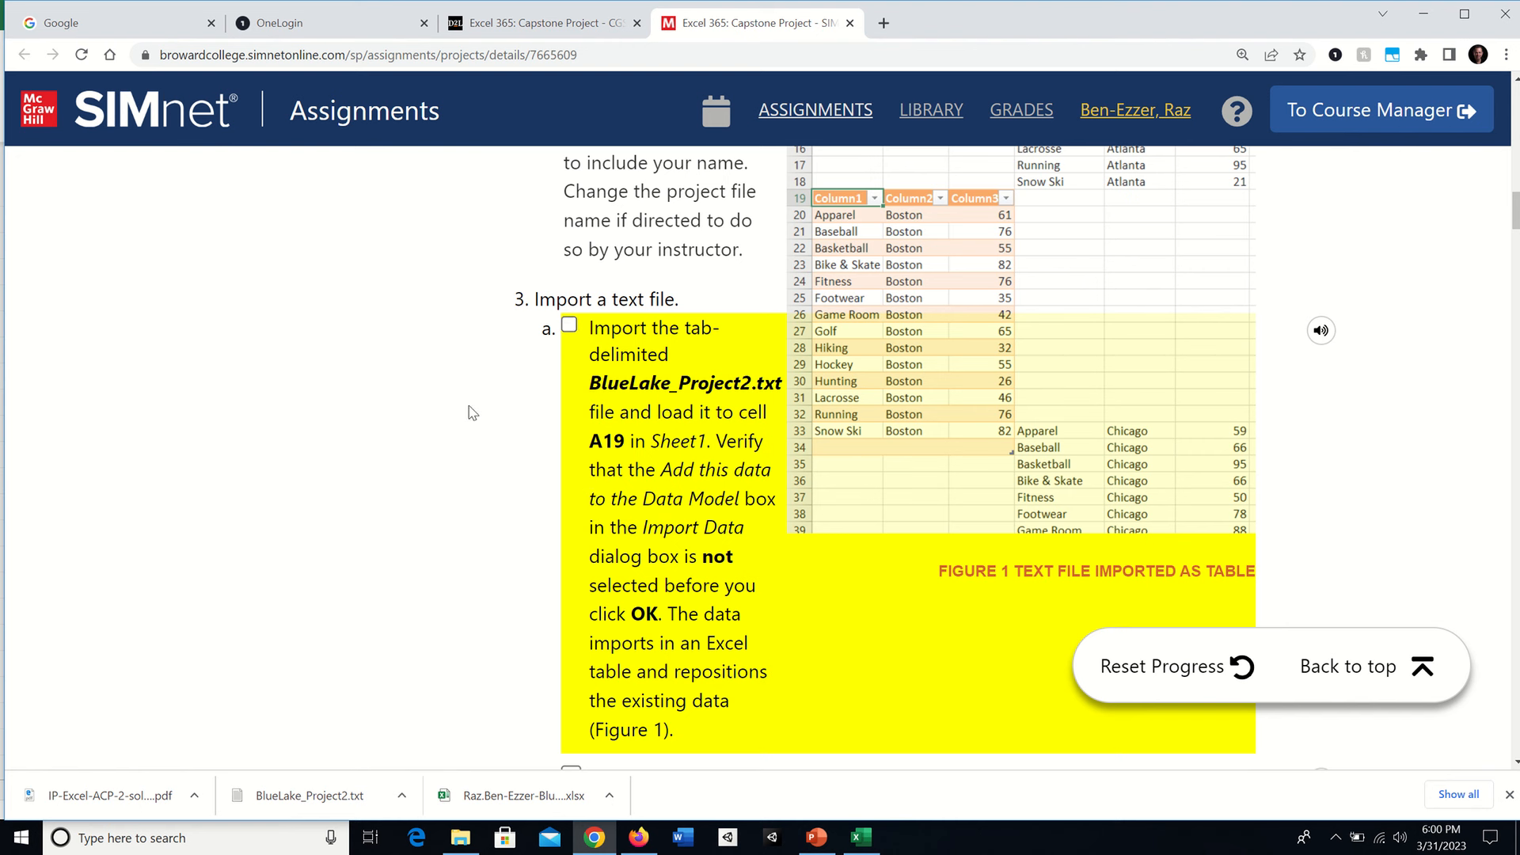
{"action": "mouse_move", "coordinate": [695, 358]}
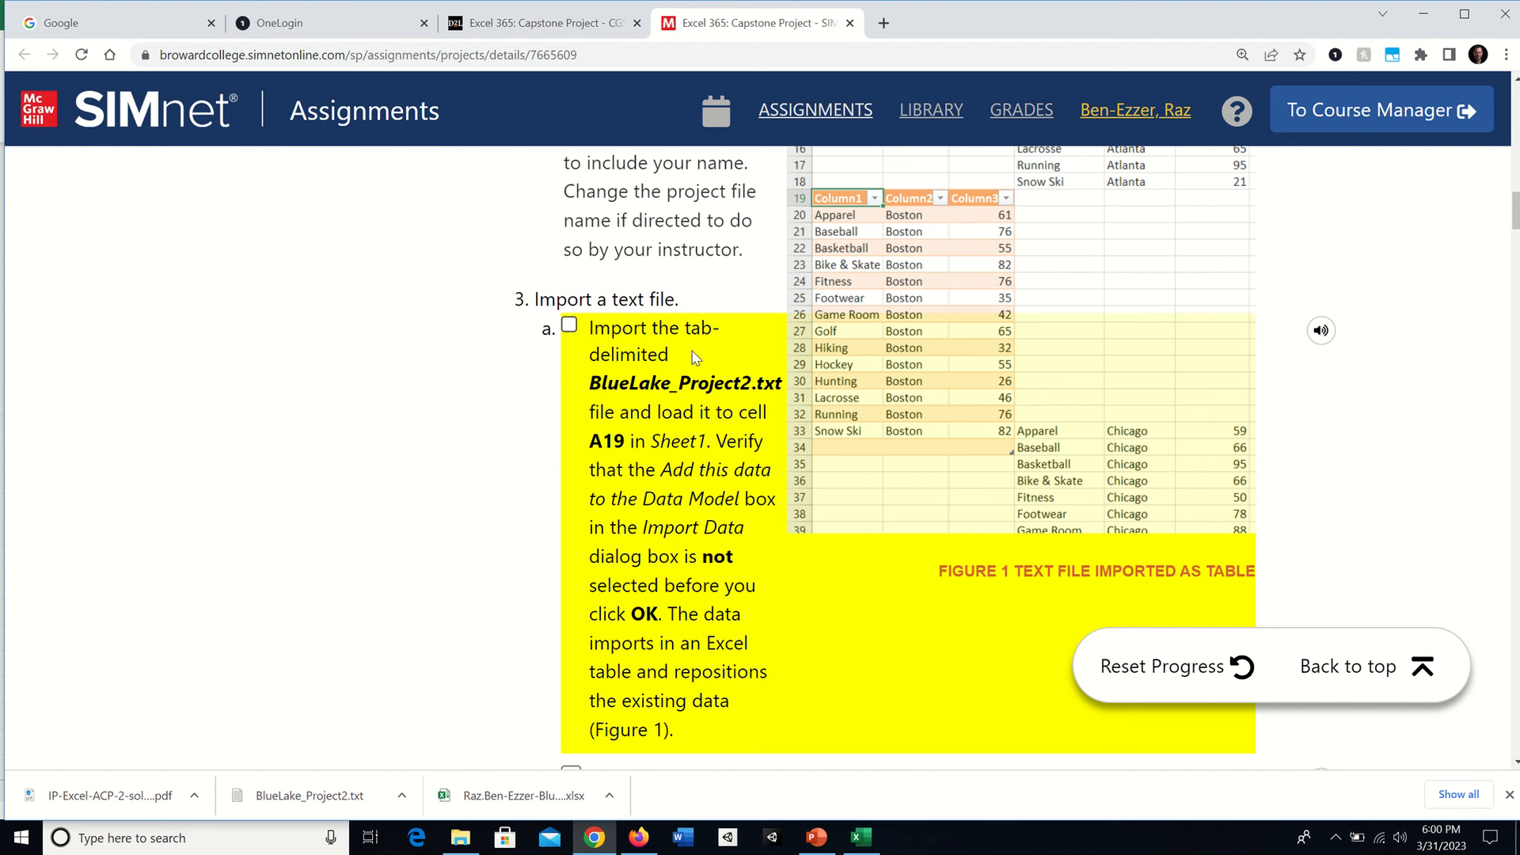
{"action": "mouse_move", "coordinate": [666, 390]}
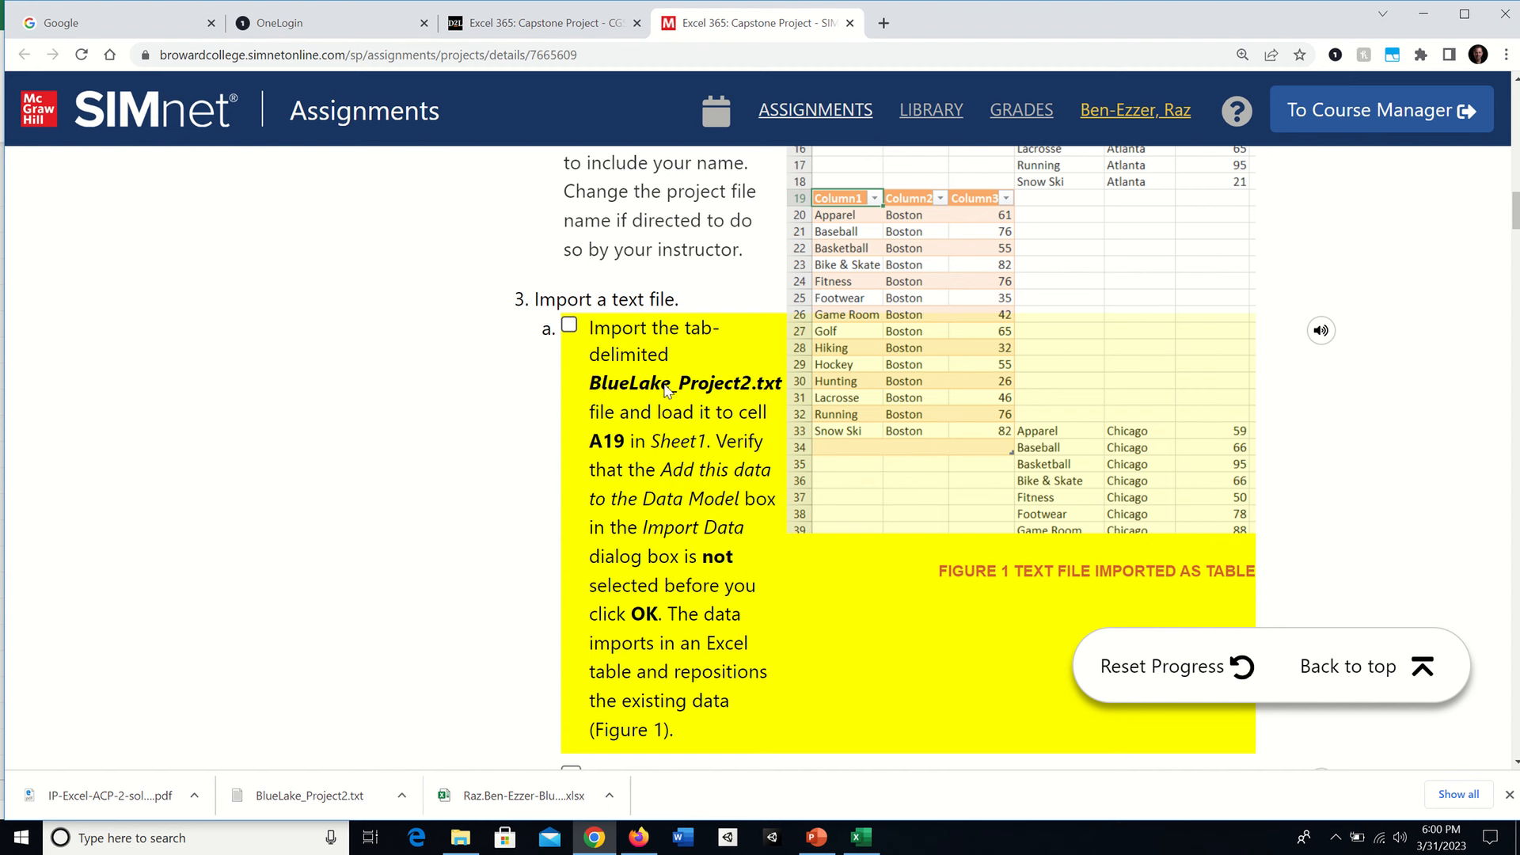
{"action": "mouse_move", "coordinate": [691, 333]}
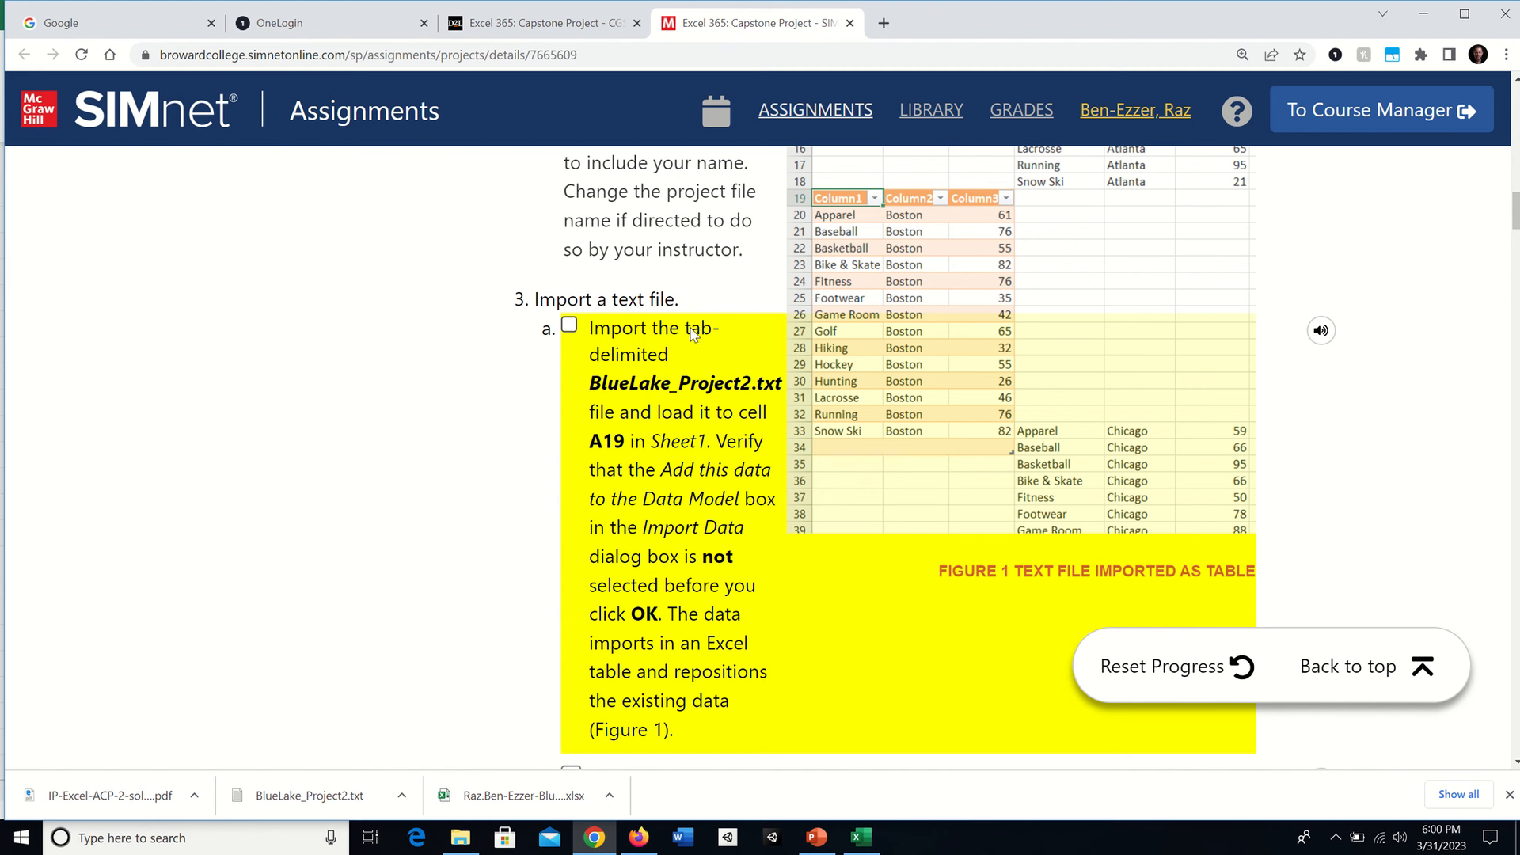
{"action": "mouse_move", "coordinate": [742, 396]}
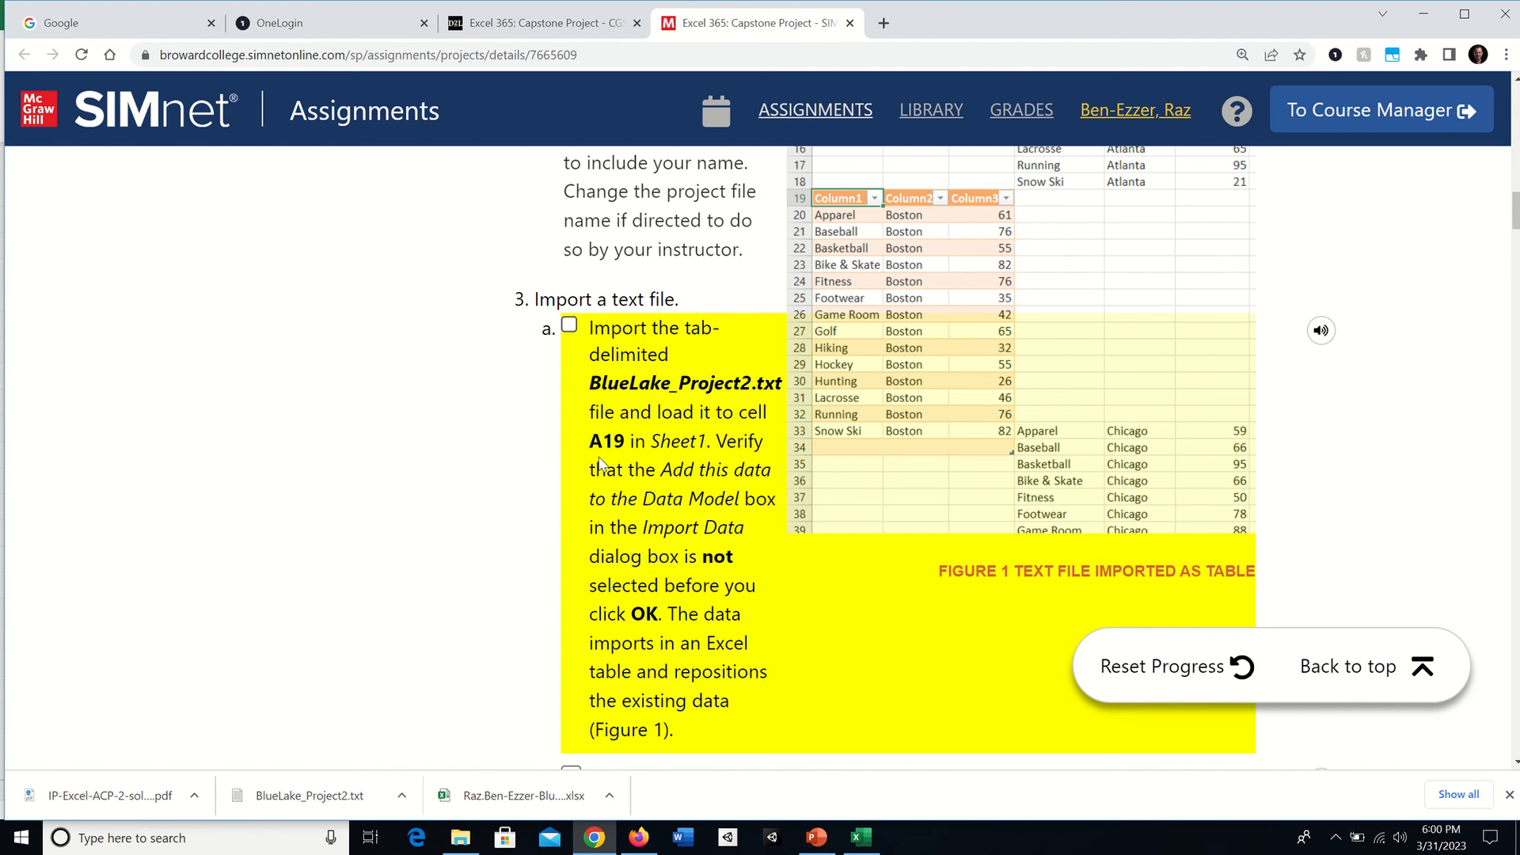
{"action": "mouse_move", "coordinate": [770, 452]}
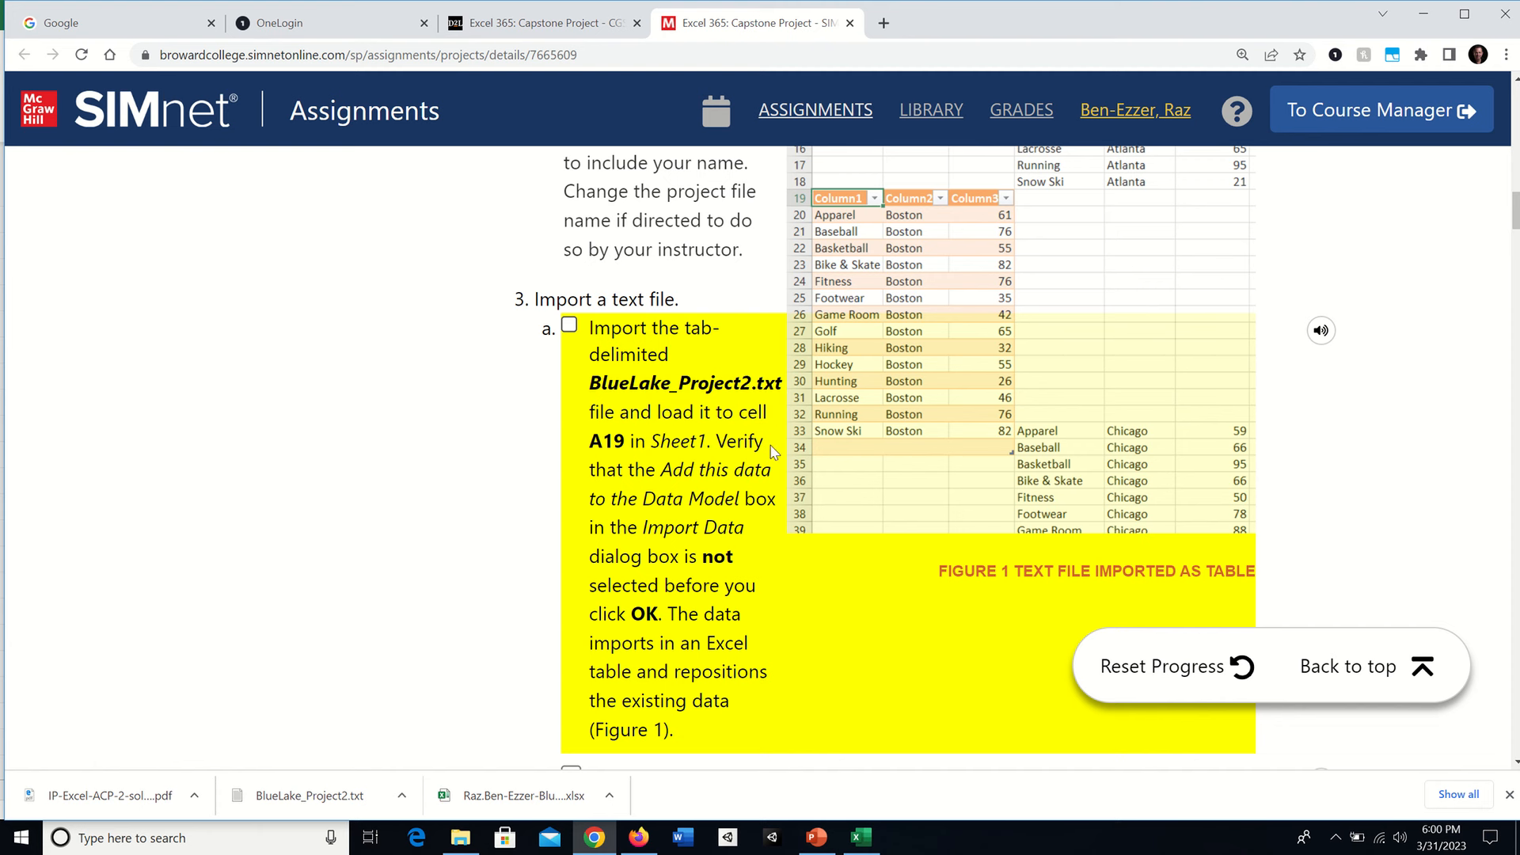
{"action": "mouse_move", "coordinate": [701, 441]}
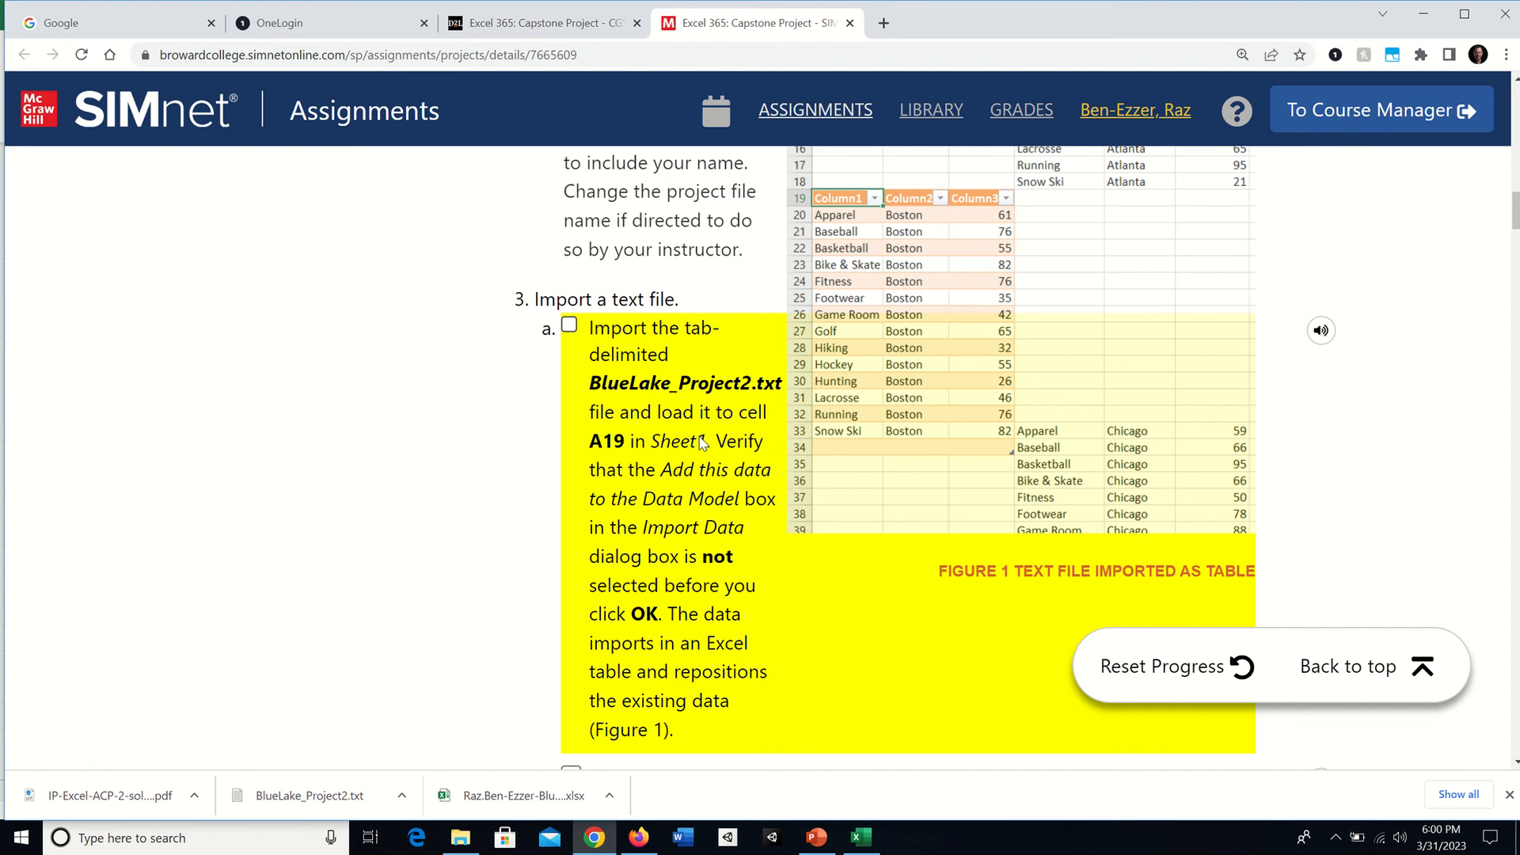
{"action": "left_click", "coordinate": [569, 323]}
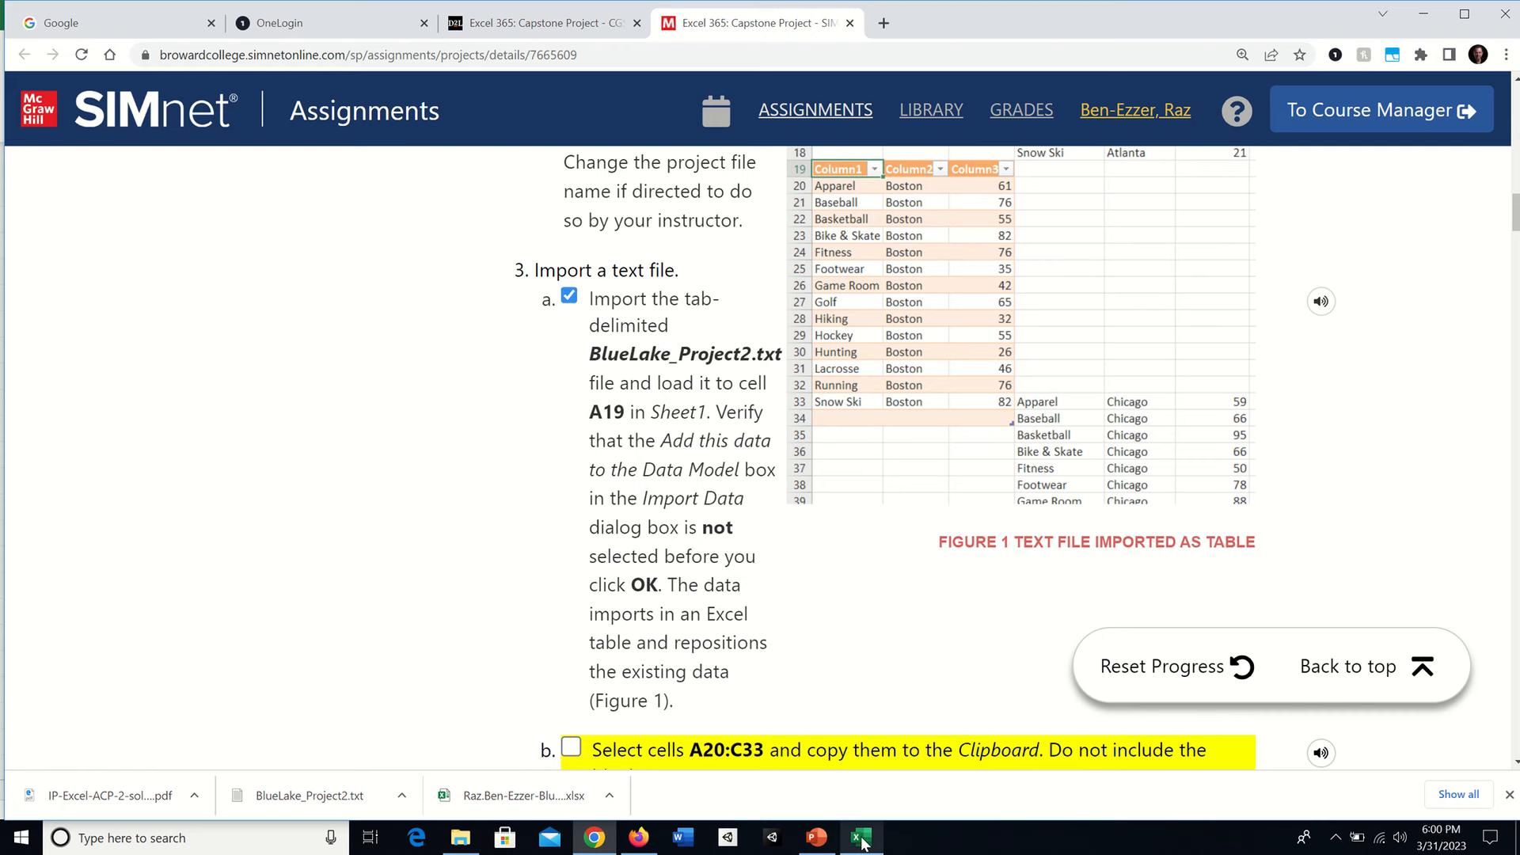
Back in Excel, scroll Sheet1 to the top and bring up the Data tab commands.
{"action": "left_click", "coordinate": [856, 837]}
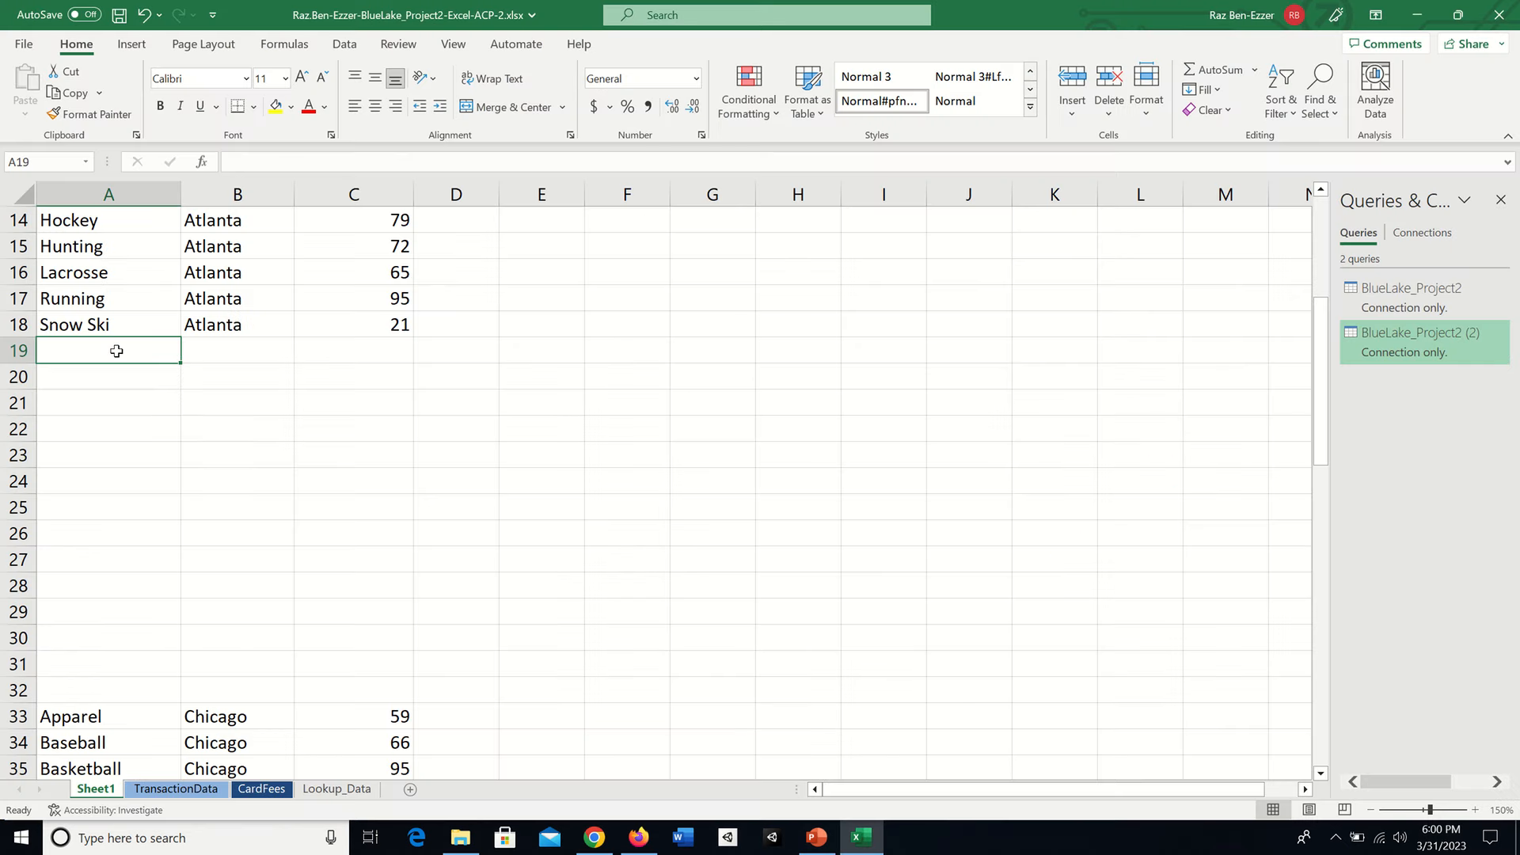
{"action": "scroll", "scroll_direction": "down", "scroll_amount": 3}
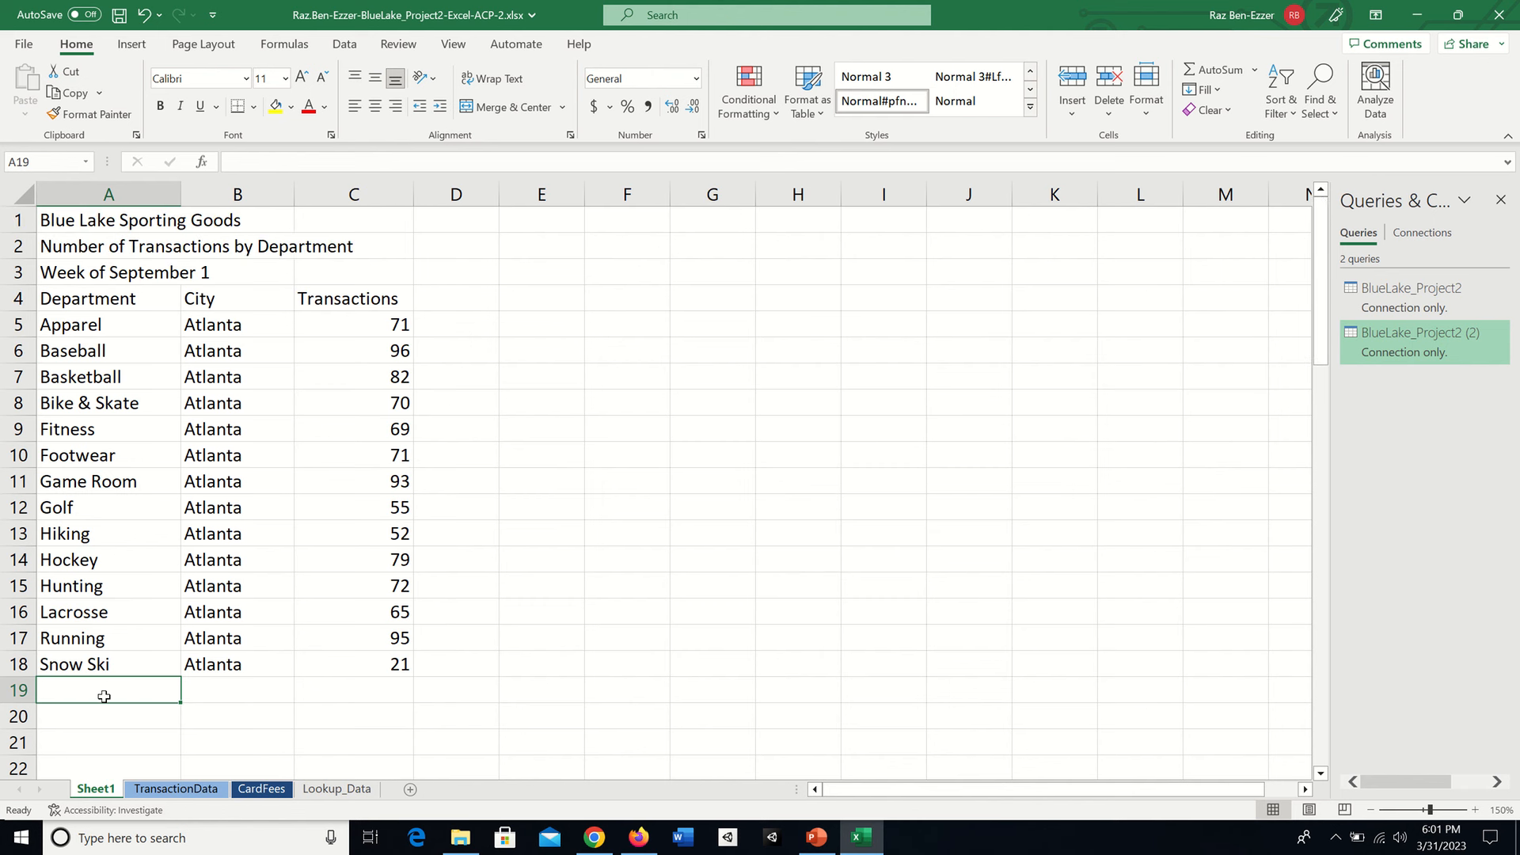
{"action": "mouse_move", "coordinate": [90, 693]}
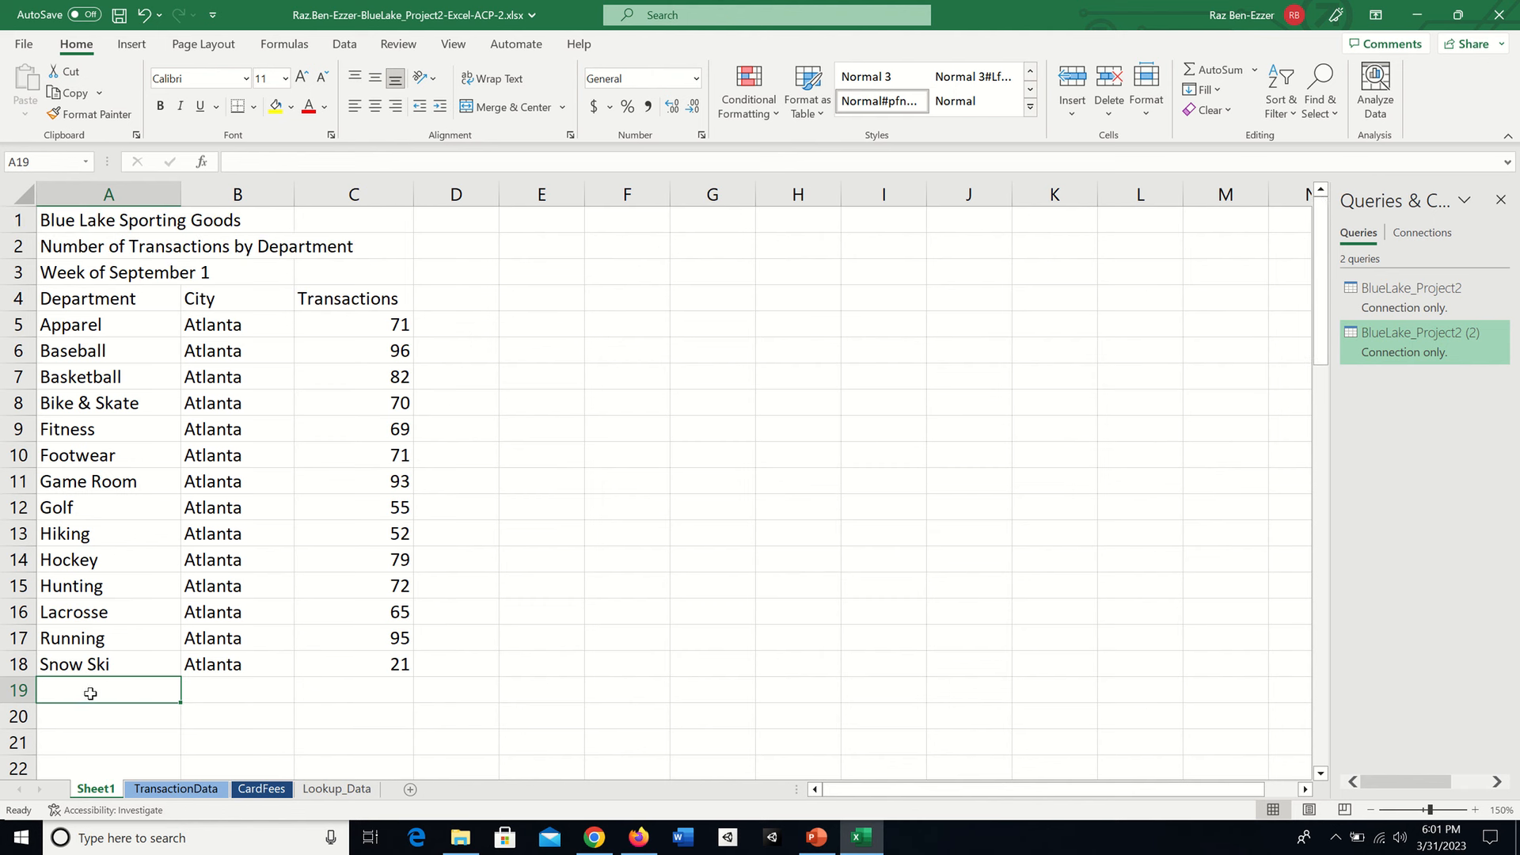
{"action": "left_click", "coordinate": [343, 44]}
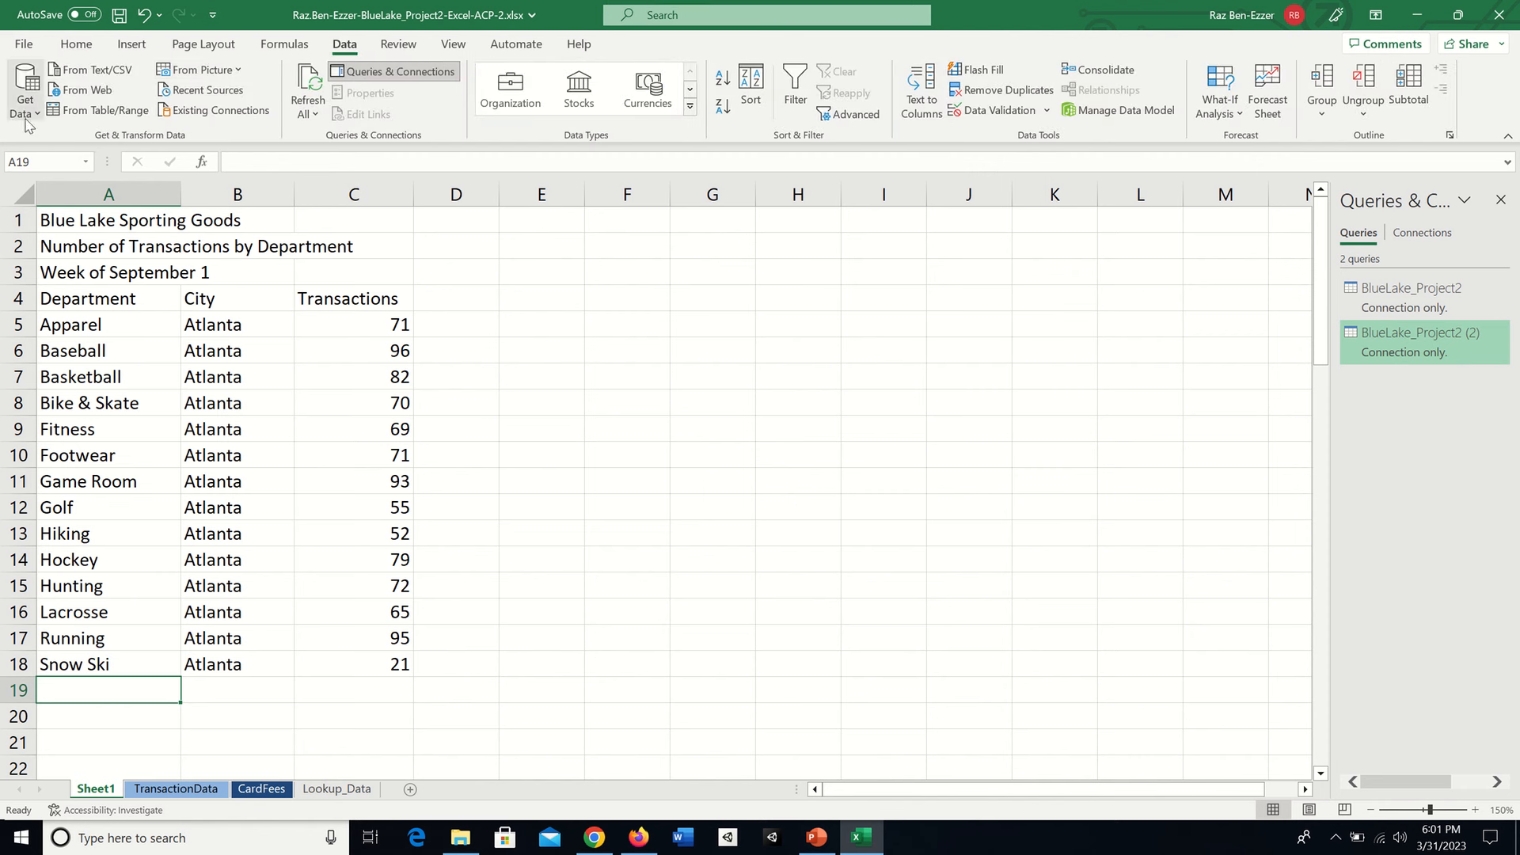
{"action": "left_click", "coordinate": [25, 88]}
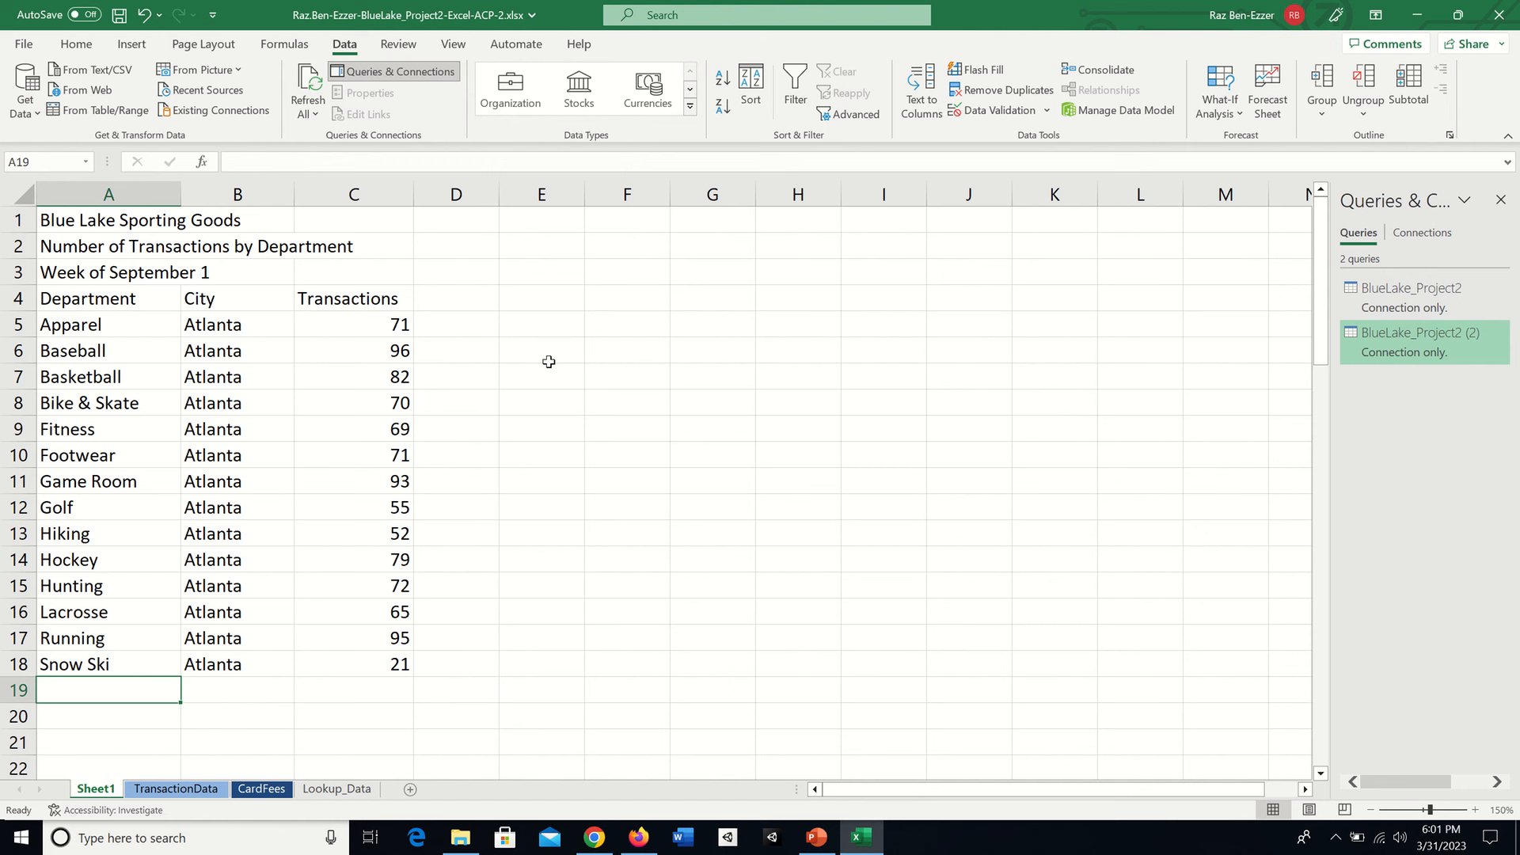
{"action": "mouse_move", "coordinate": [79, 698]}
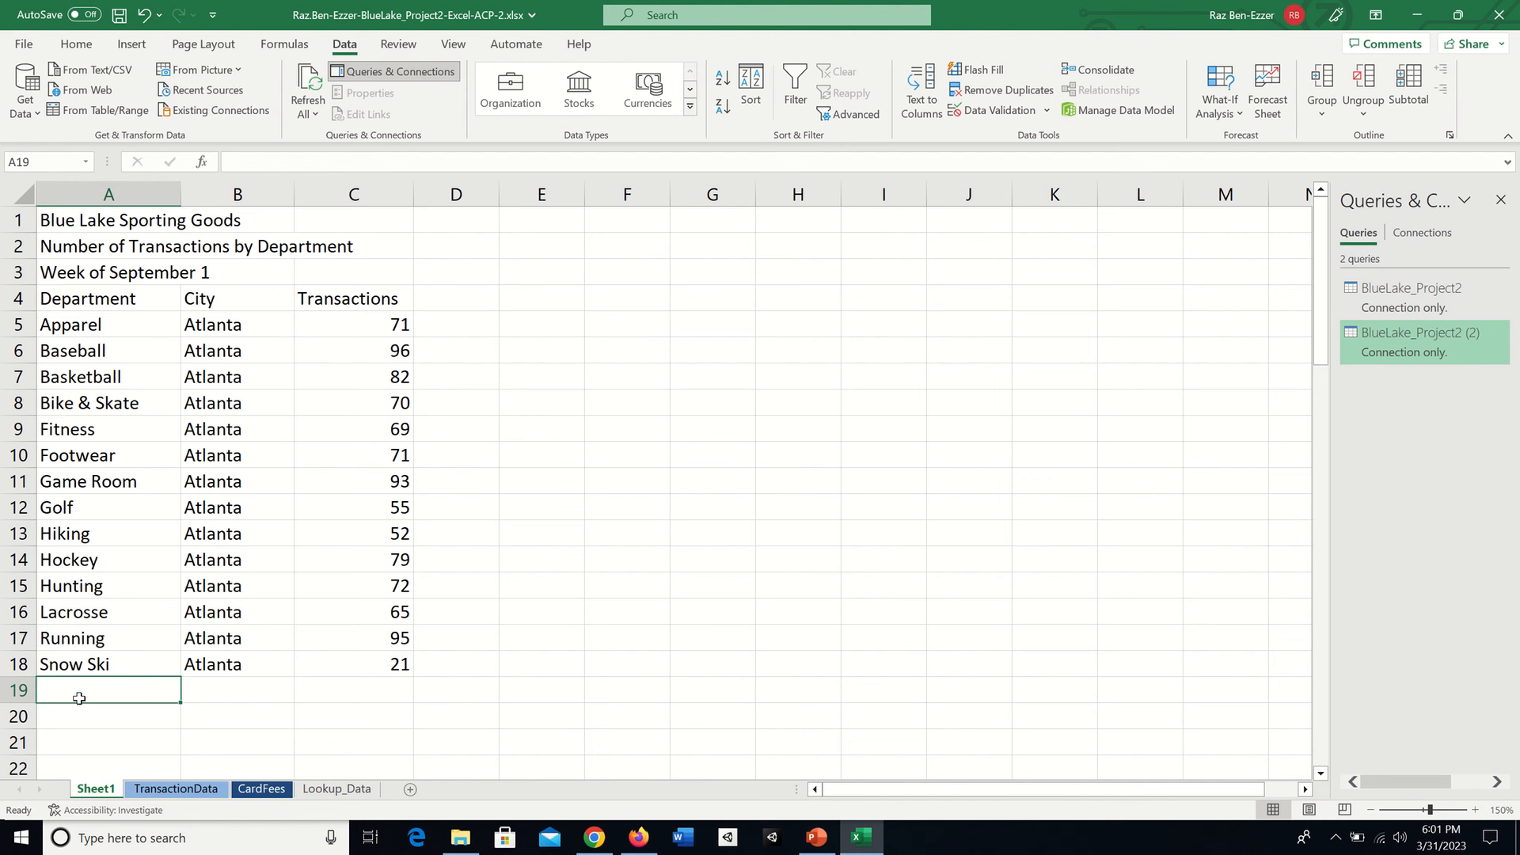
{"action": "mouse_move", "coordinate": [91, 69]}
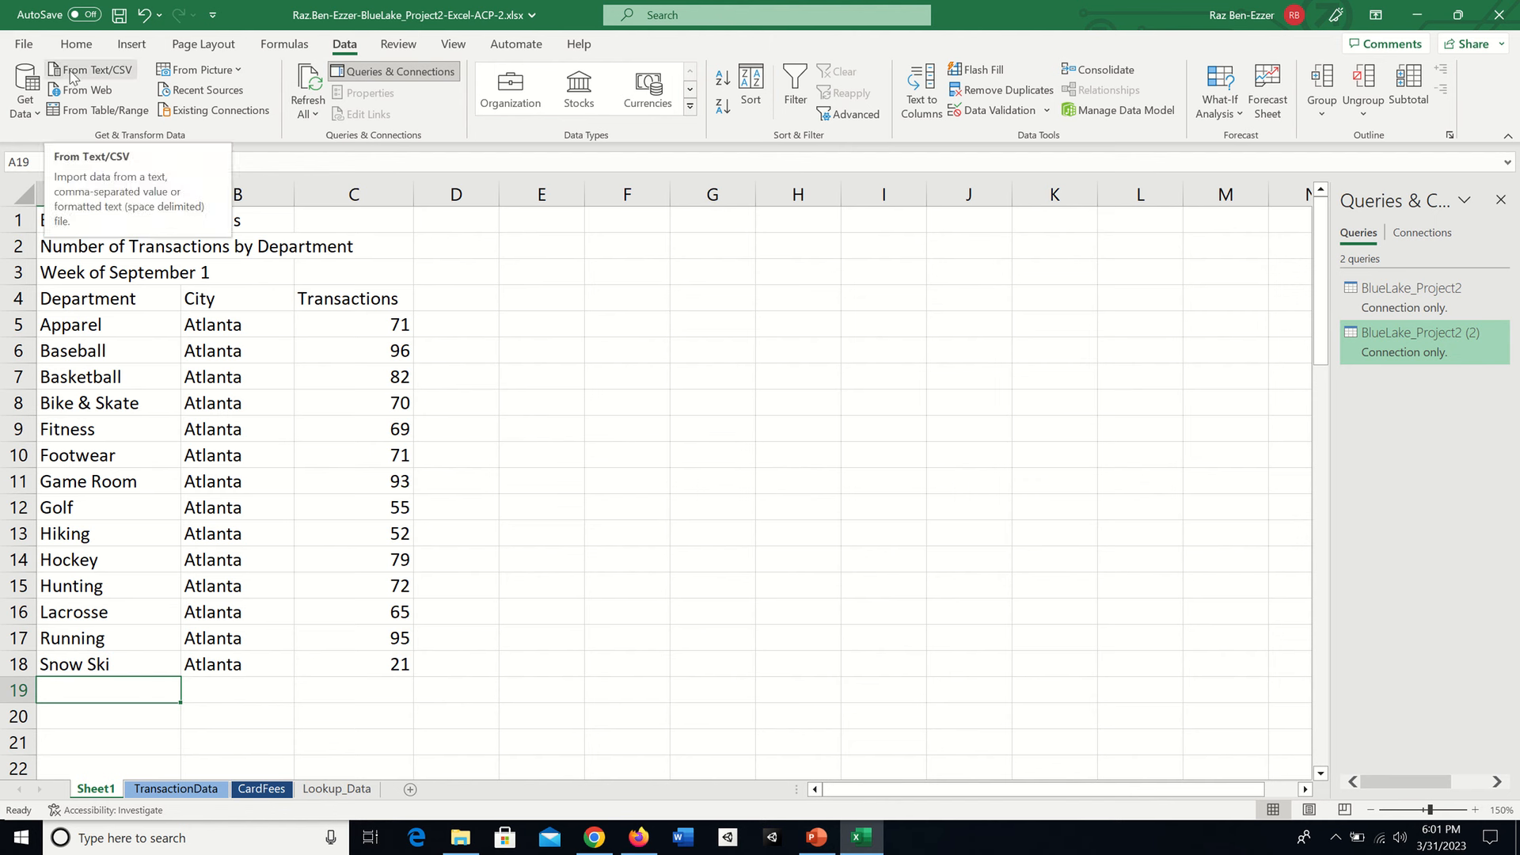
{"action": "mouse_move", "coordinate": [103, 79]}
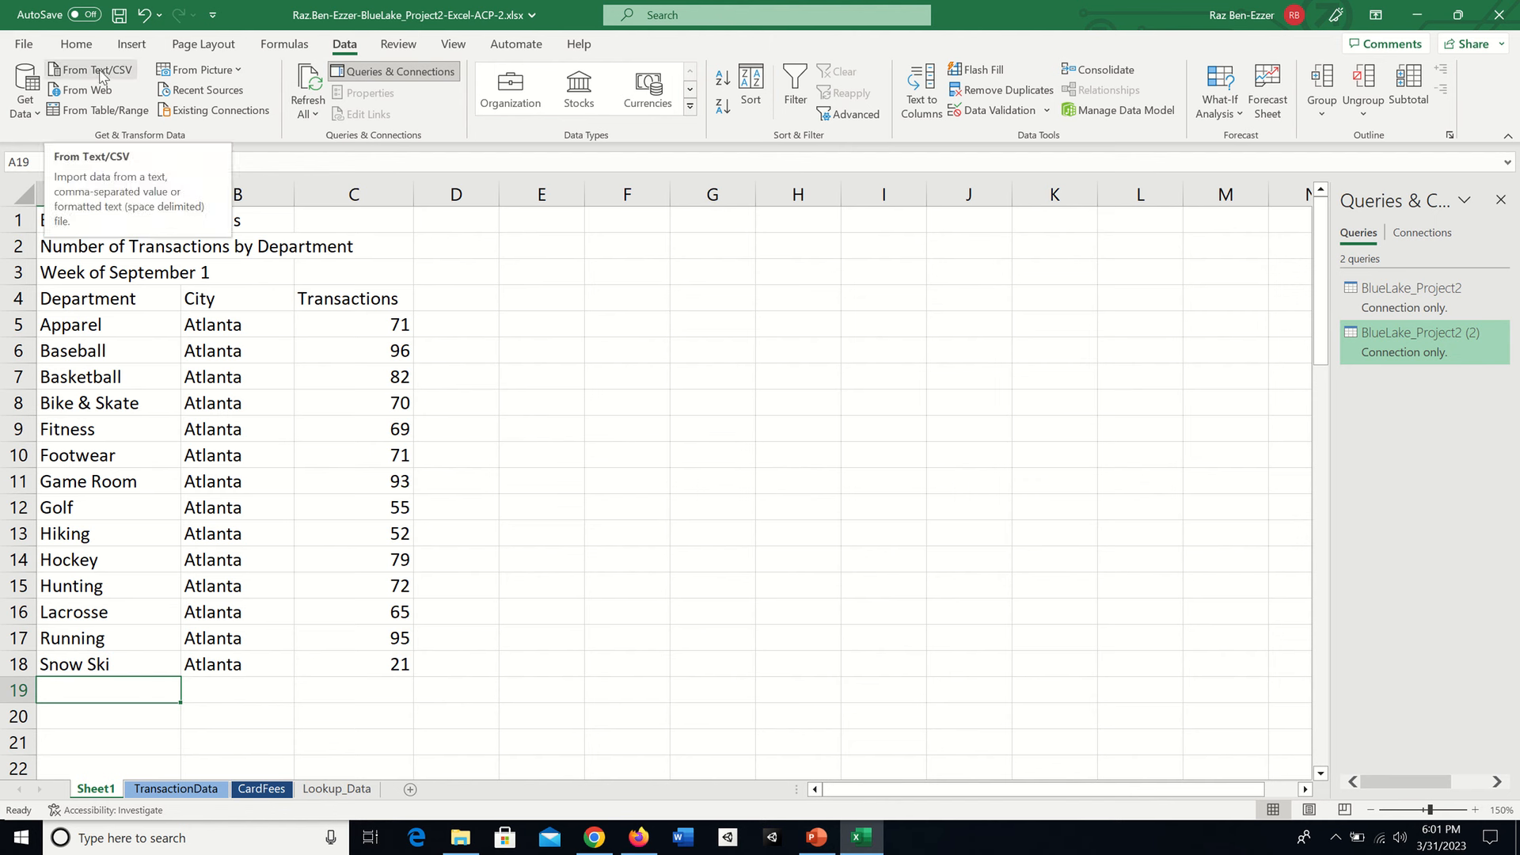
Import BlueLake_Project2.txt from Downloads via From Text/CSV to preview its Boston data.
{"action": "left_click", "coordinate": [92, 70]}
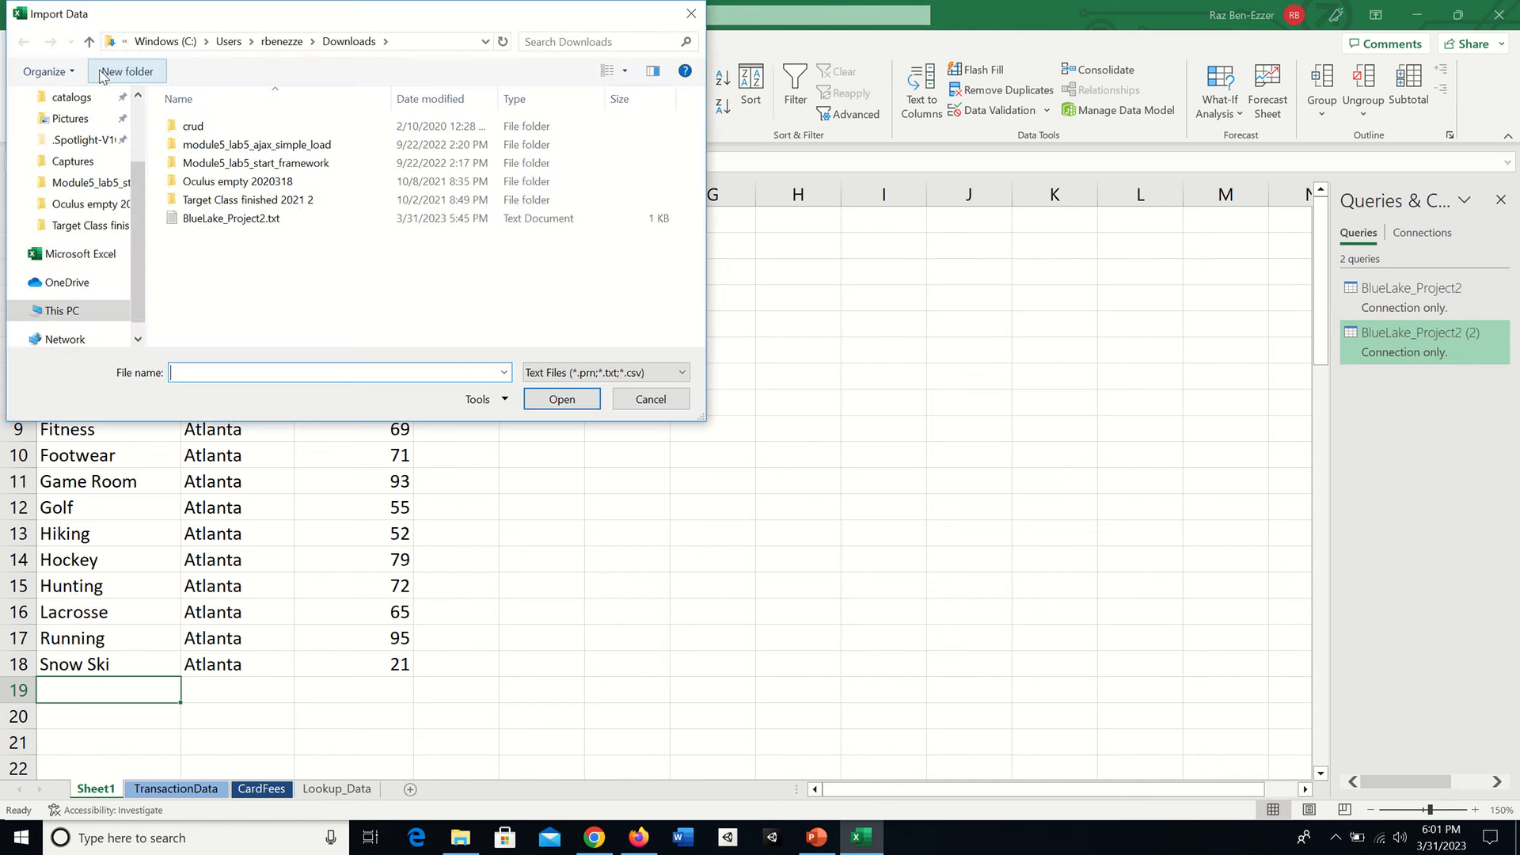
{"action": "mouse_move", "coordinate": [247, 396]}
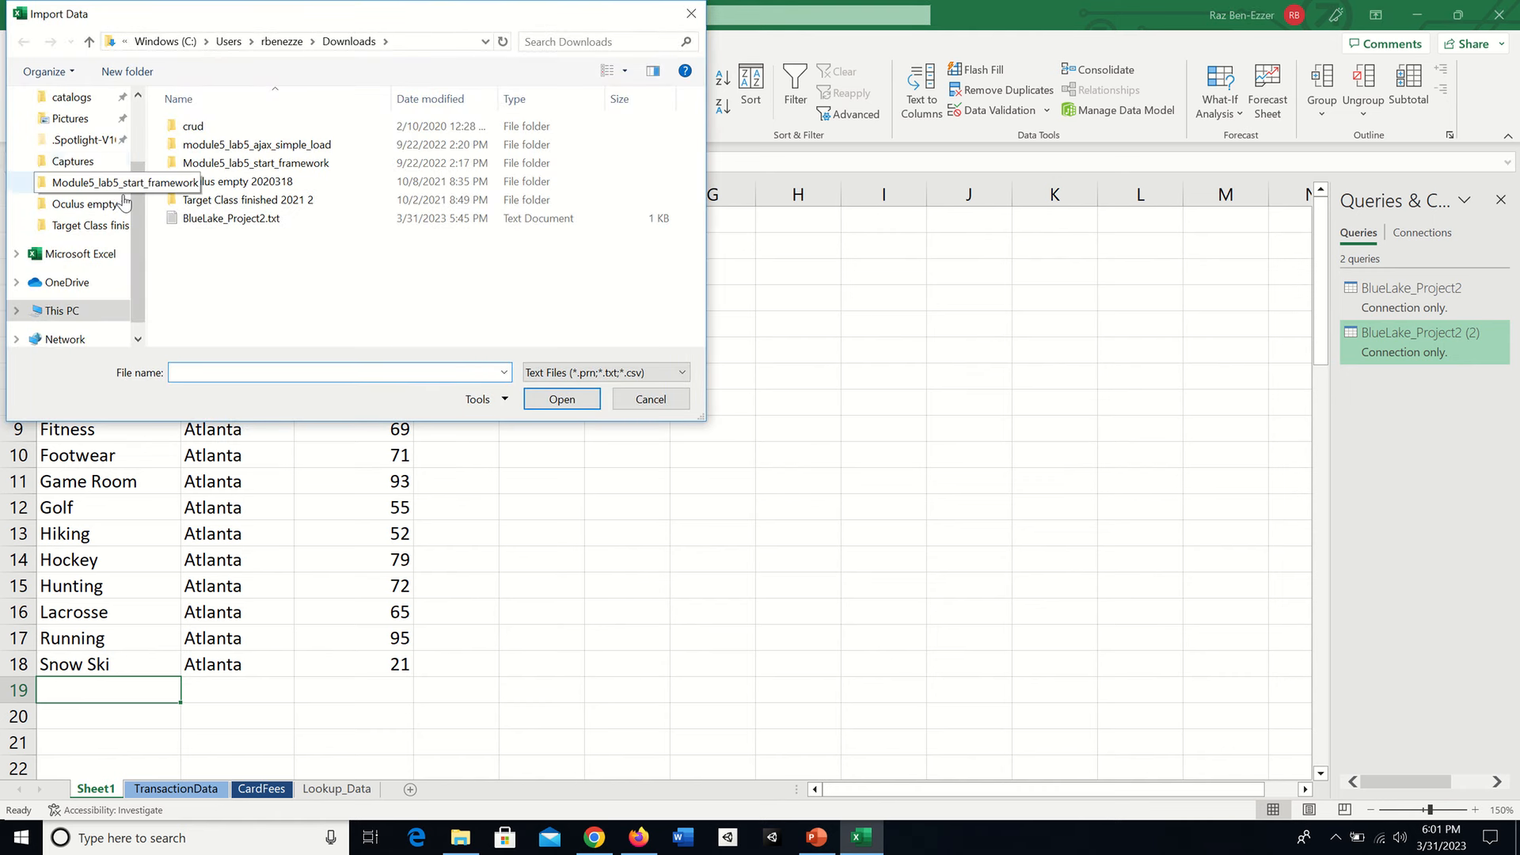
{"action": "left_click", "coordinate": [77, 154]}
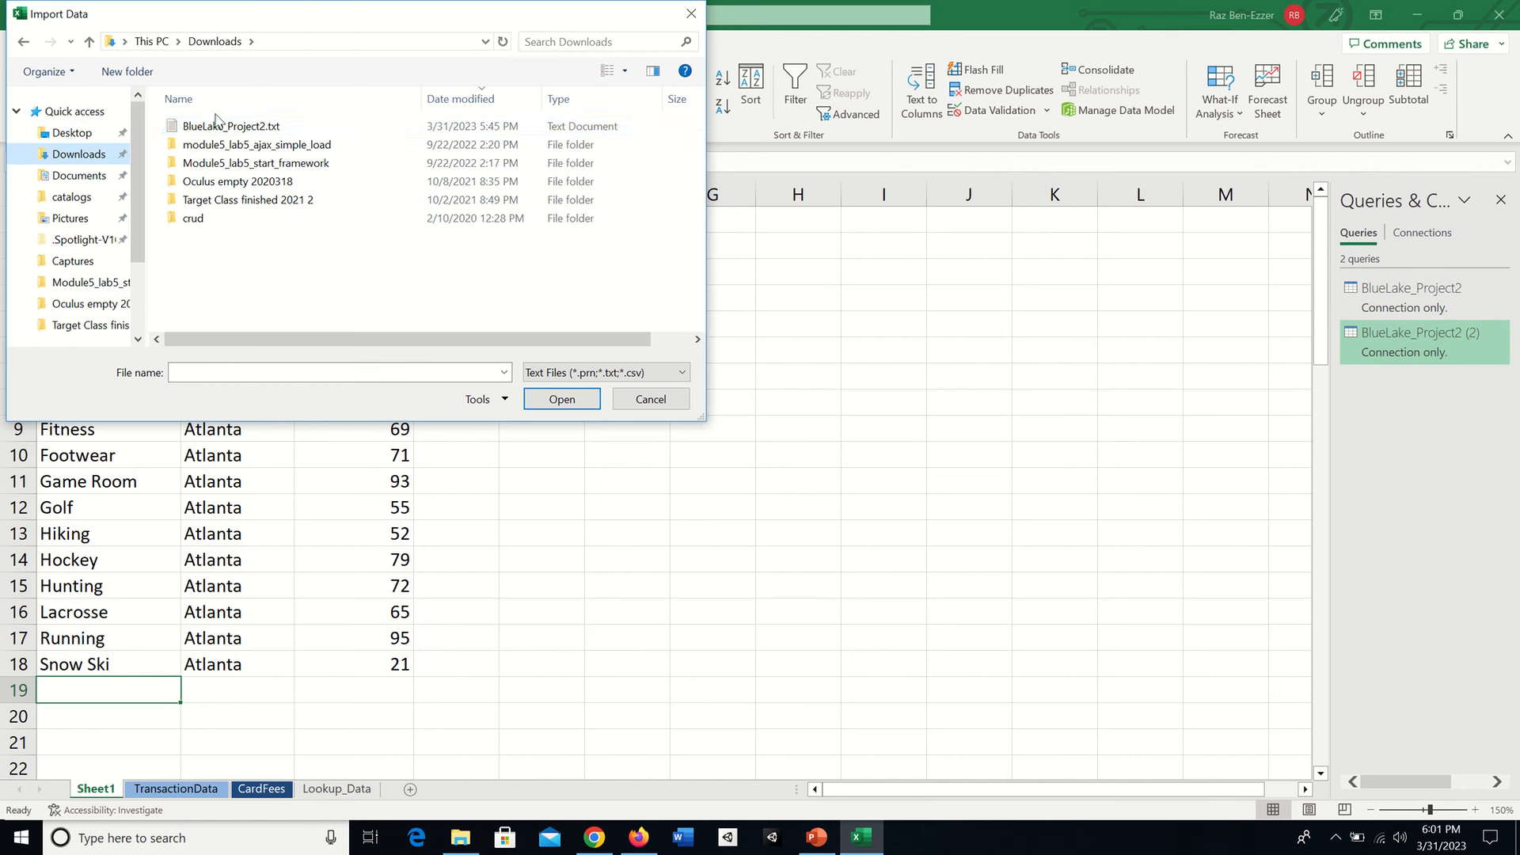
{"action": "left_click", "coordinate": [230, 126]}
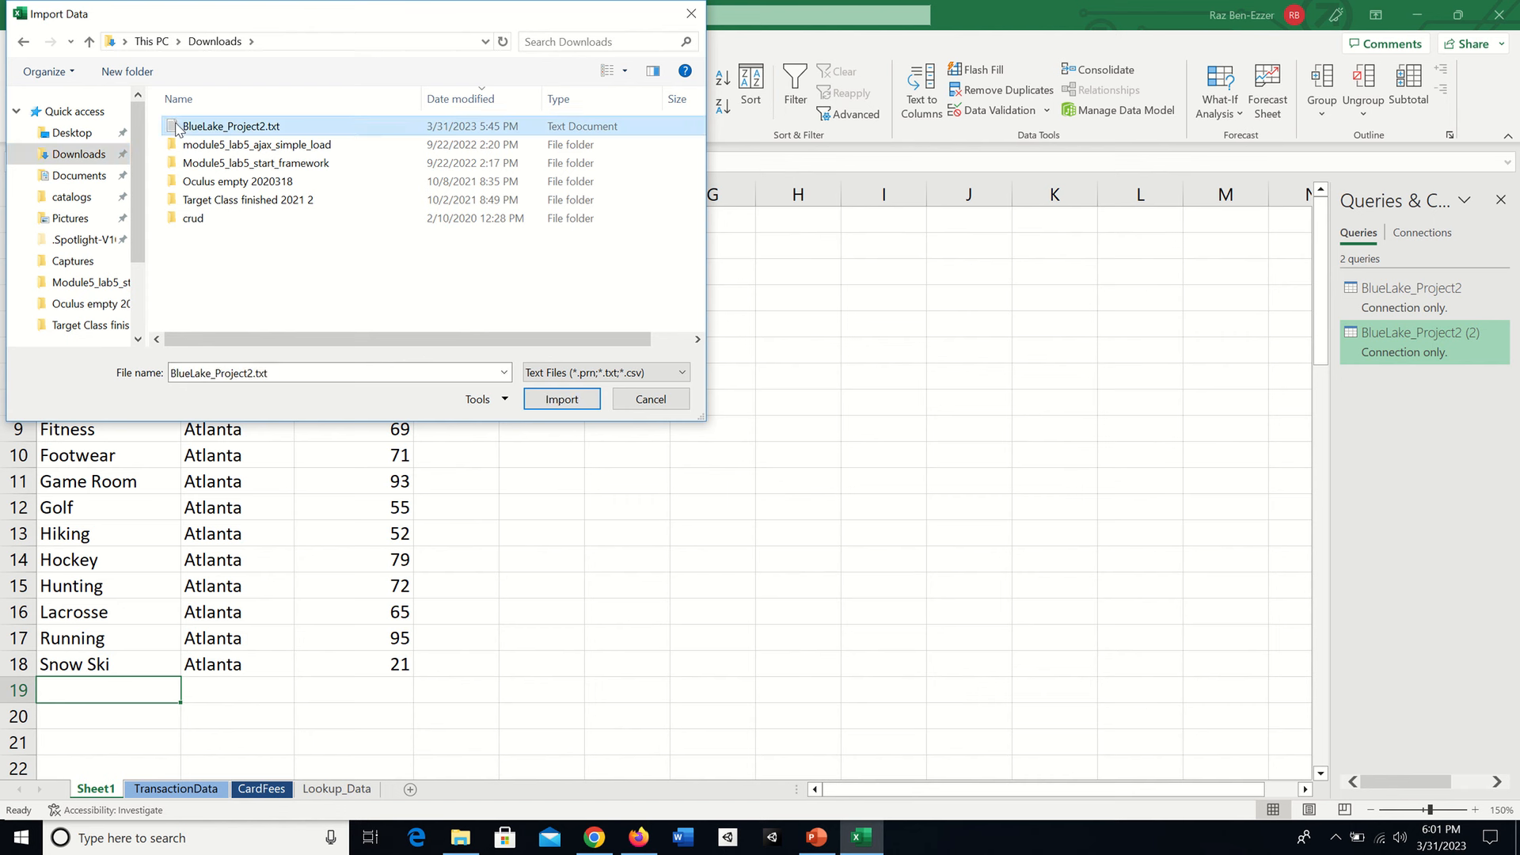
{"action": "mouse_move", "coordinate": [281, 128]}
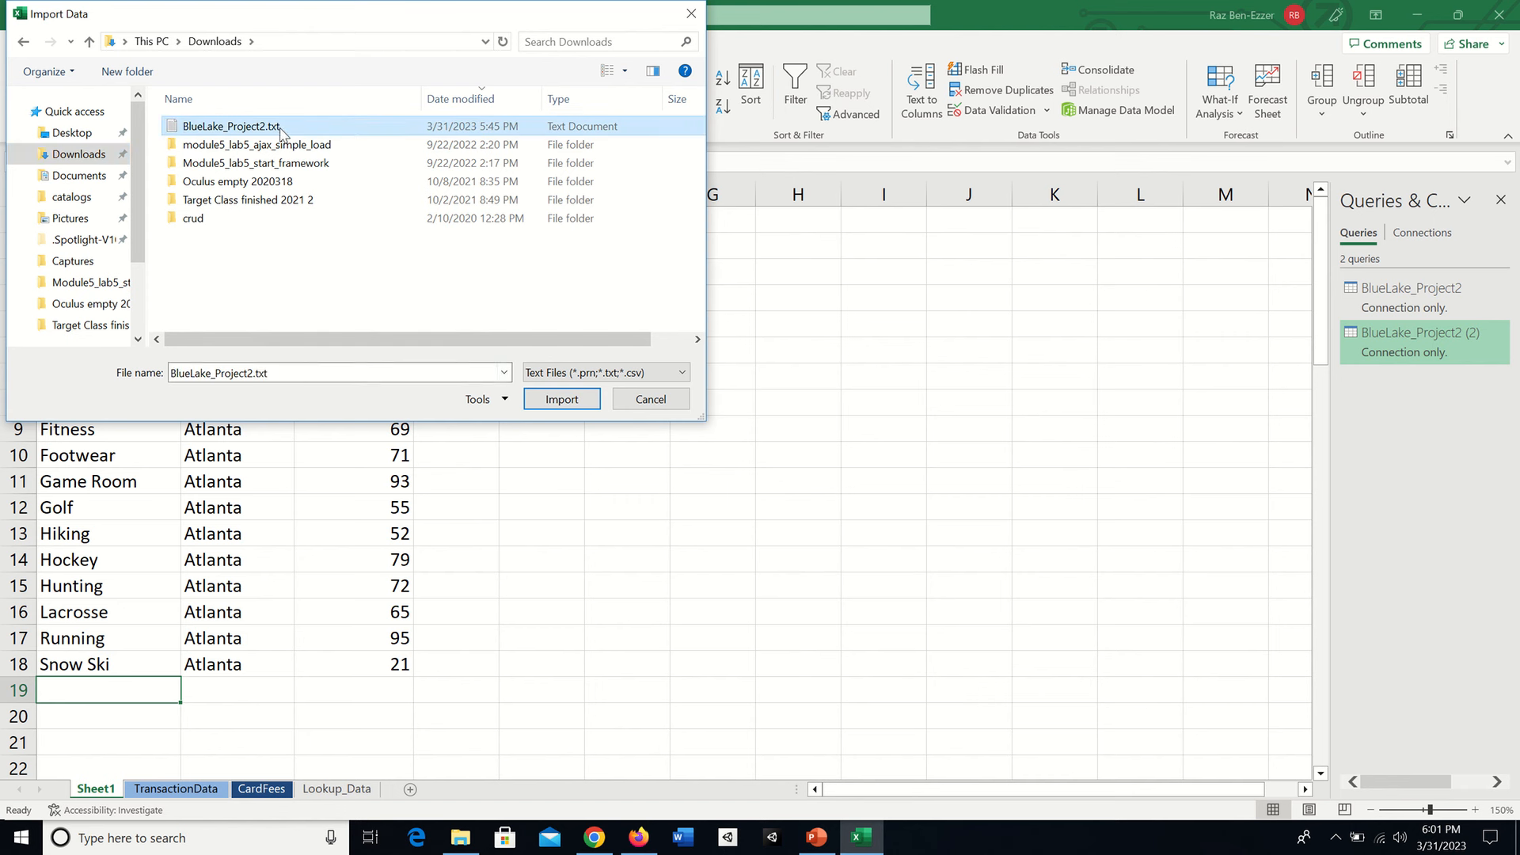
{"action": "mouse_move", "coordinate": [281, 131]}
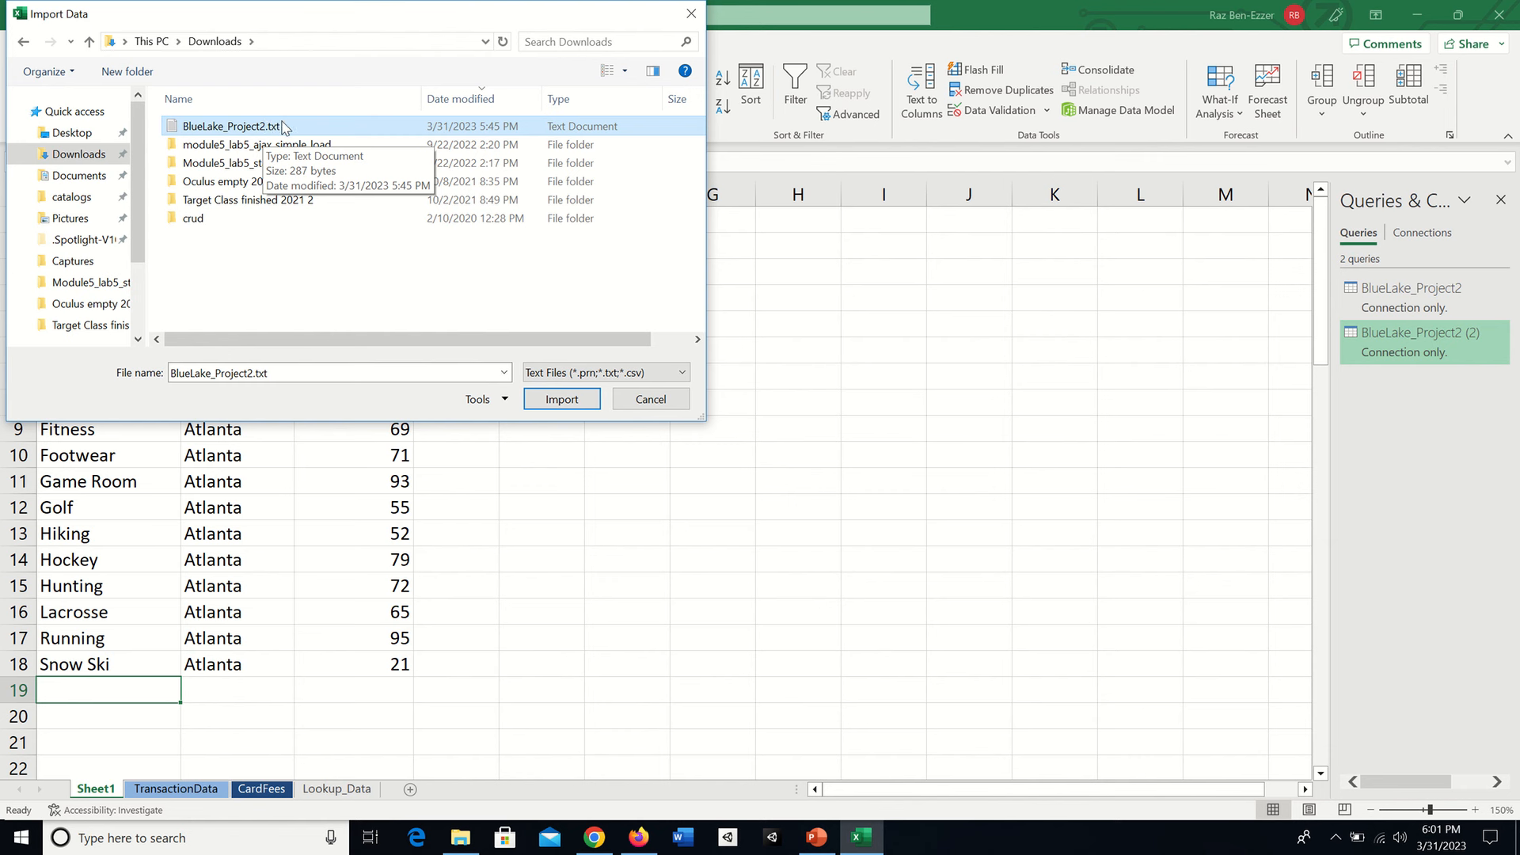
{"action": "mouse_move", "coordinate": [204, 142]}
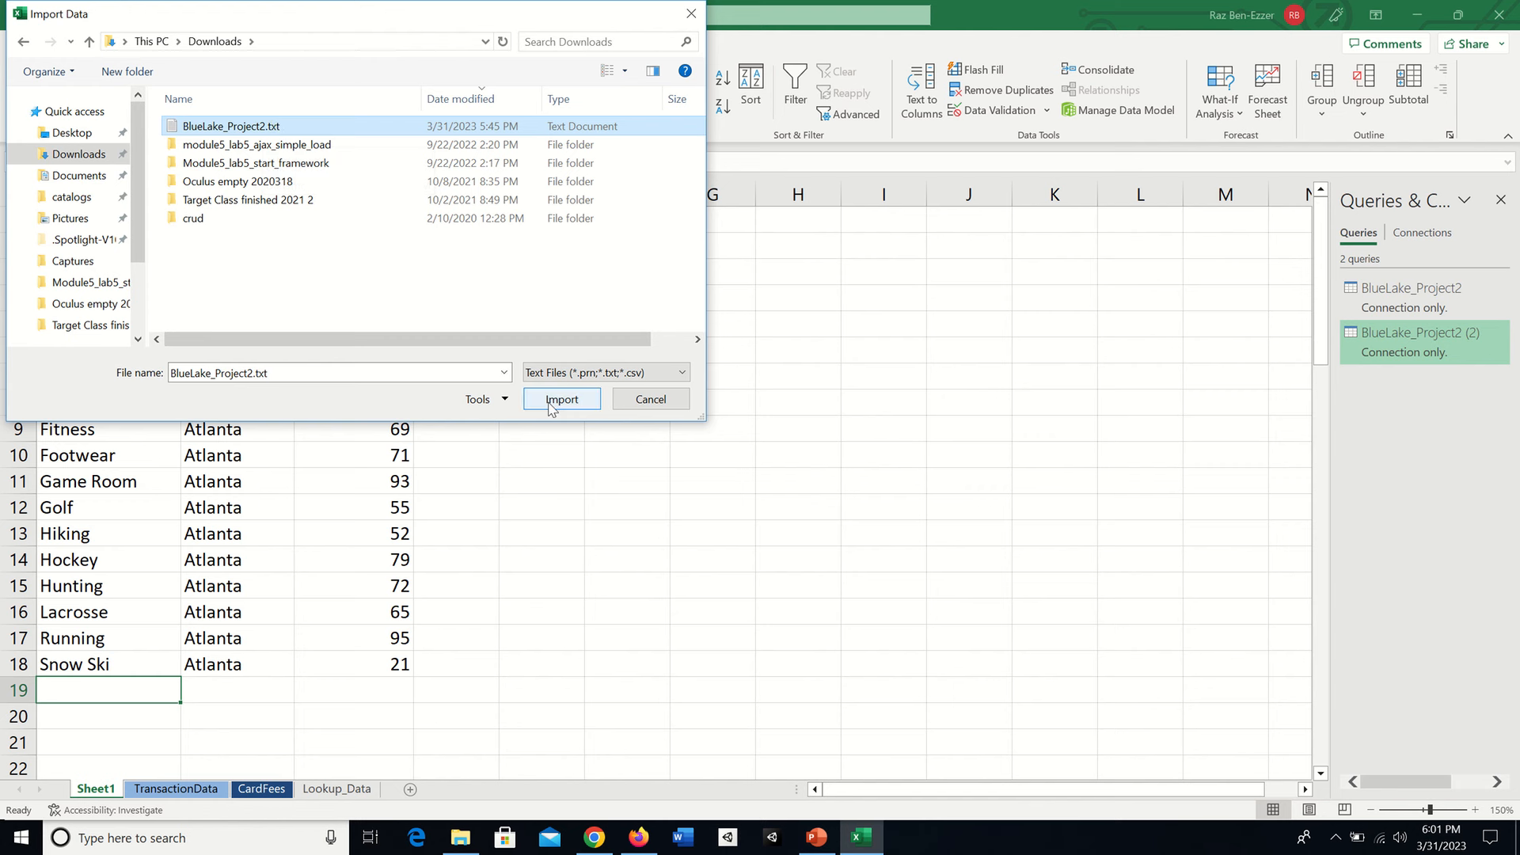
{"action": "left_click", "coordinate": [560, 398]}
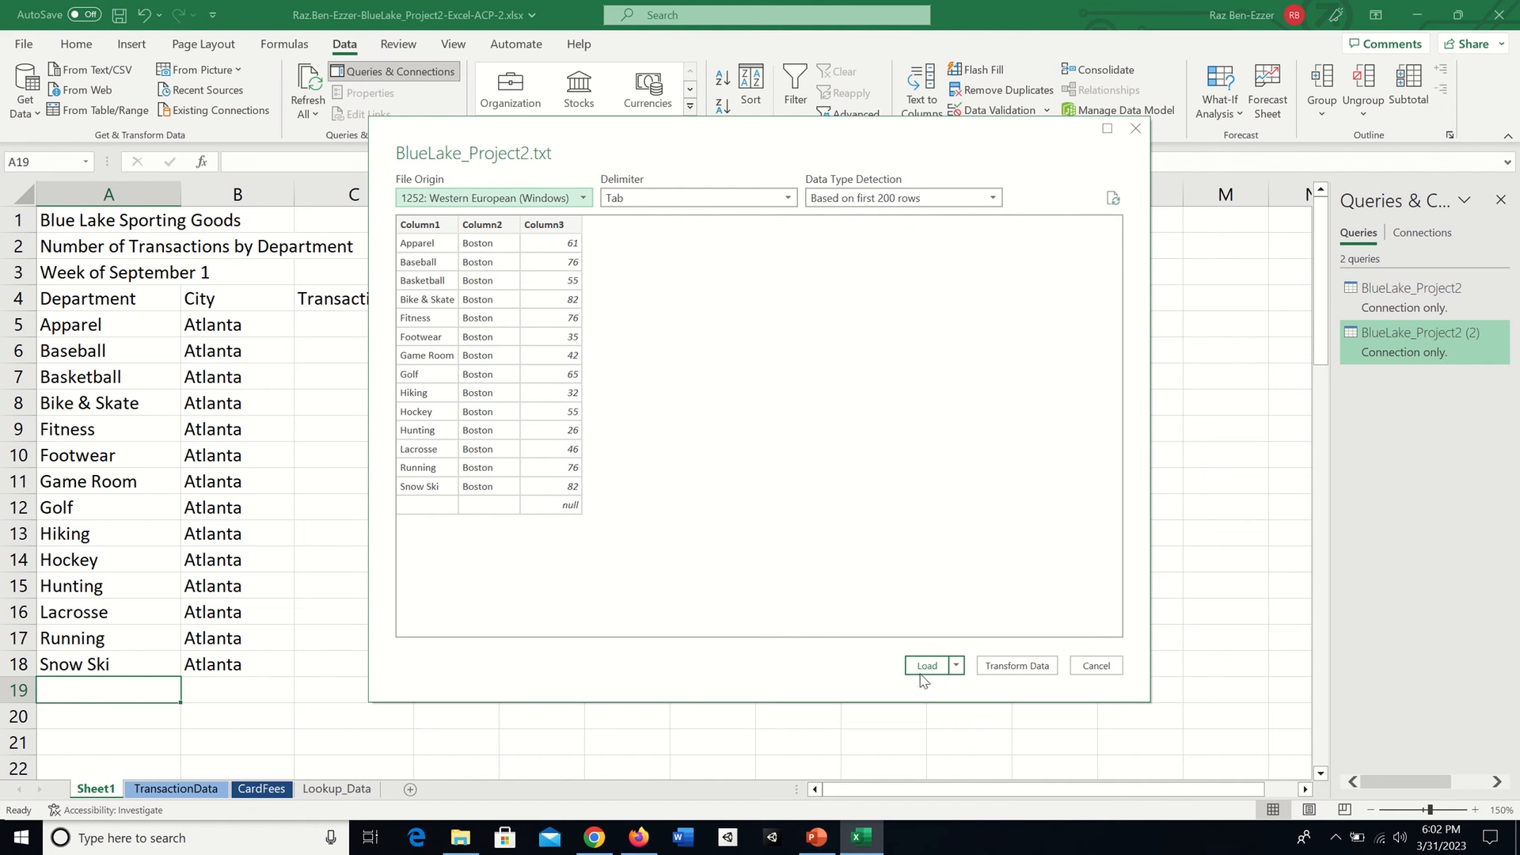
Set Load To as a Table on the existing worksheet at $A$19, without the Data Model.
{"action": "left_click", "coordinate": [955, 665]}
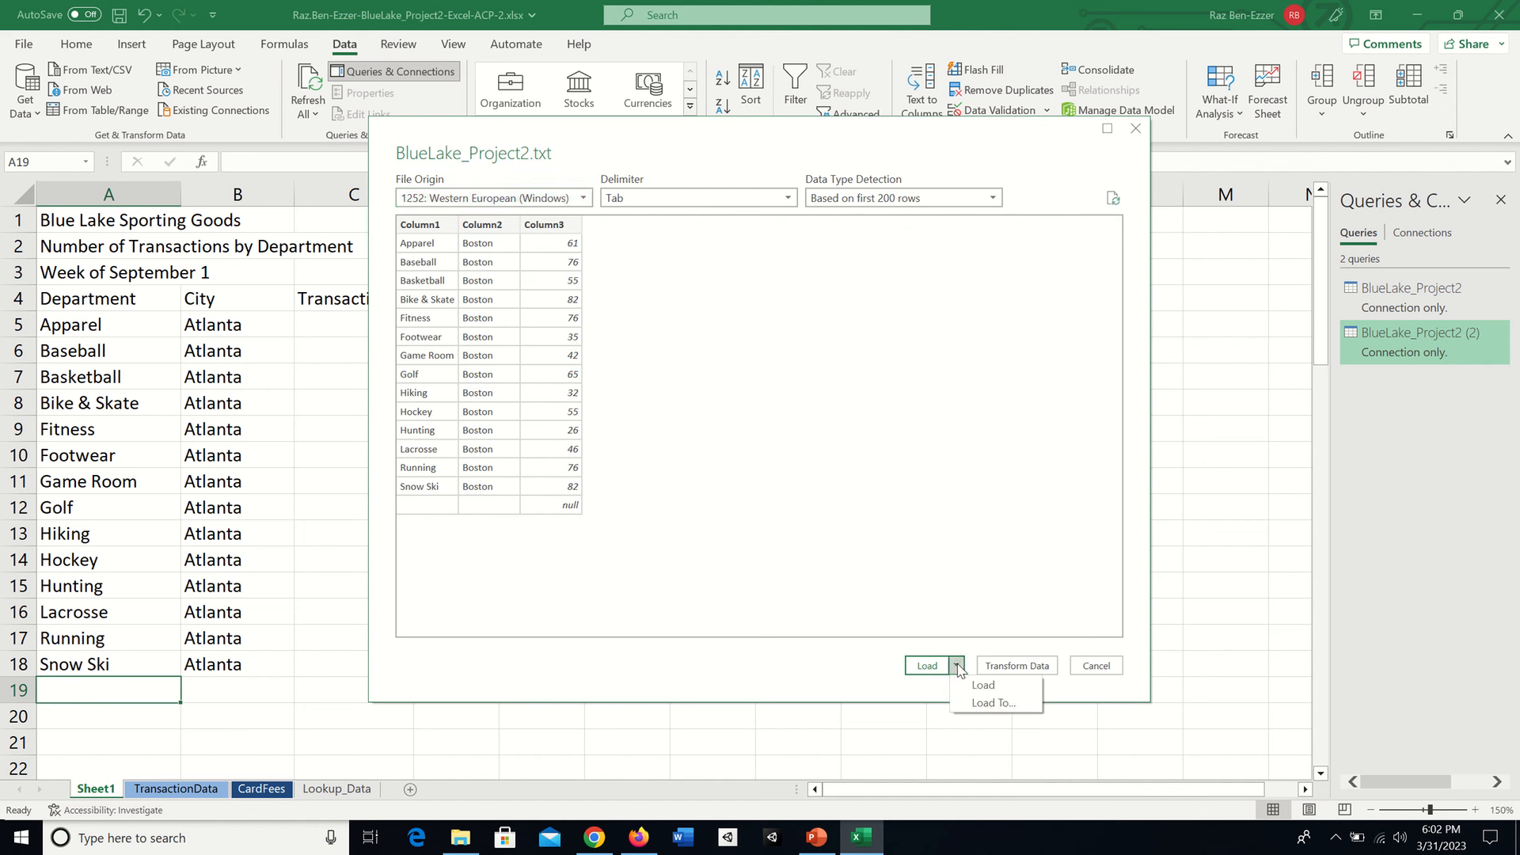
{"action": "mouse_move", "coordinate": [993, 703]}
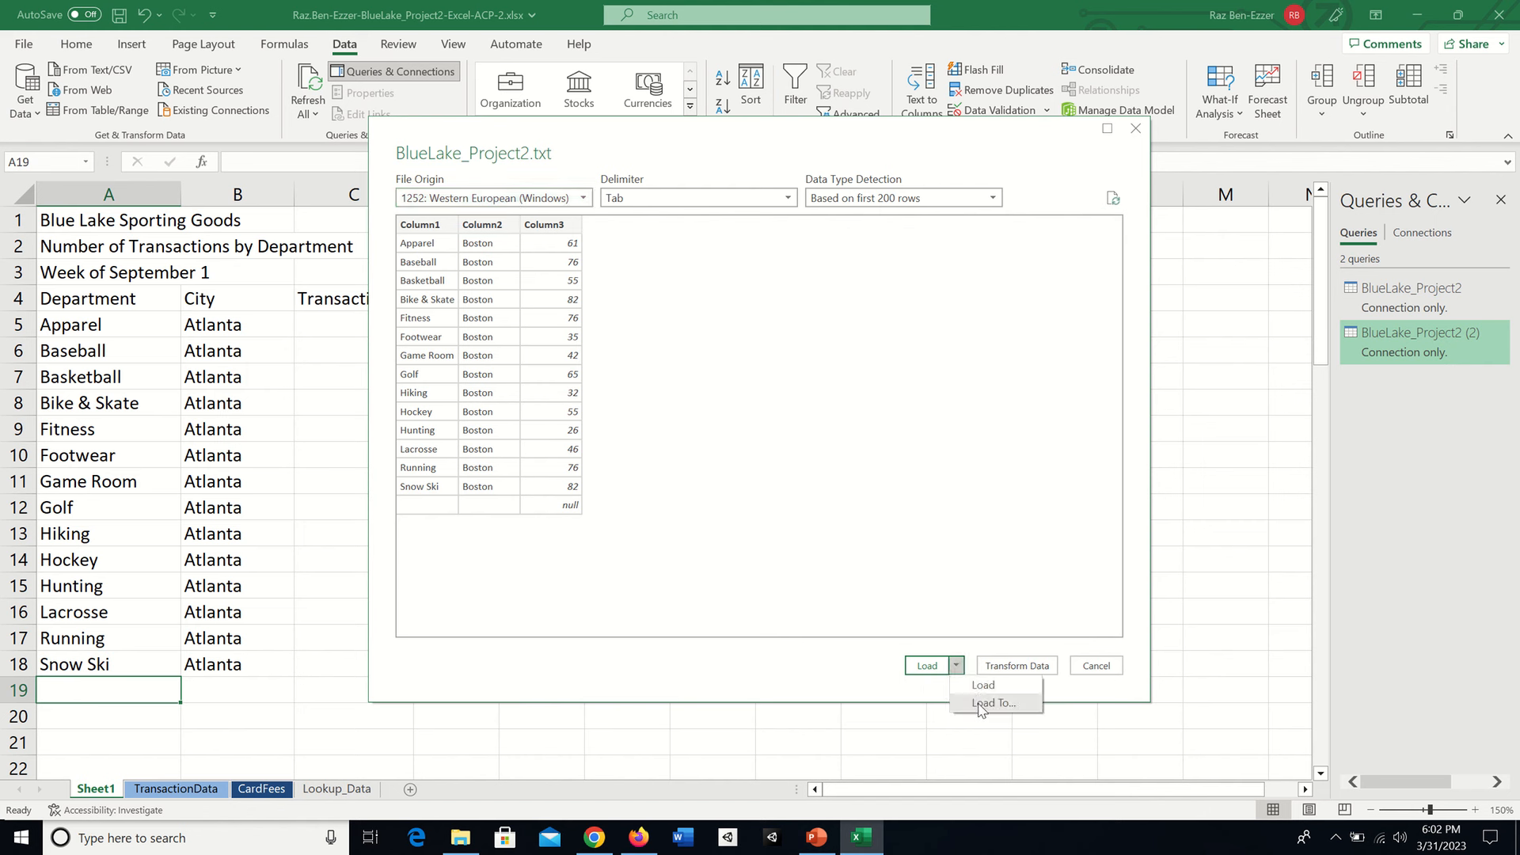
{"action": "left_click", "coordinate": [982, 683]}
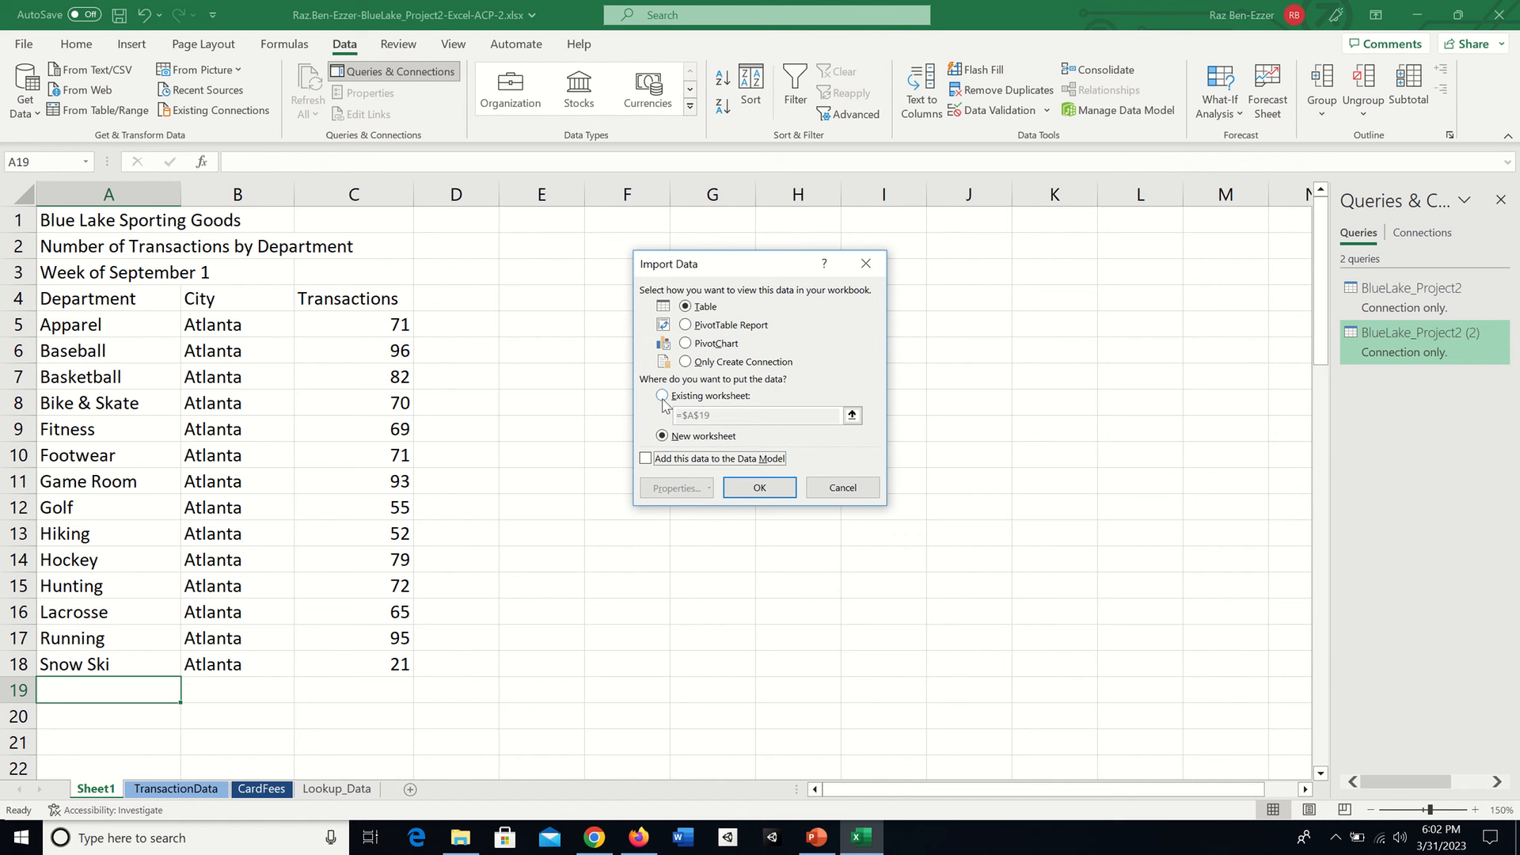
{"action": "left_click", "coordinate": [664, 396]}
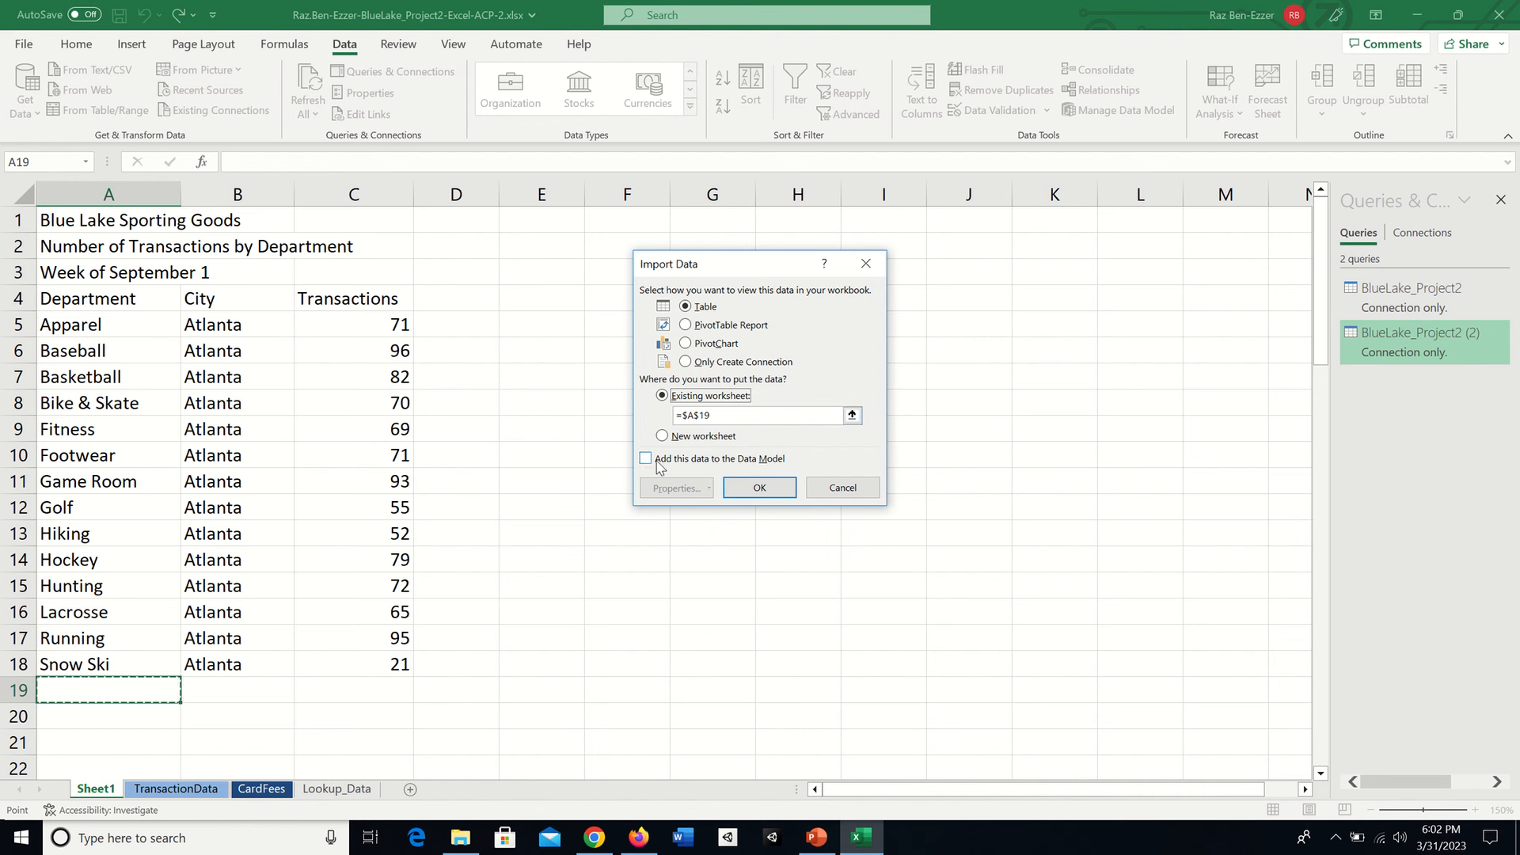
{"action": "left_click", "coordinate": [644, 458]}
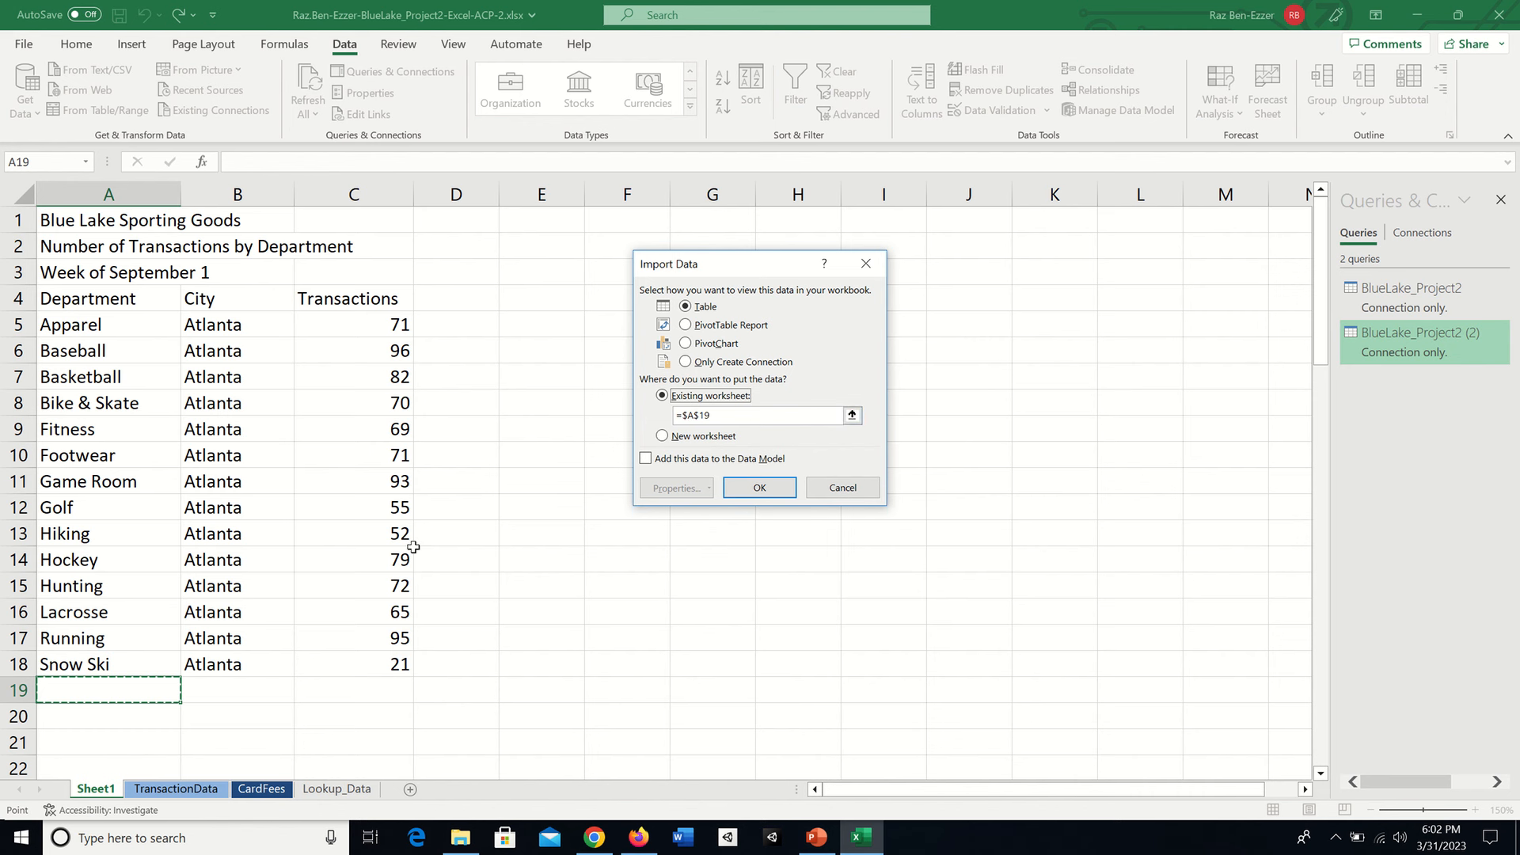
{"action": "mouse_move", "coordinate": [486, 612]}
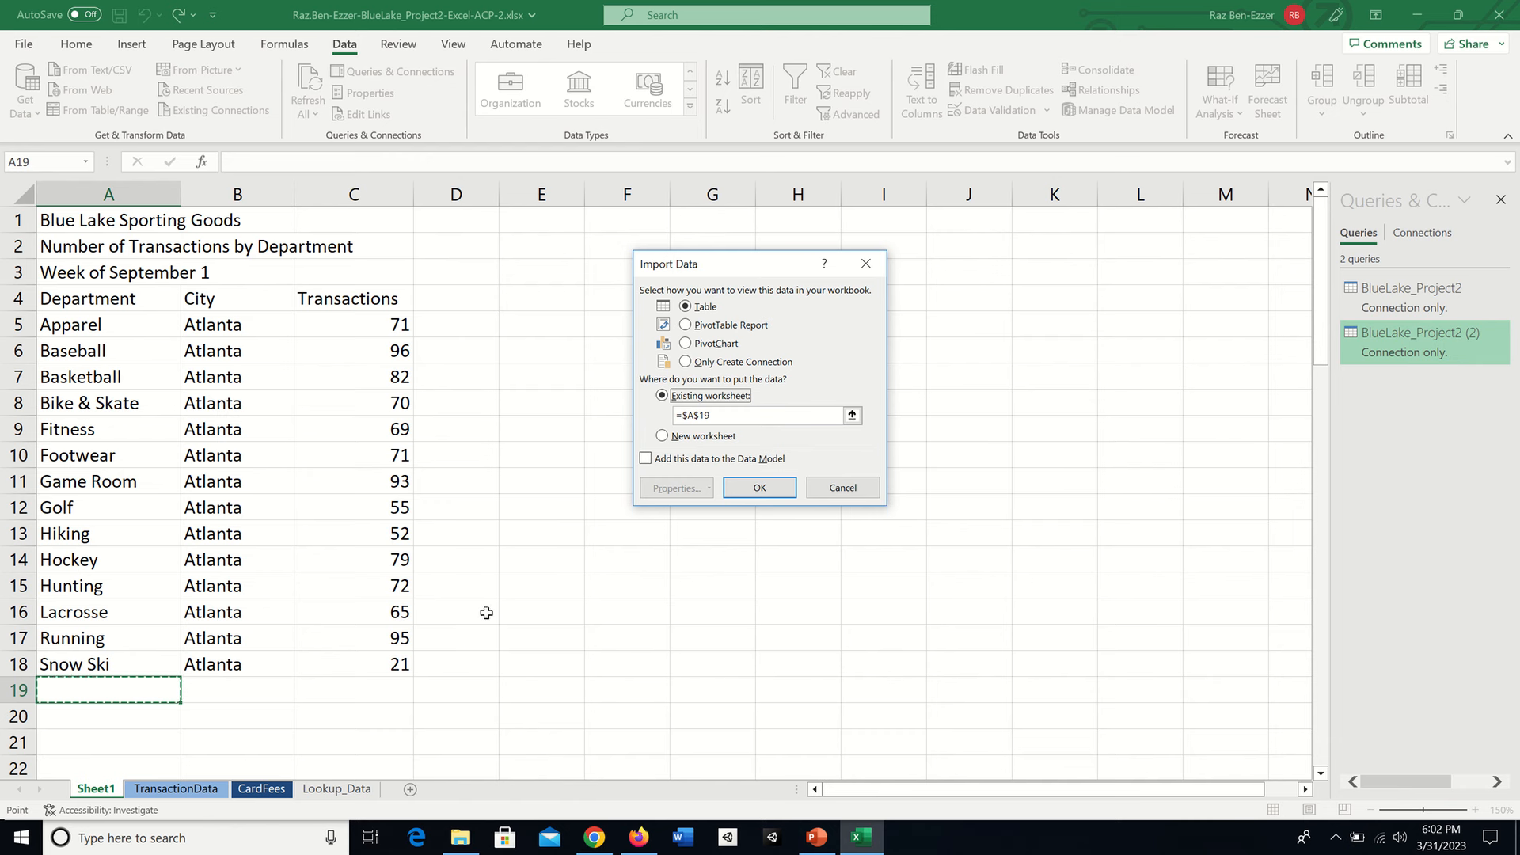
{"action": "mouse_move", "coordinate": [455, 792]}
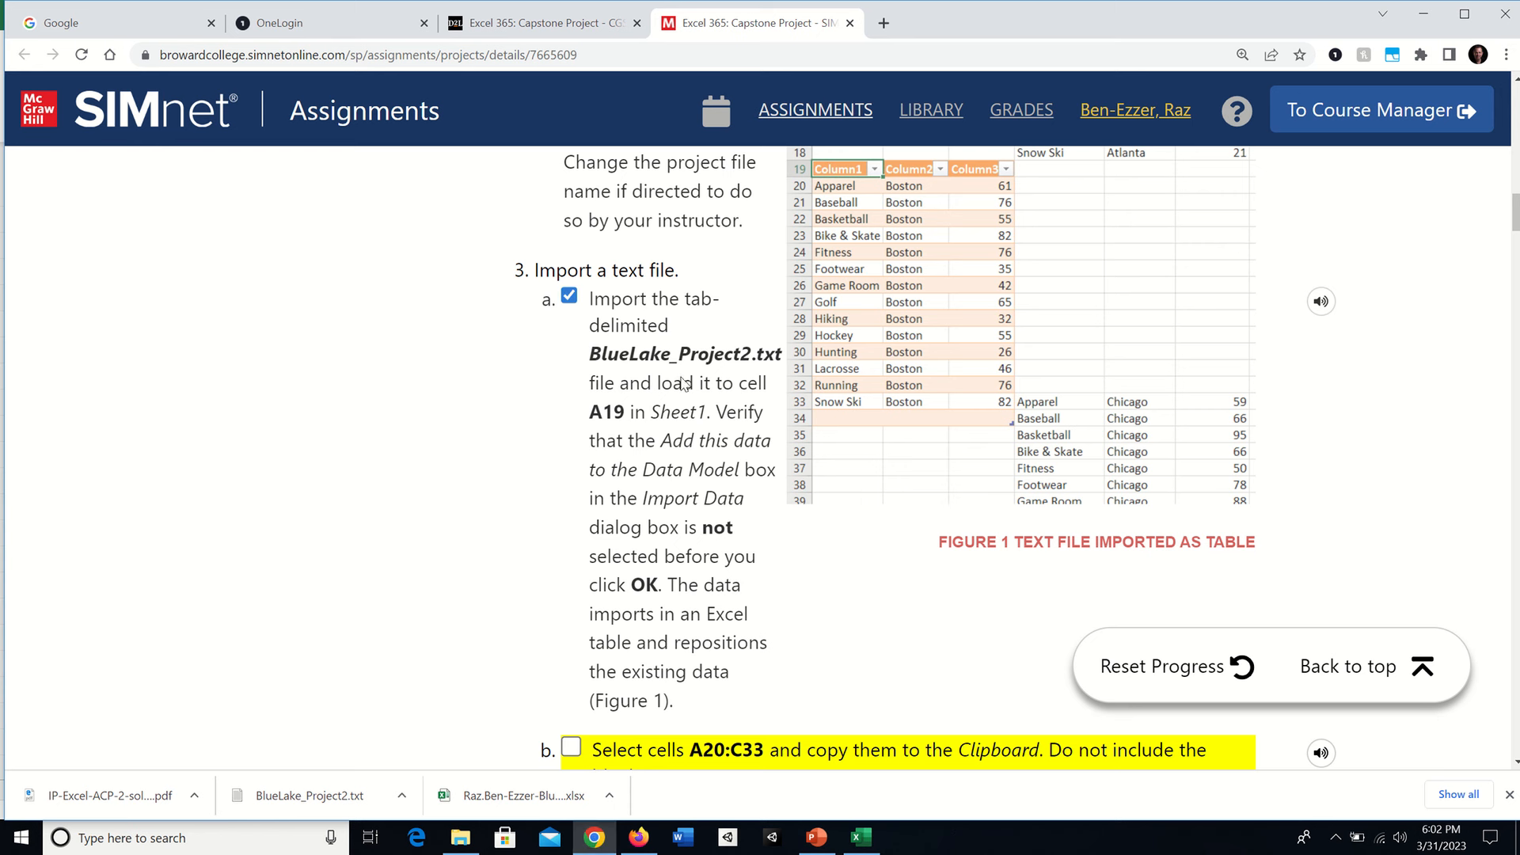
{"action": "mouse_move", "coordinate": [618, 461]}
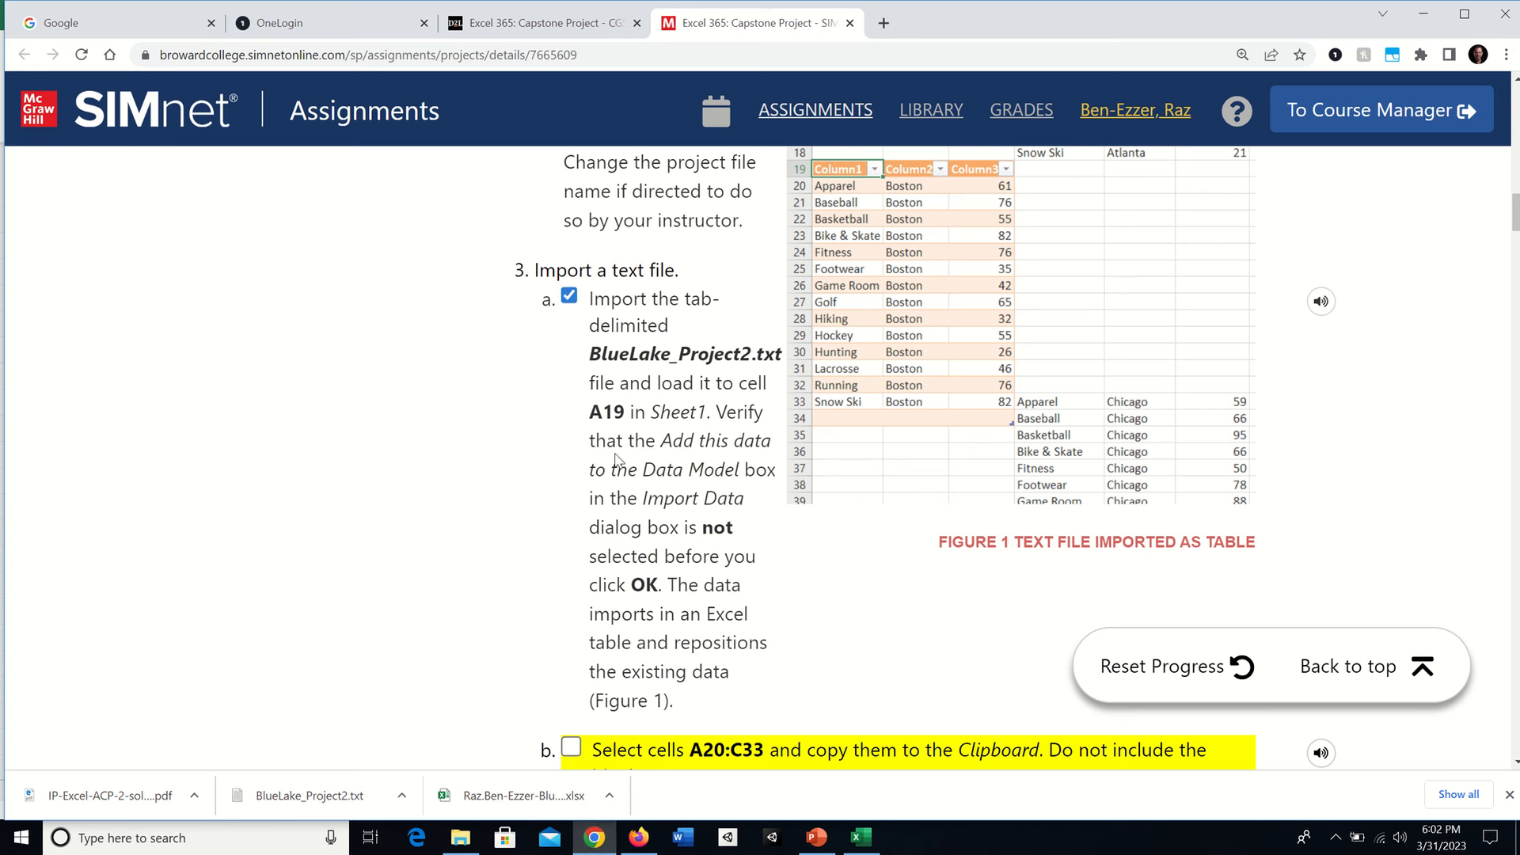
{"action": "mouse_move", "coordinate": [674, 477]}
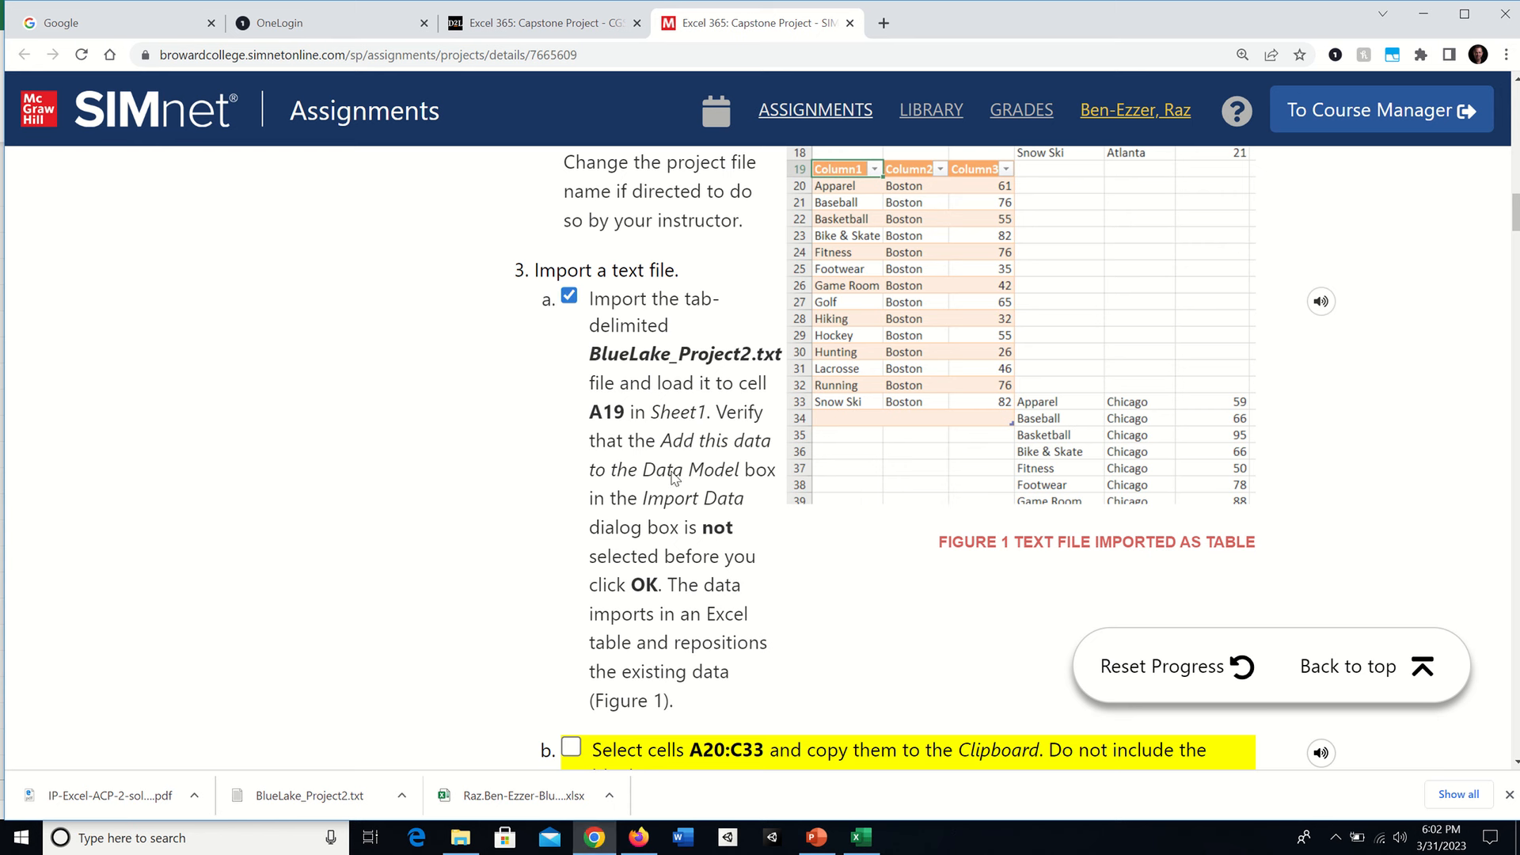
{"action": "mouse_move", "coordinate": [599, 541]}
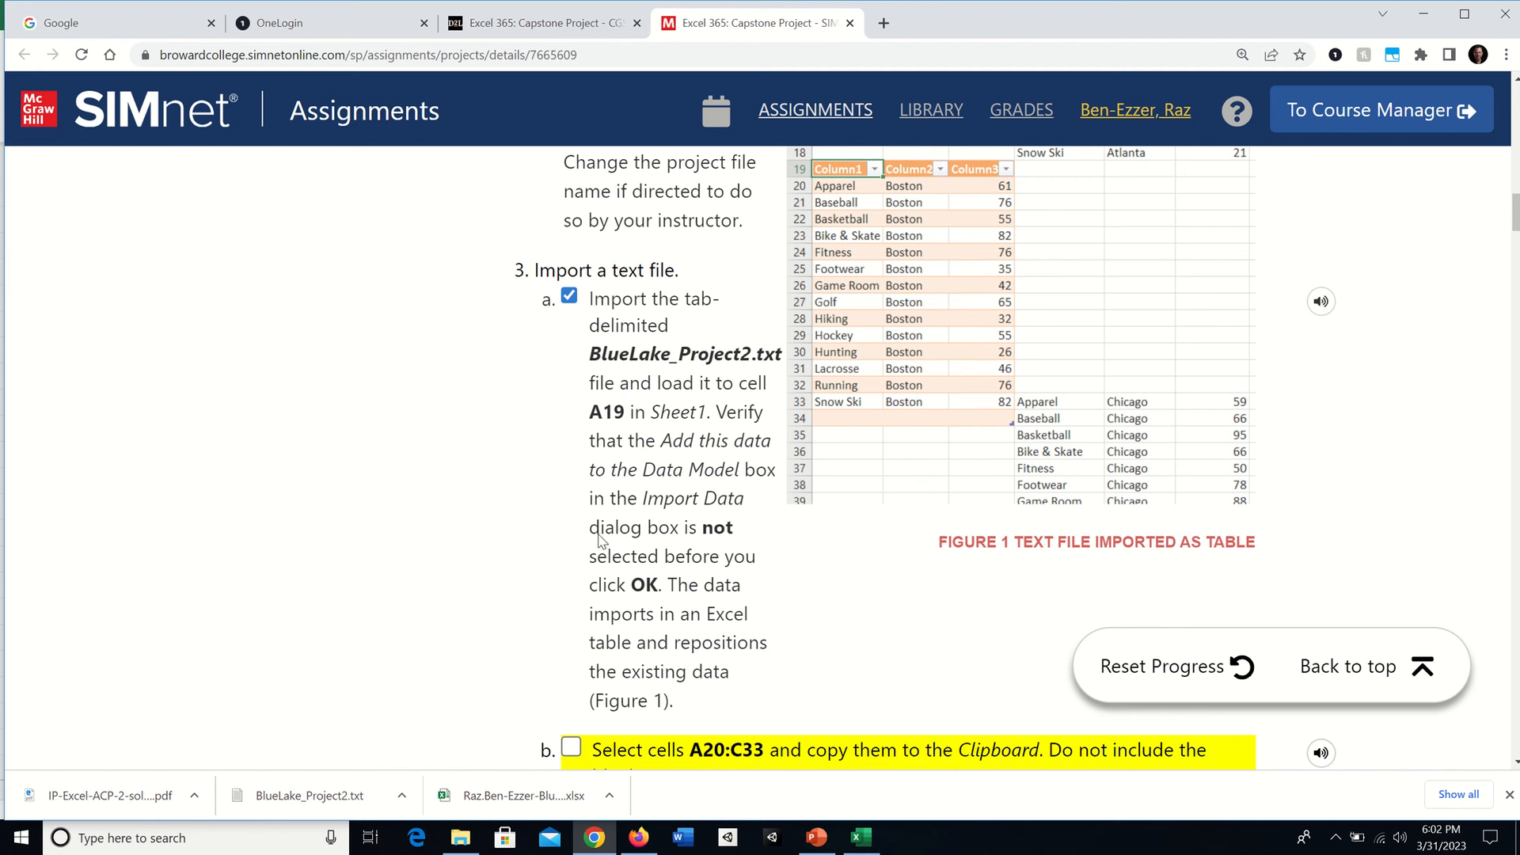
{"action": "mouse_move", "coordinate": [683, 560]}
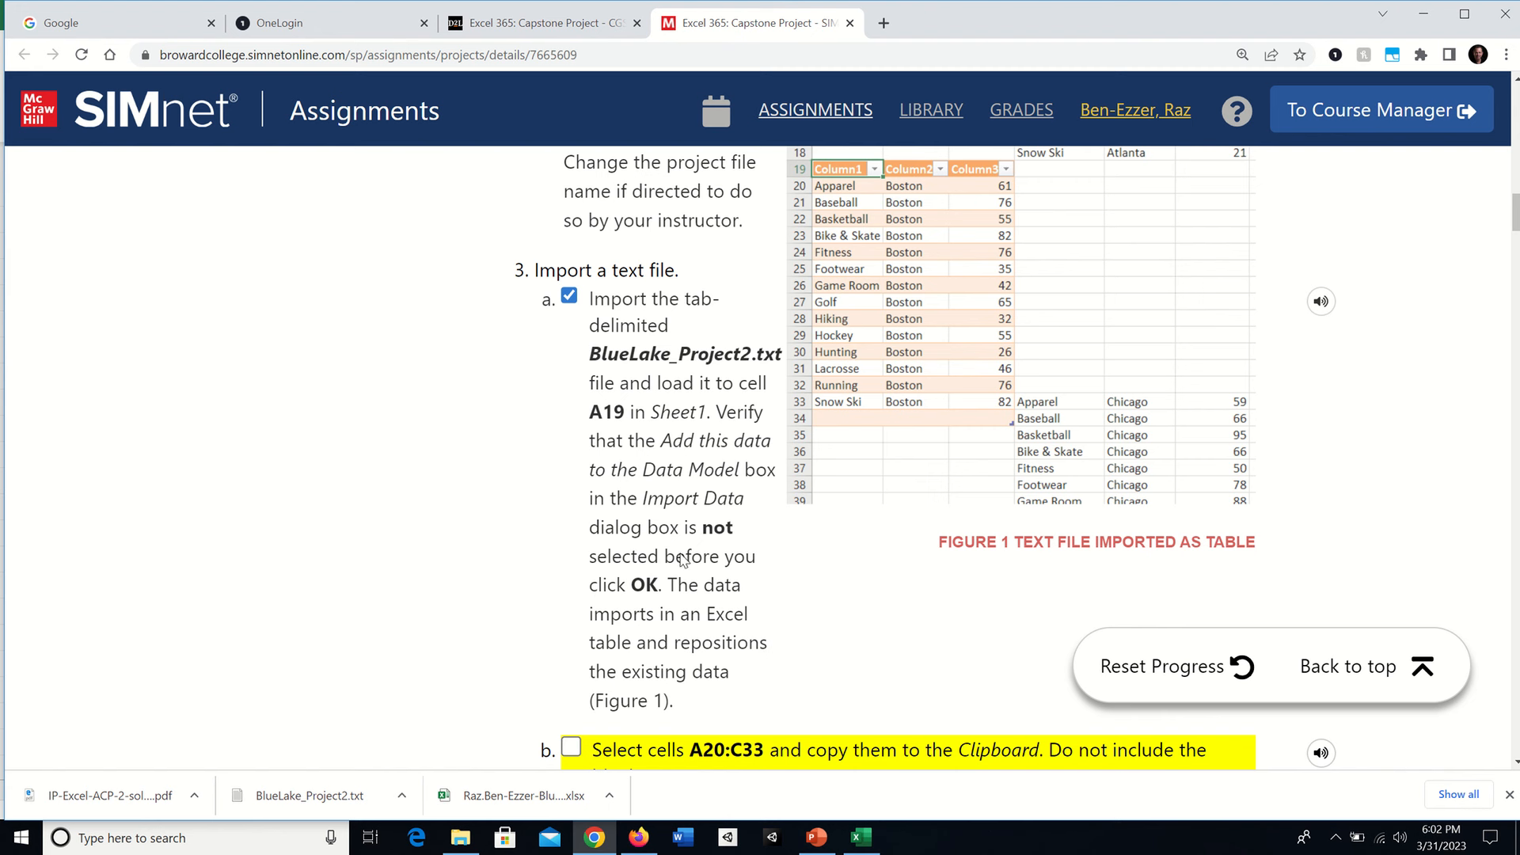
{"action": "mouse_move", "coordinate": [664, 626]}
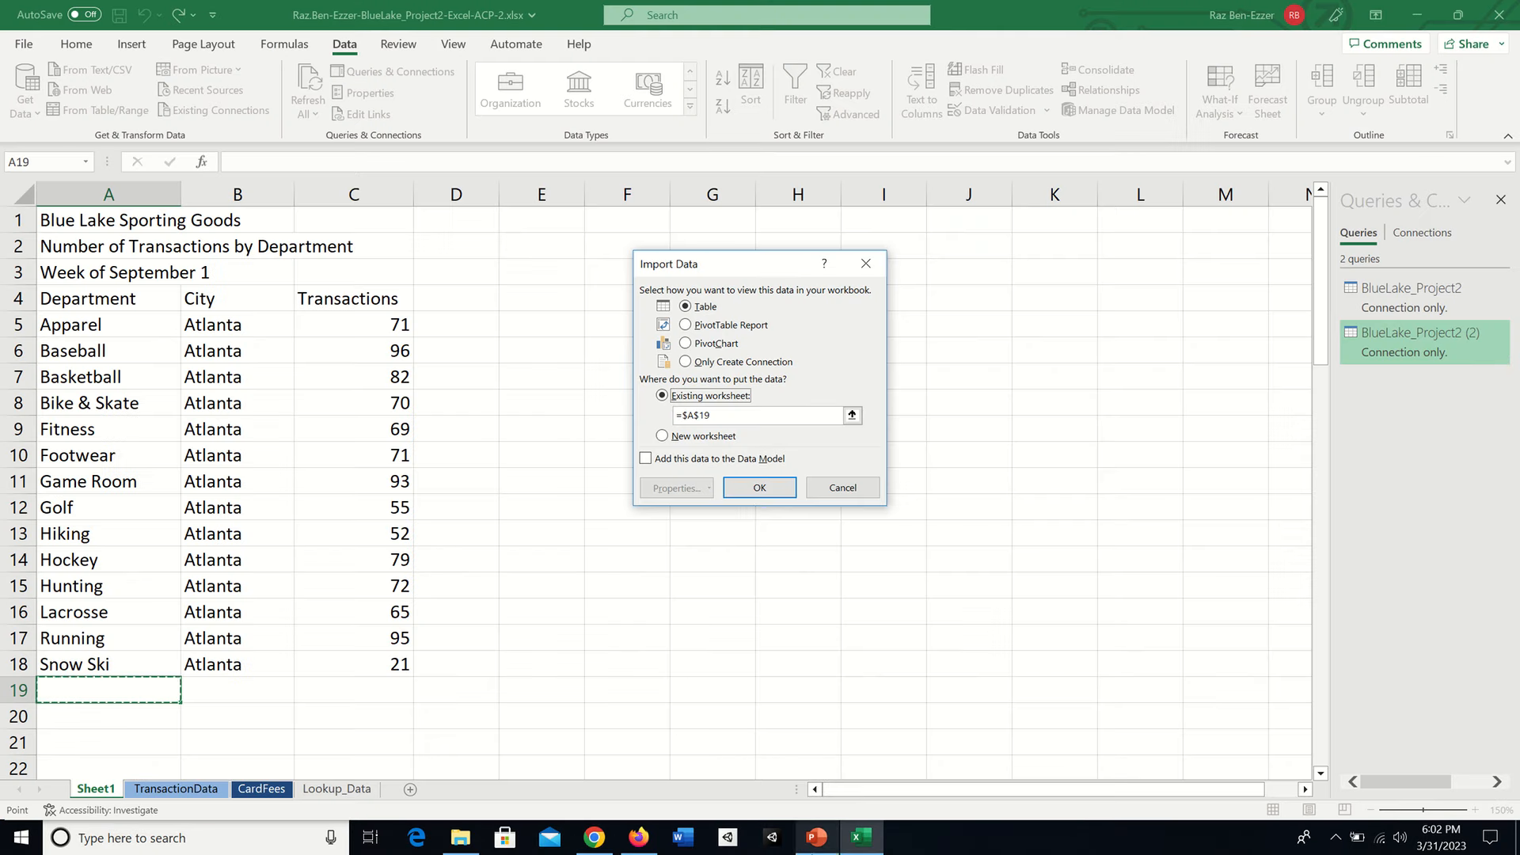
Confirm the import, loading the Boston data as a table at A19 and shifting Atlanta data right.
{"action": "left_click", "coordinate": [759, 487]}
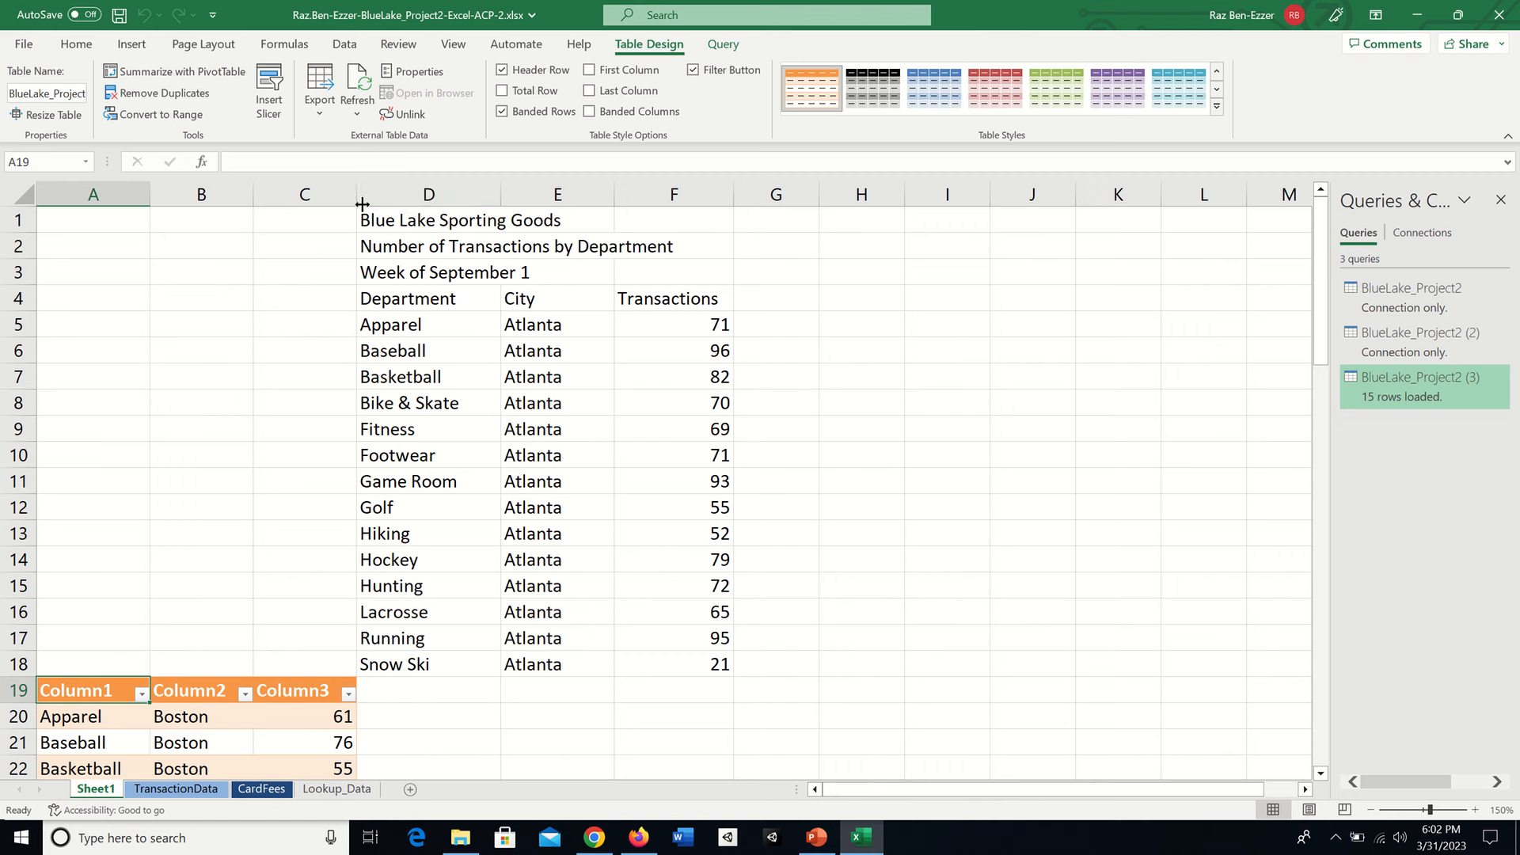
{"action": "mouse_move", "coordinate": [675, 225]}
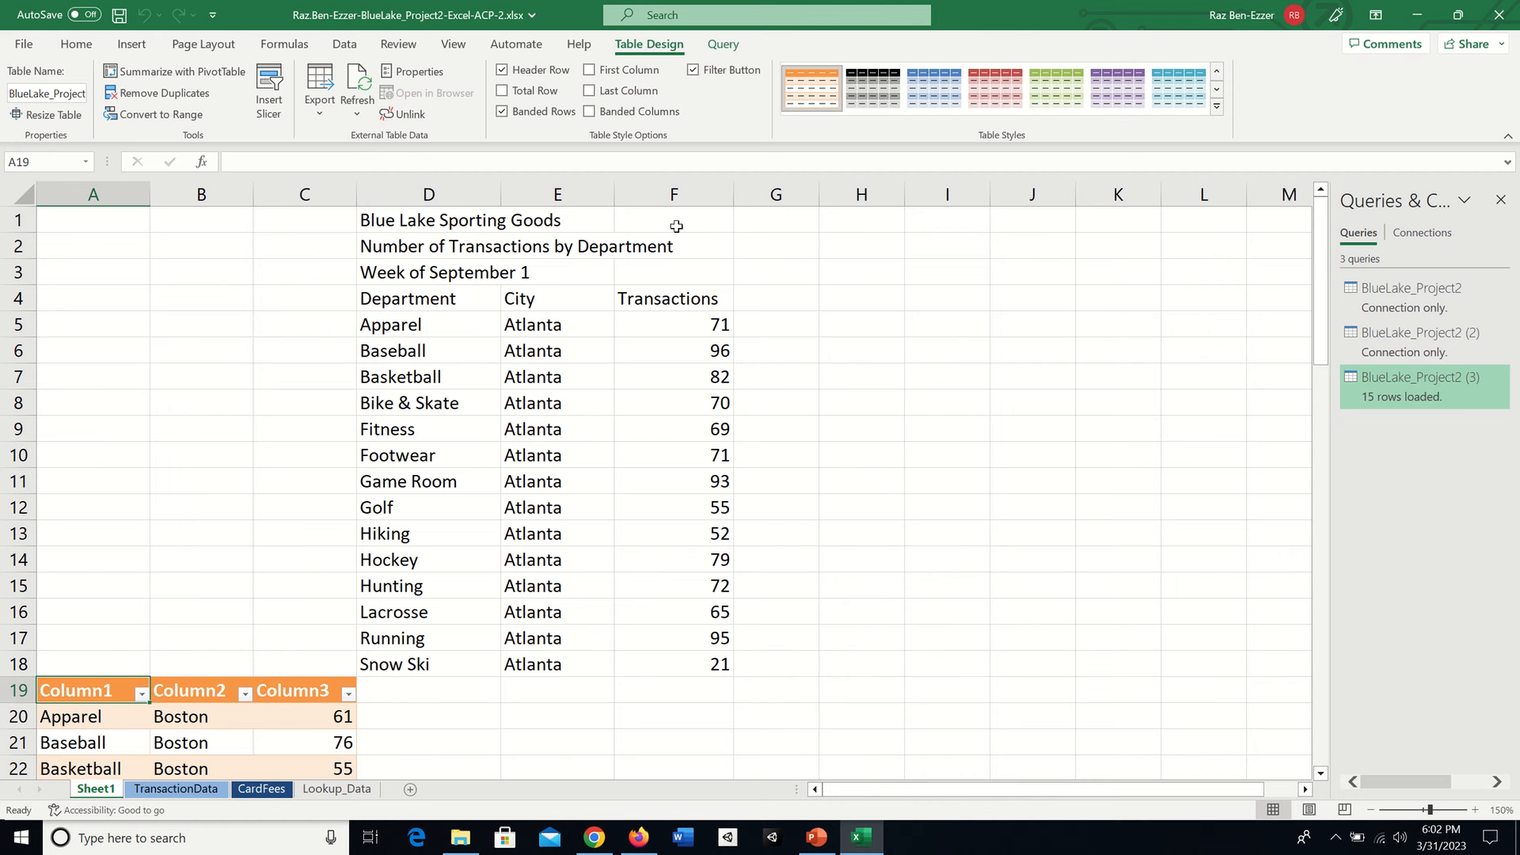
{"action": "scroll", "scroll_direction": "down", "scroll_amount": 3}
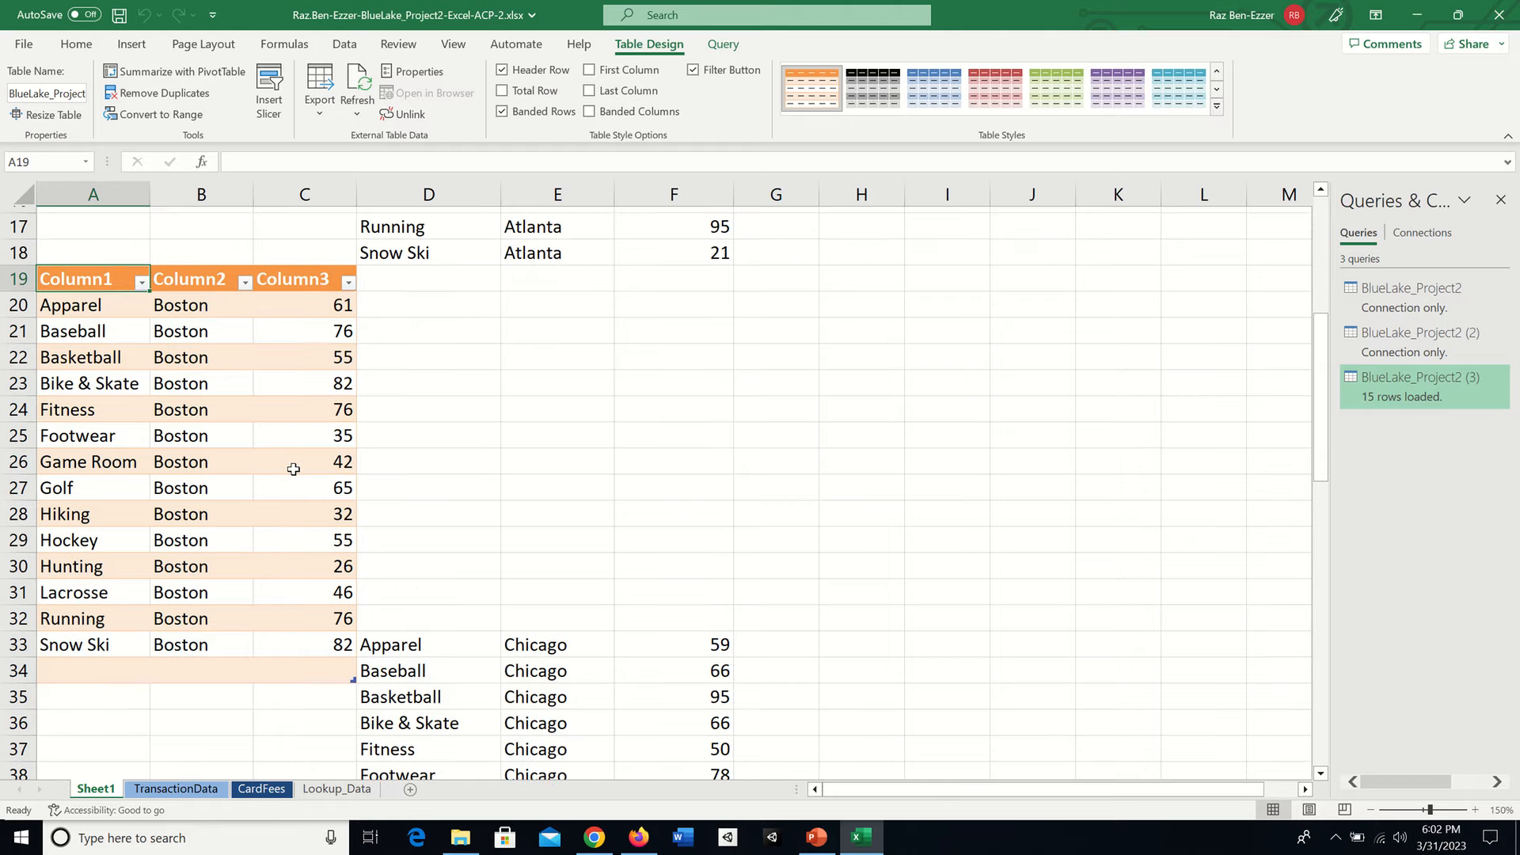
{"action": "scroll", "scroll_direction": "down", "scroll_amount": 3}
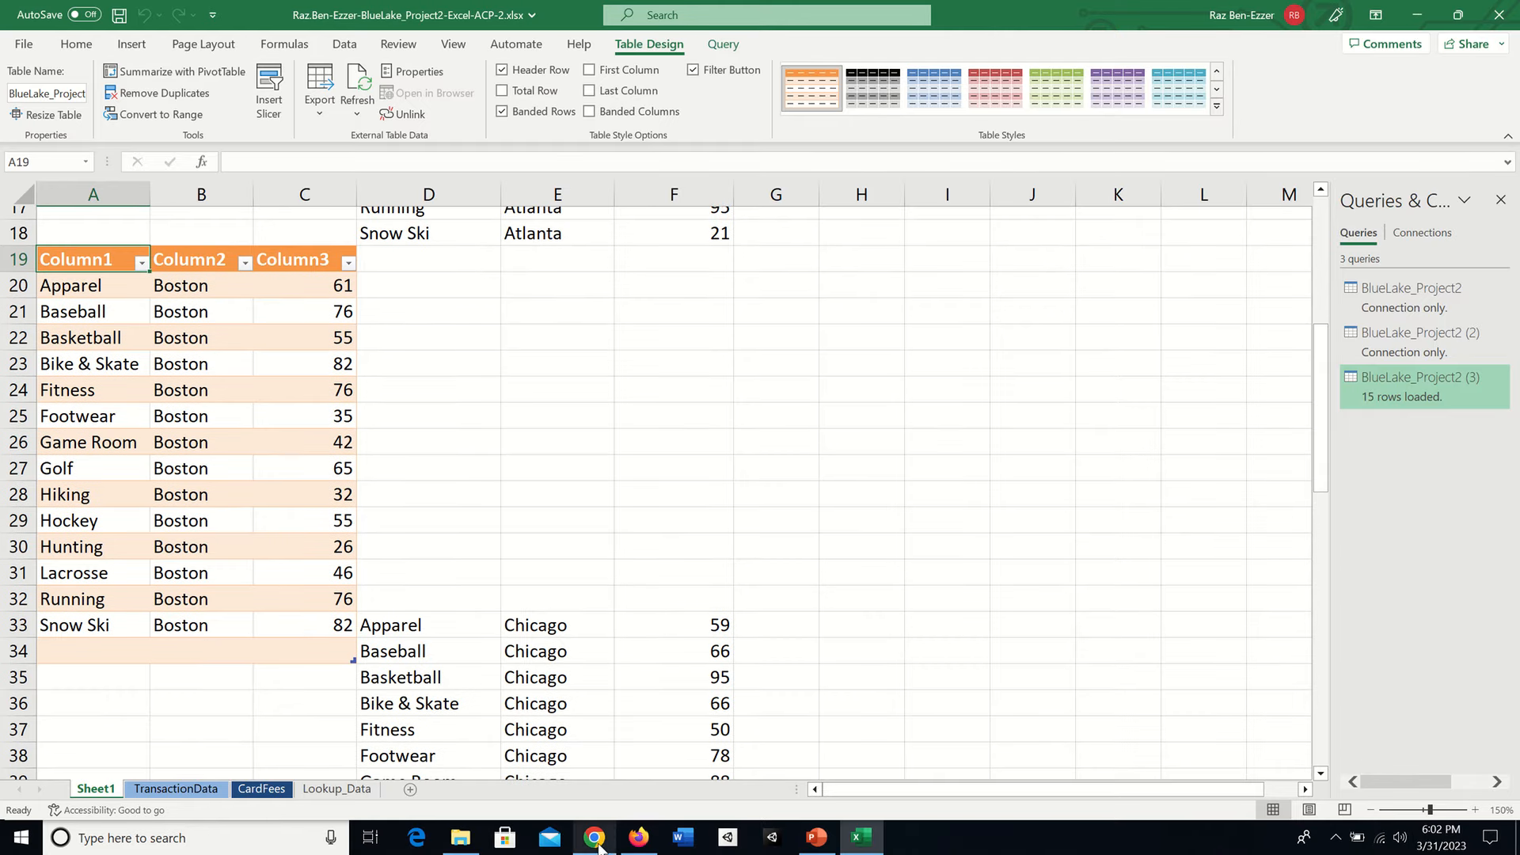
{"action": "left_click", "coordinate": [594, 836]}
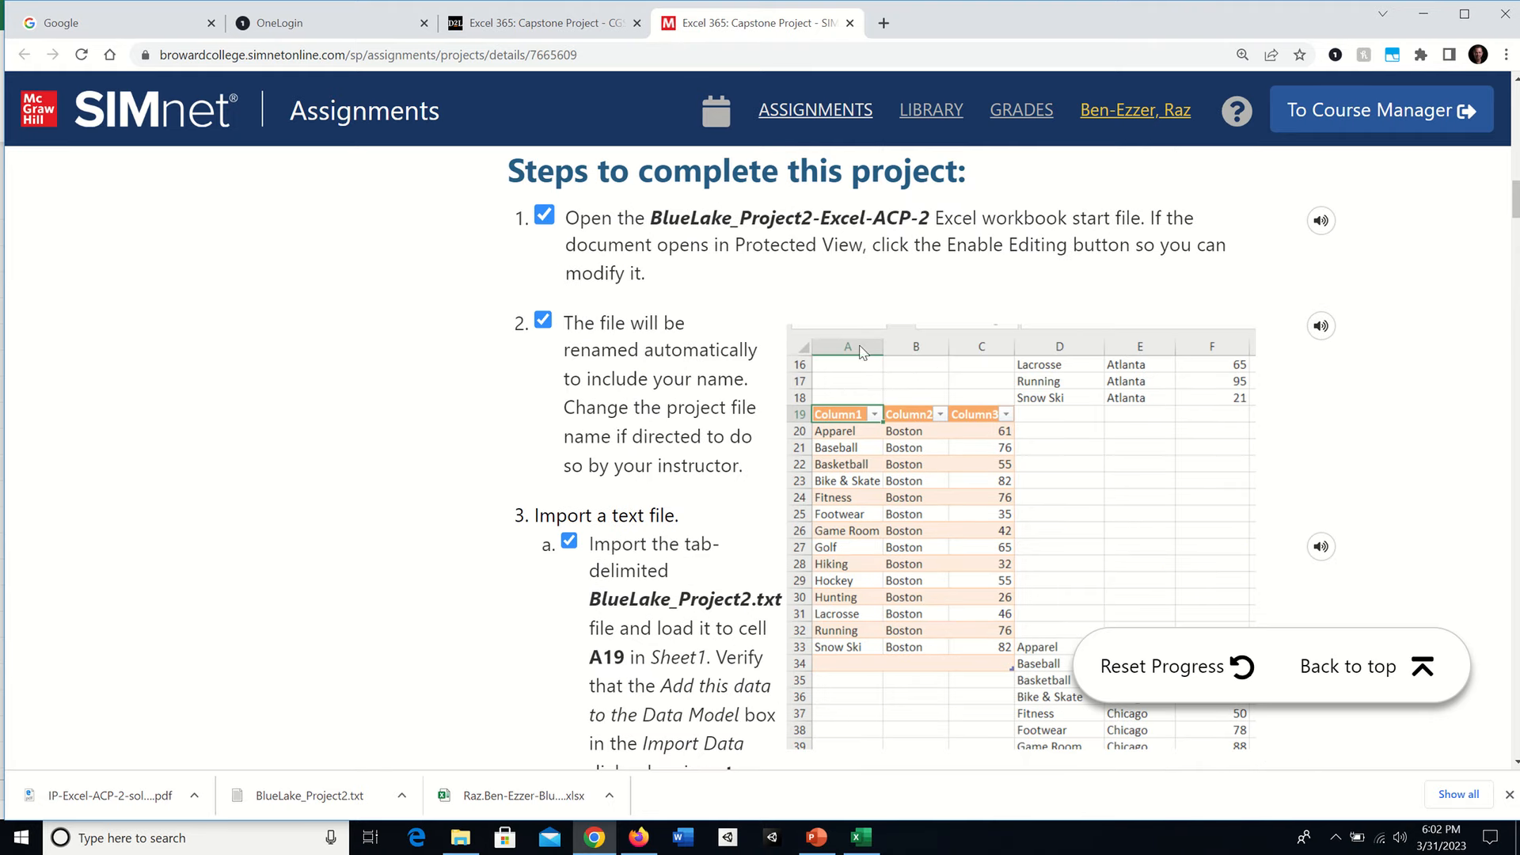
{"action": "mouse_move", "coordinate": [805, 411]}
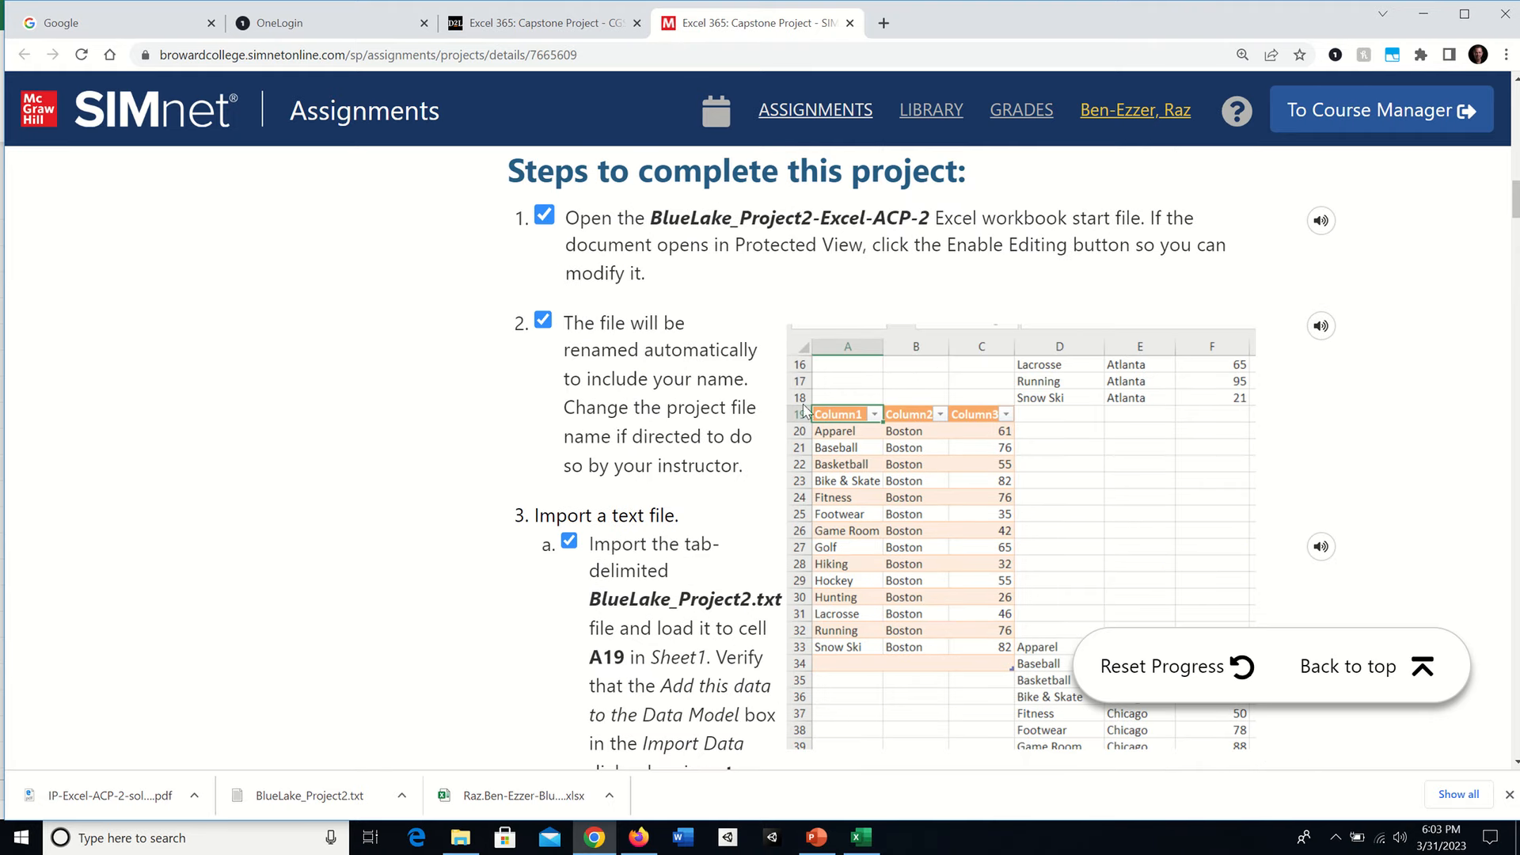
{"action": "mouse_move", "coordinate": [1037, 352]}
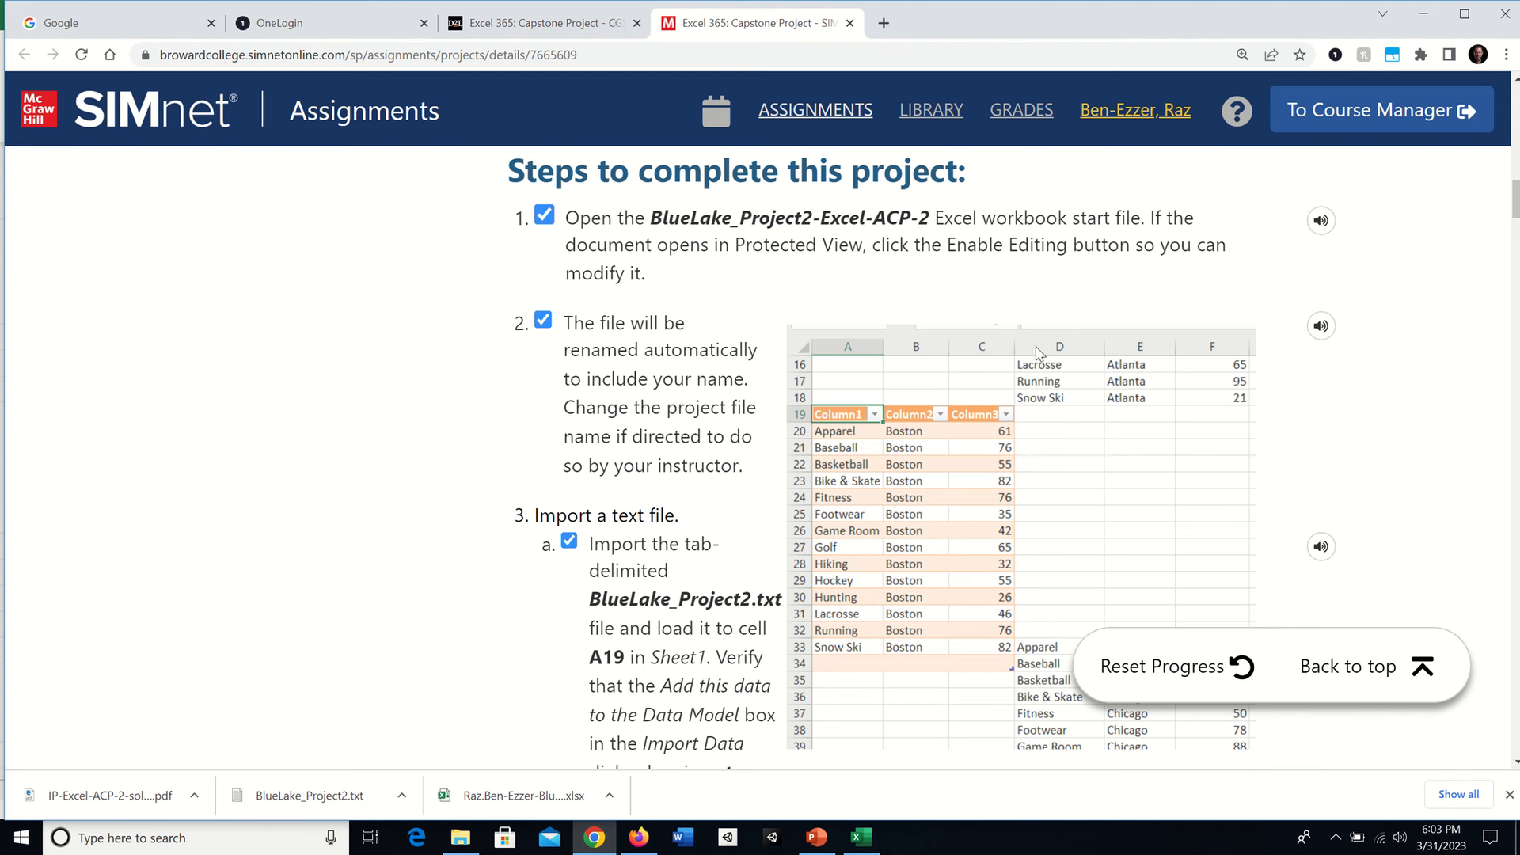
{"action": "mouse_move", "coordinate": [1209, 350]}
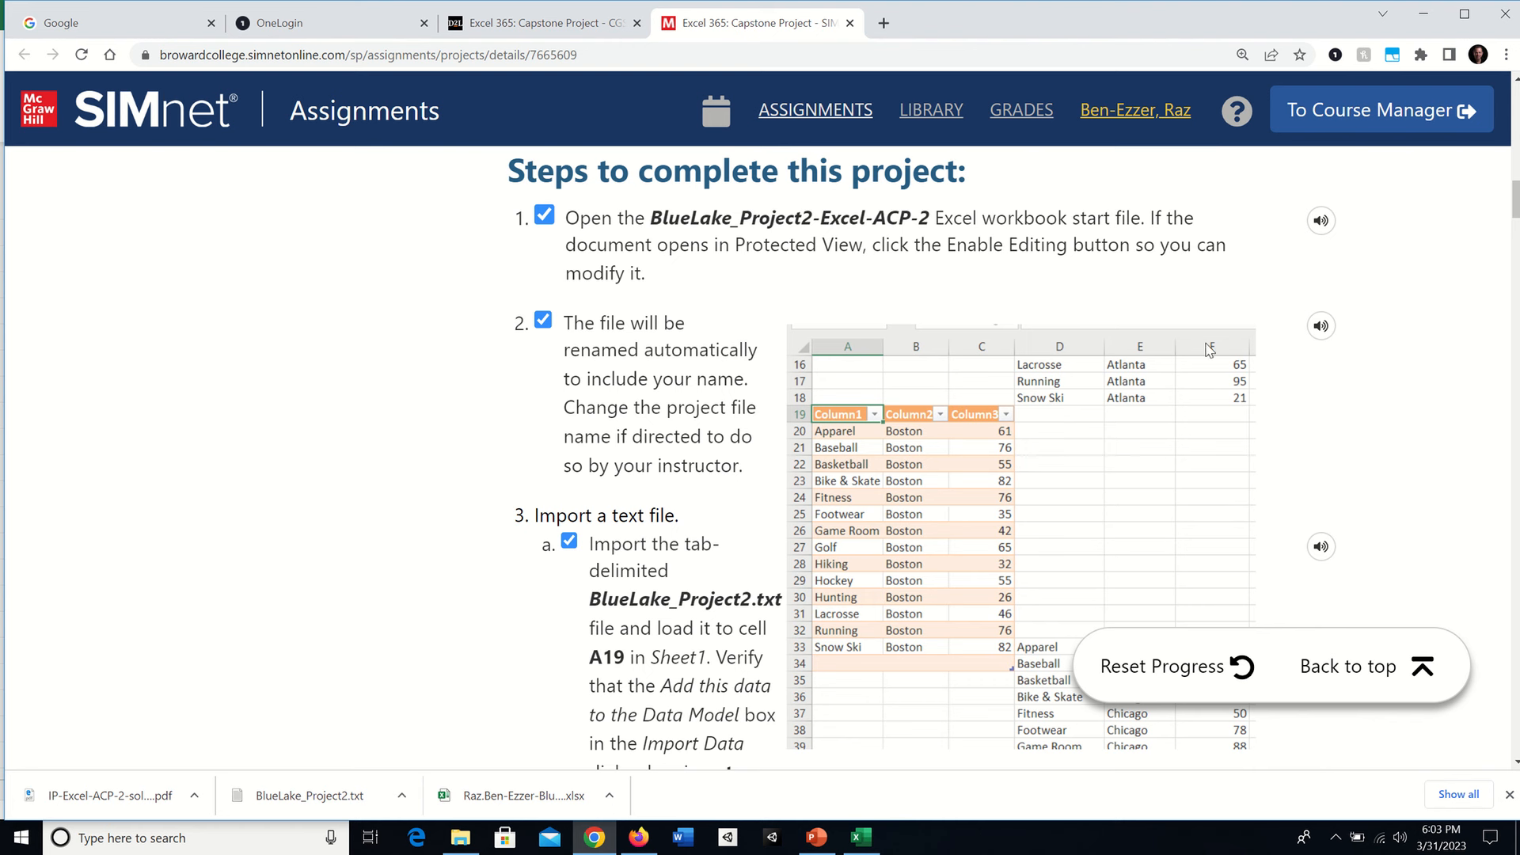
{"action": "mouse_move", "coordinate": [889, 677]}
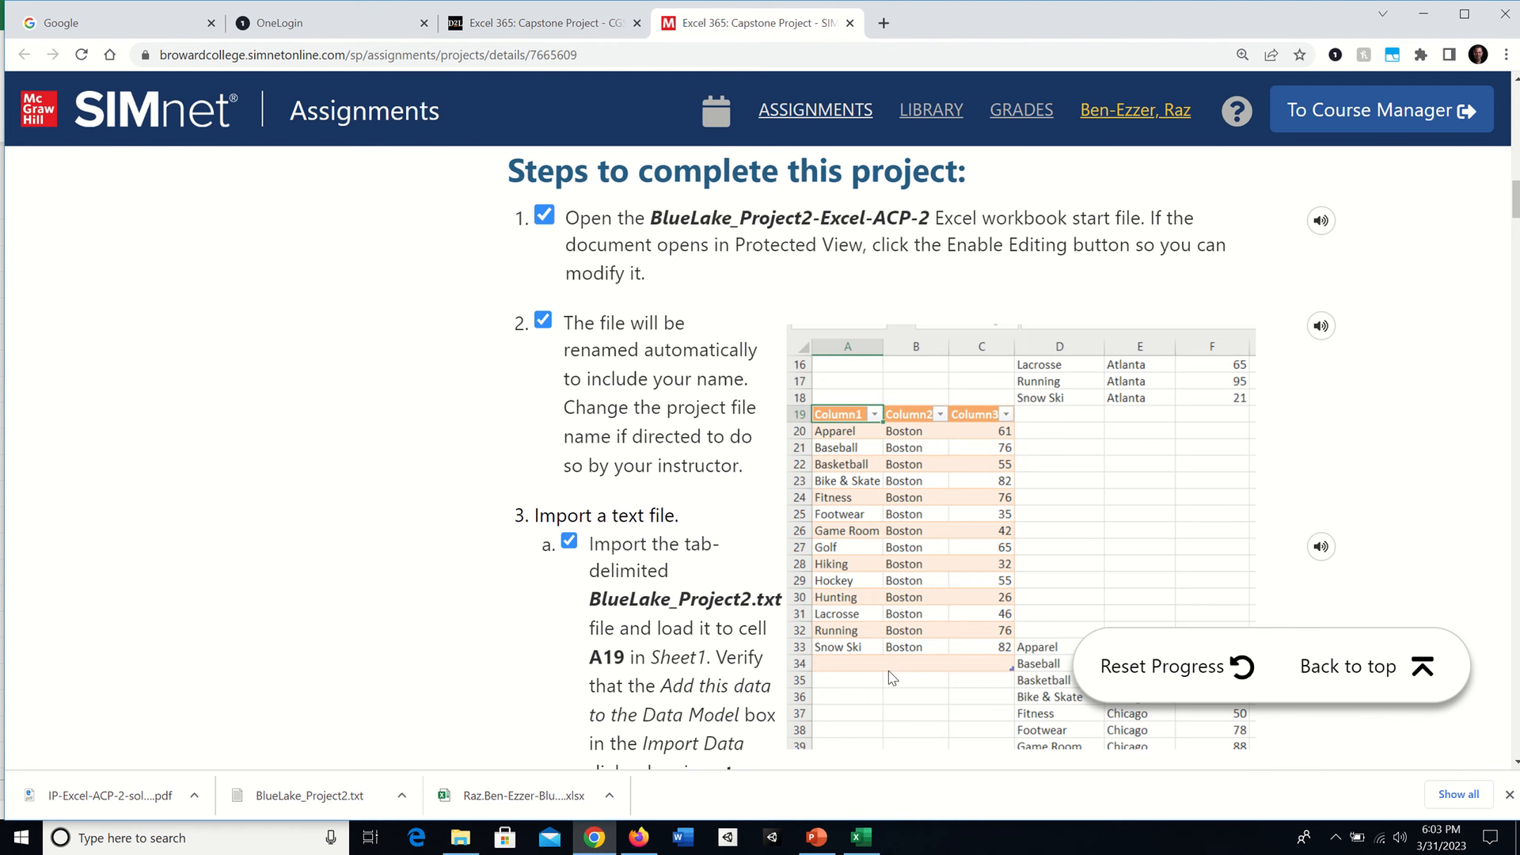
Check off step 3b, copying Boston rows A20:C33, and return to Excel.
{"action": "scroll", "scroll_direction": "down", "scroll_amount": 3}
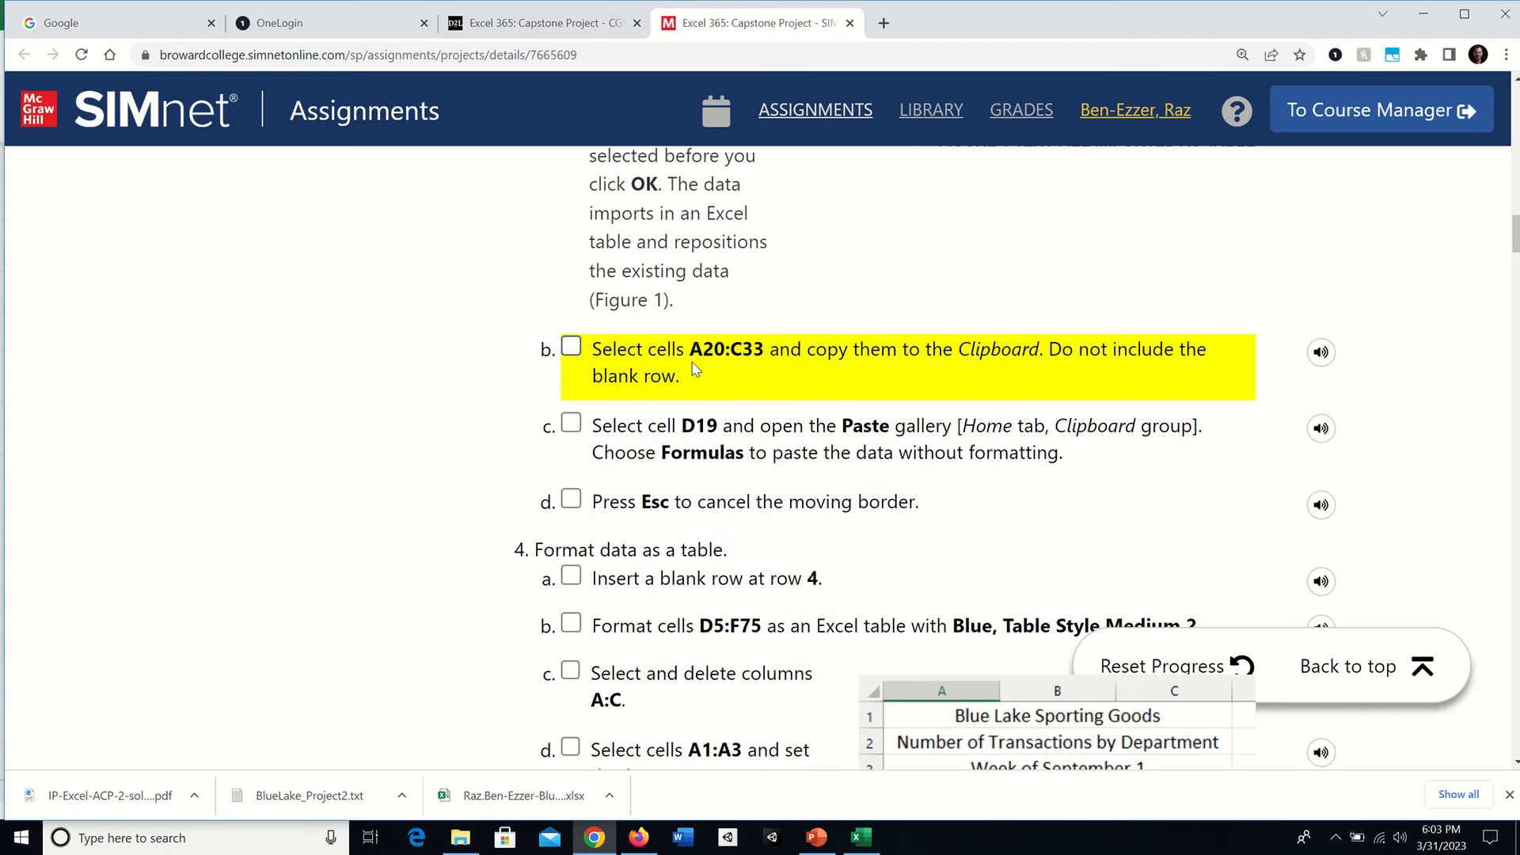
{"action": "mouse_move", "coordinate": [625, 363]}
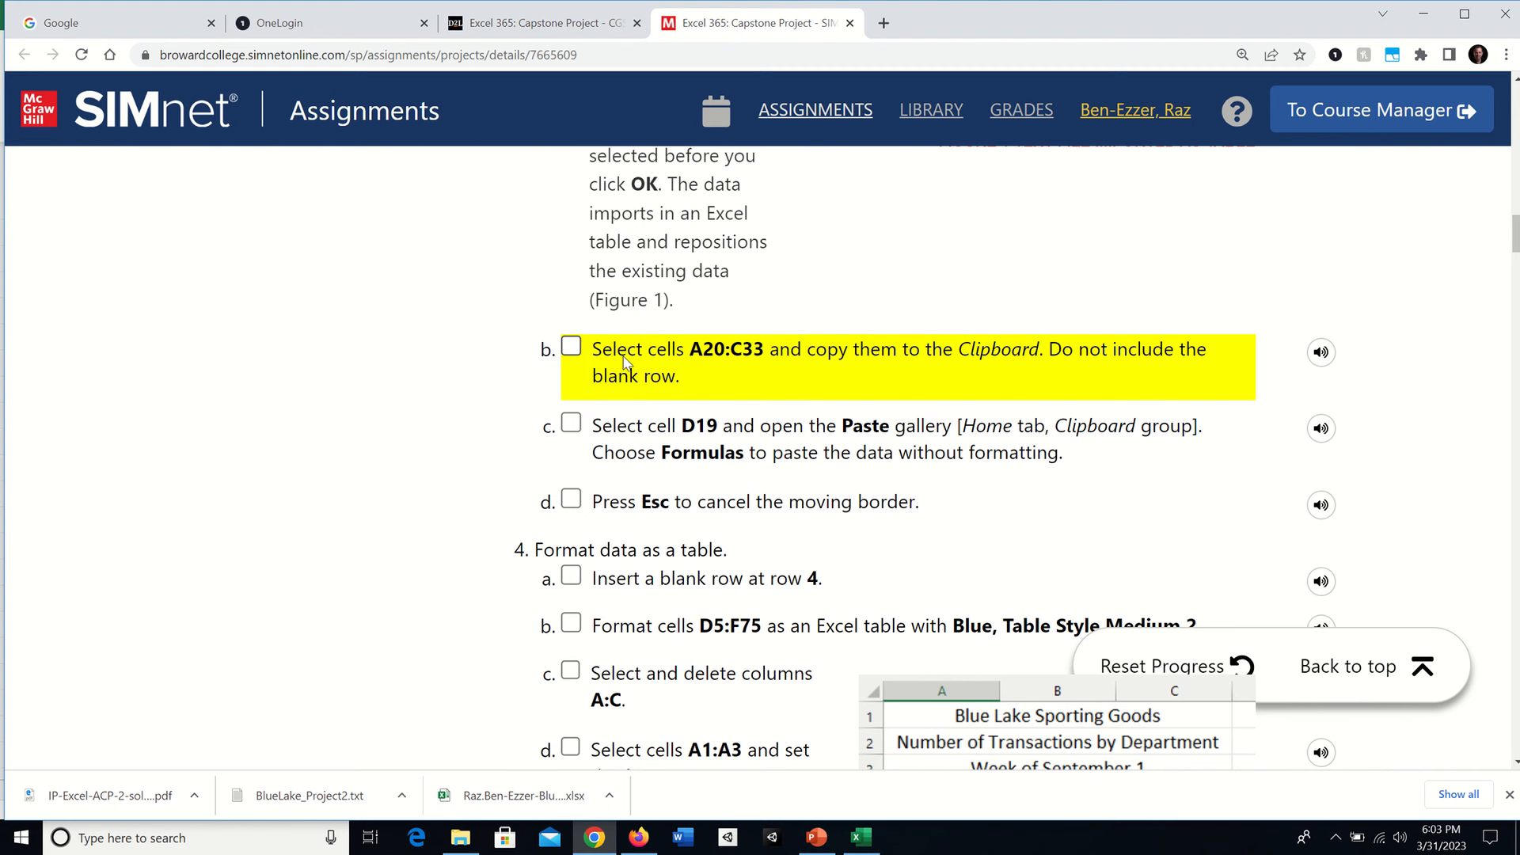
{"action": "mouse_move", "coordinate": [748, 361]}
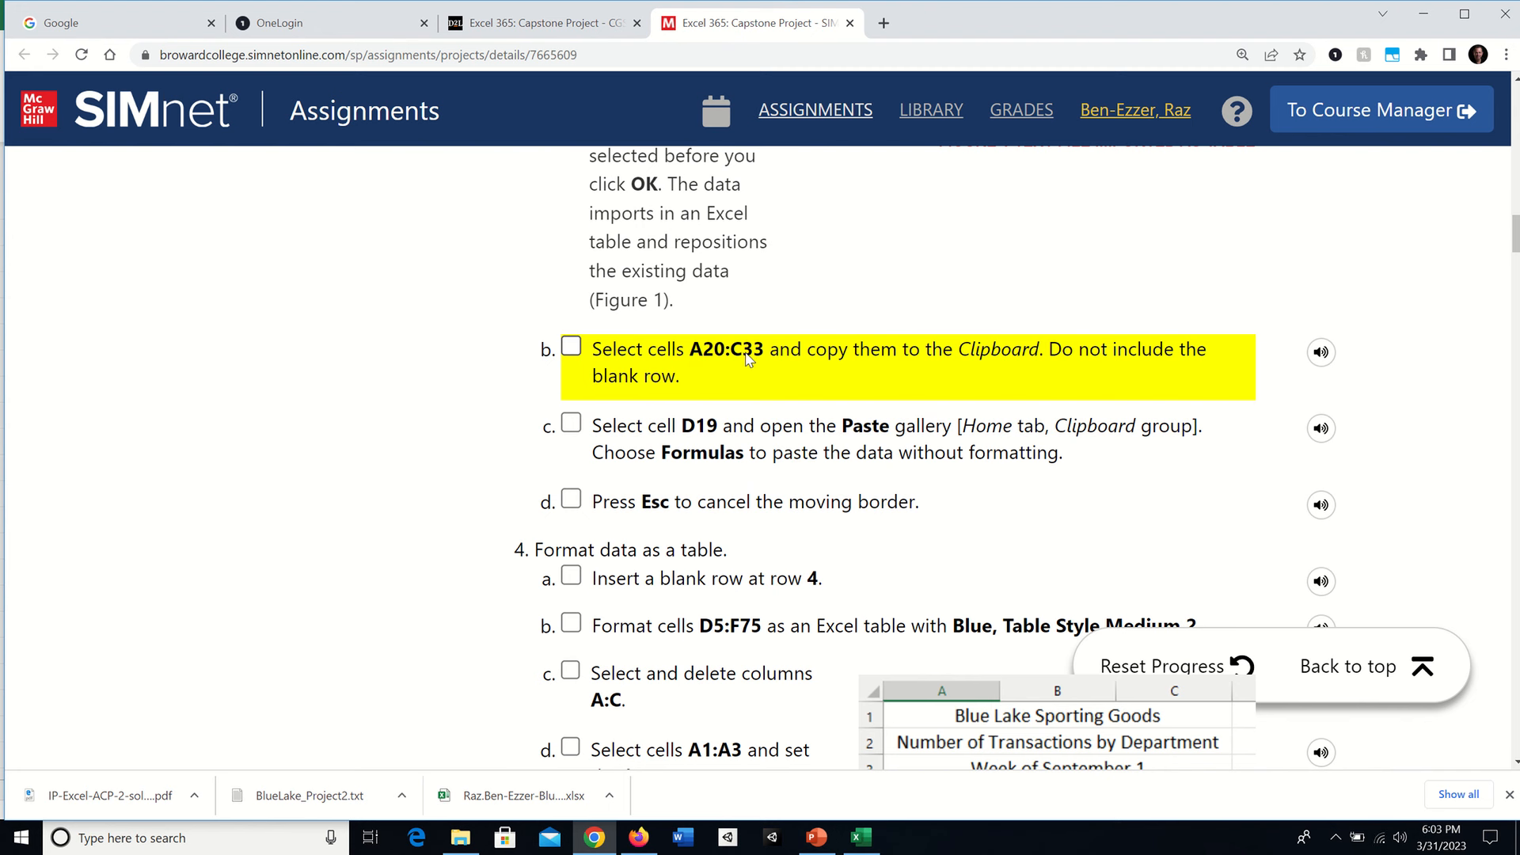
{"action": "mouse_move", "coordinate": [976, 368]}
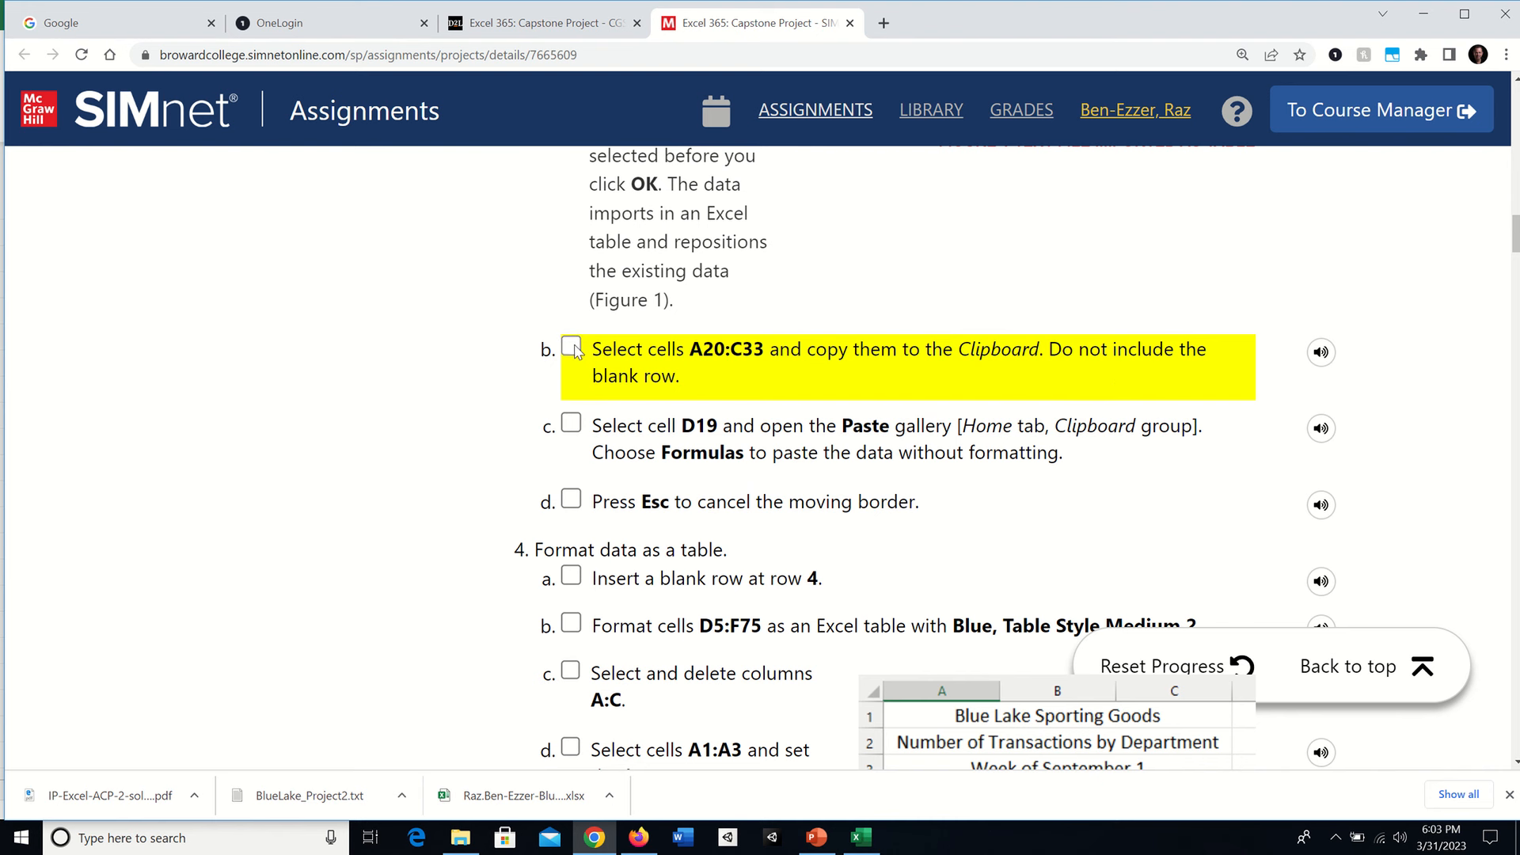
{"action": "left_click", "coordinate": [571, 348]}
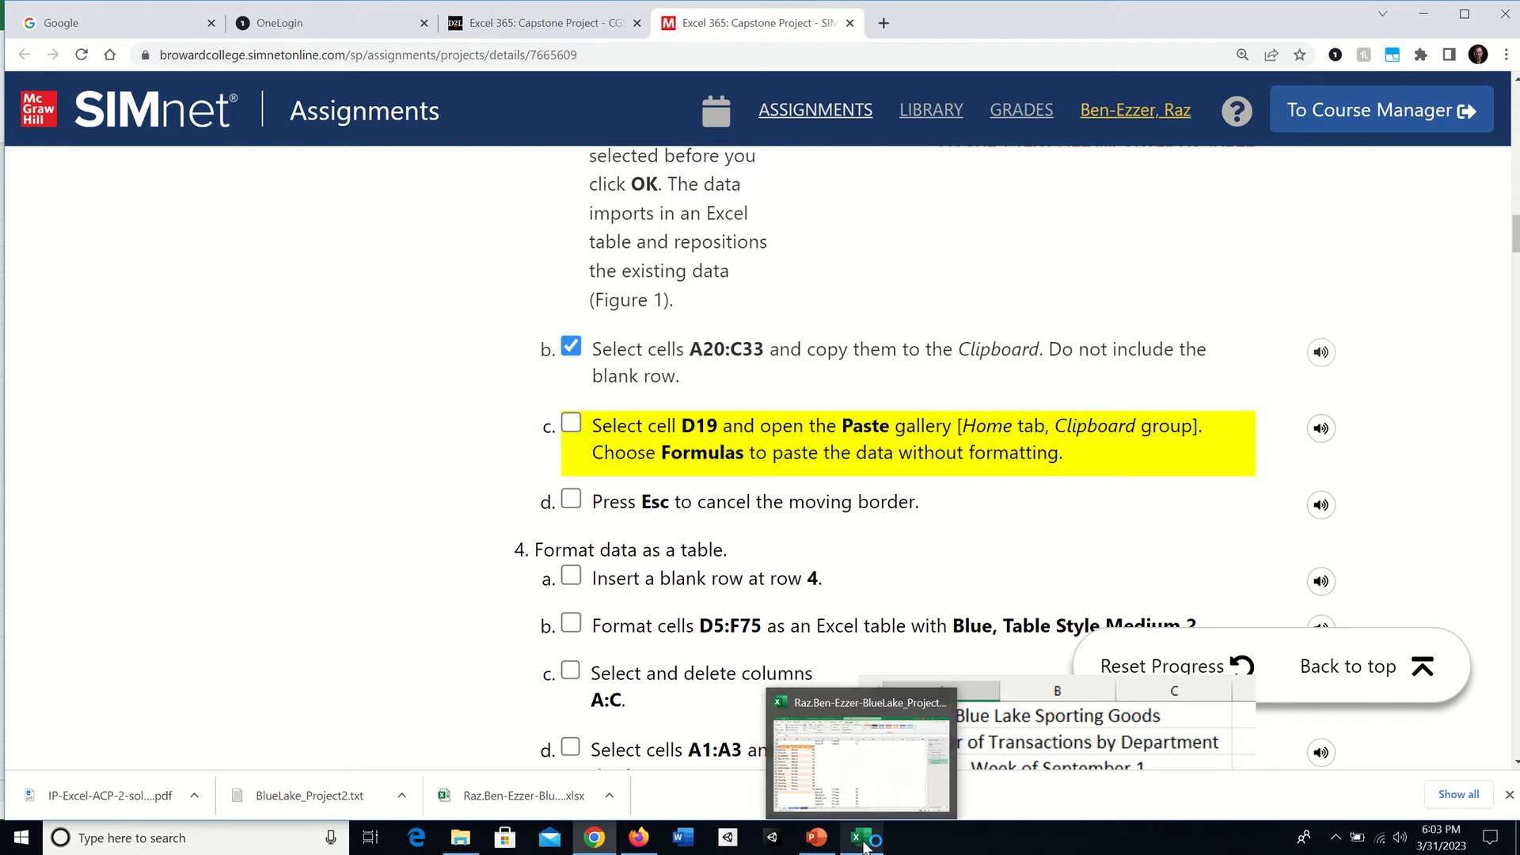
{"action": "left_click", "coordinate": [856, 837]}
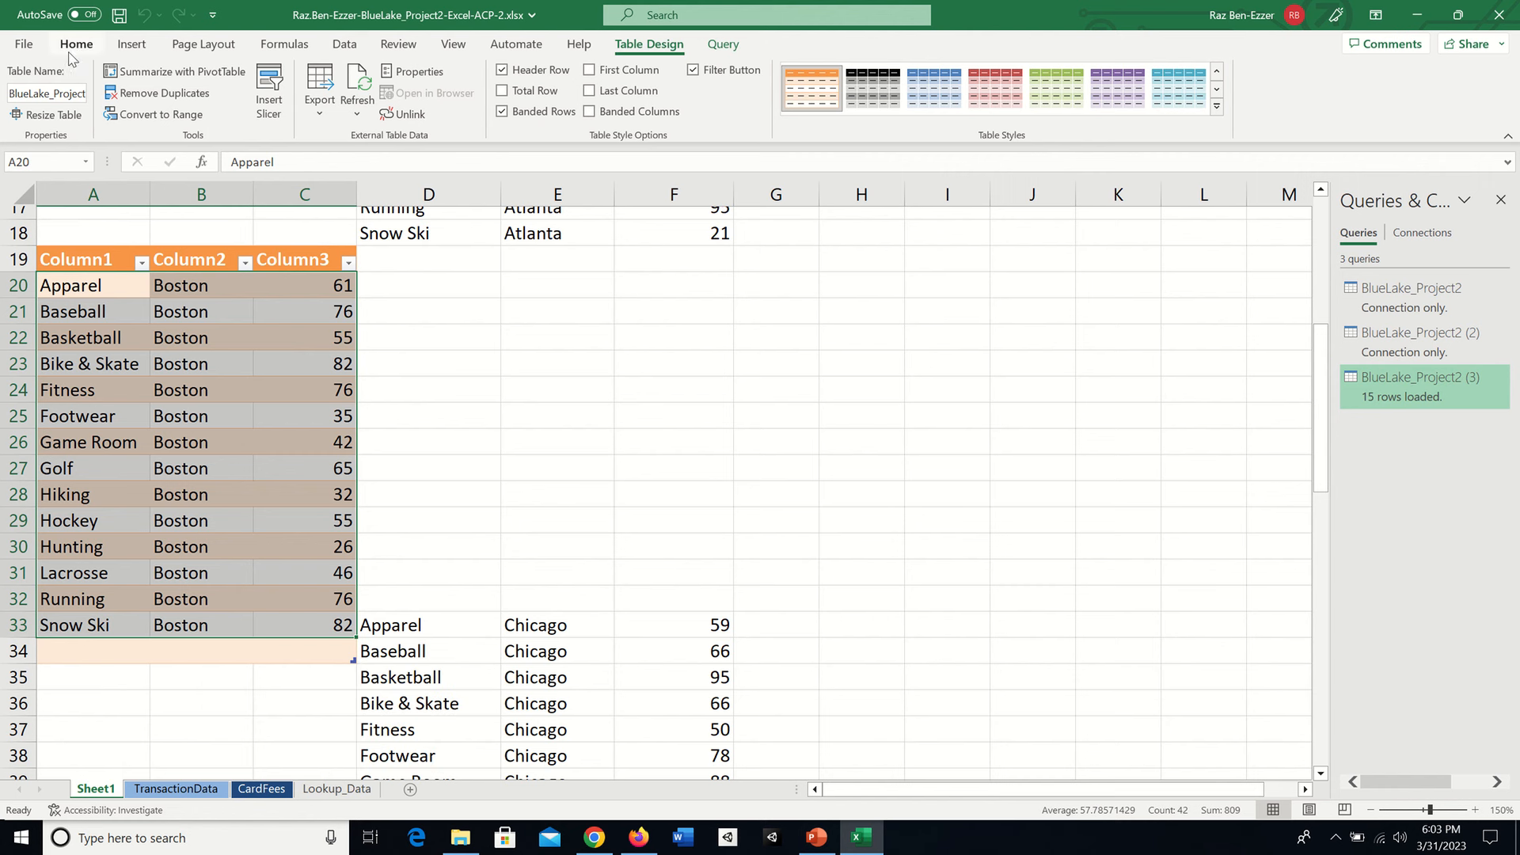
Copy the Boston rows A20:C33 to the clipboard from the Home tab.
{"action": "left_click", "coordinate": [76, 43]}
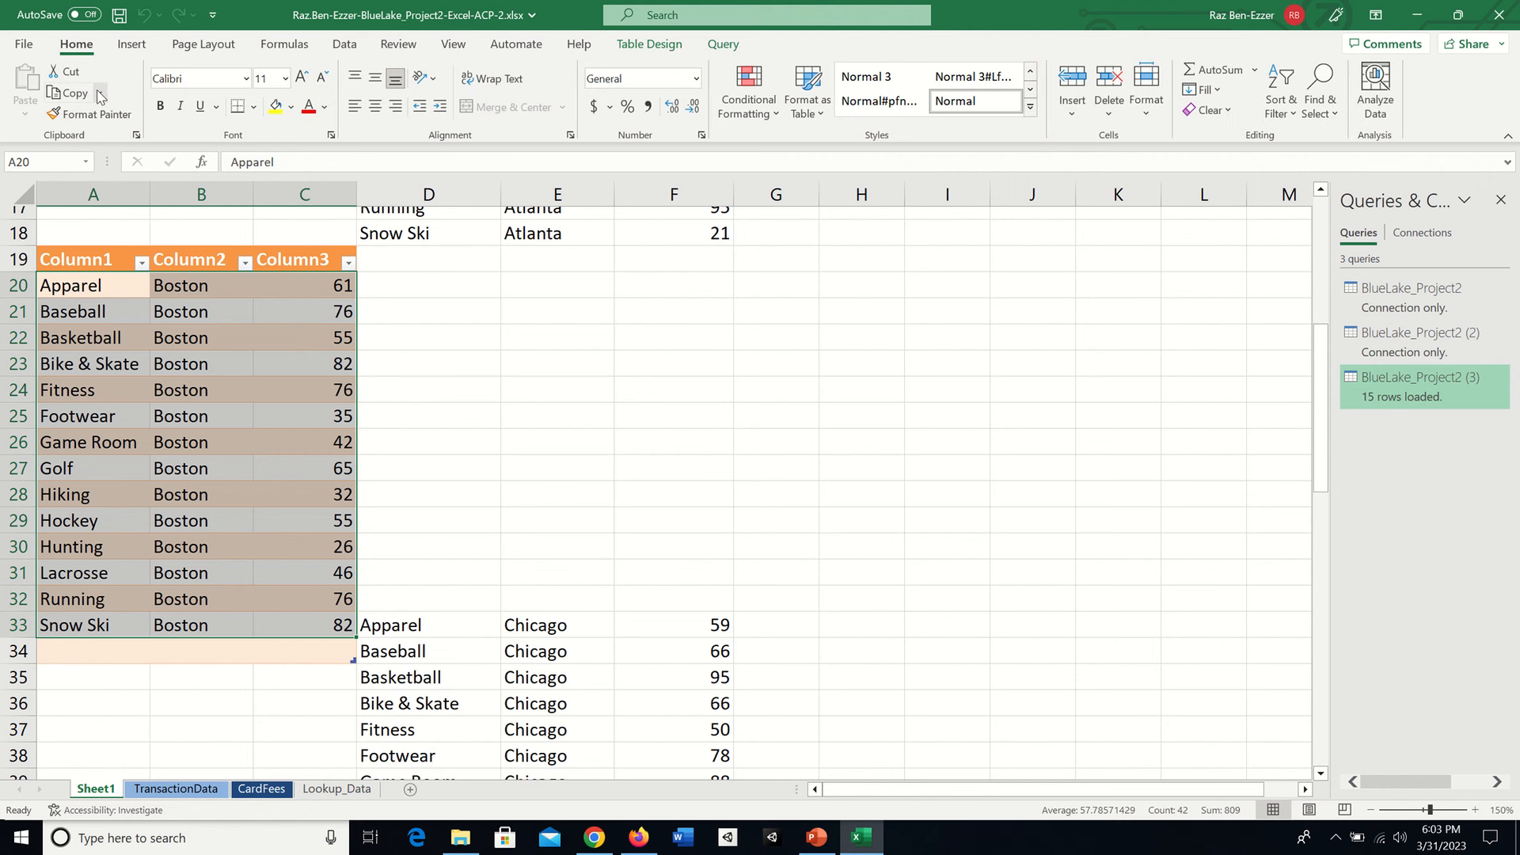
{"action": "left_click", "coordinate": [66, 92]}
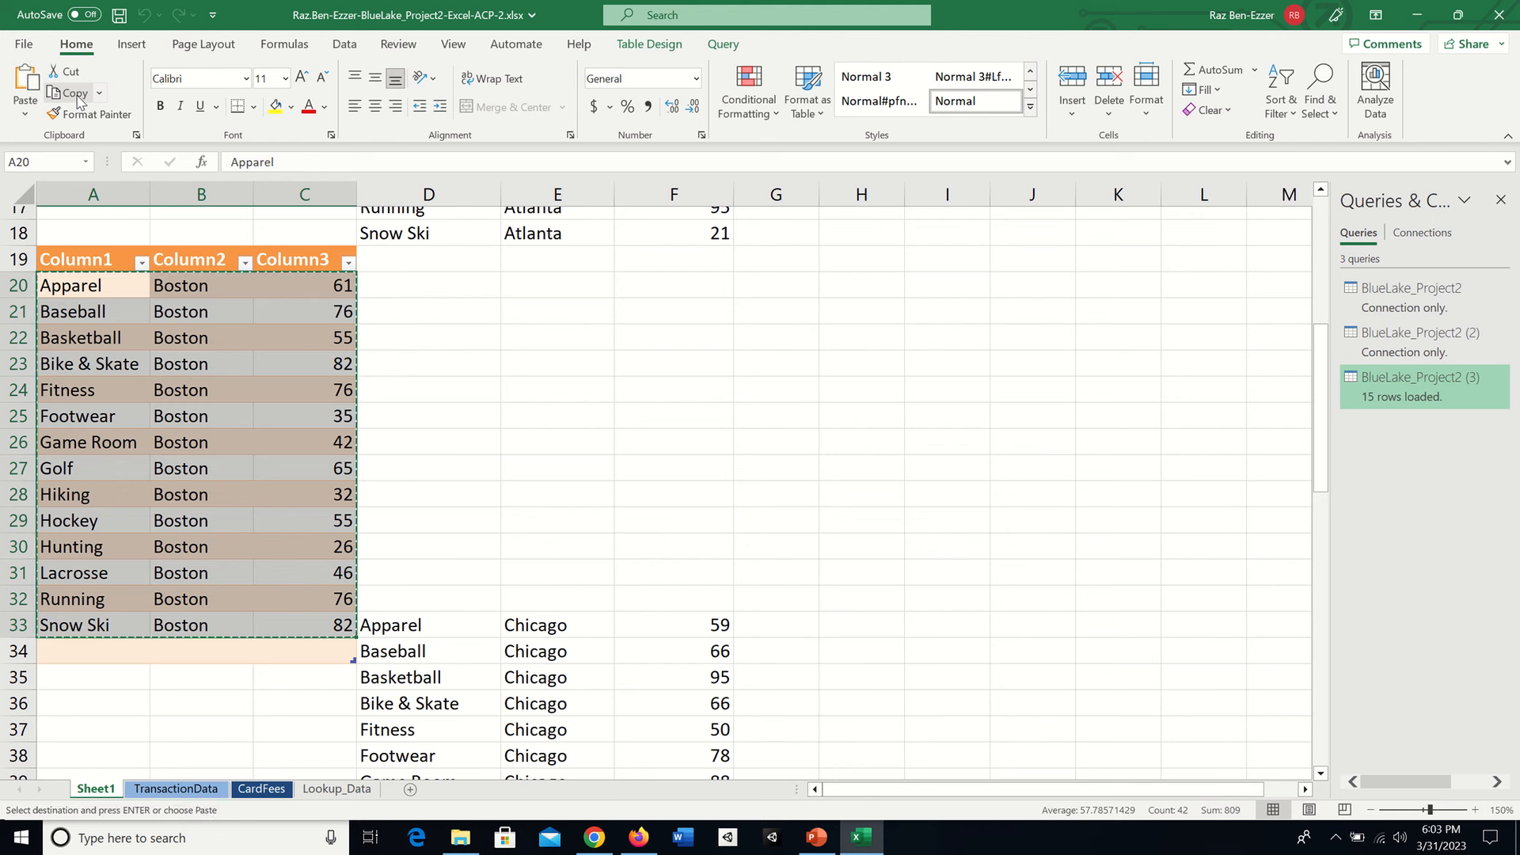
{"action": "mouse_move", "coordinate": [817, 737]}
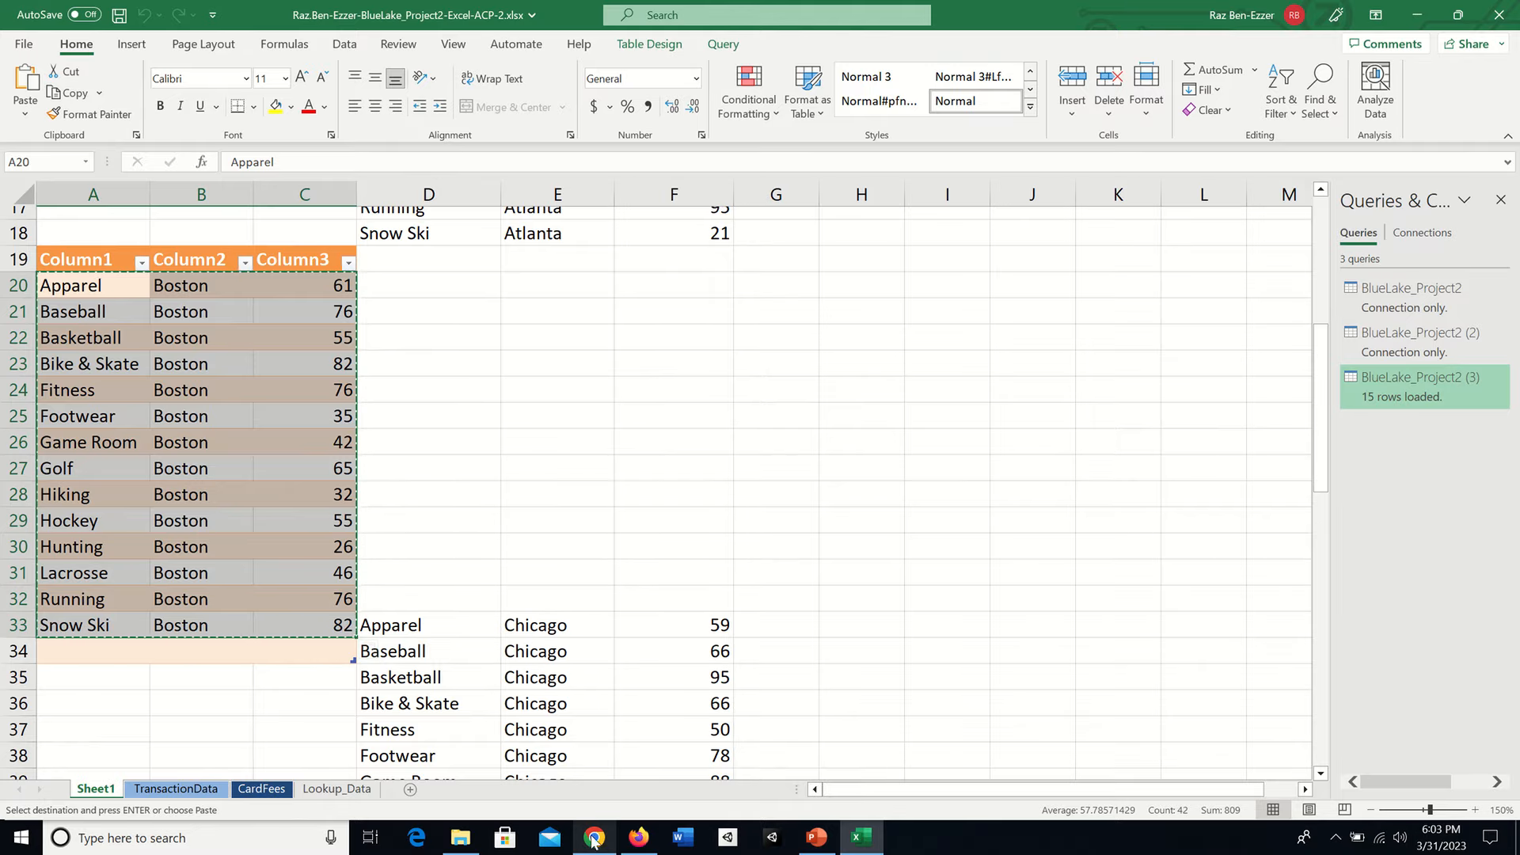
{"action": "left_click", "coordinate": [595, 837]}
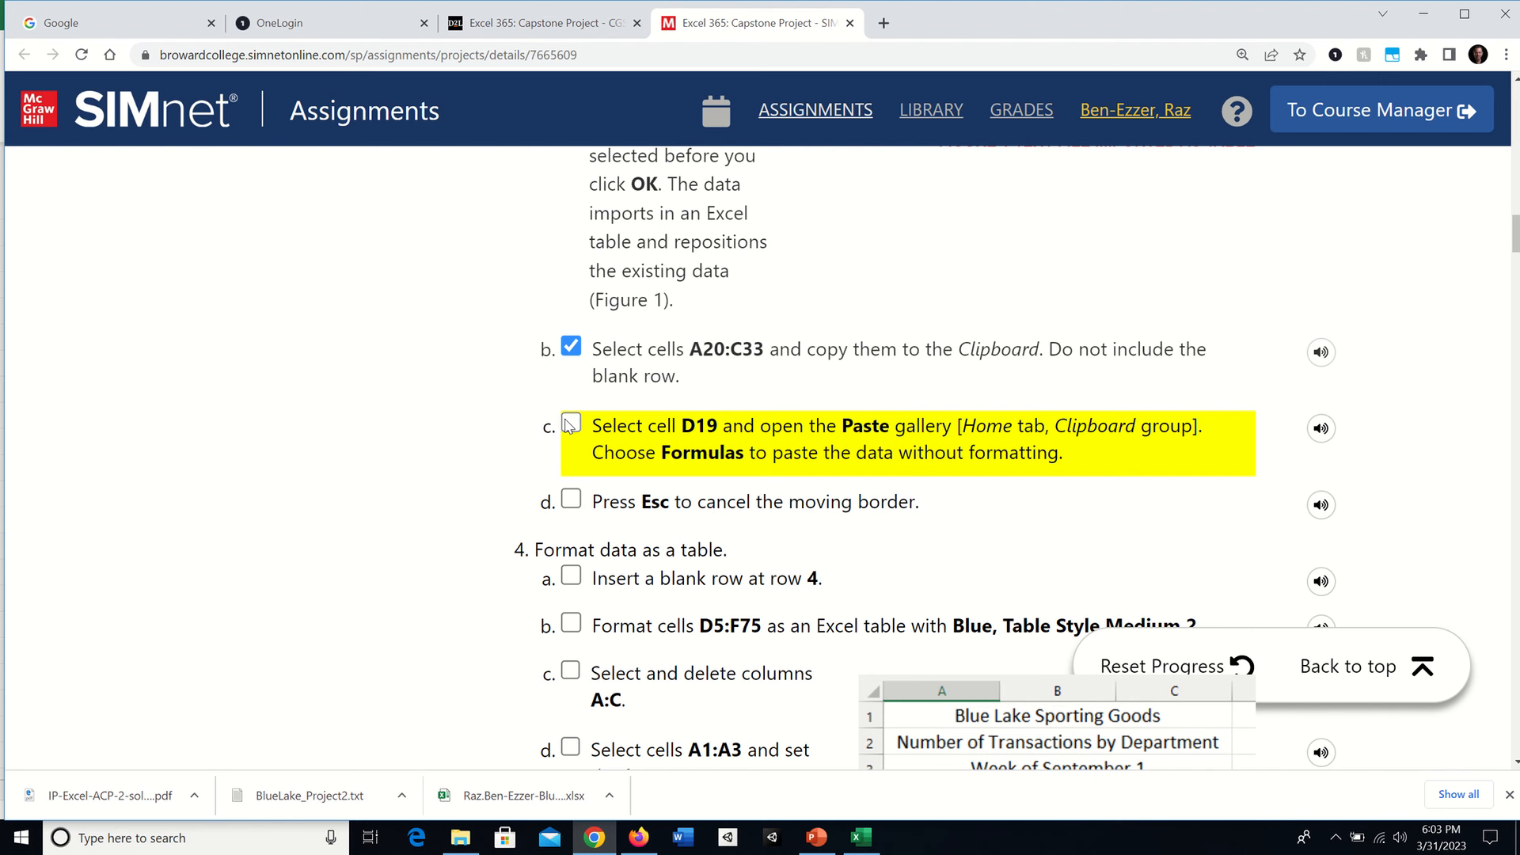
Check off step 3c, pasting formulas at D19, and return to Excel.
{"action": "left_click", "coordinate": [570, 422]}
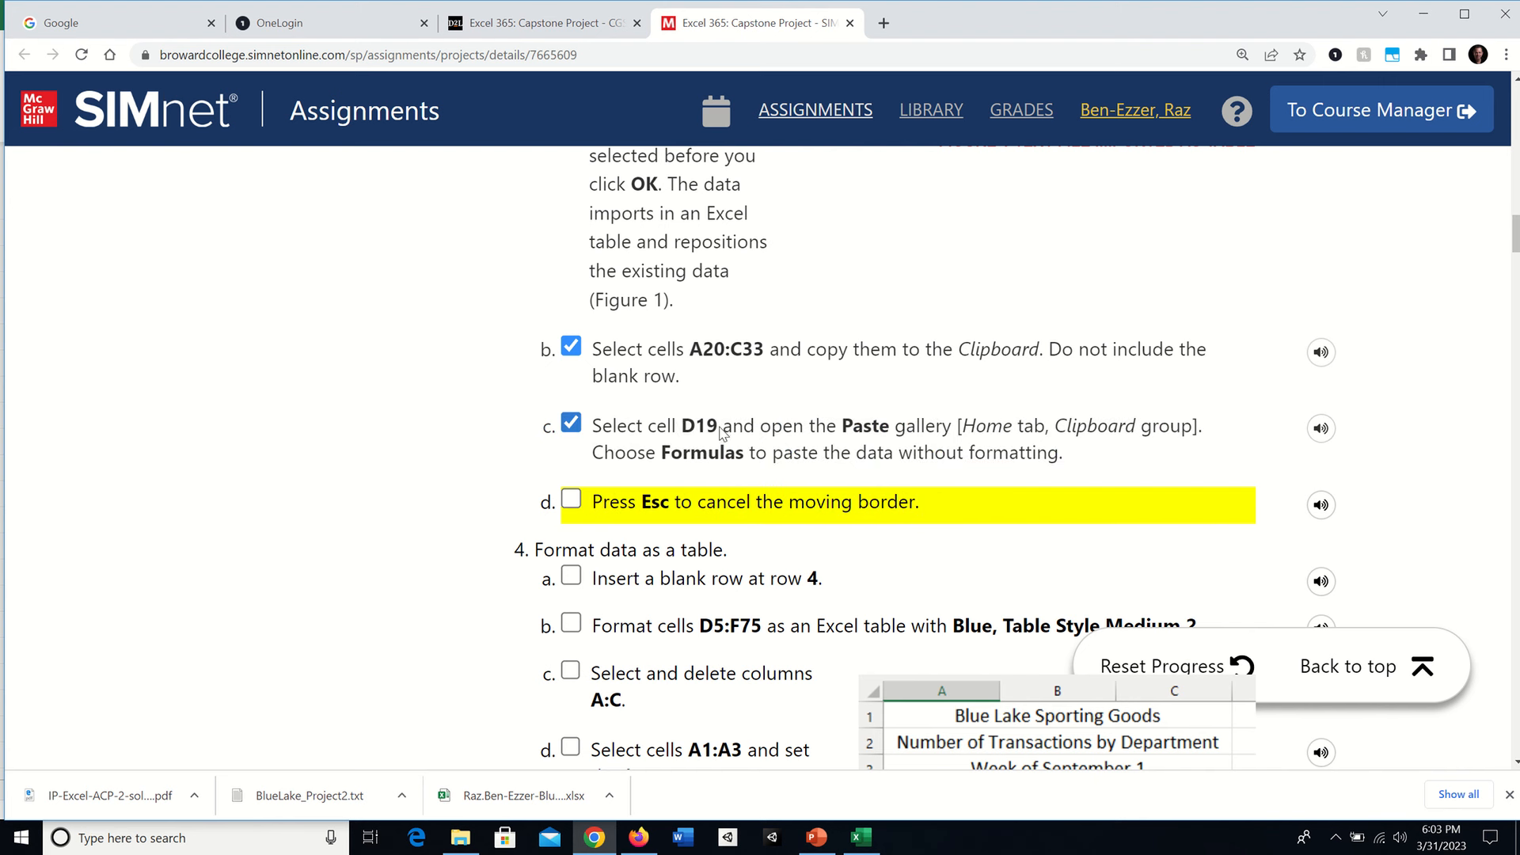
{"action": "mouse_move", "coordinate": [1007, 446]}
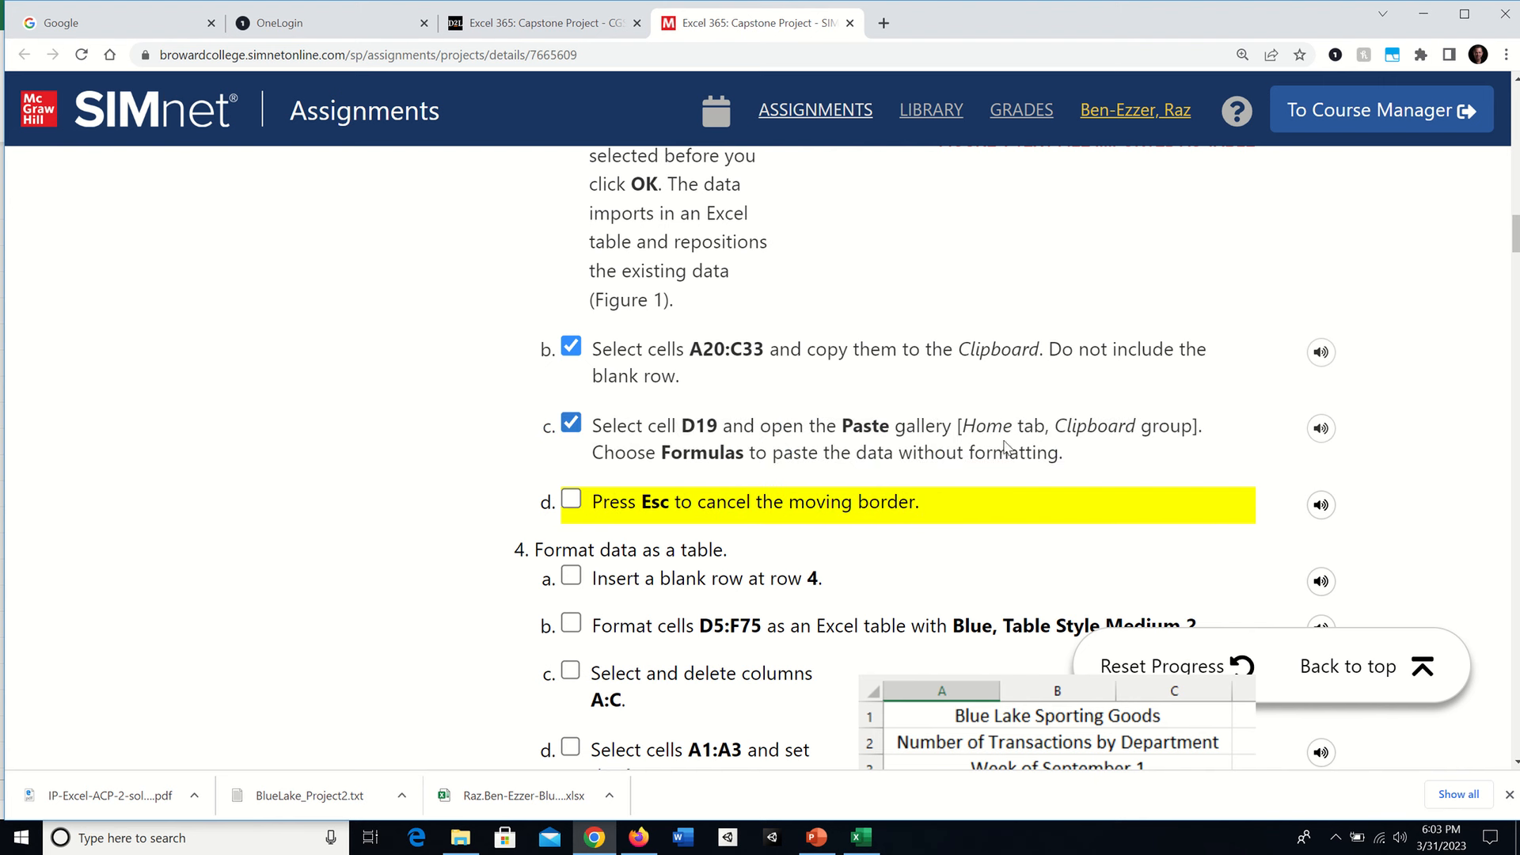
{"action": "mouse_move", "coordinate": [802, 470]}
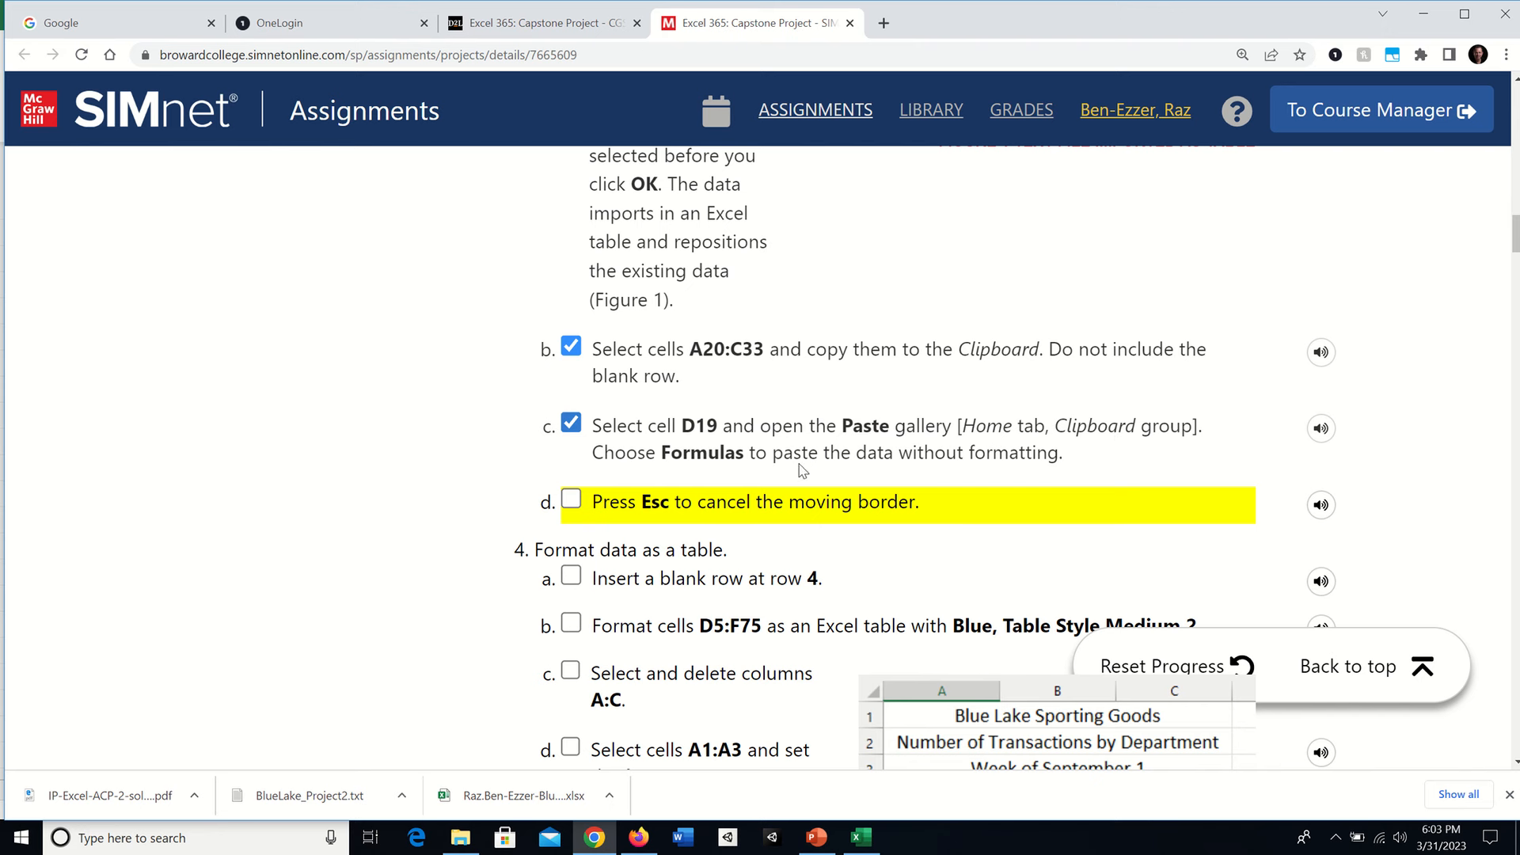
{"action": "mouse_move", "coordinate": [732, 816]}
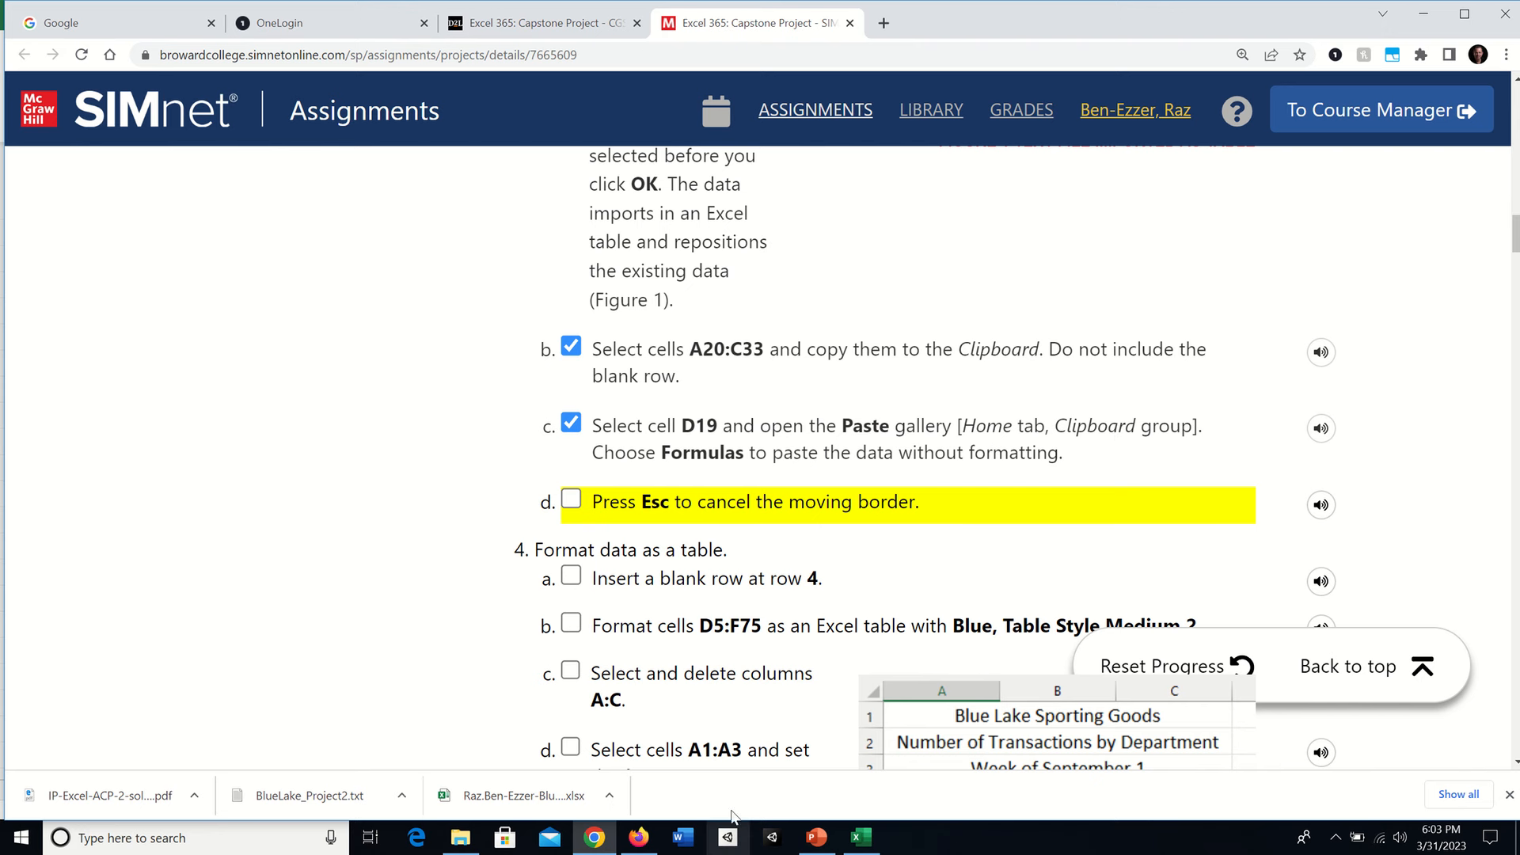
{"action": "left_click", "coordinate": [856, 836]}
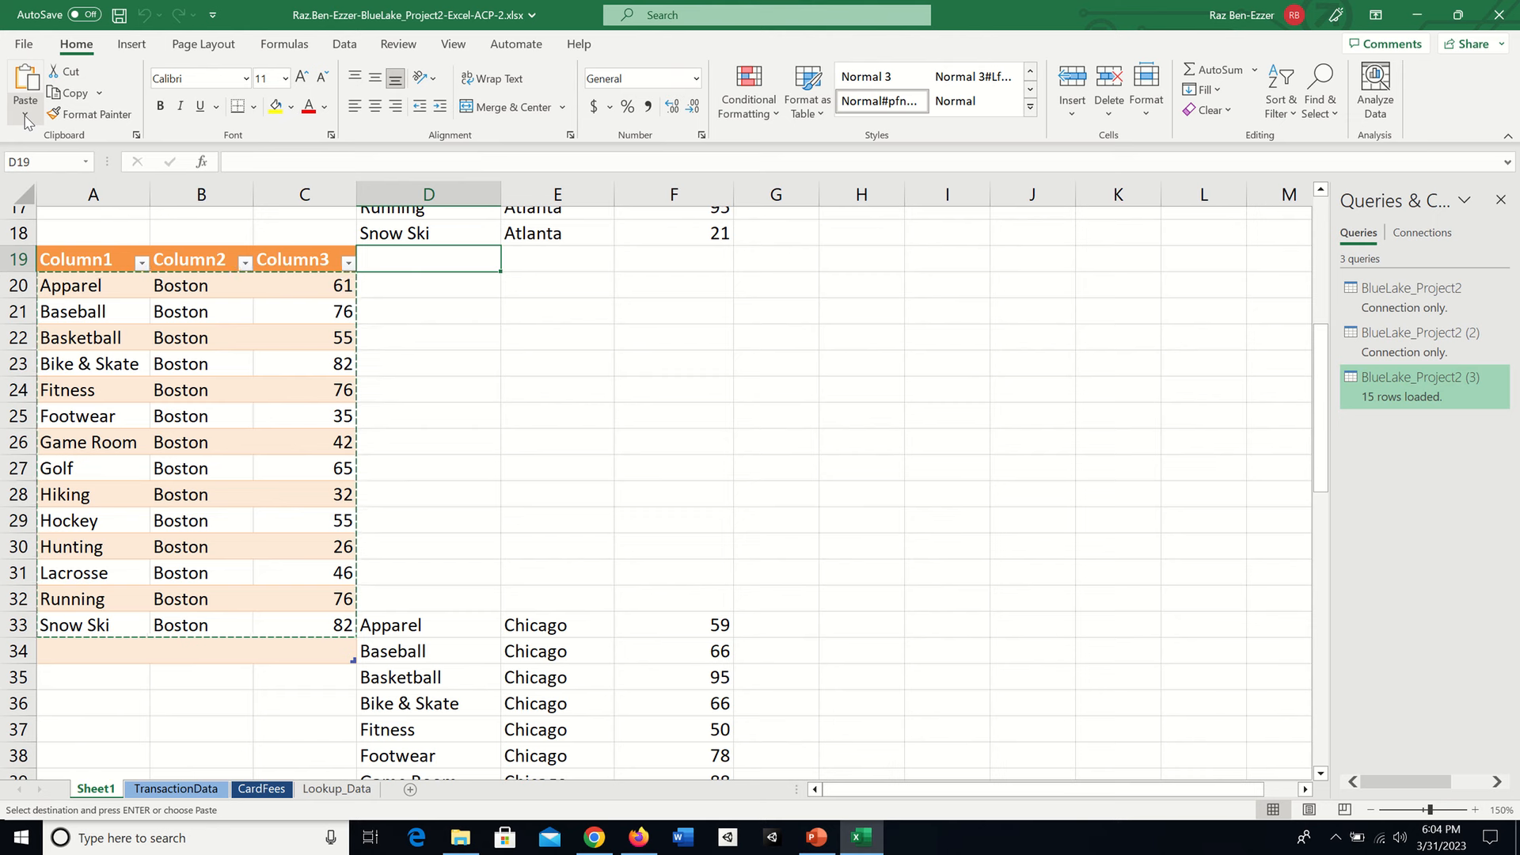
Paste the Boston rows into D19:F32 as formulas only and tick SIMnet step 3d.
{"action": "left_click", "coordinate": [26, 120]}
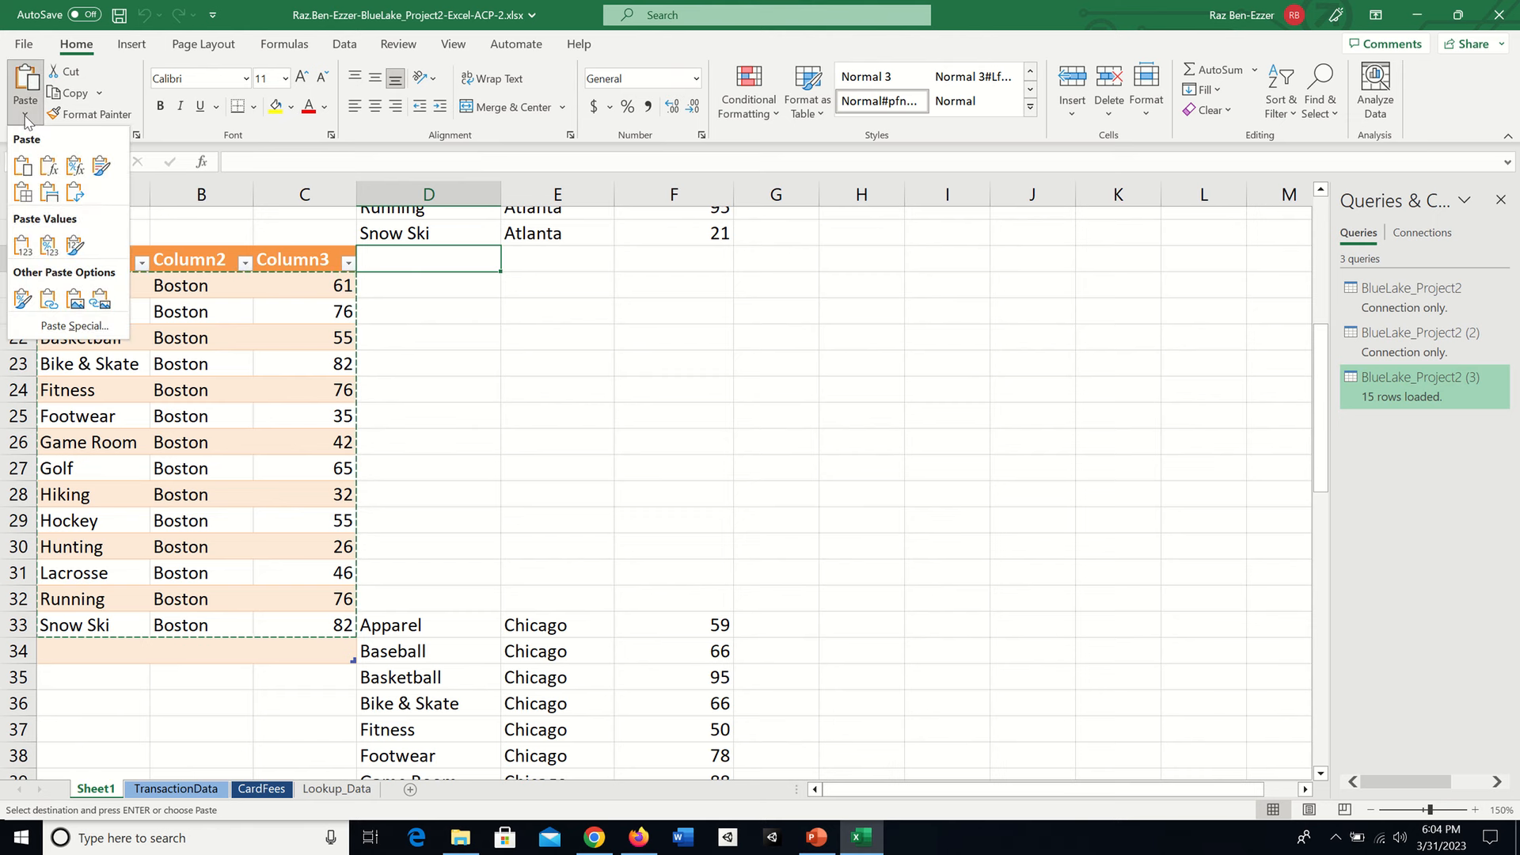
{"action": "mouse_move", "coordinate": [47, 165]}
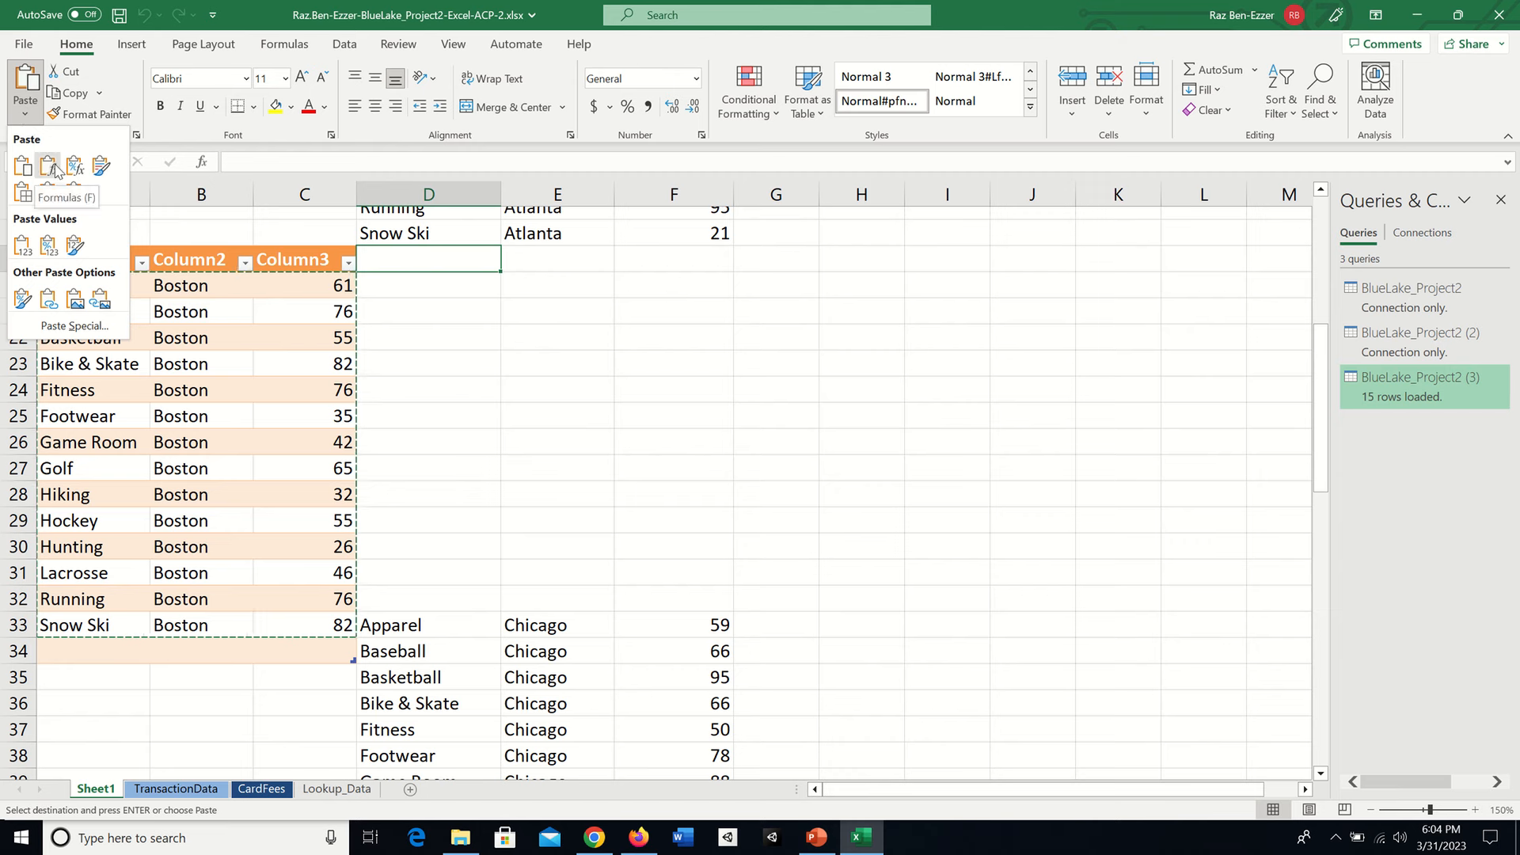
{"action": "left_click", "coordinate": [47, 164]}
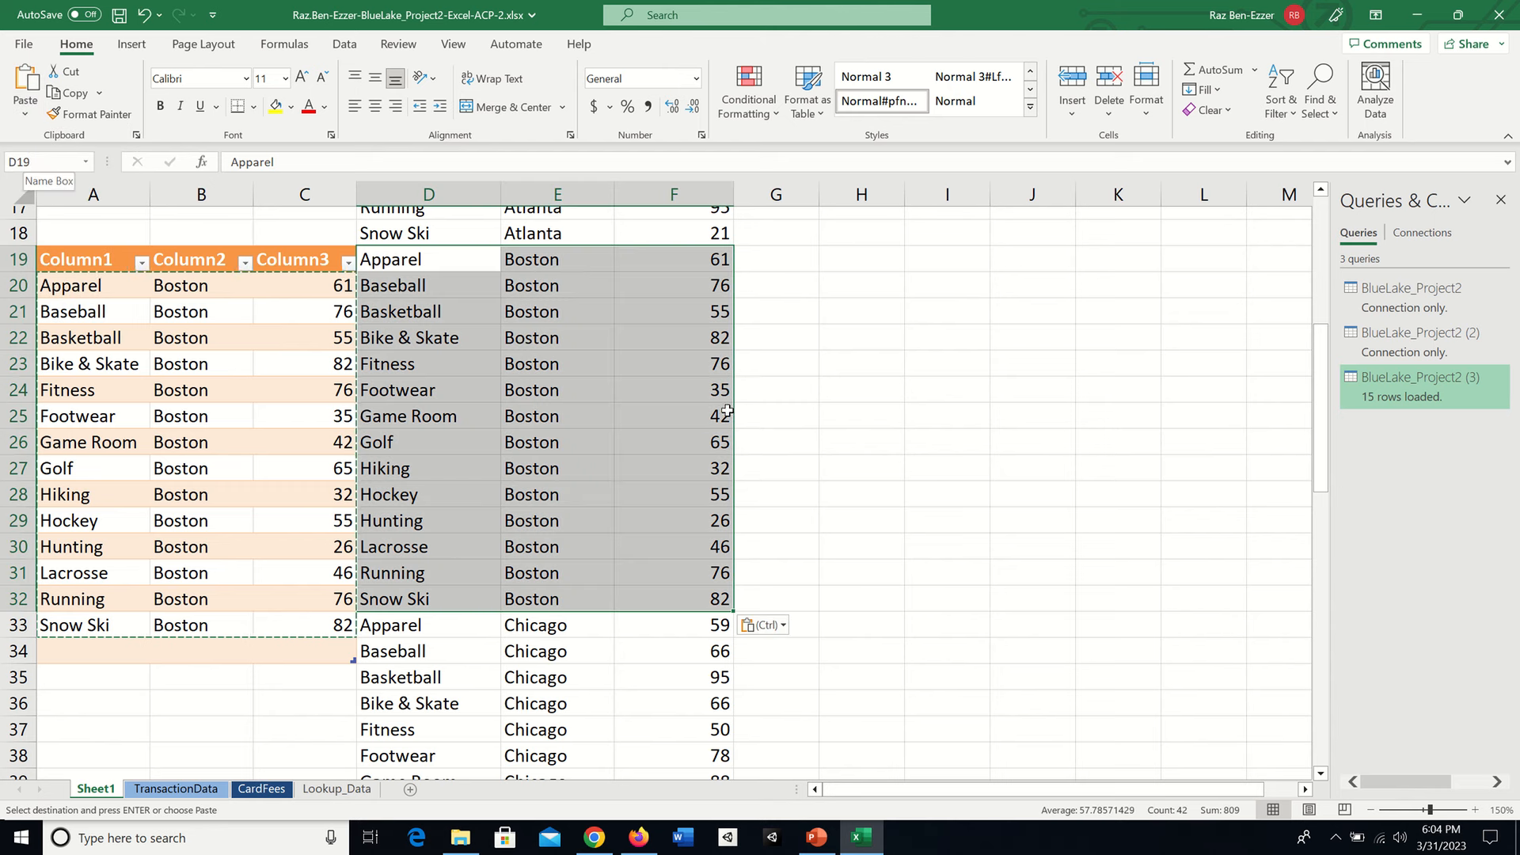
{"action": "mouse_move", "coordinate": [622, 563]}
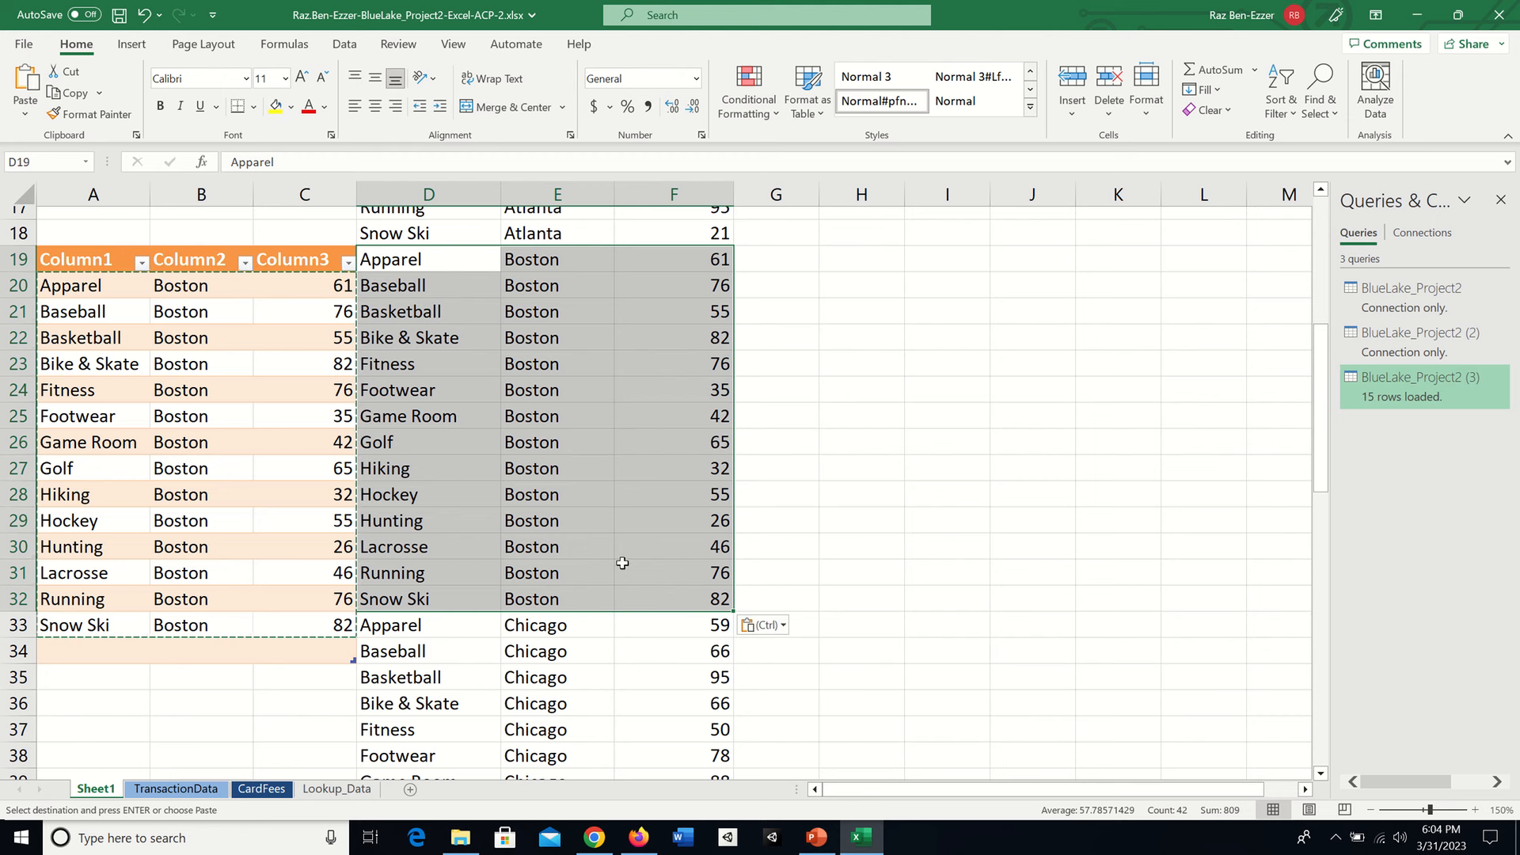
{"action": "mouse_move", "coordinate": [433, 425]}
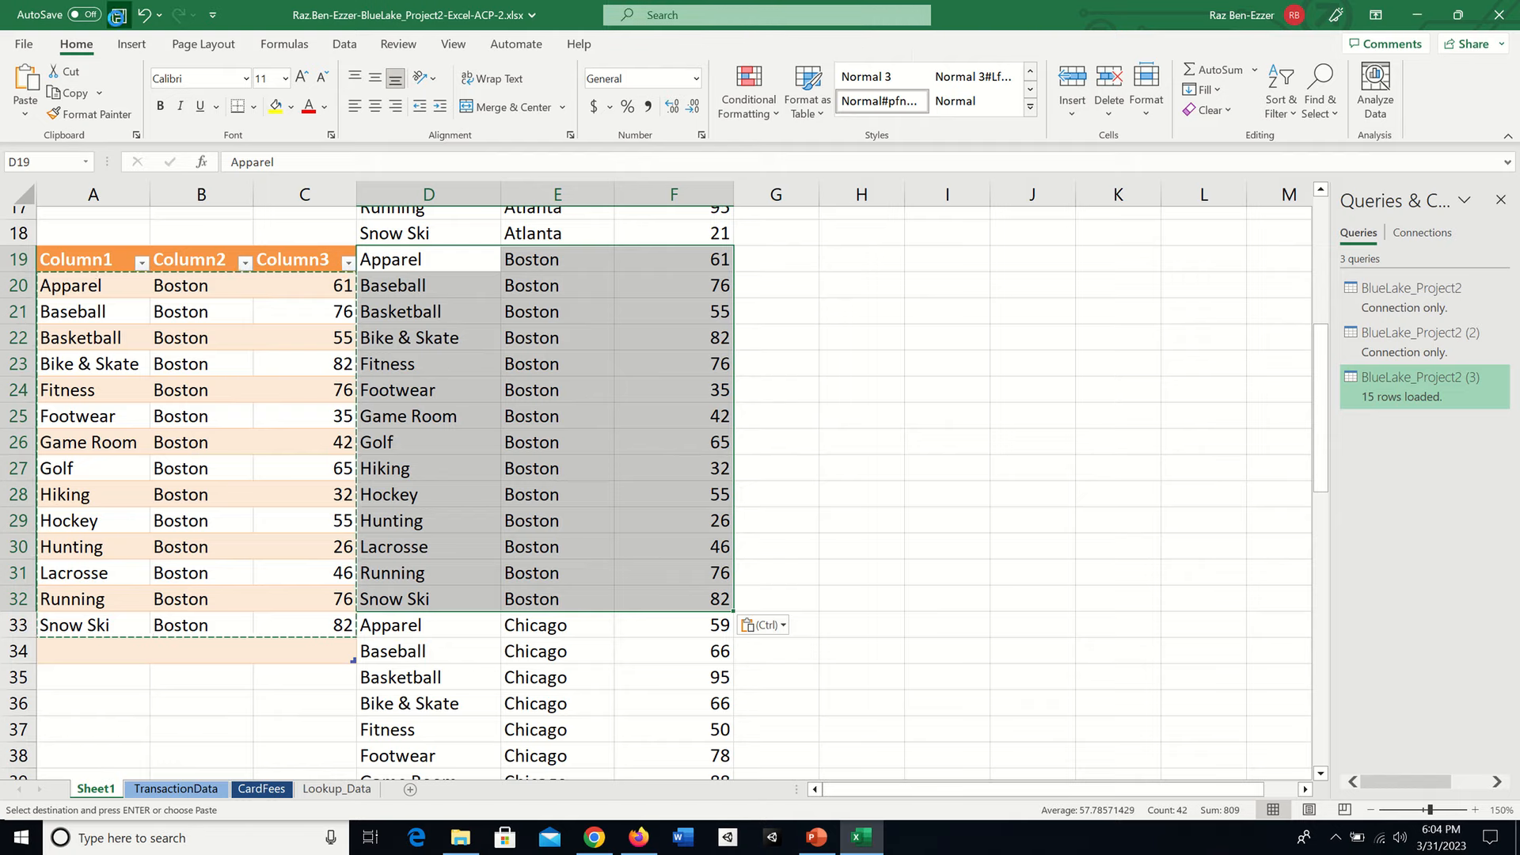
{"action": "left_click", "coordinate": [595, 837]}
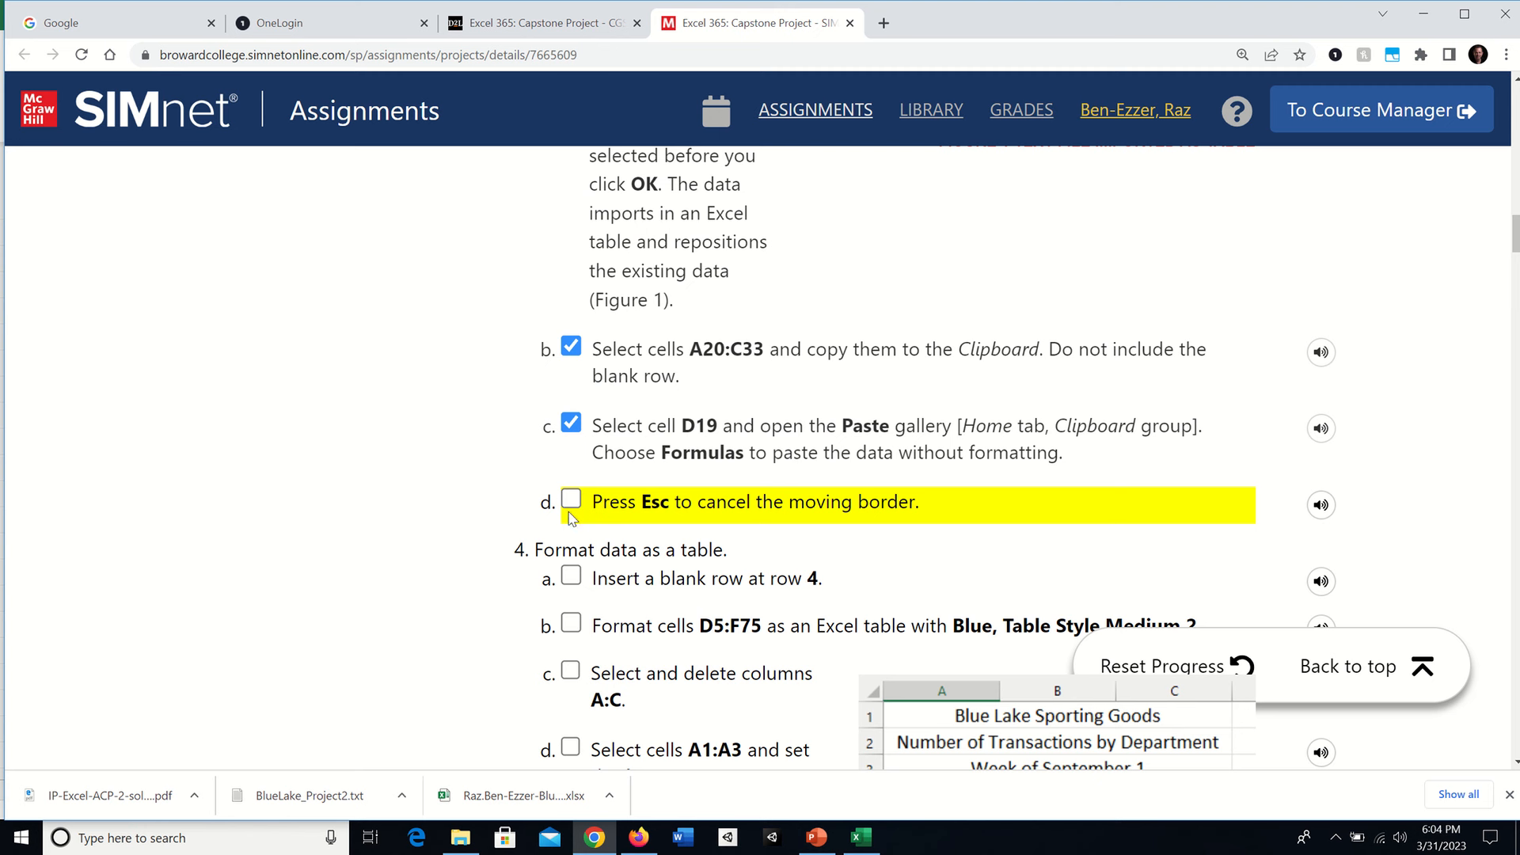
{"action": "left_click", "coordinate": [570, 498]}
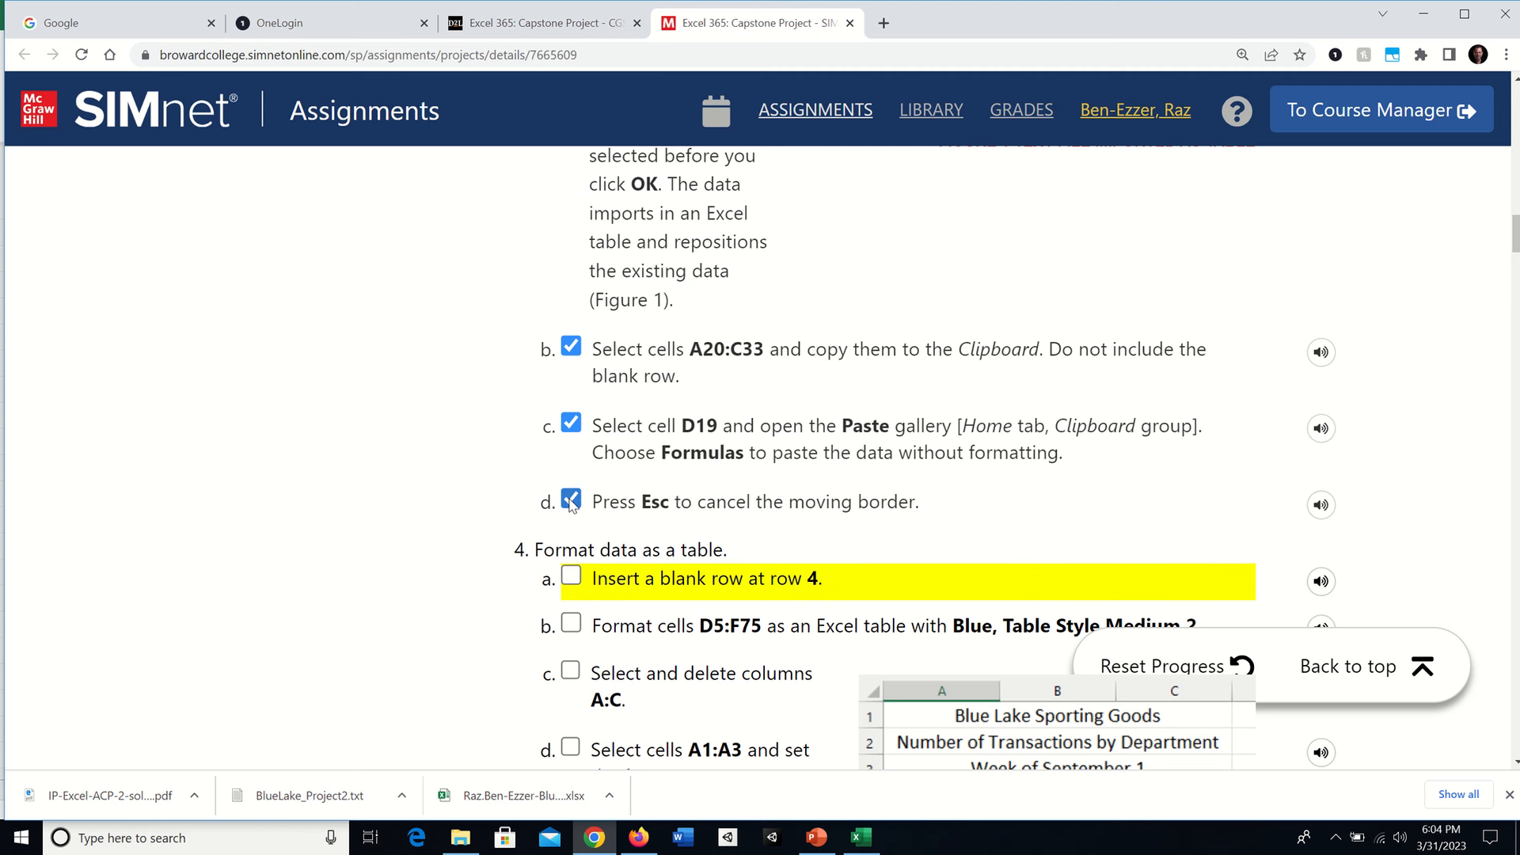
{"action": "left_click", "coordinate": [570, 499]}
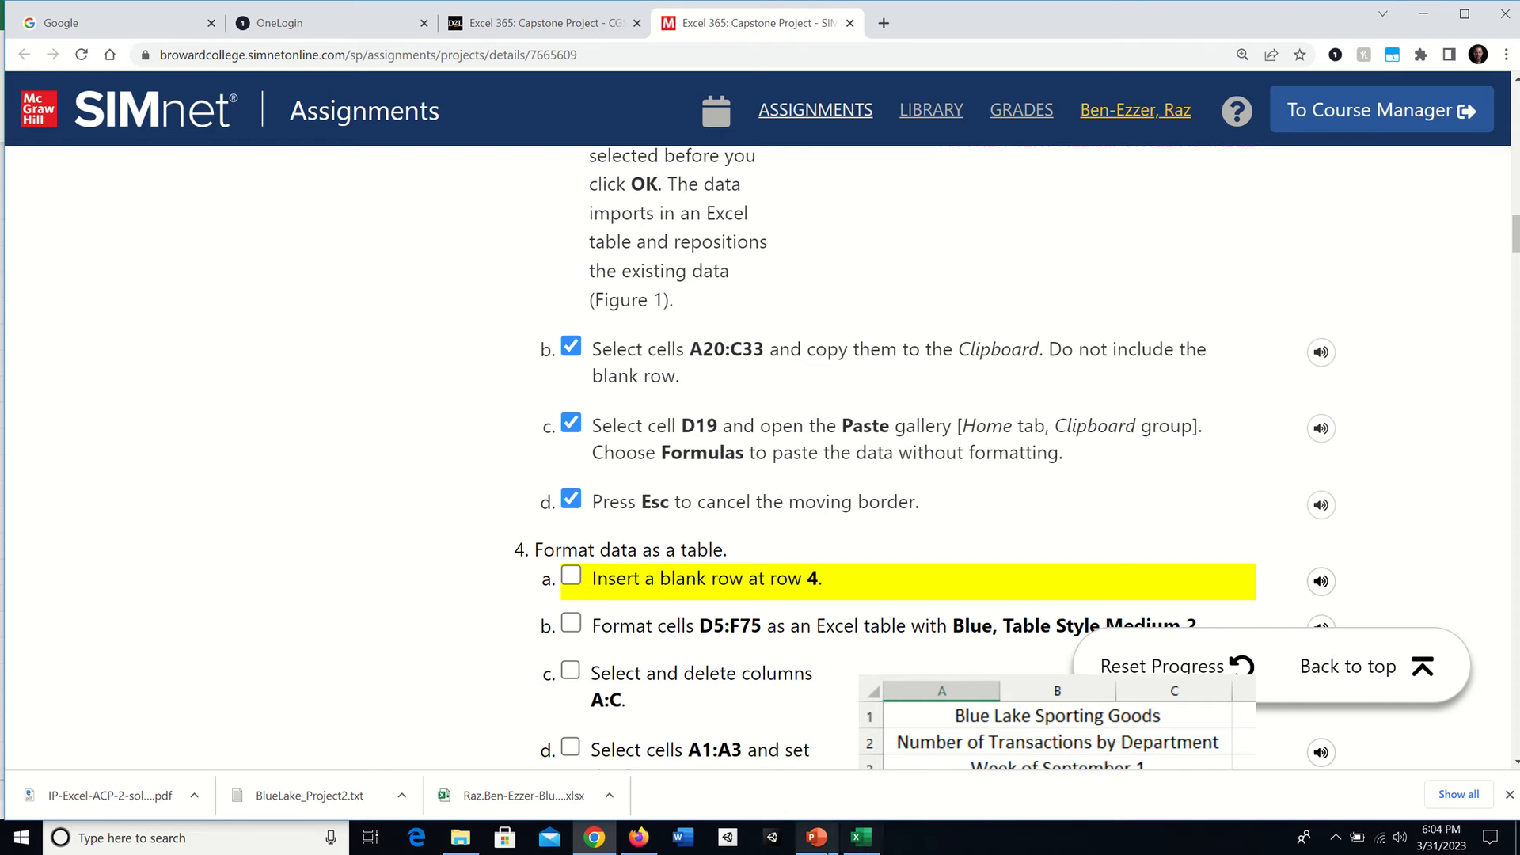
Clear the moving border around the pasted Boston rows by selecting H27, then return to SIMnet.
{"action": "left_click", "coordinate": [856, 837]}
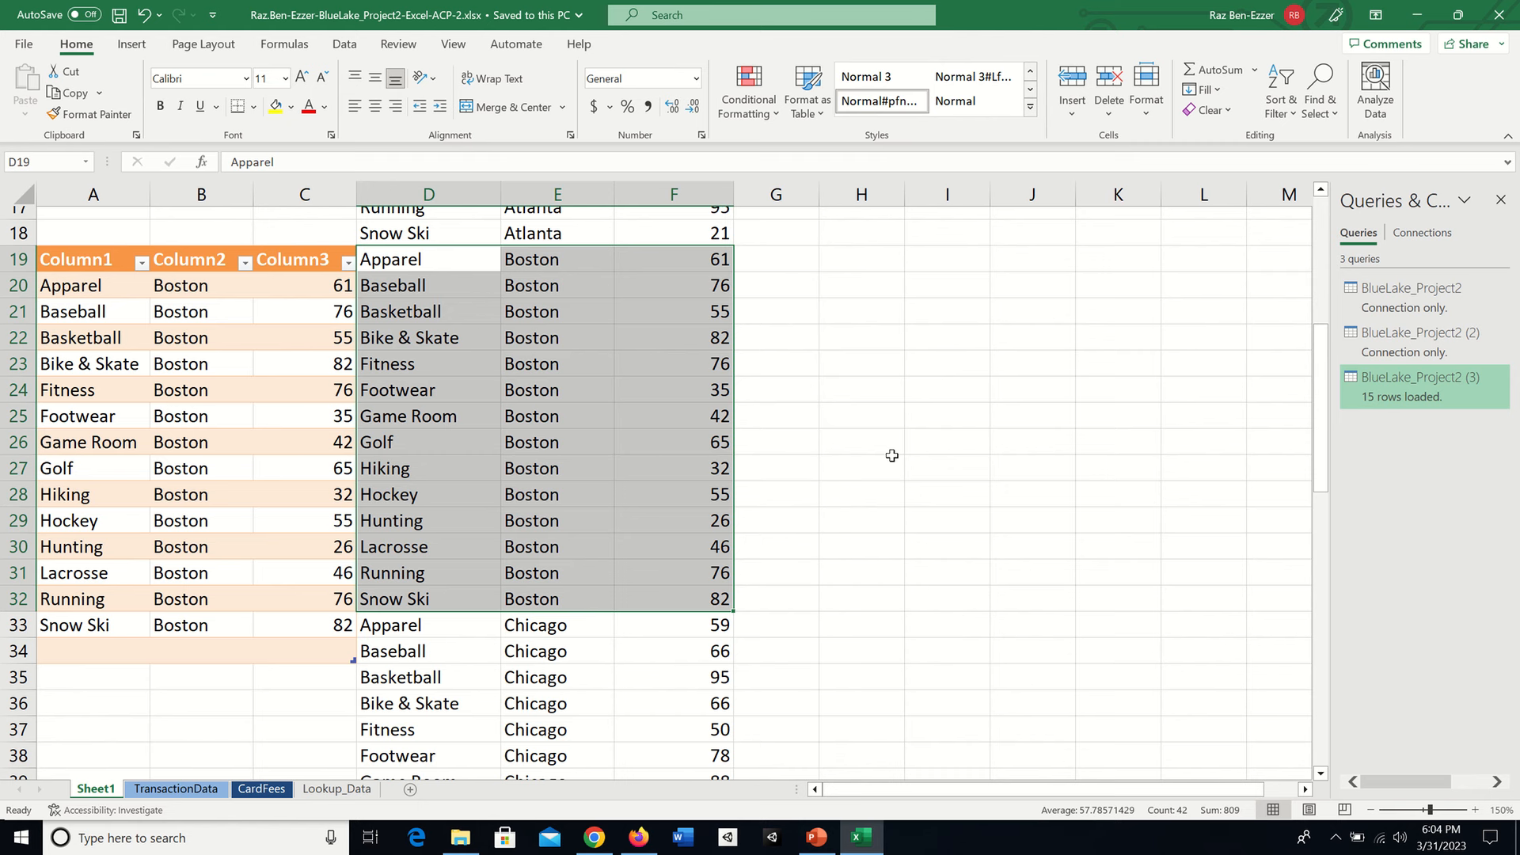
{"action": "left_click", "coordinate": [860, 467]}
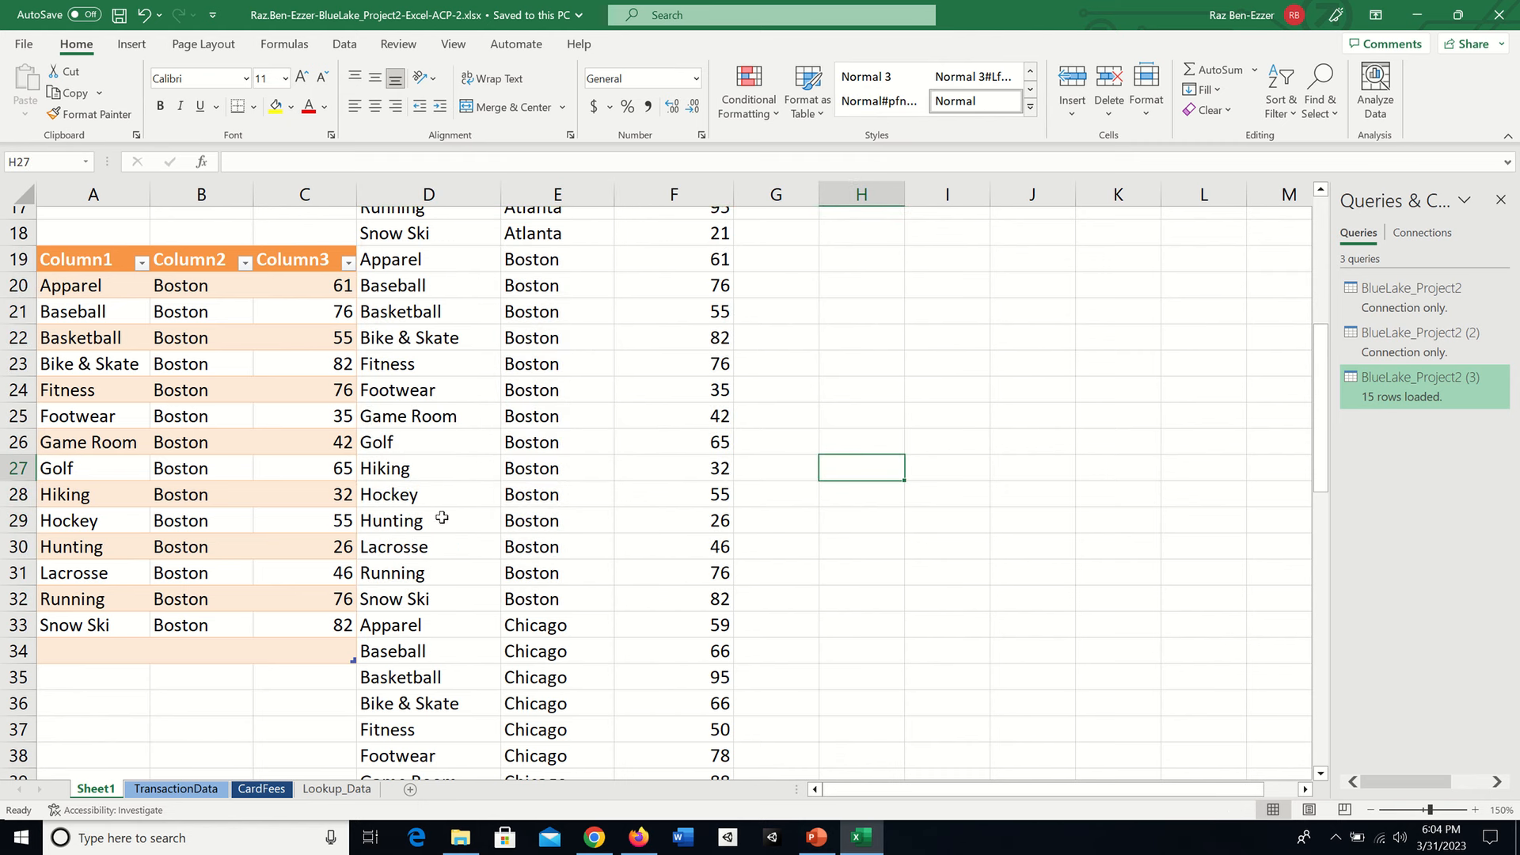
{"action": "mouse_move", "coordinate": [408, 539]}
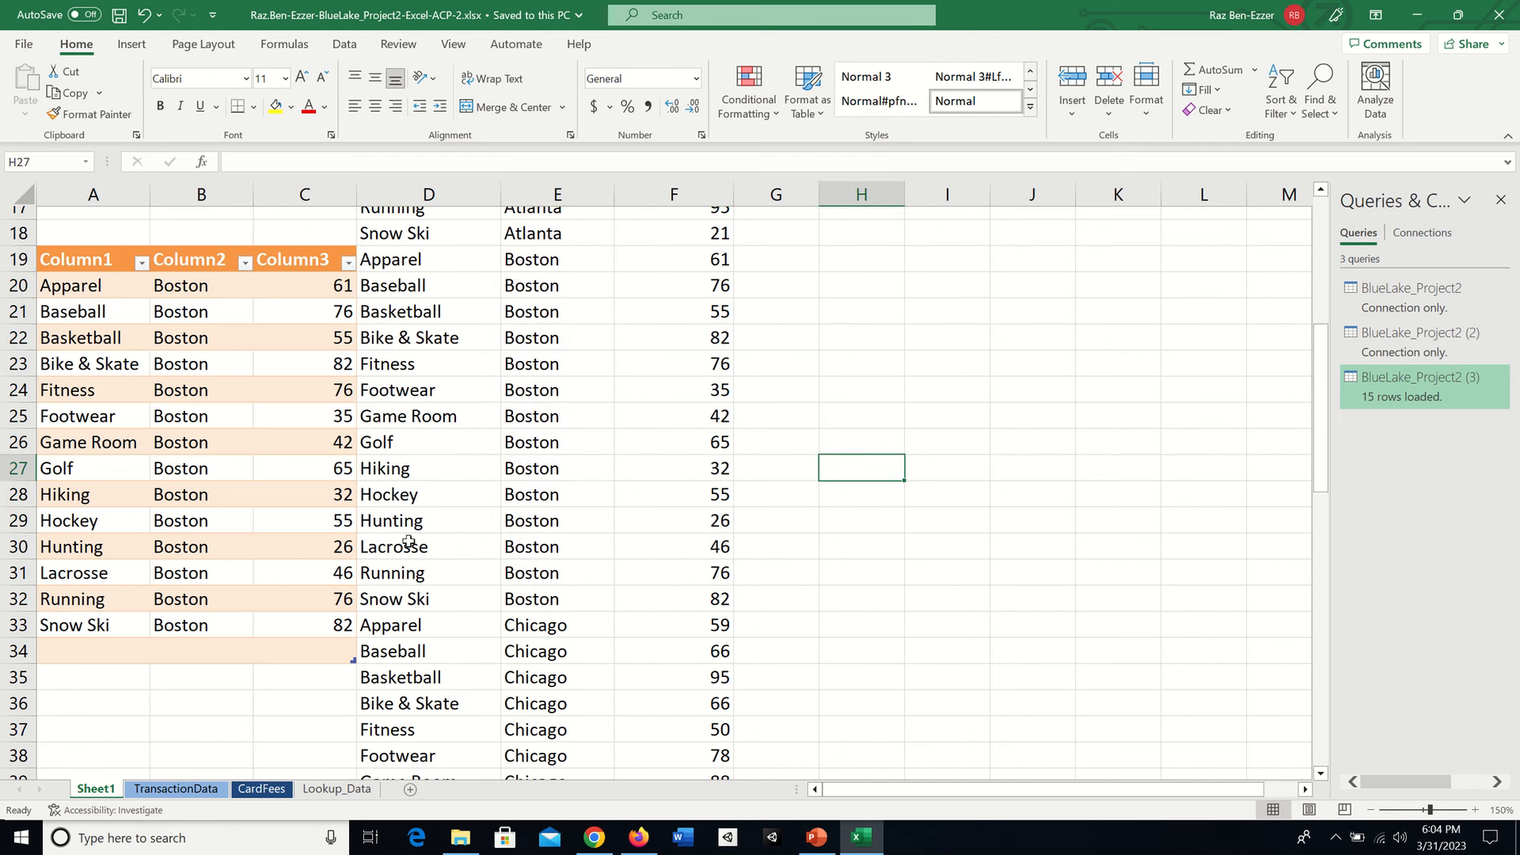
{"action": "mouse_move", "coordinate": [593, 817]}
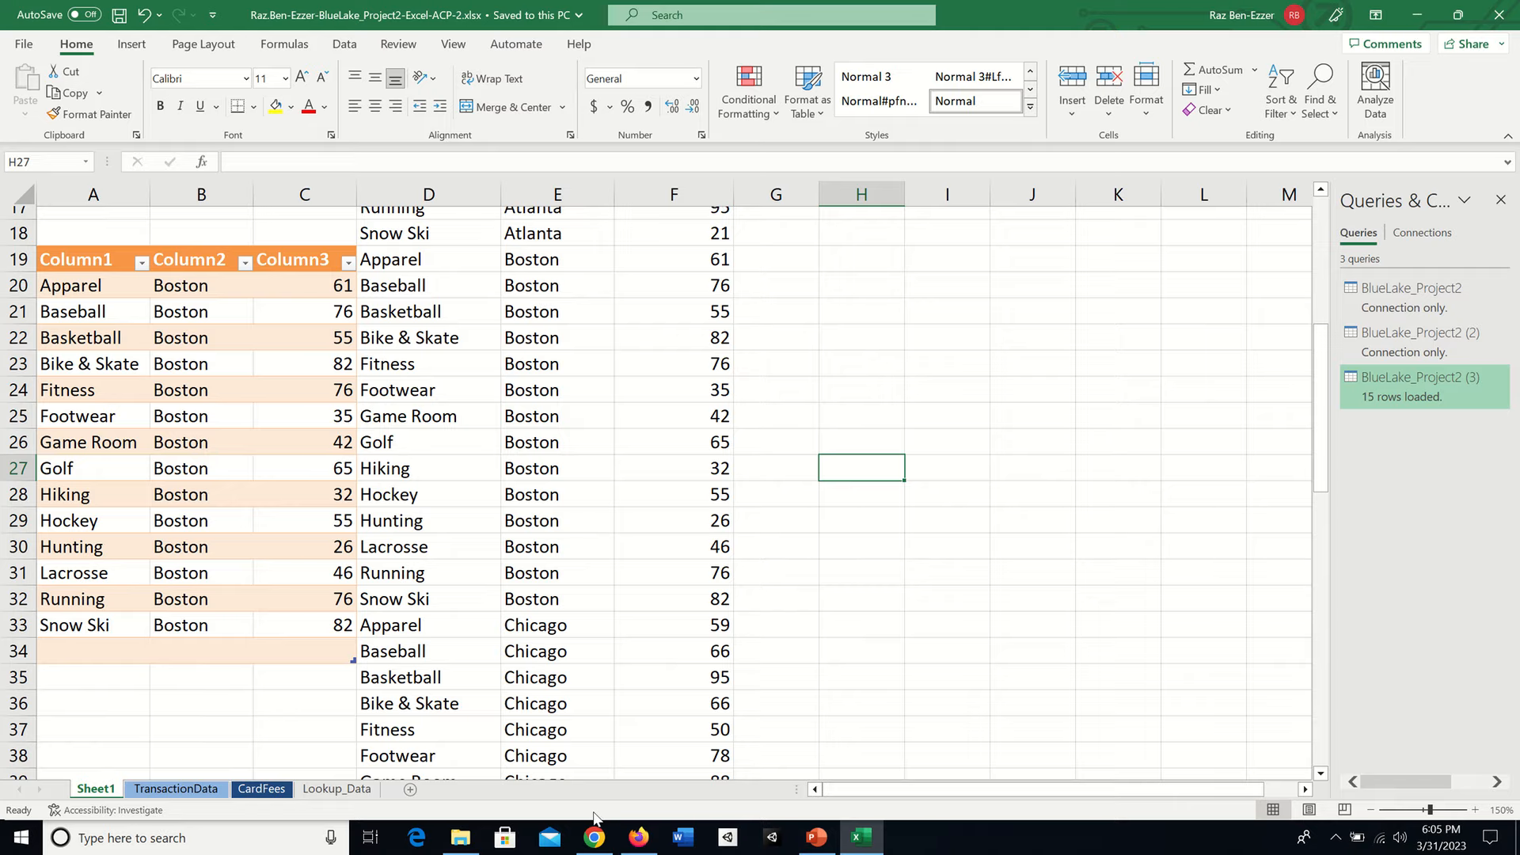
{"action": "left_click", "coordinate": [595, 837]}
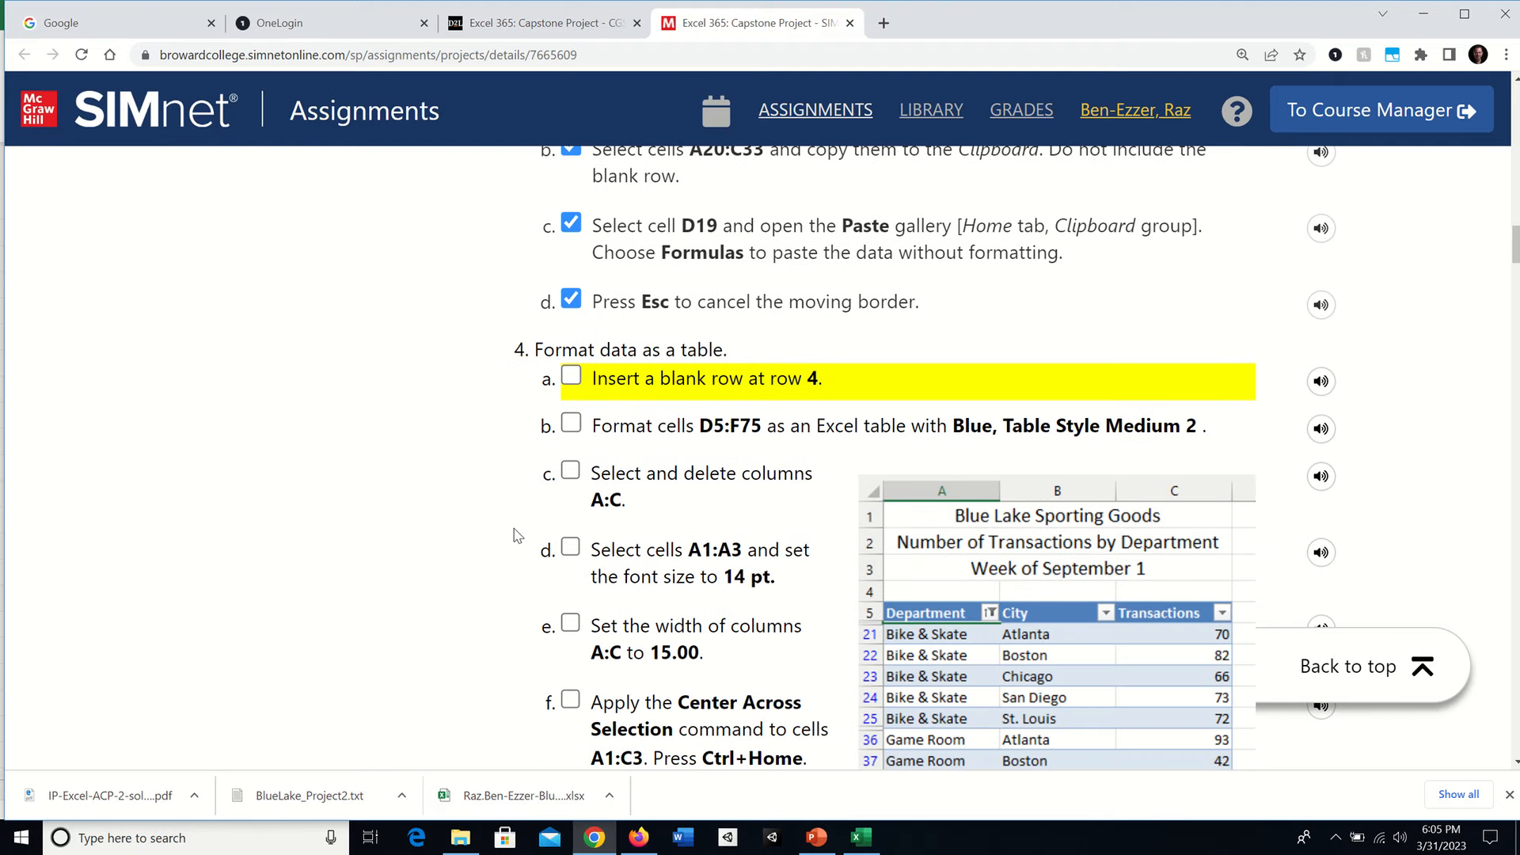
{"action": "mouse_move", "coordinate": [569, 351]}
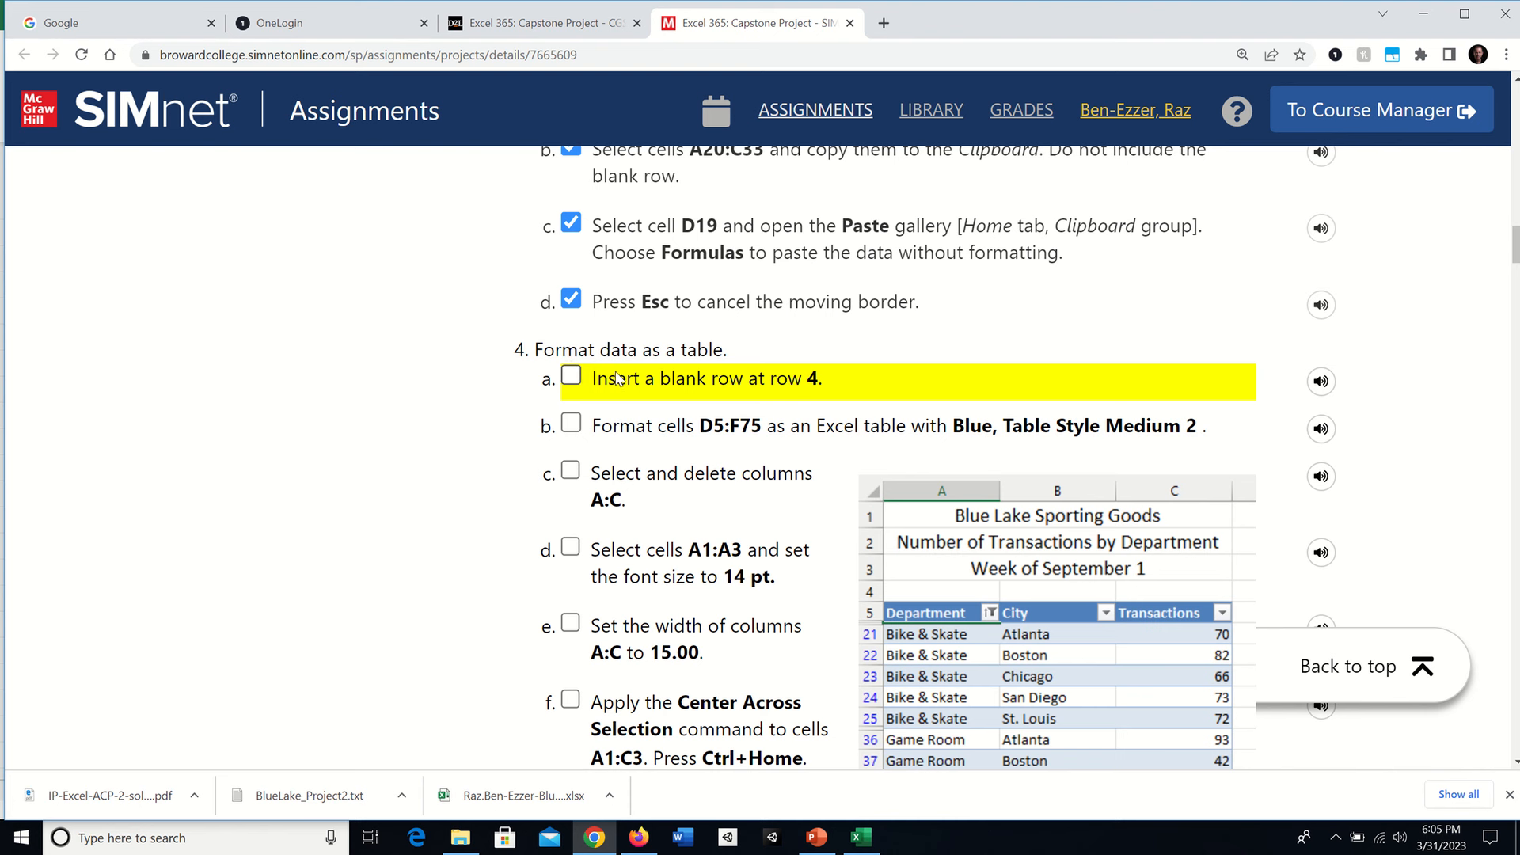
{"action": "mouse_move", "coordinate": [849, 535]}
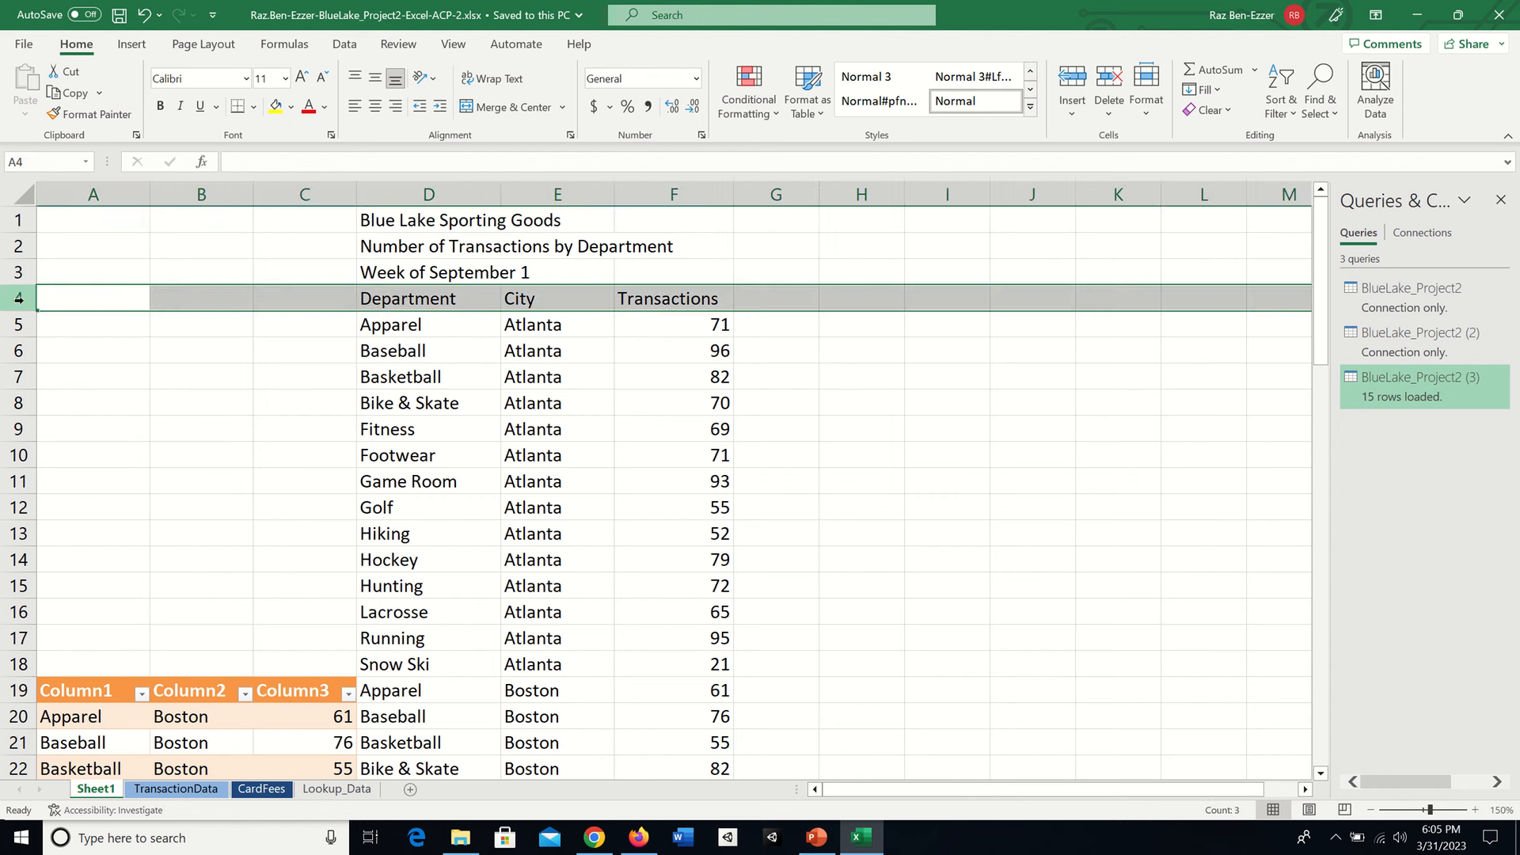
Bring up the row 4 header's shortcut menu to insert a blank row.
{"action": "right_click", "coordinate": [21, 298]}
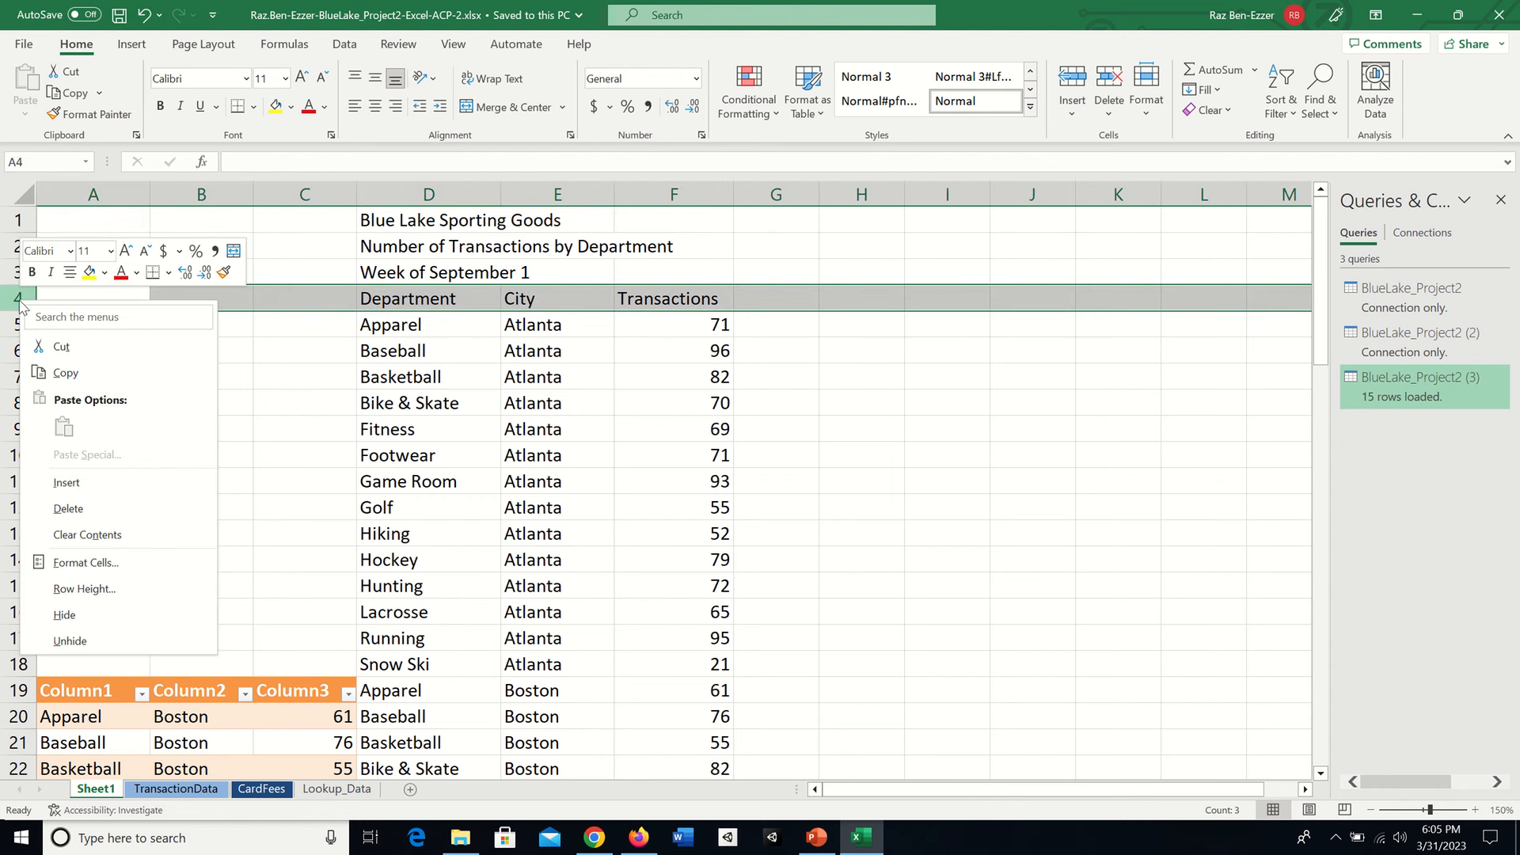
{"action": "mouse_move", "coordinate": [66, 483]}
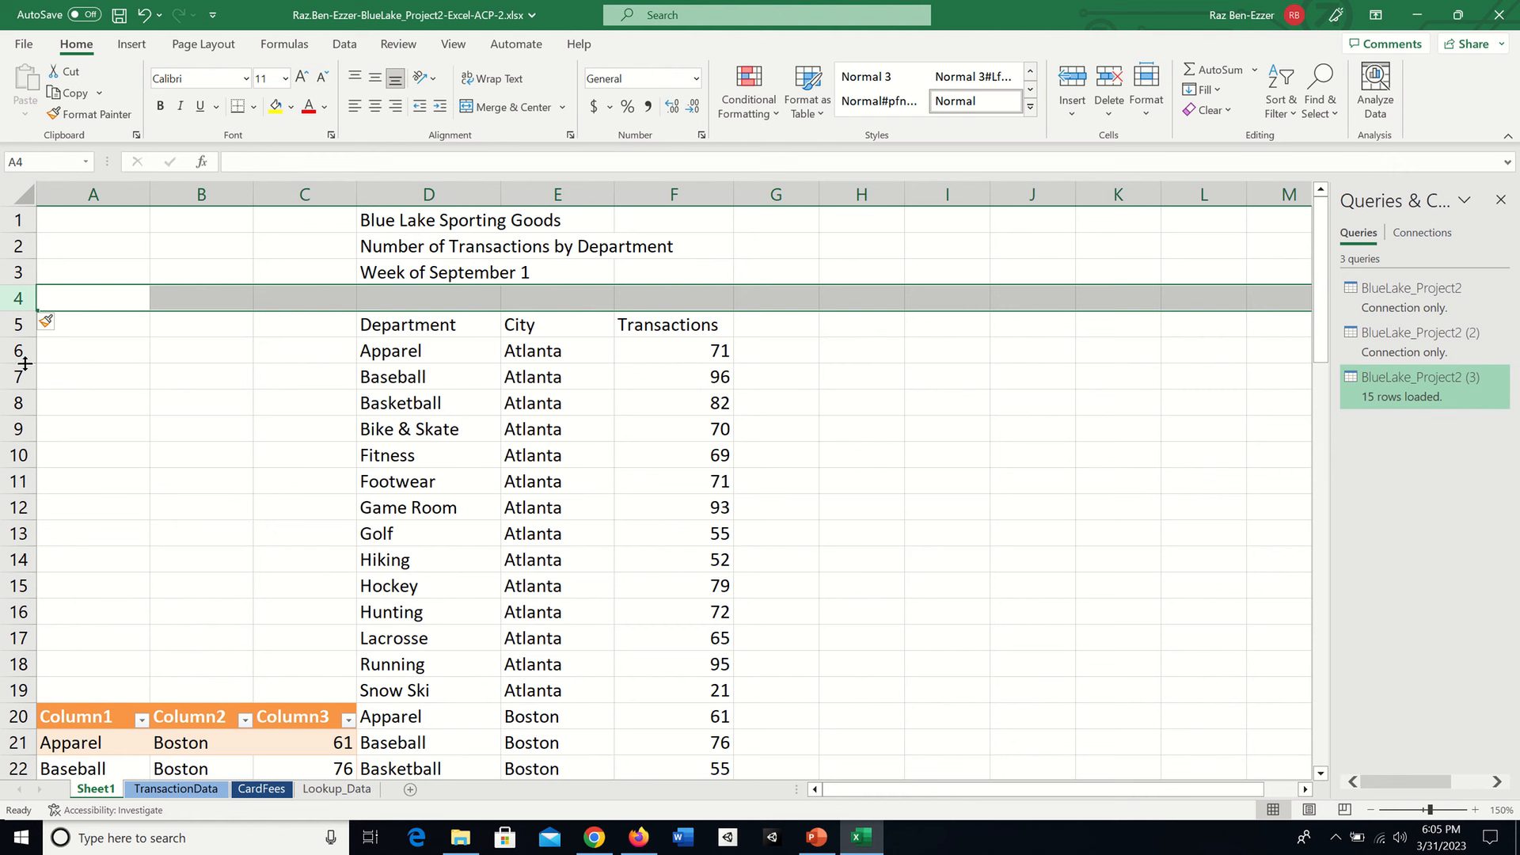
{"action": "mouse_move", "coordinate": [720, 298]}
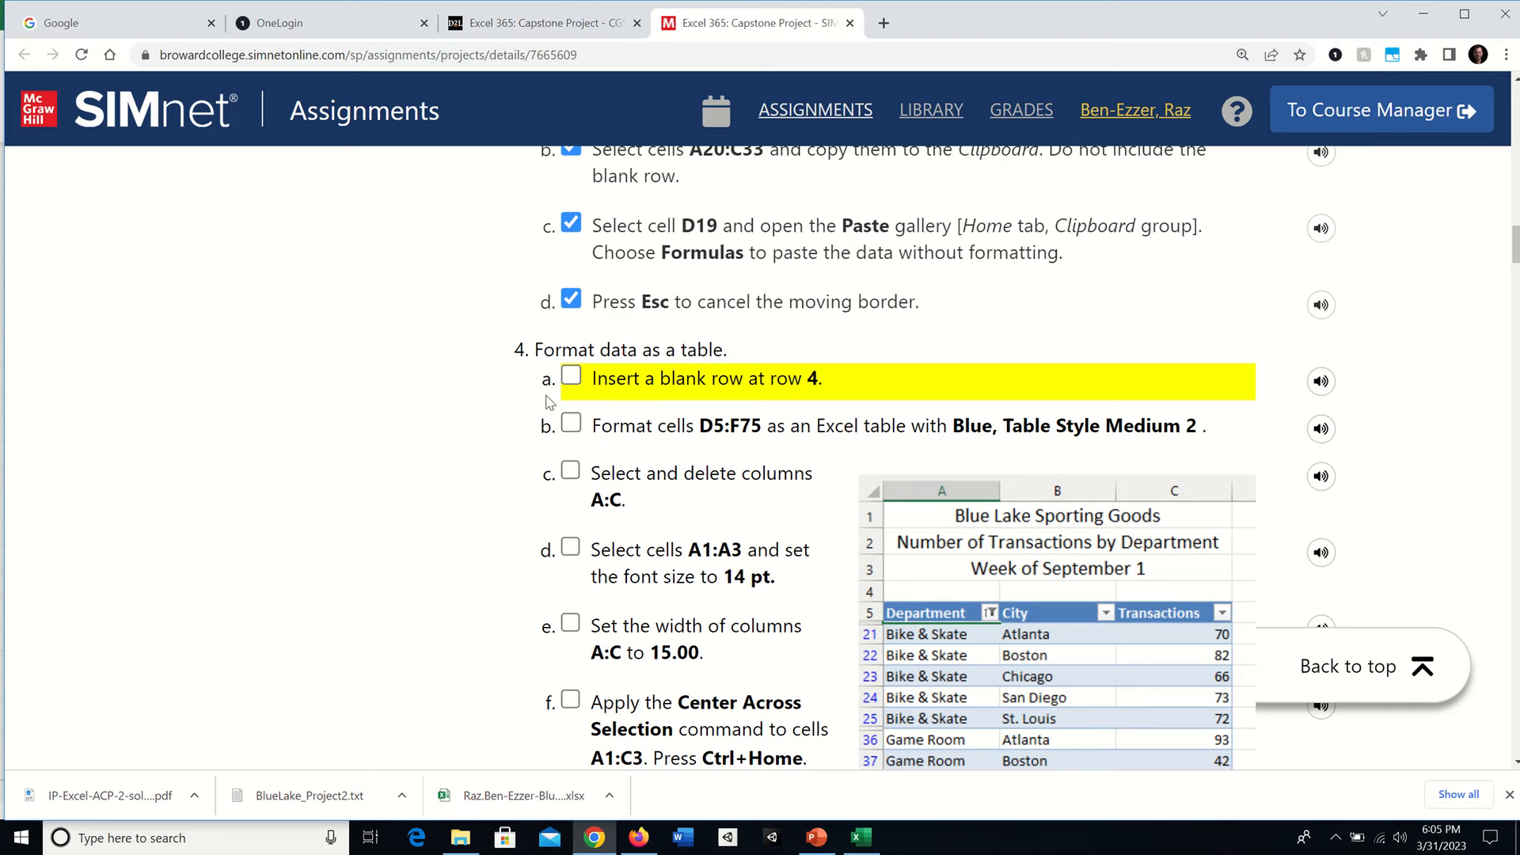
Tick SIMnet step 4a for inserting a blank row at row 4.
{"action": "left_click", "coordinate": [570, 374]}
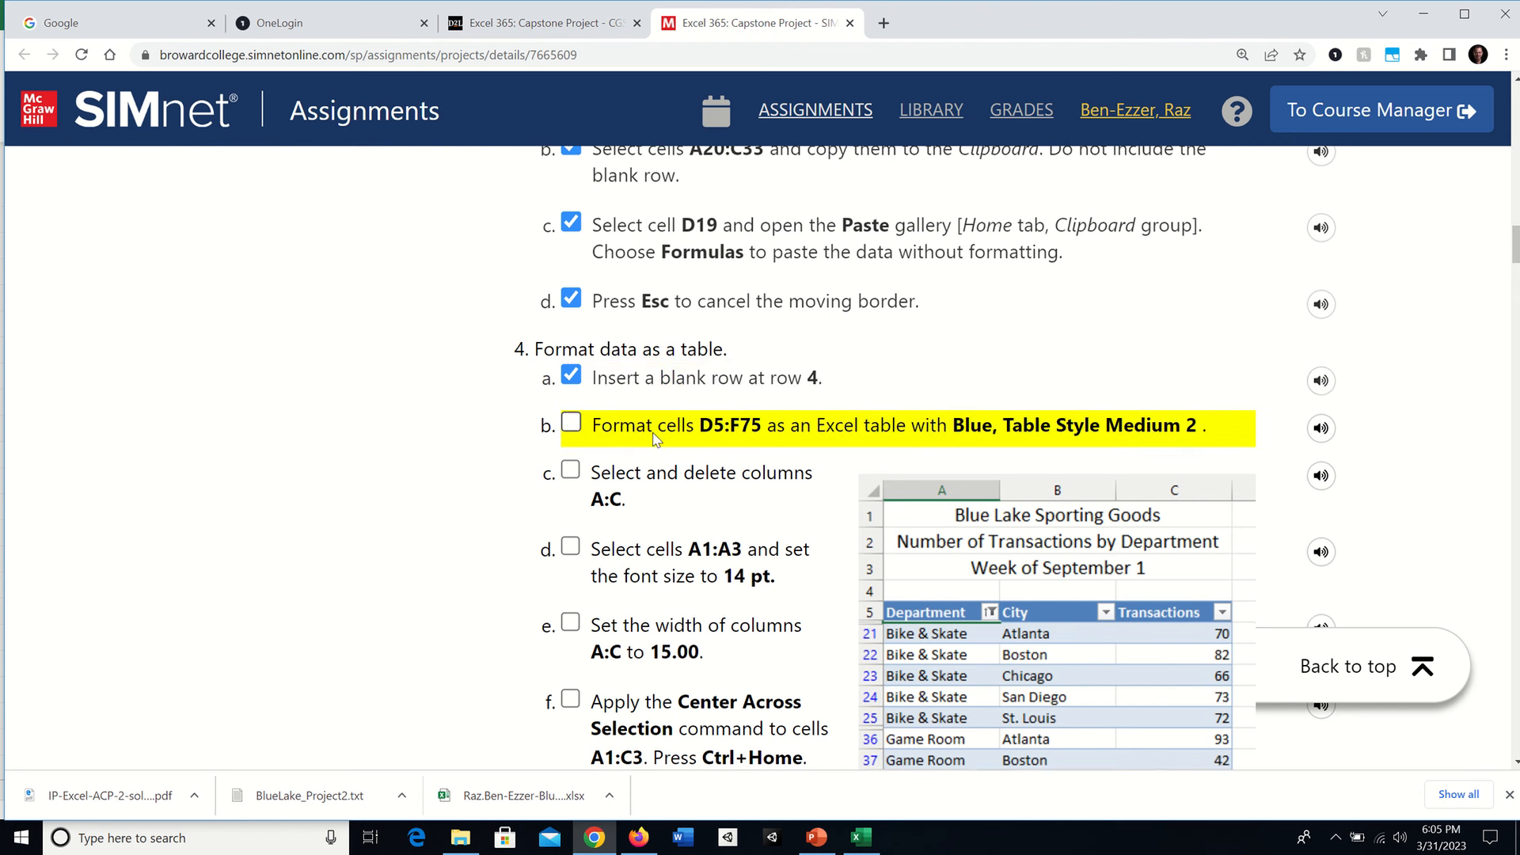
{"action": "mouse_move", "coordinate": [693, 420]}
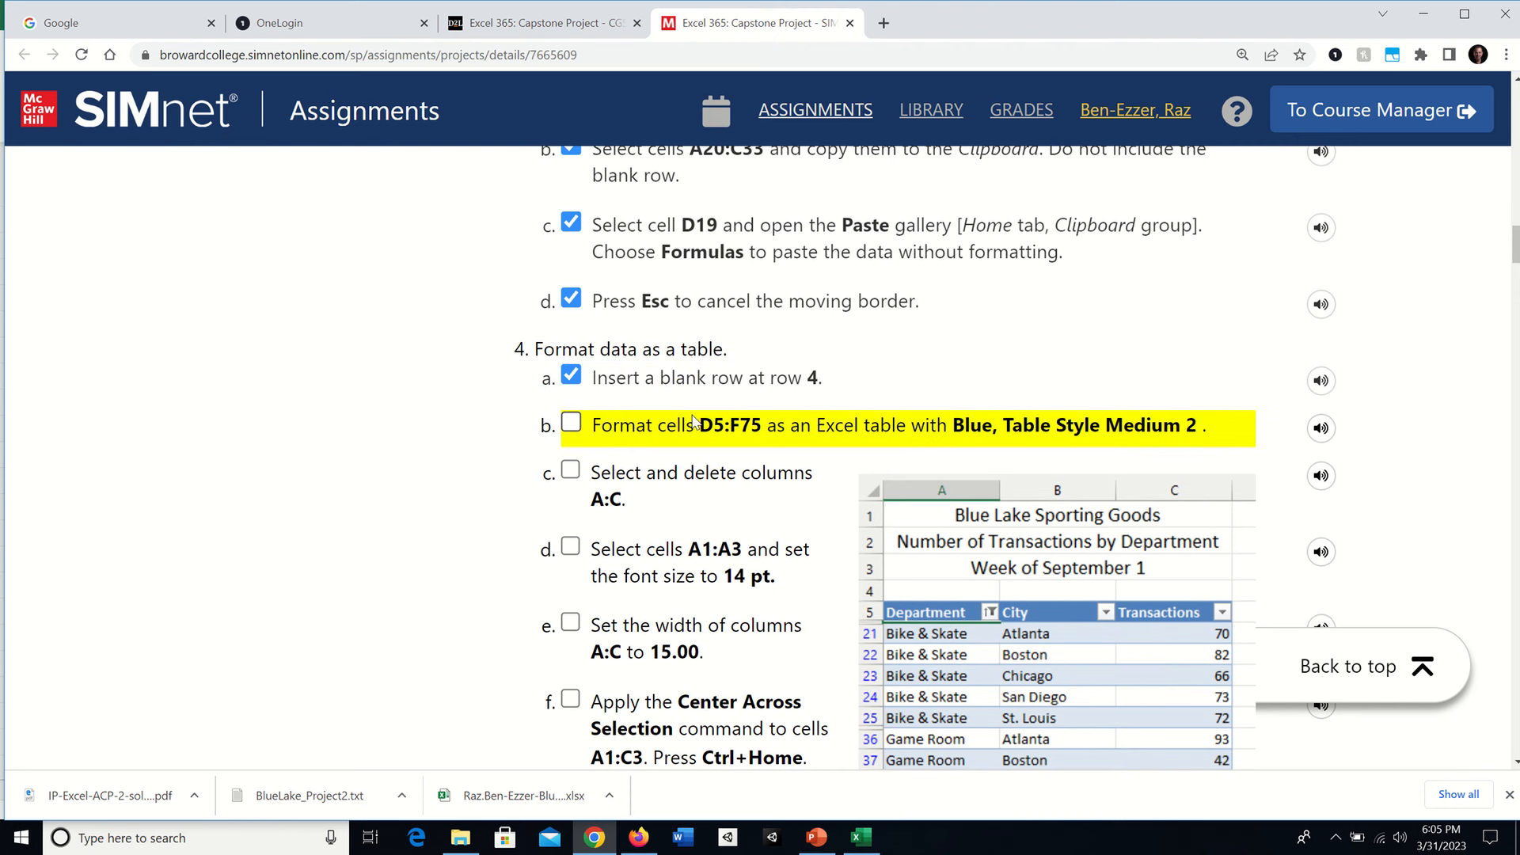
{"action": "mouse_move", "coordinate": [742, 429]}
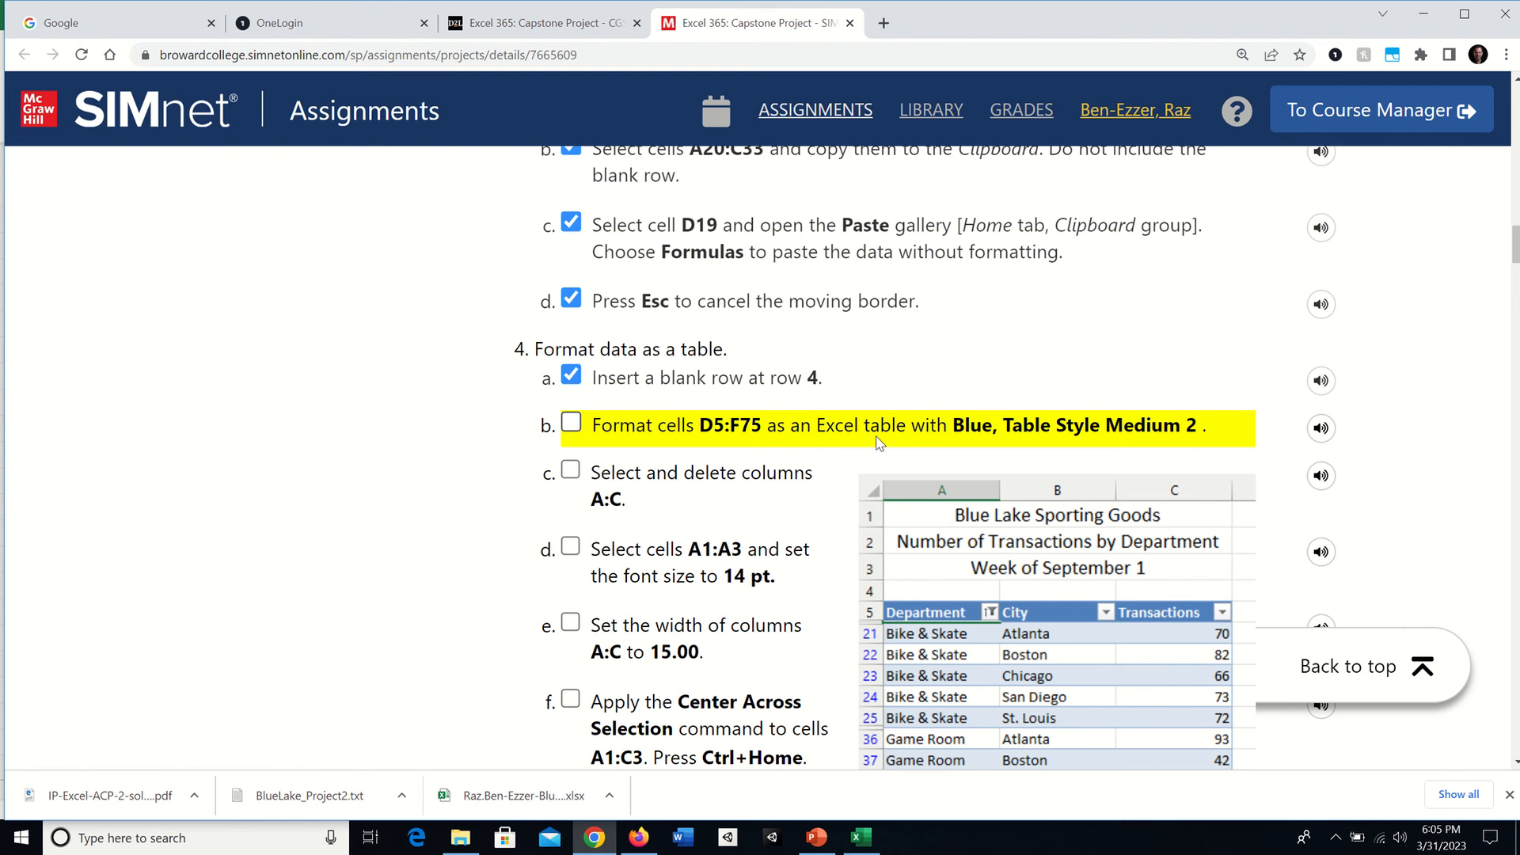
{"action": "mouse_move", "coordinate": [921, 429]}
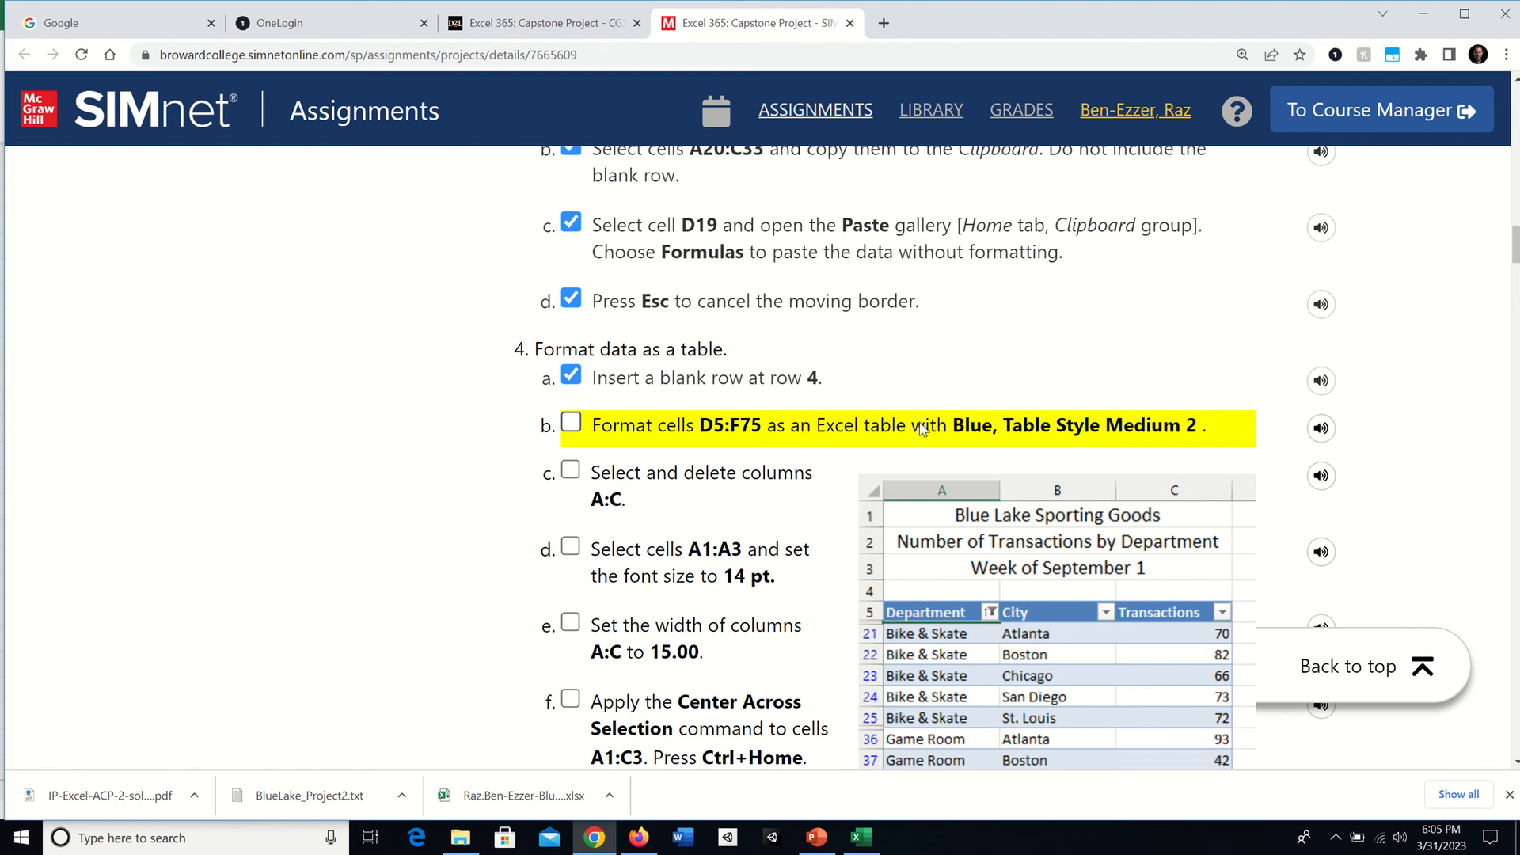
{"action": "mouse_move", "coordinate": [946, 440]}
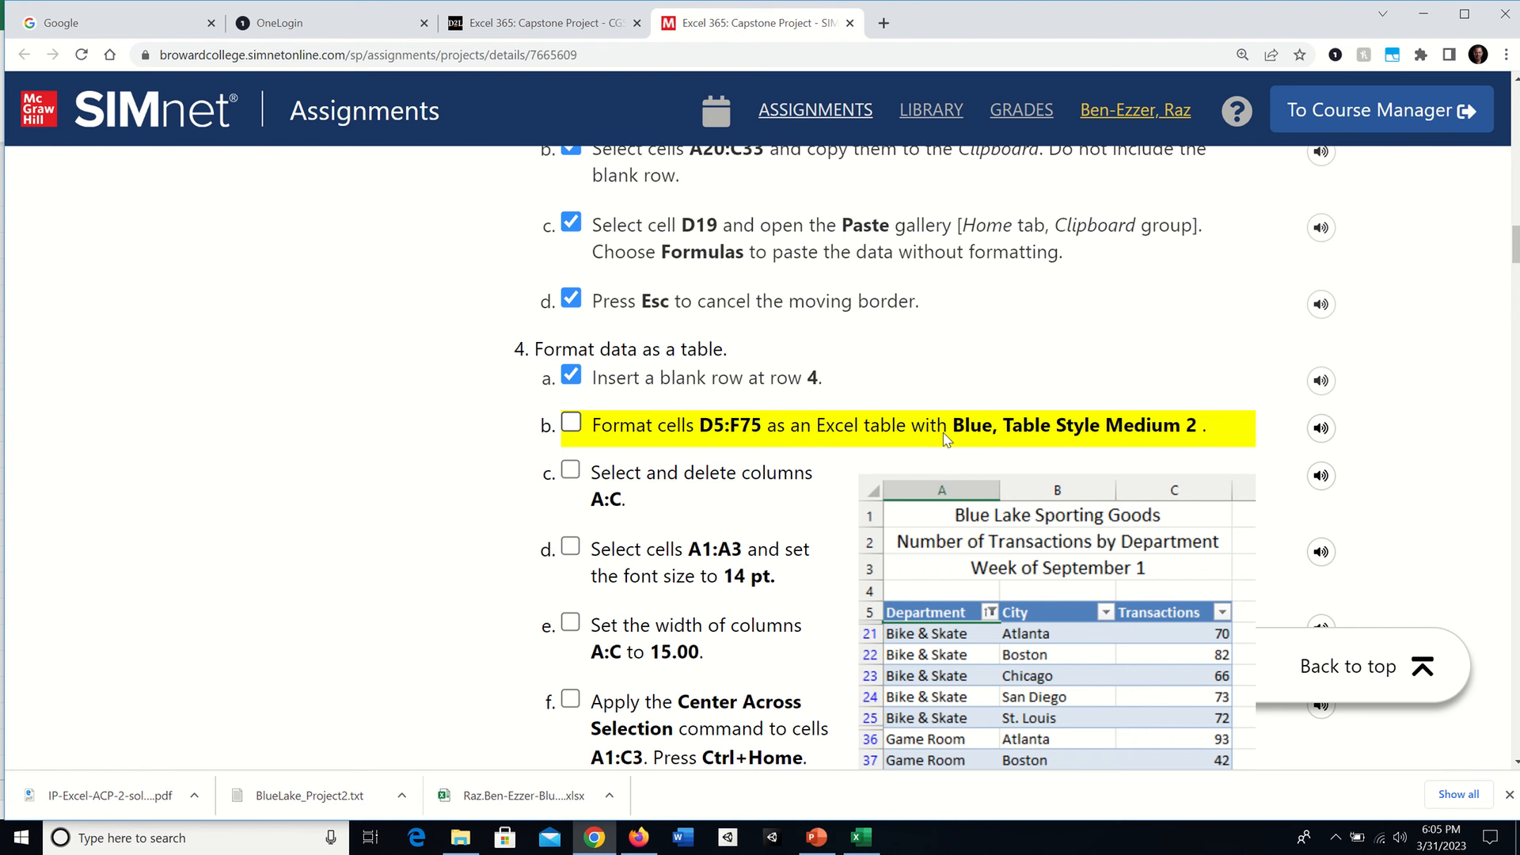
{"action": "mouse_move", "coordinate": [972, 433]}
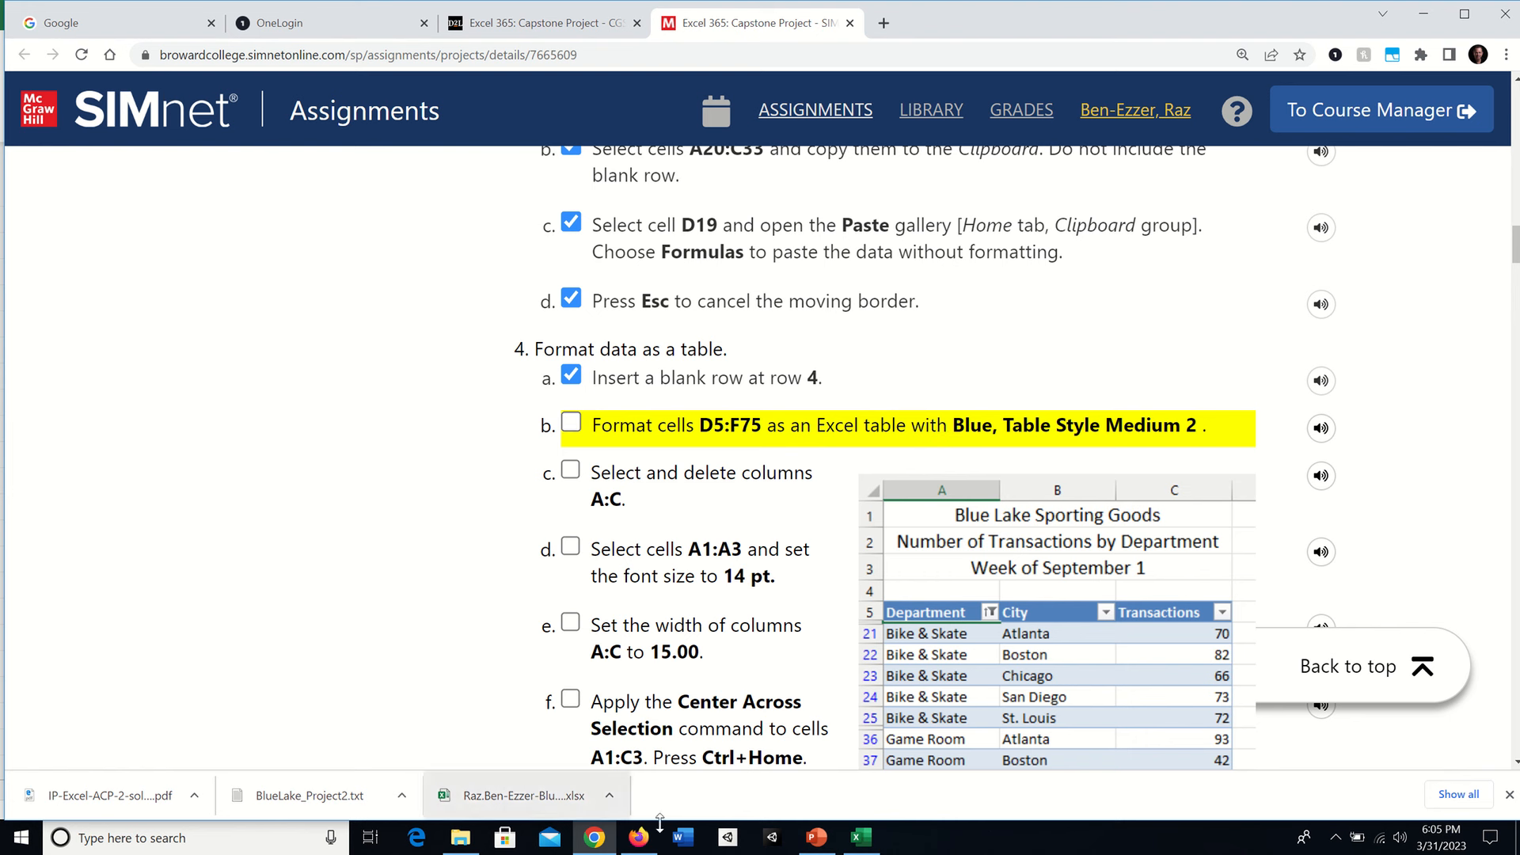
{"action": "mouse_move", "coordinate": [856, 836]}
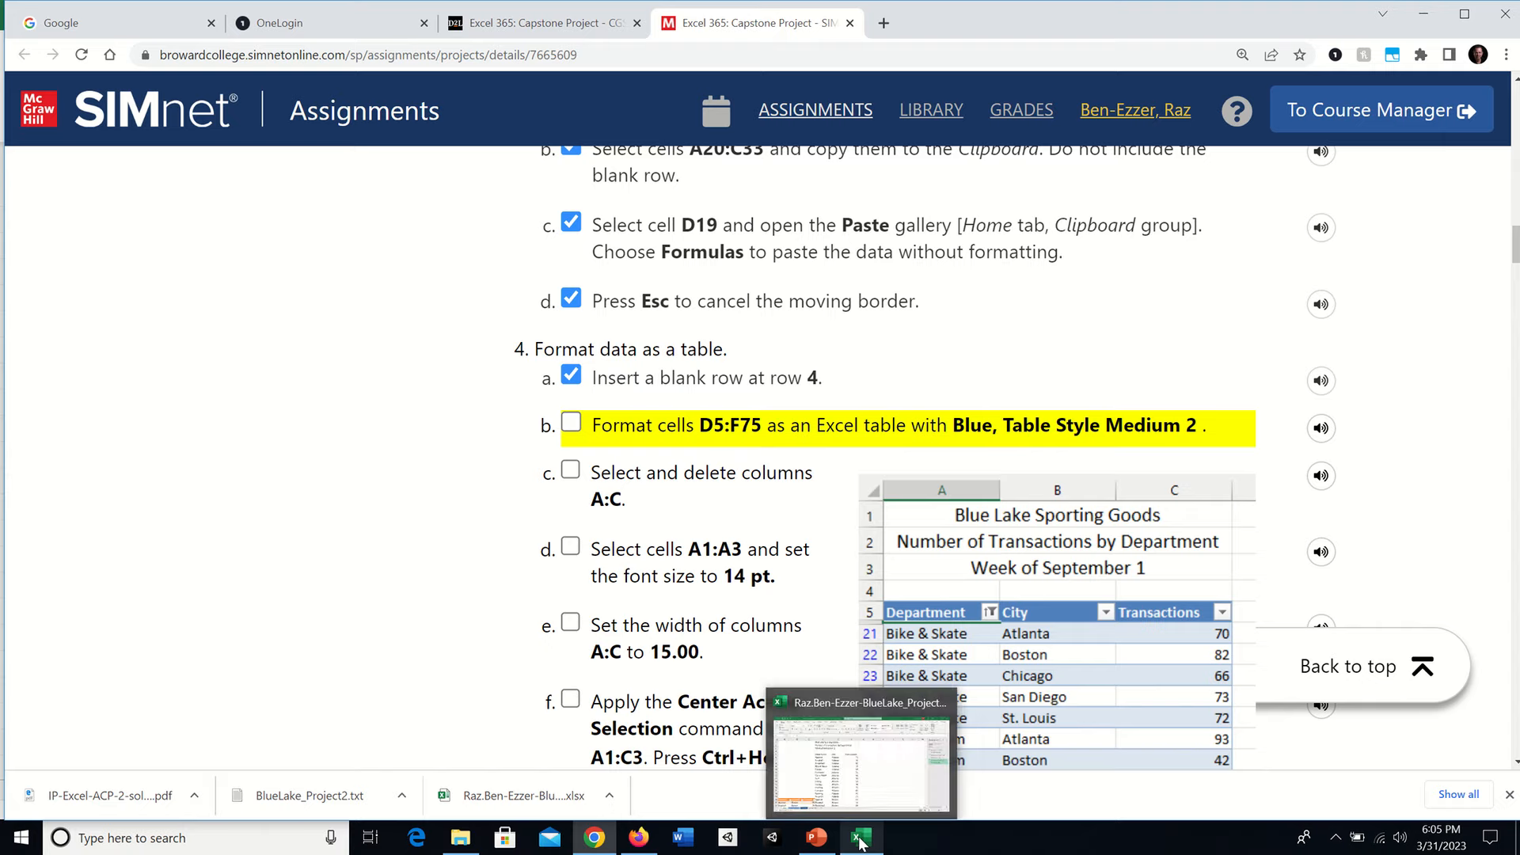
Convert D5:F75 into an Excel table with a header row using Insert > Table.
{"action": "left_click", "coordinate": [856, 838]}
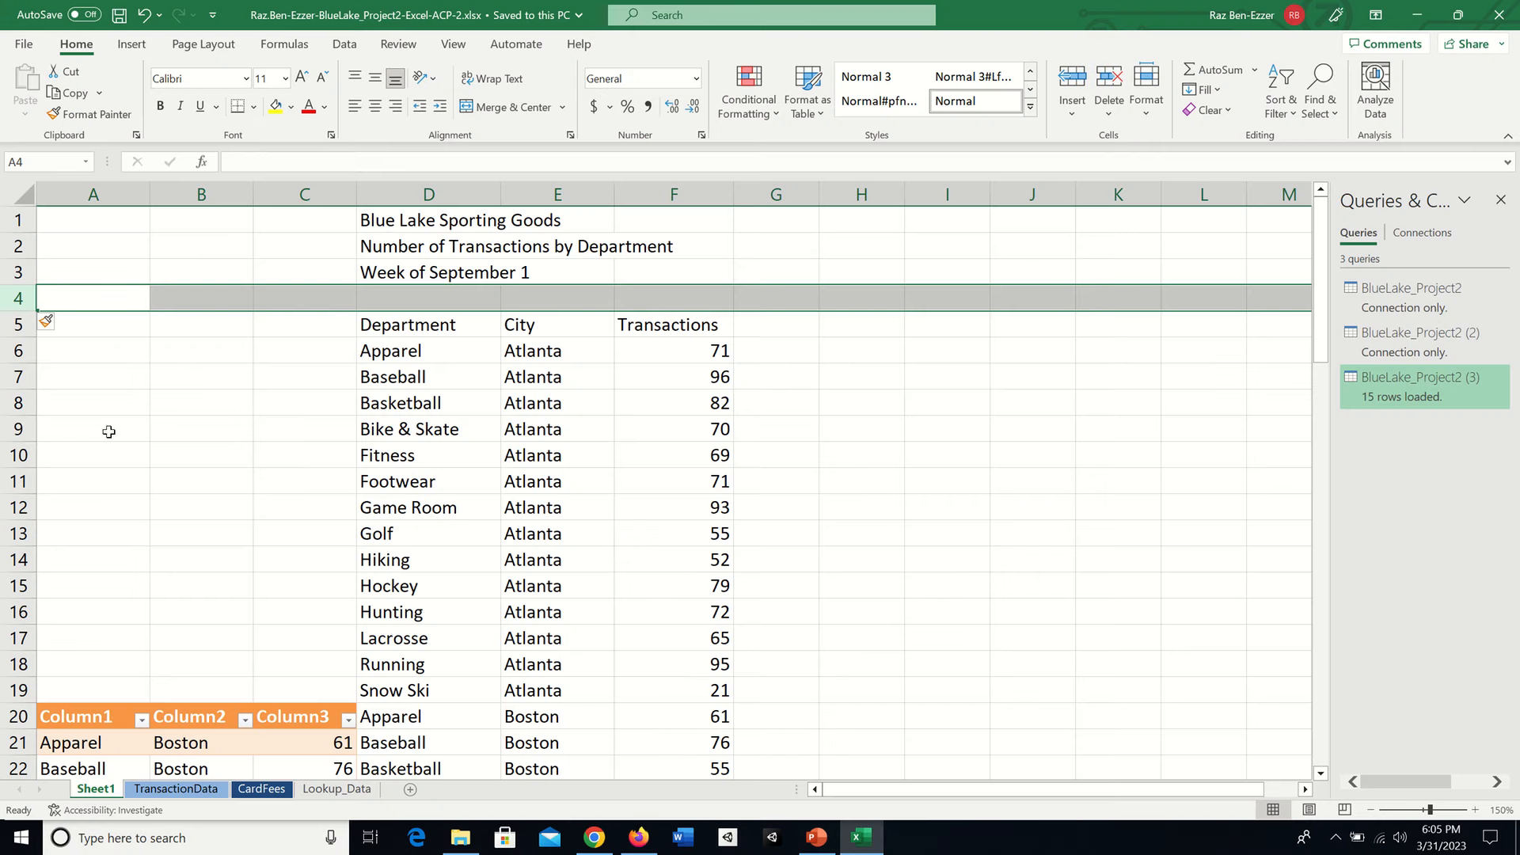
{"action": "left_click", "coordinate": [428, 324]}
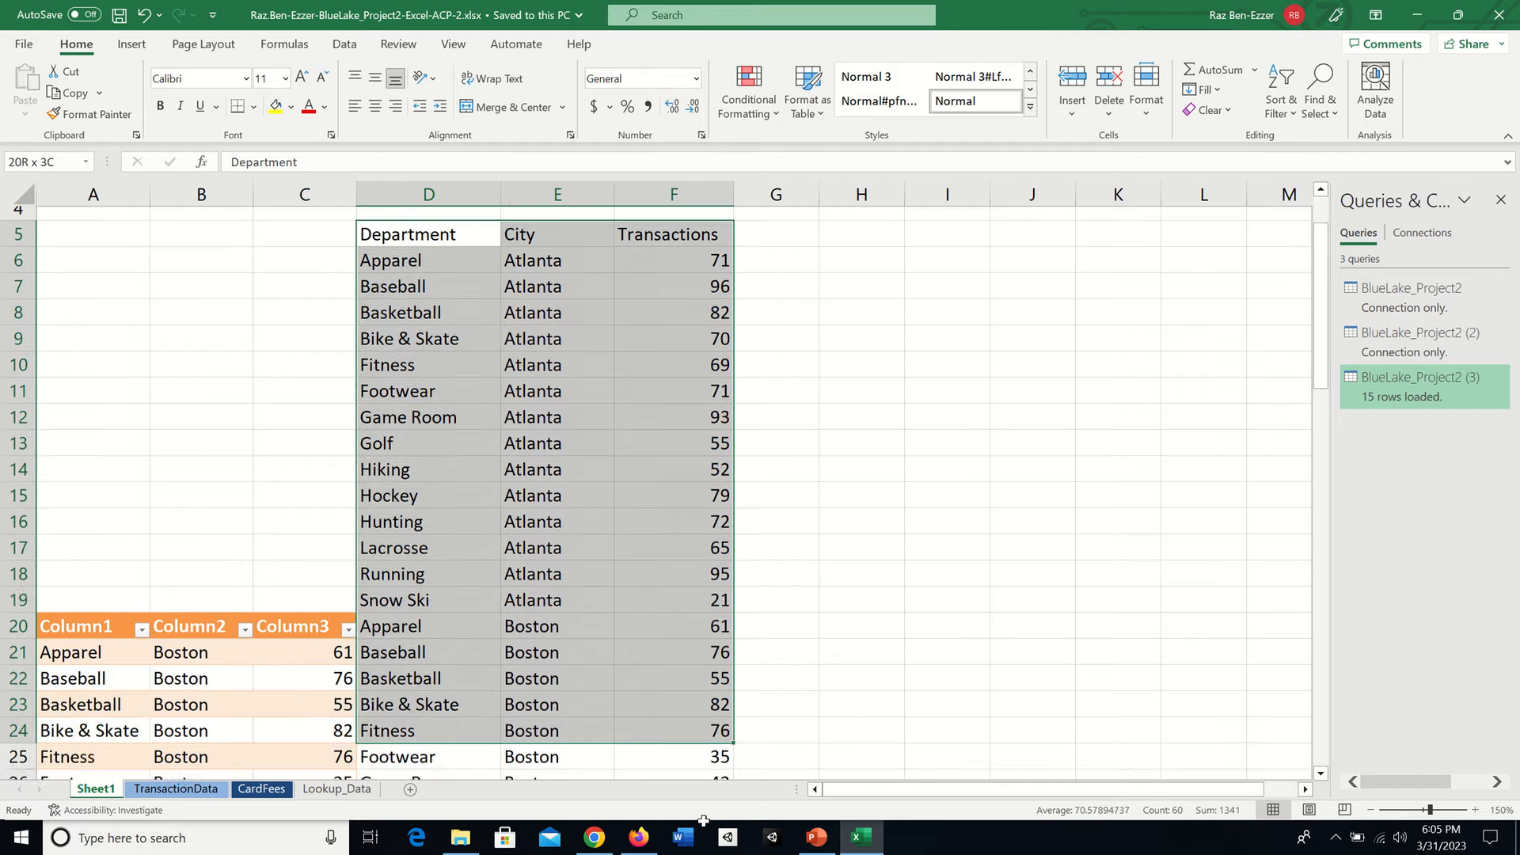
{"action": "scroll", "scroll_direction": "down", "scroll_amount": 3}
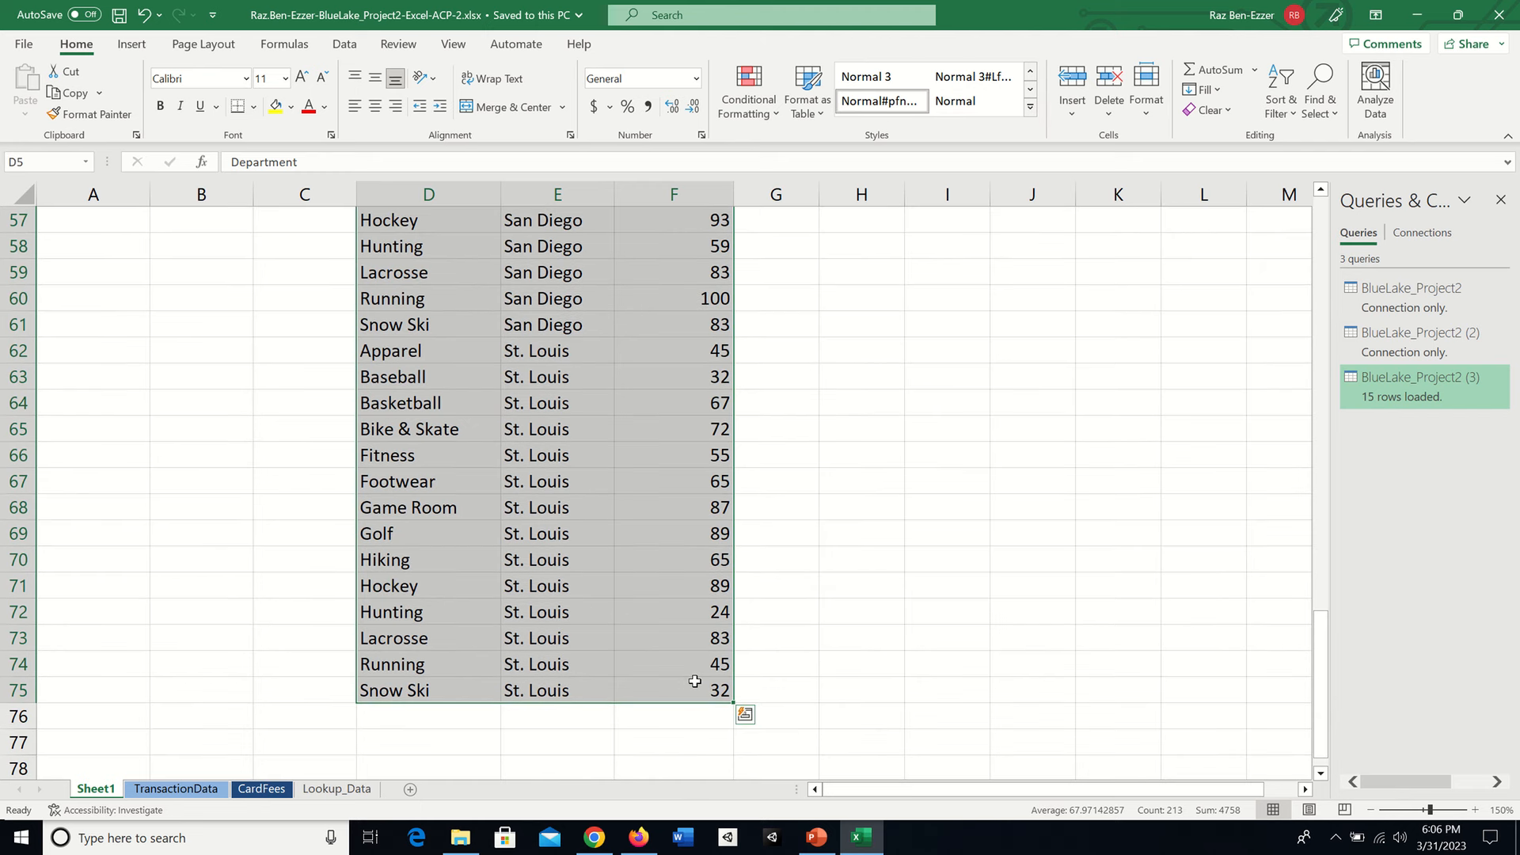
{"action": "left_click", "coordinate": [130, 43]}
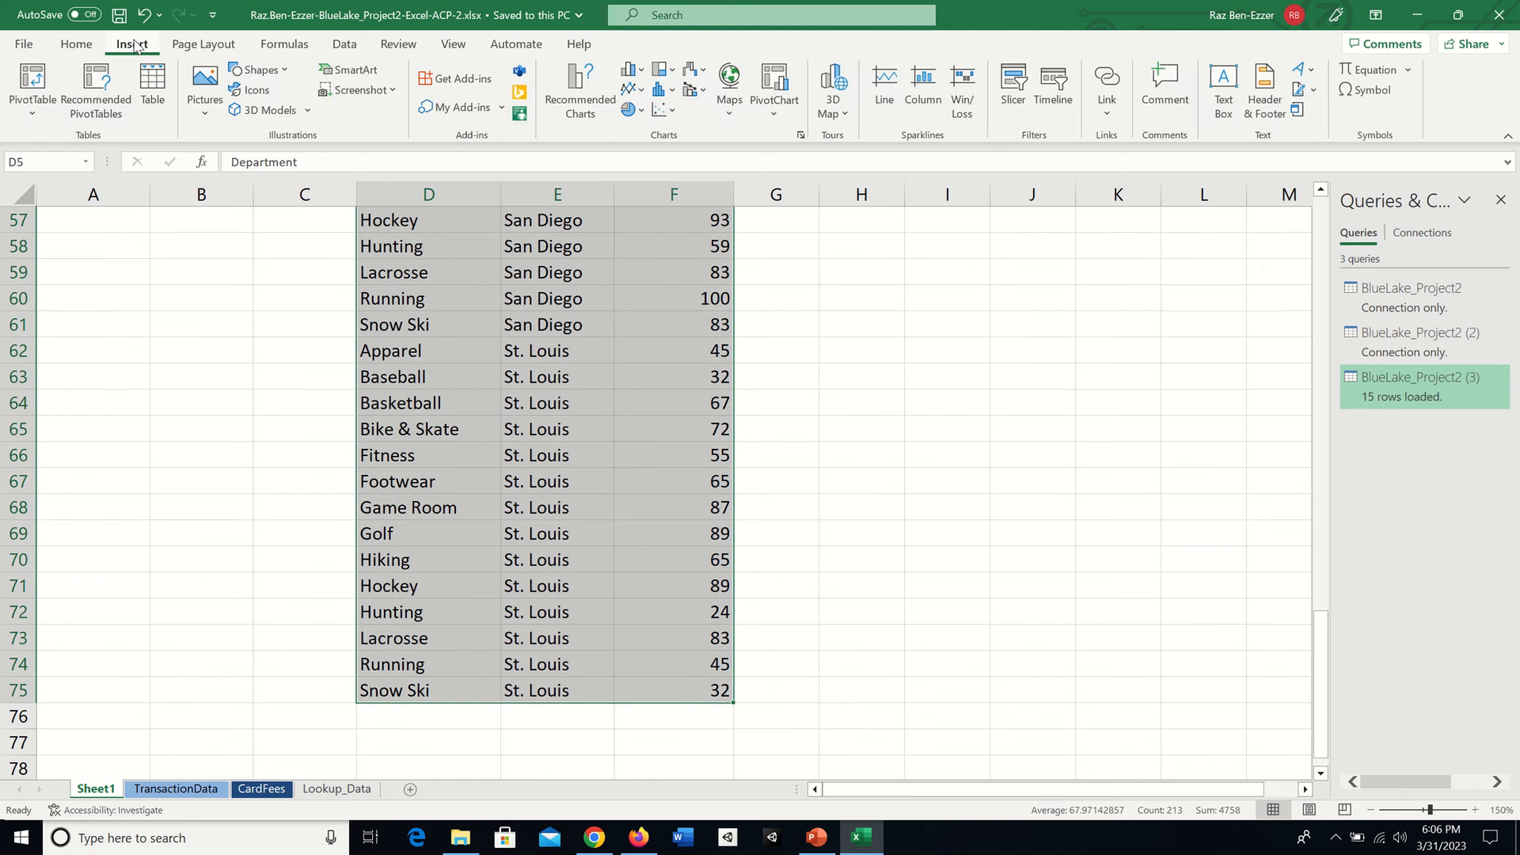
{"action": "left_click", "coordinate": [151, 87]}
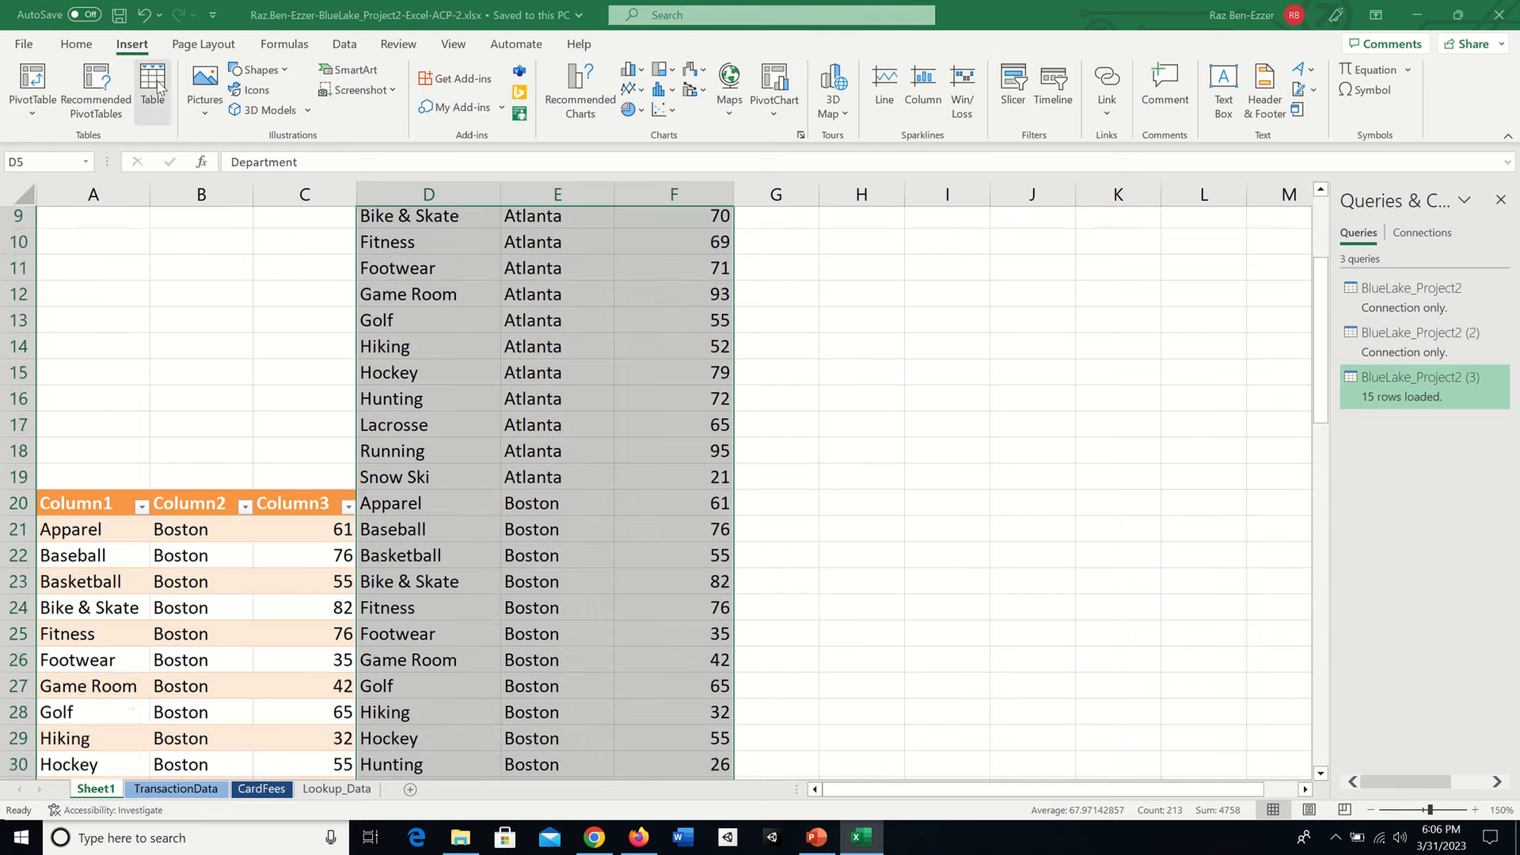
{"action": "left_click", "coordinate": [152, 87]}
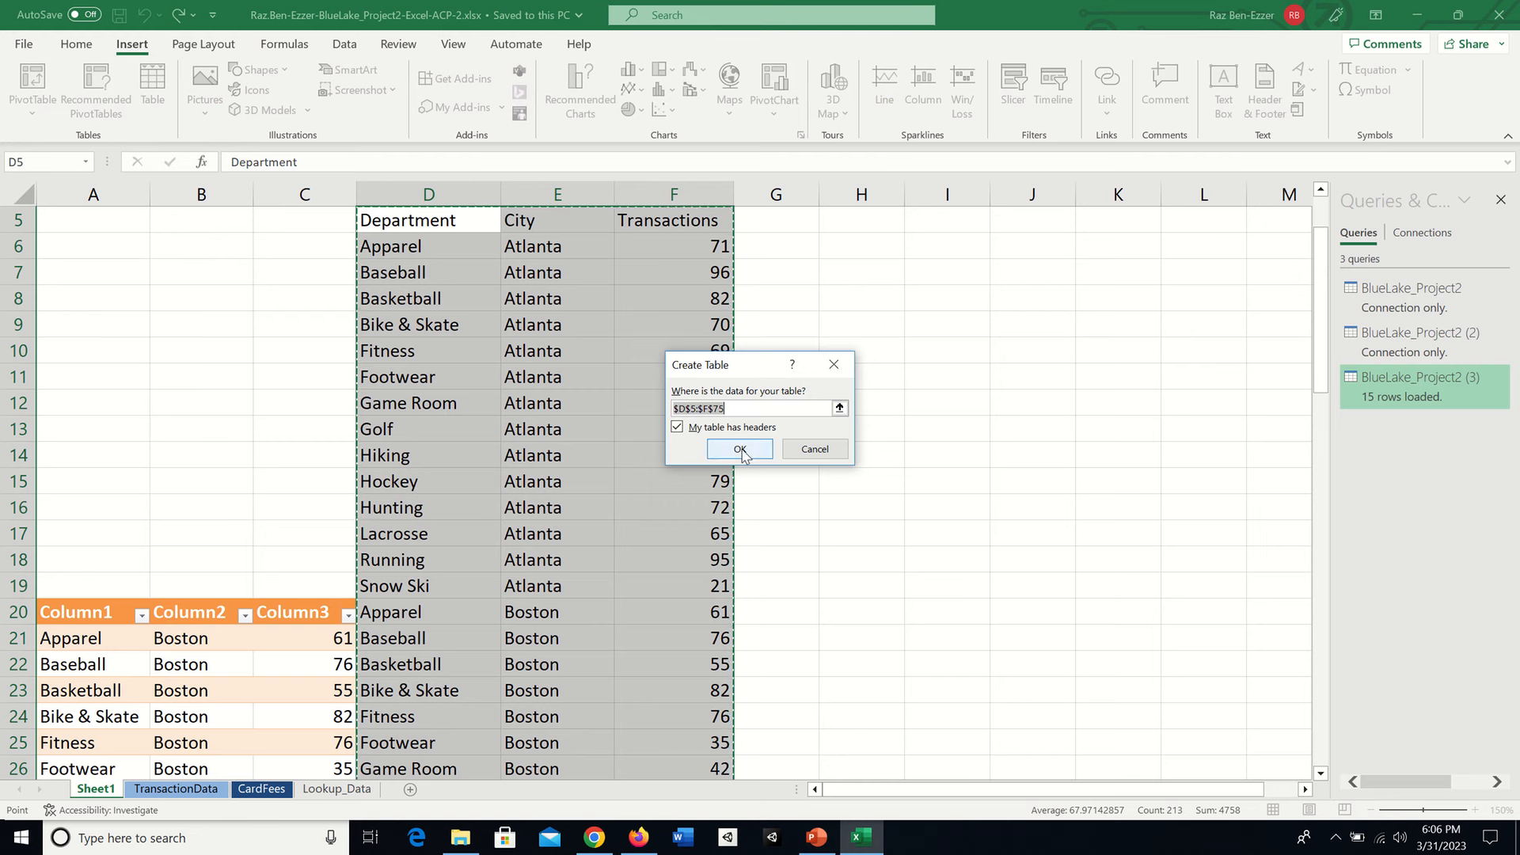
{"action": "left_click", "coordinate": [739, 449]}
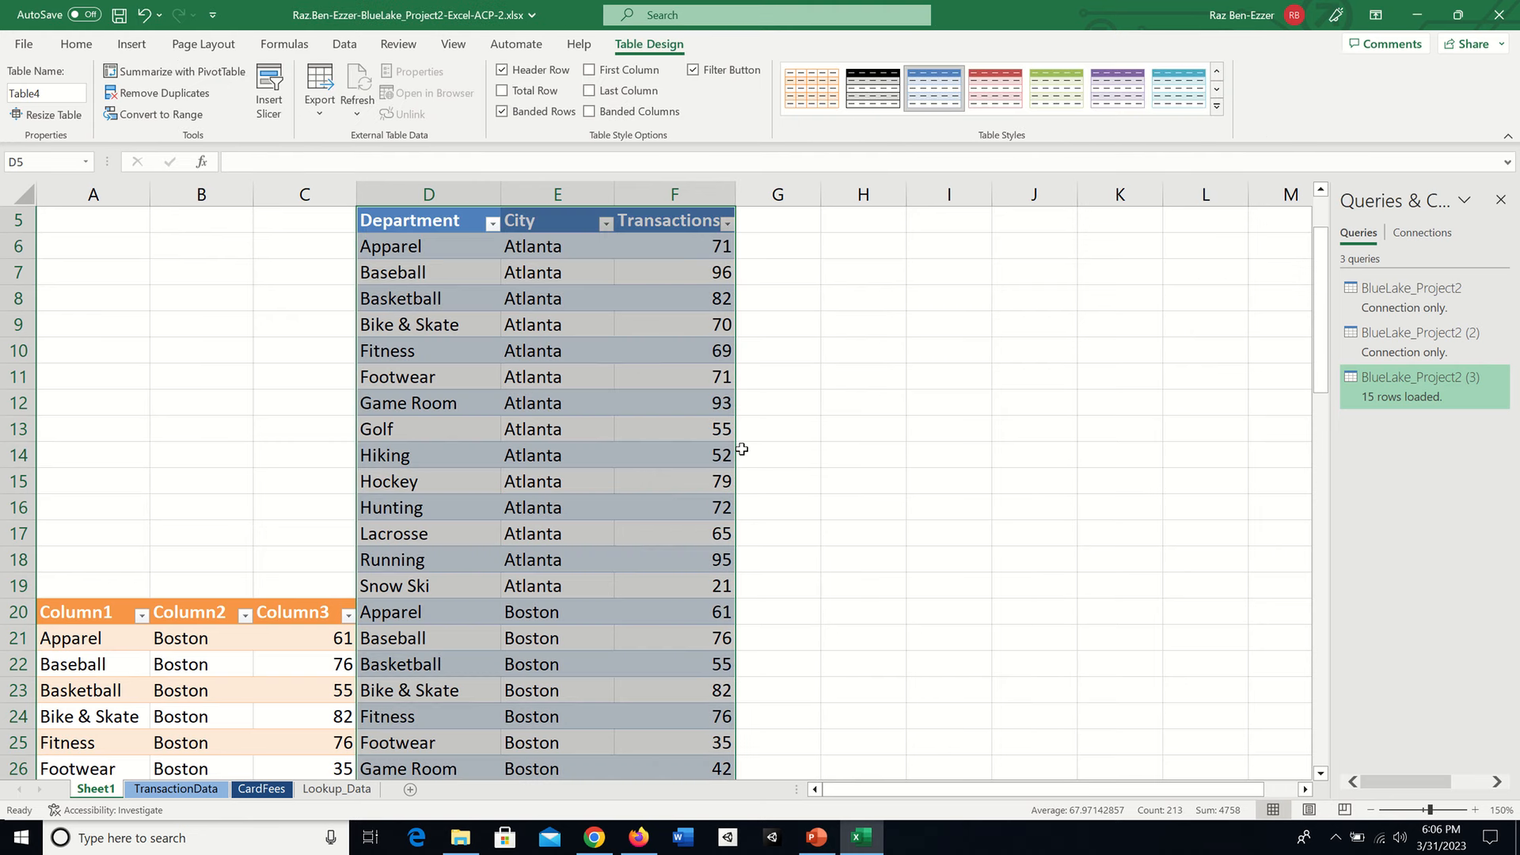
{"action": "mouse_move", "coordinate": [756, 433]}
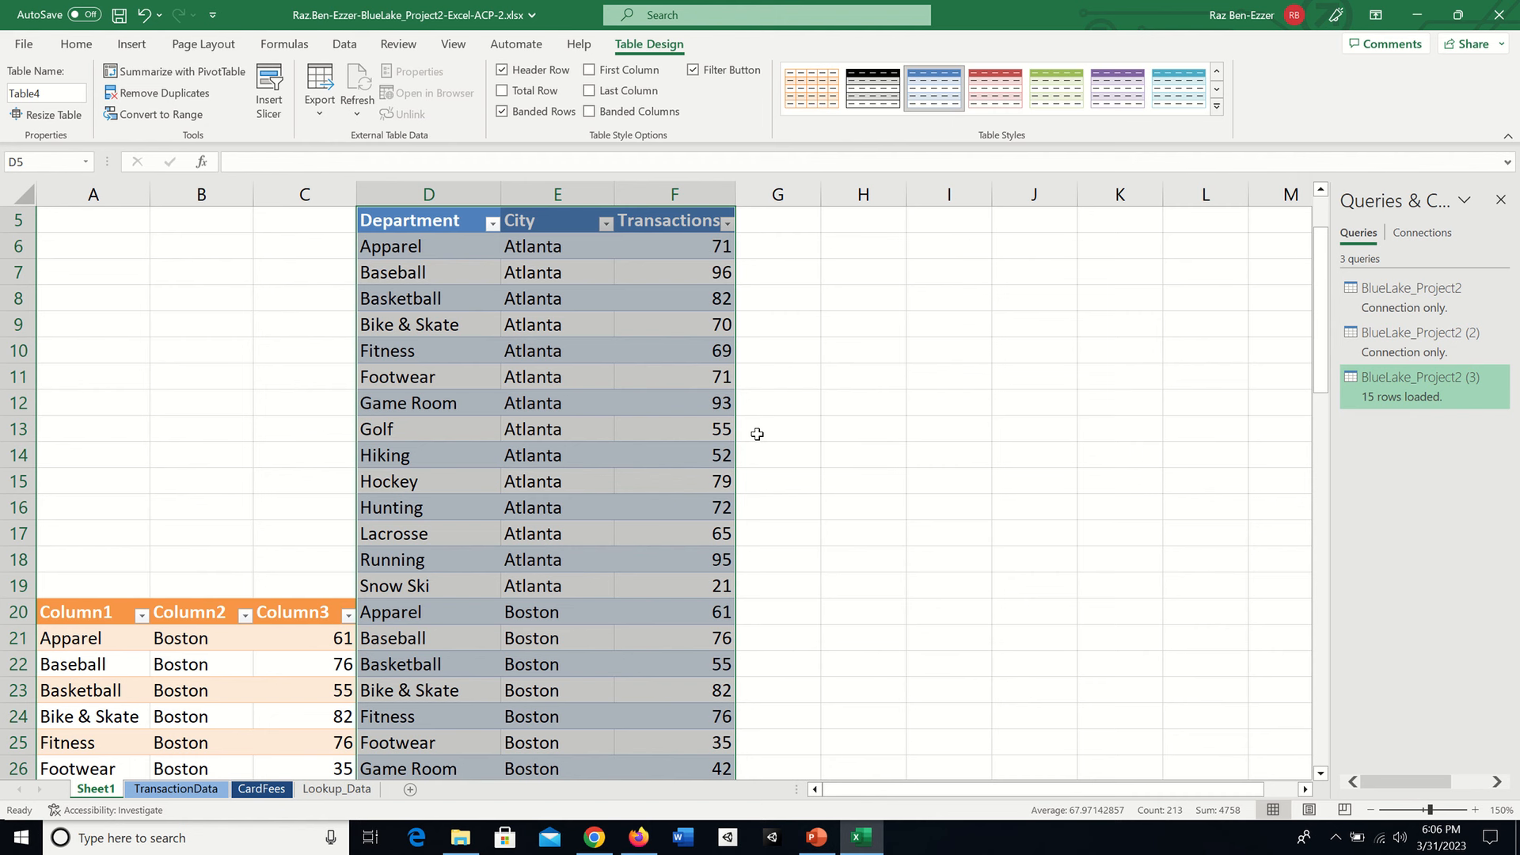
{"action": "mouse_move", "coordinate": [612, 310]}
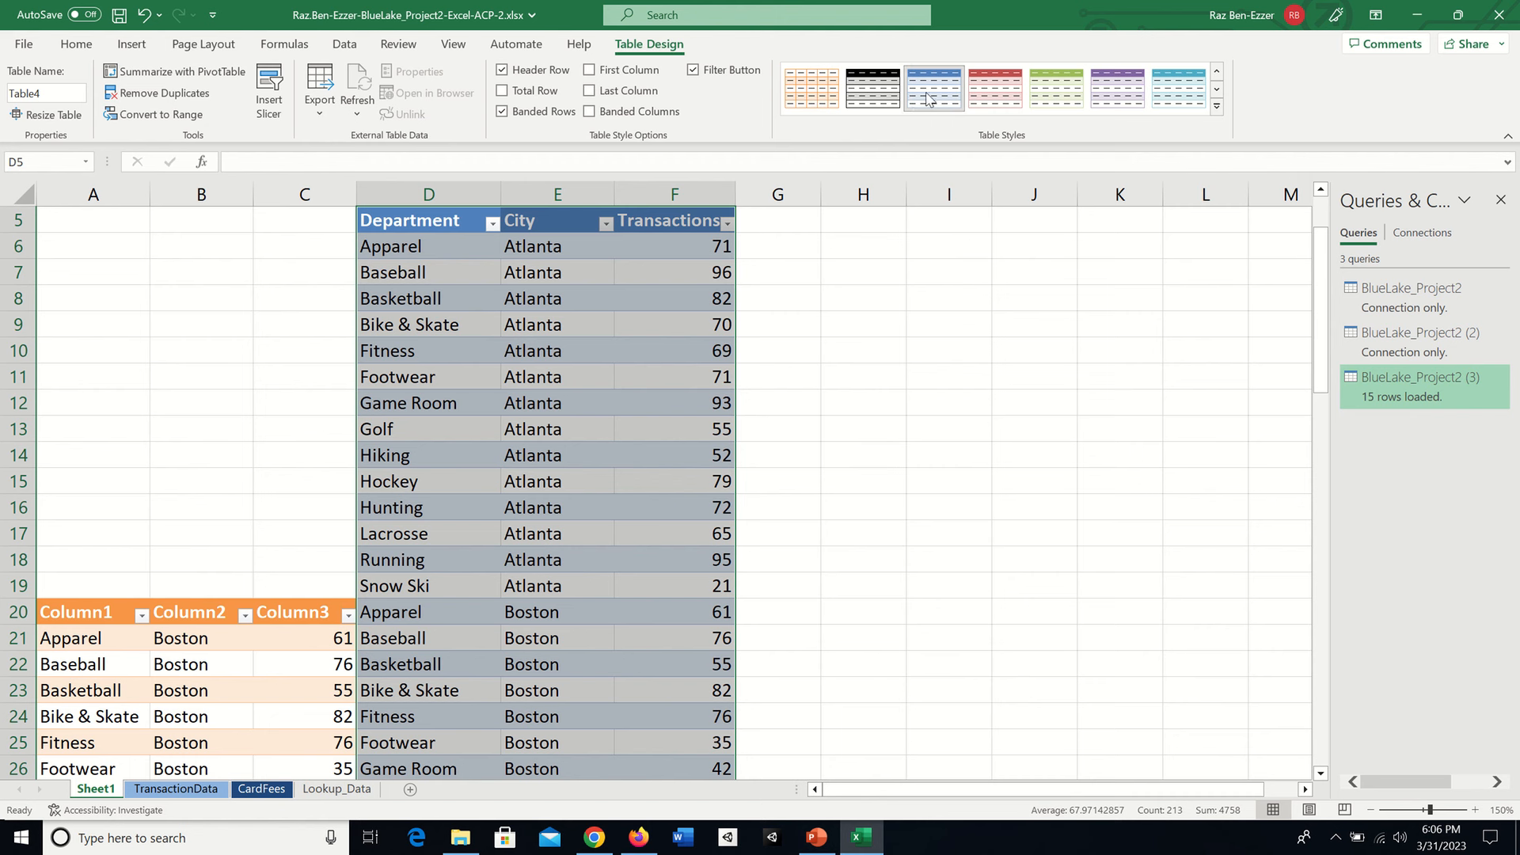
{"action": "mouse_move", "coordinate": [933, 87]}
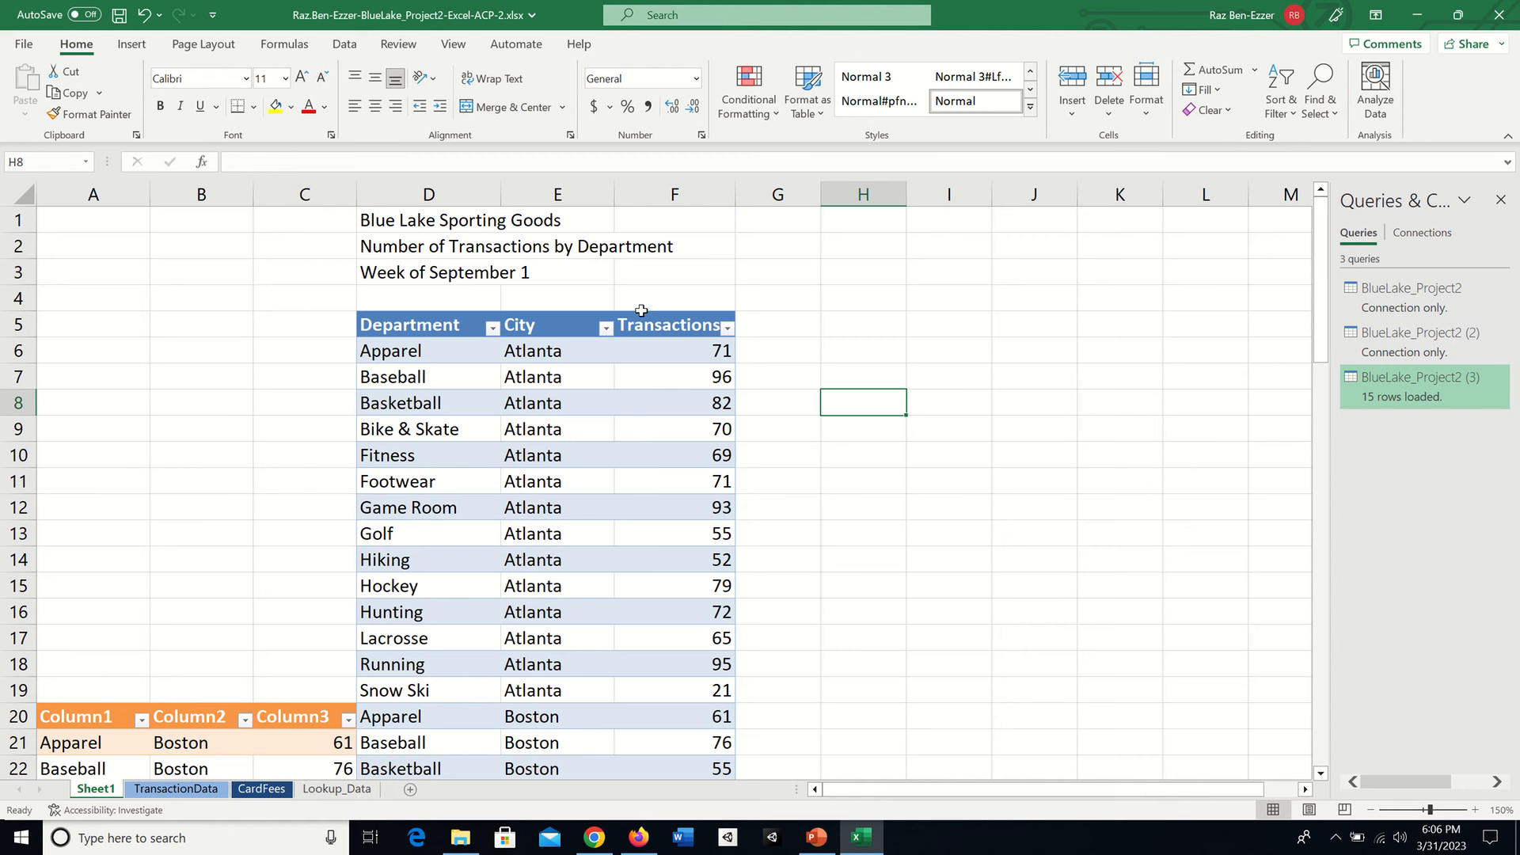
{"action": "mouse_move", "coordinate": [847, 418]}
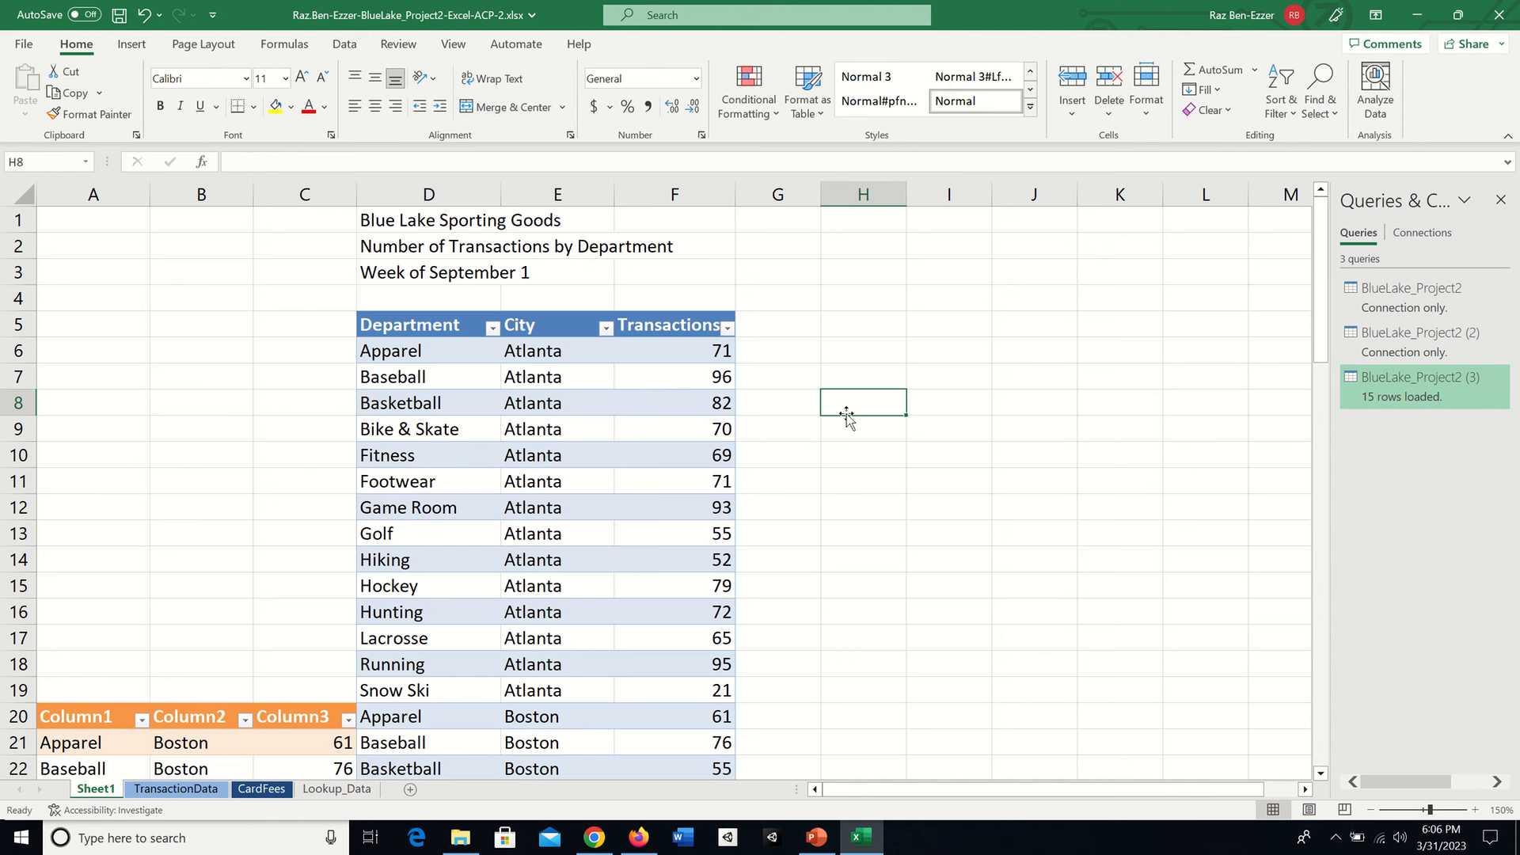
{"action": "mouse_move", "coordinate": [427, 806]}
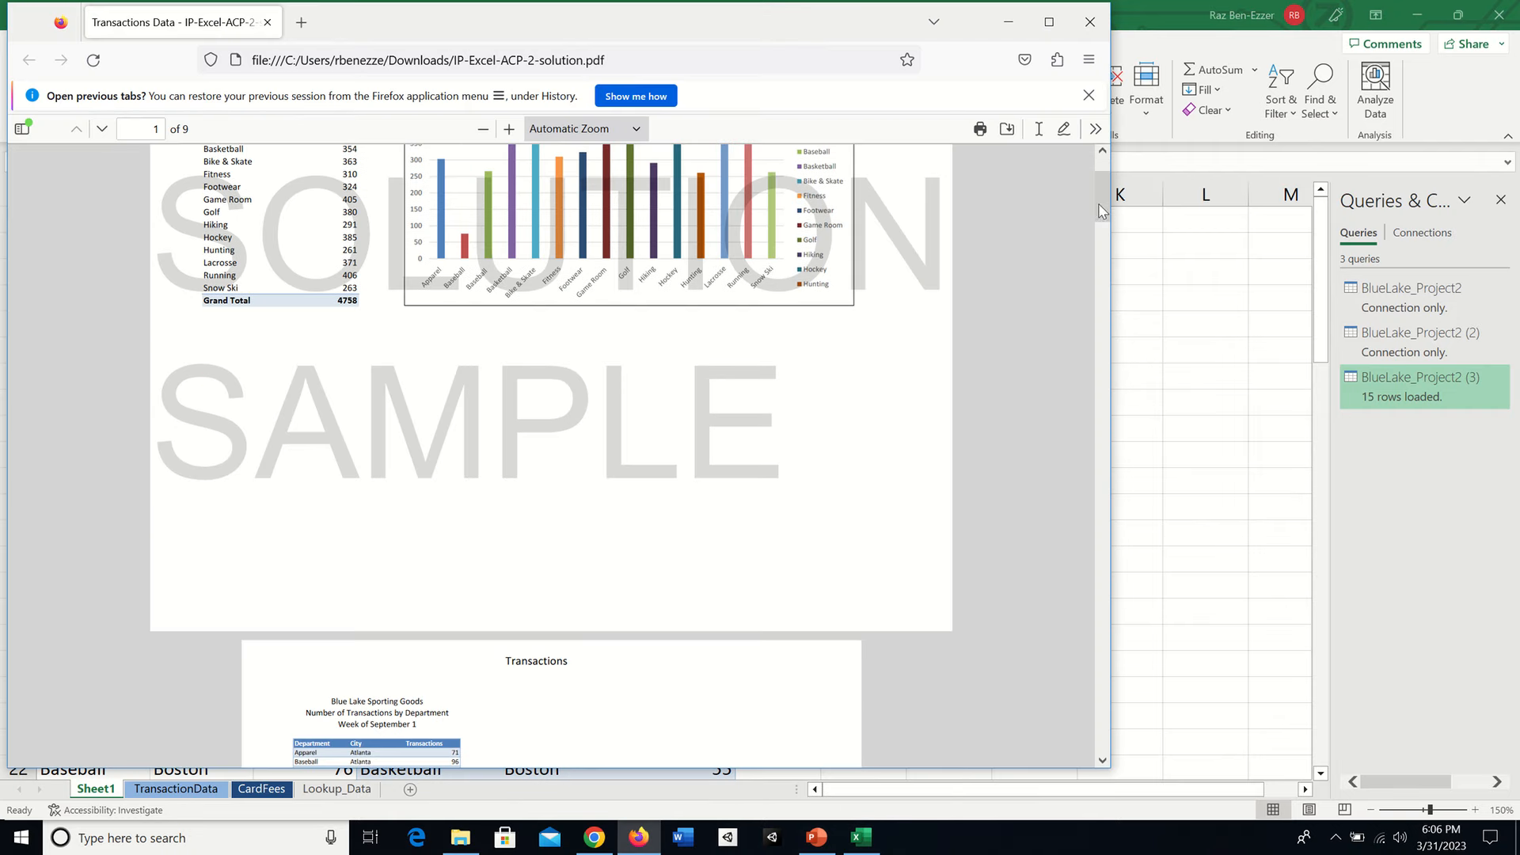
Check the blue banded Transactions table in the solution PDF, then return to the workbook.
{"action": "scroll", "scroll_direction": "down", "scroll_amount": 3}
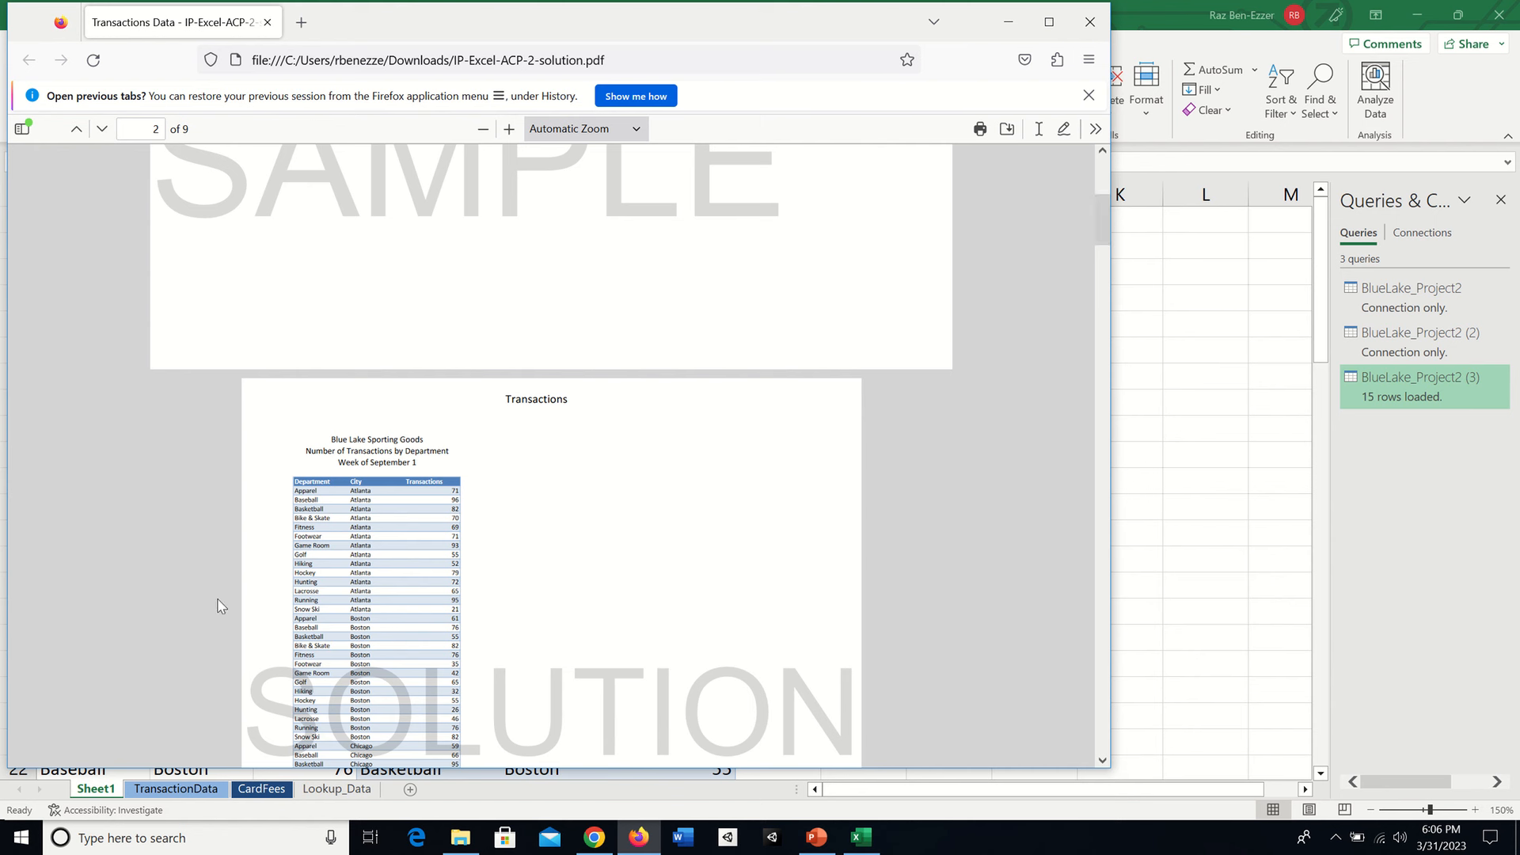
{"action": "mouse_move", "coordinate": [331, 466]}
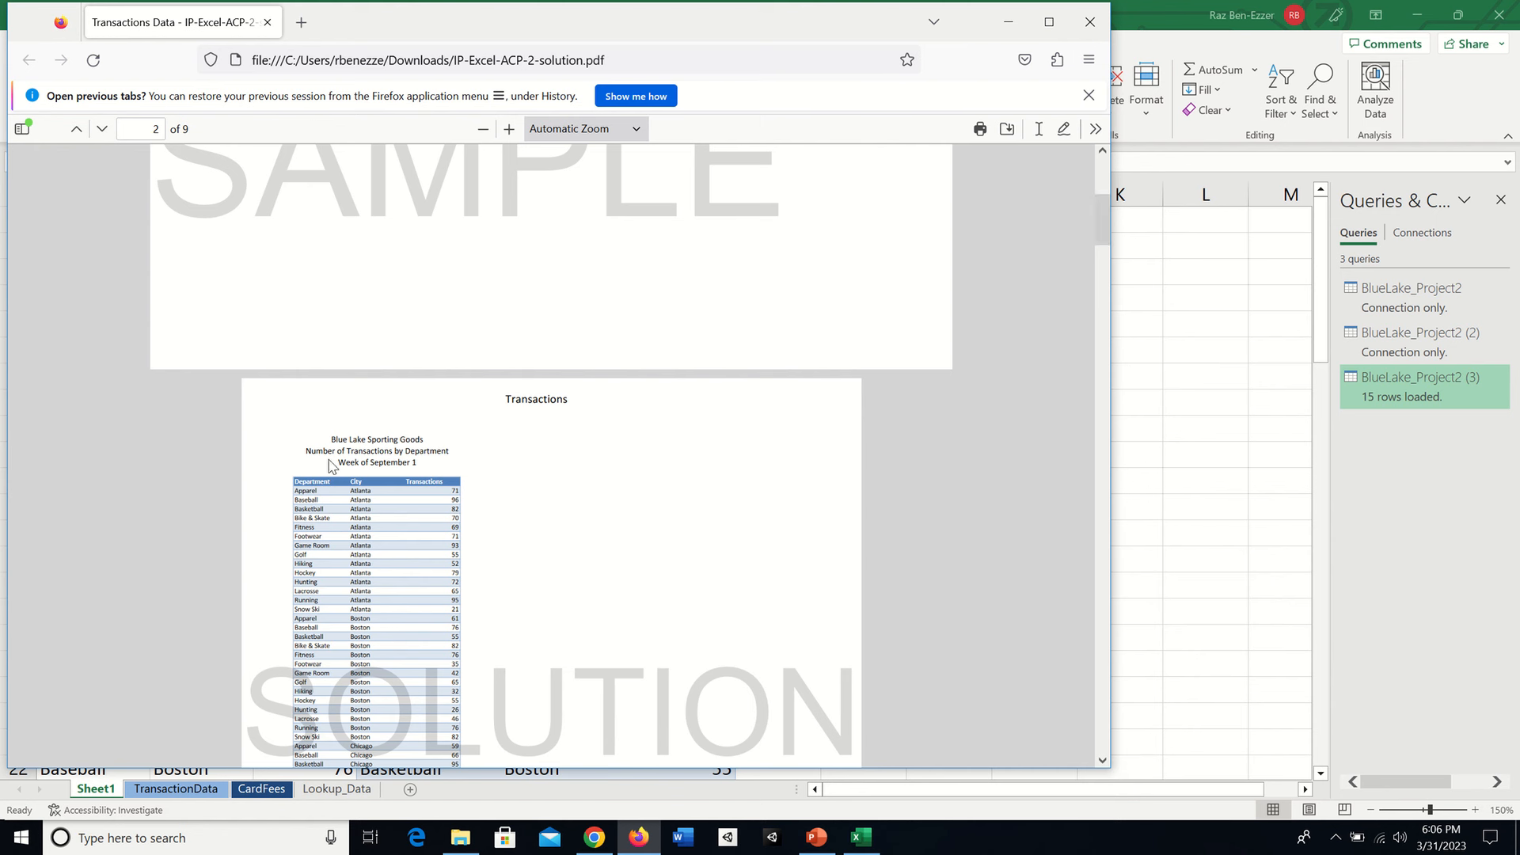
{"action": "mouse_move", "coordinate": [338, 485]}
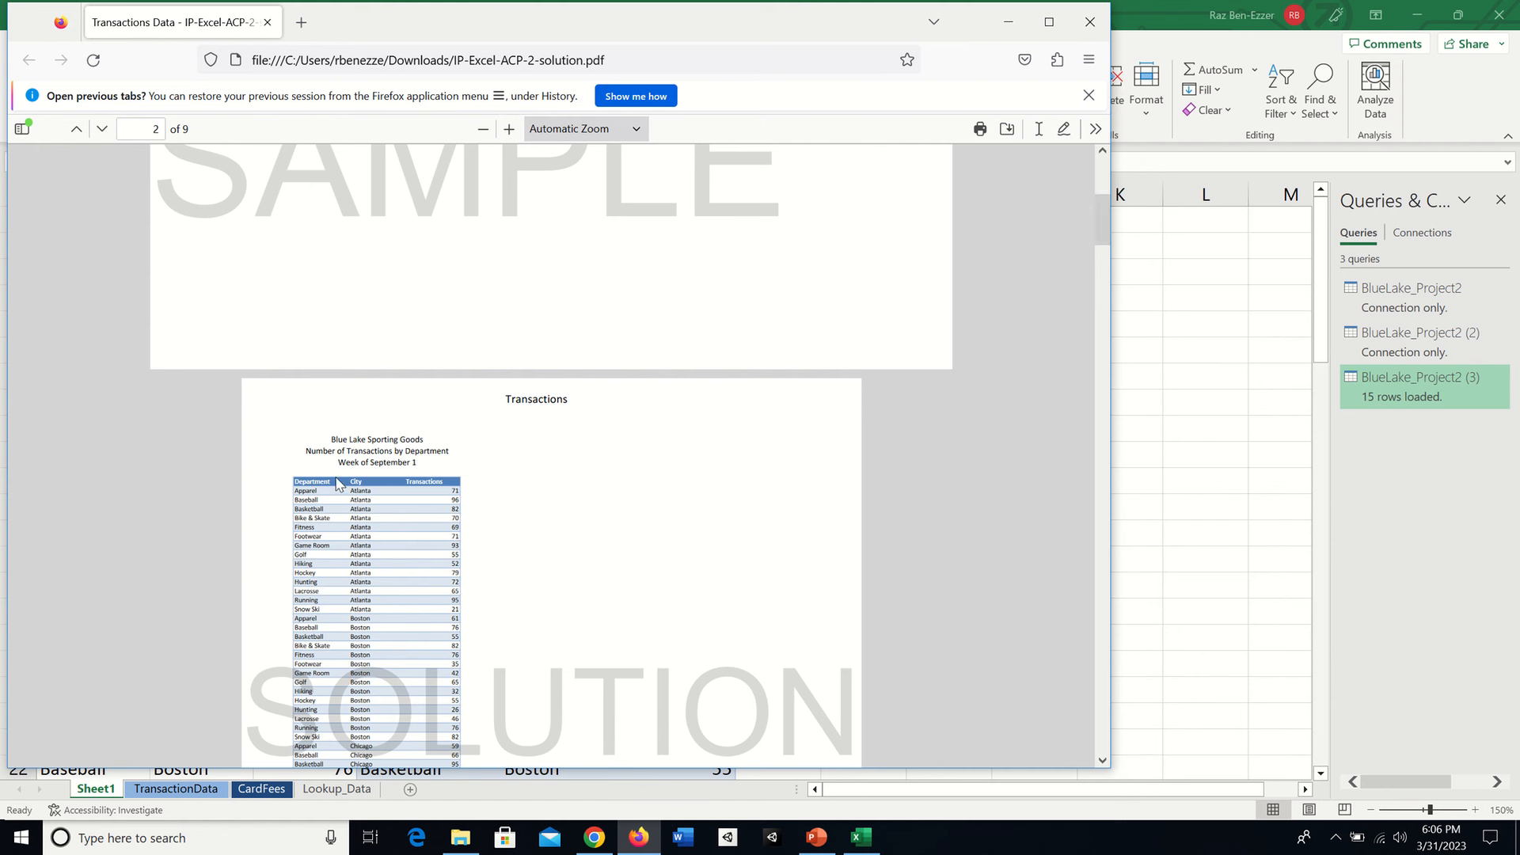
{"action": "mouse_move", "coordinate": [424, 502]}
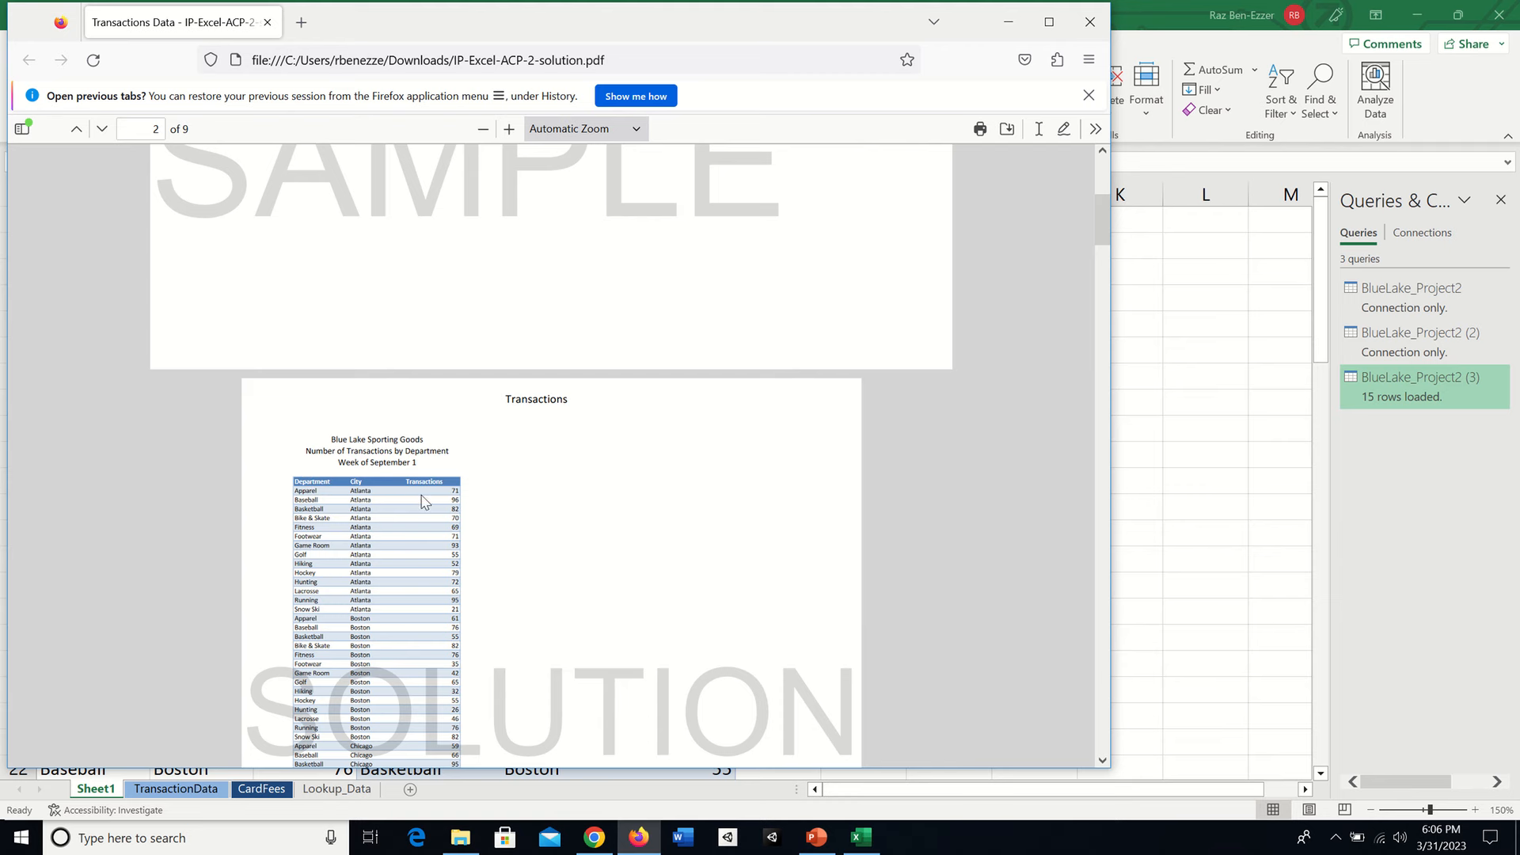
{"action": "mouse_move", "coordinate": [1251, 332]}
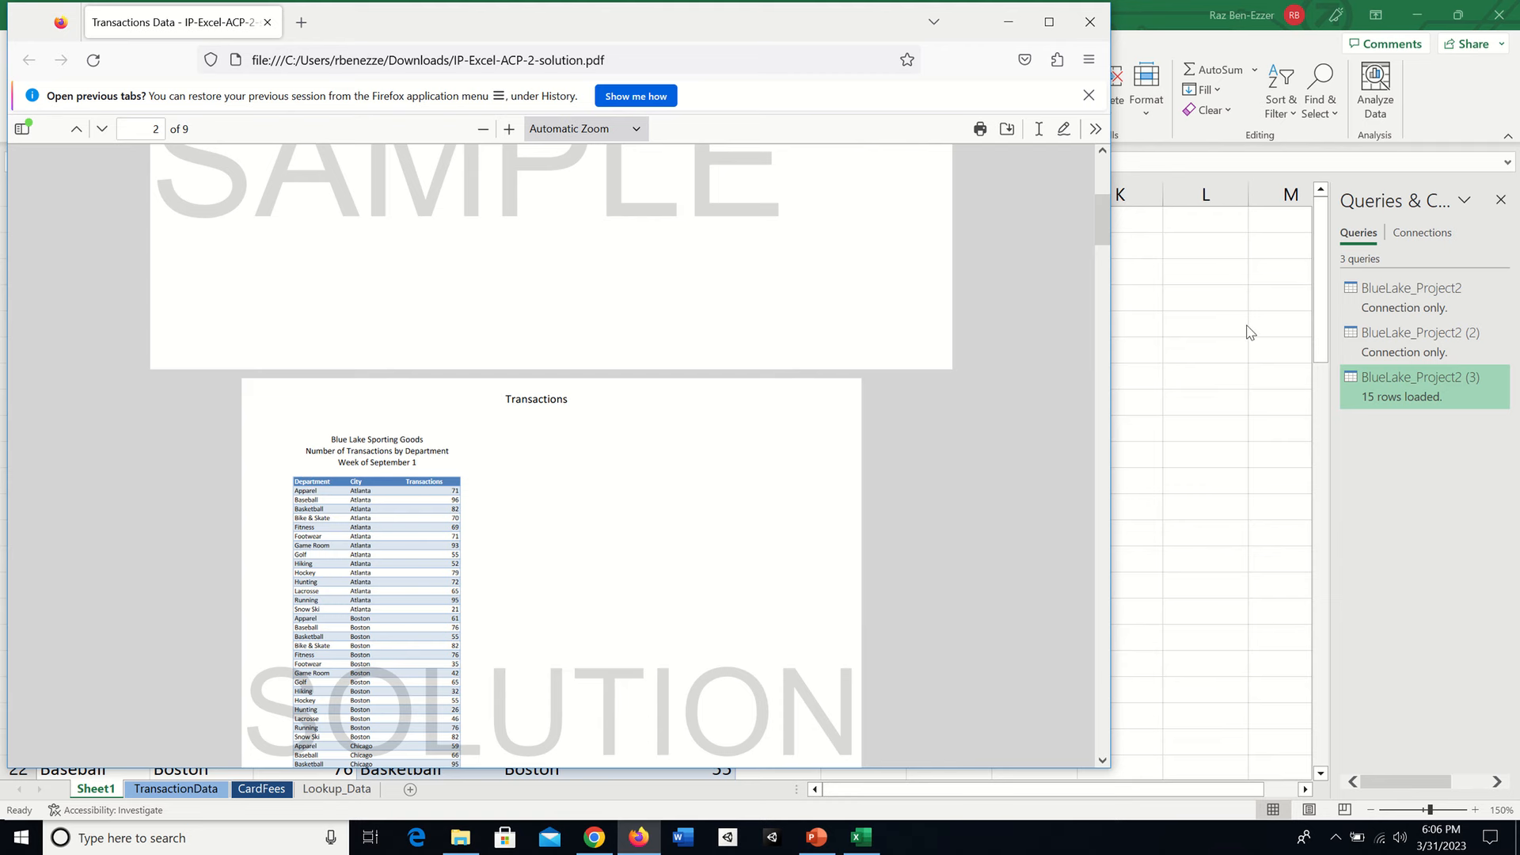
{"action": "left_click", "coordinate": [859, 837]}
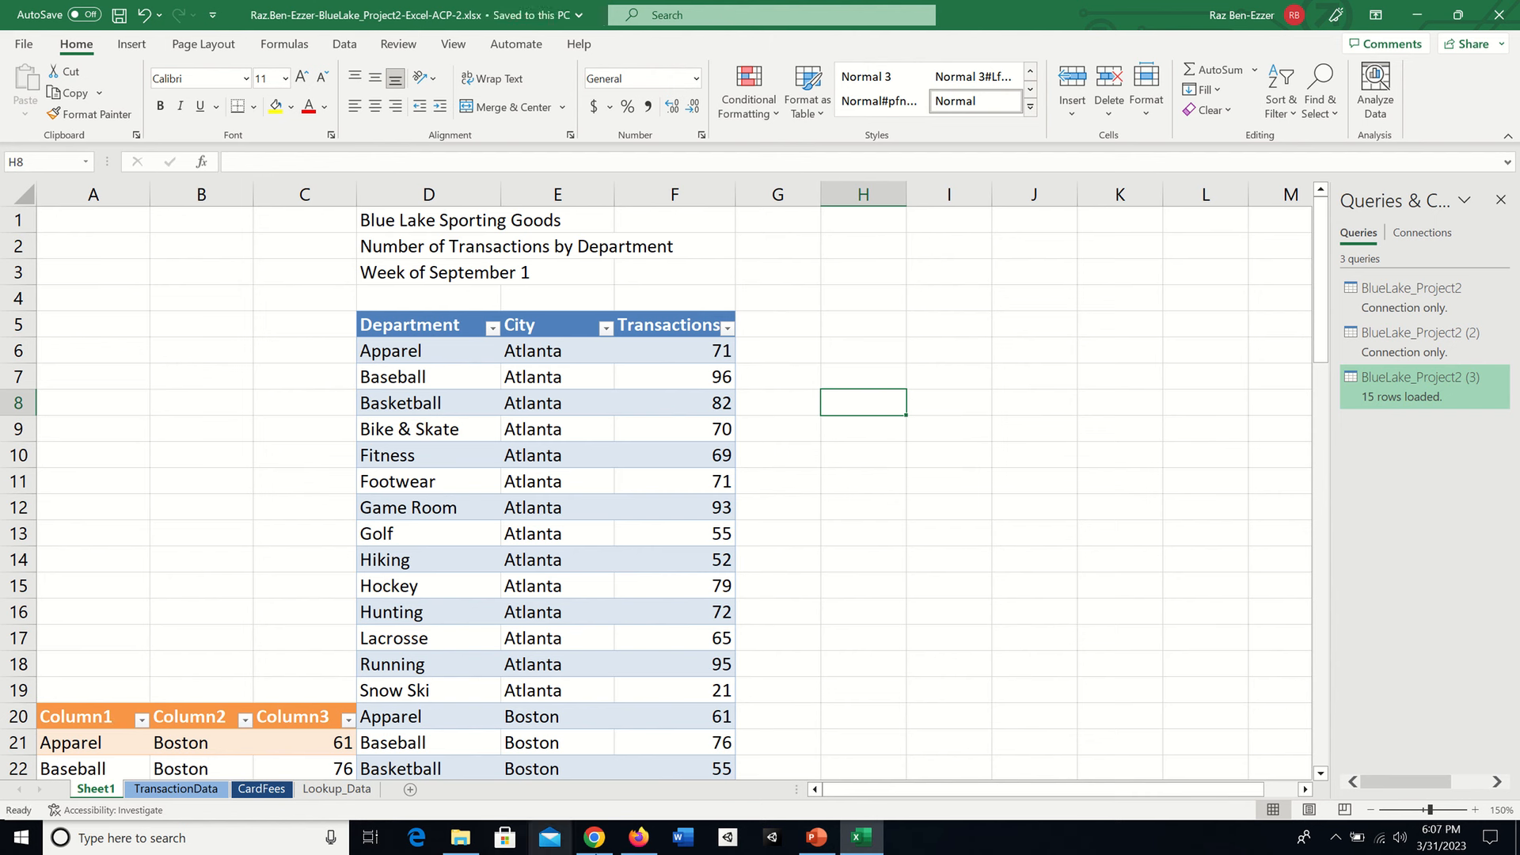
Delete columns A:C that hold the imported Boston query table.
{"action": "left_click", "coordinate": [595, 837]}
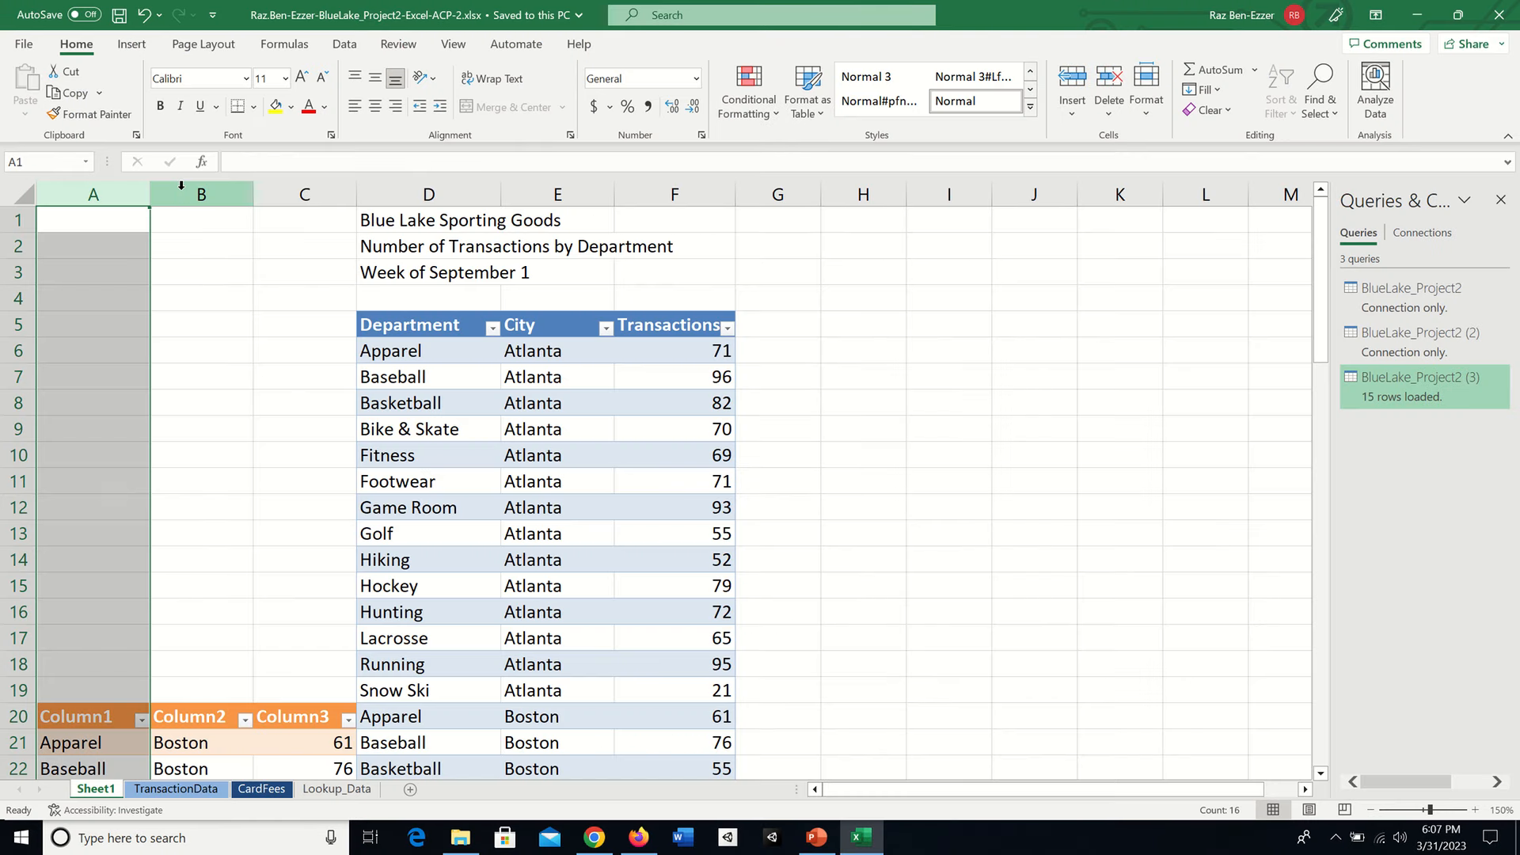
{"action": "left_click", "coordinate": [201, 194]}
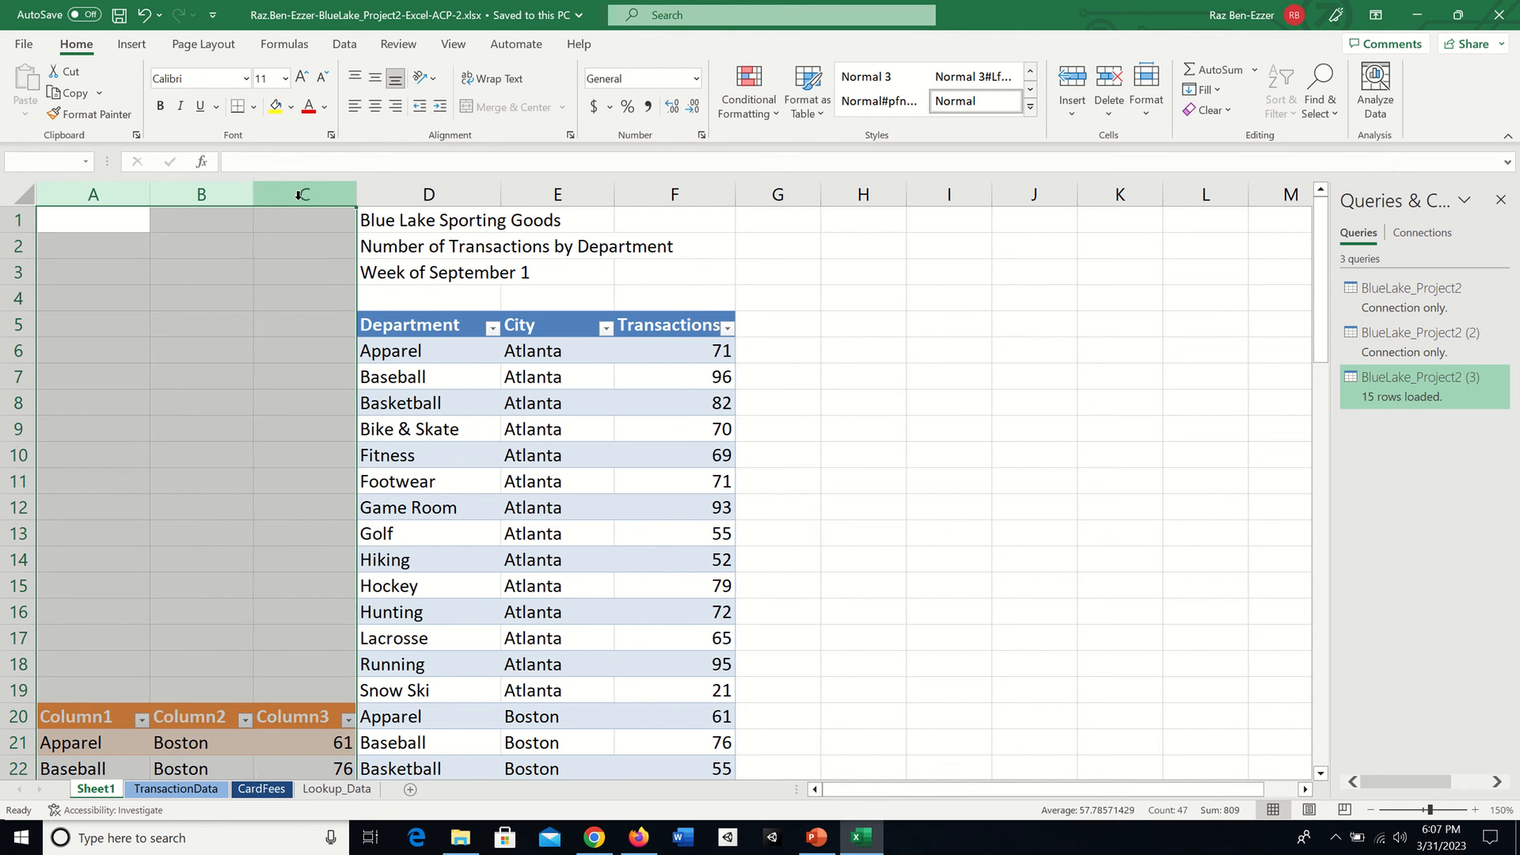
{"action": "right_click", "coordinate": [303, 194]}
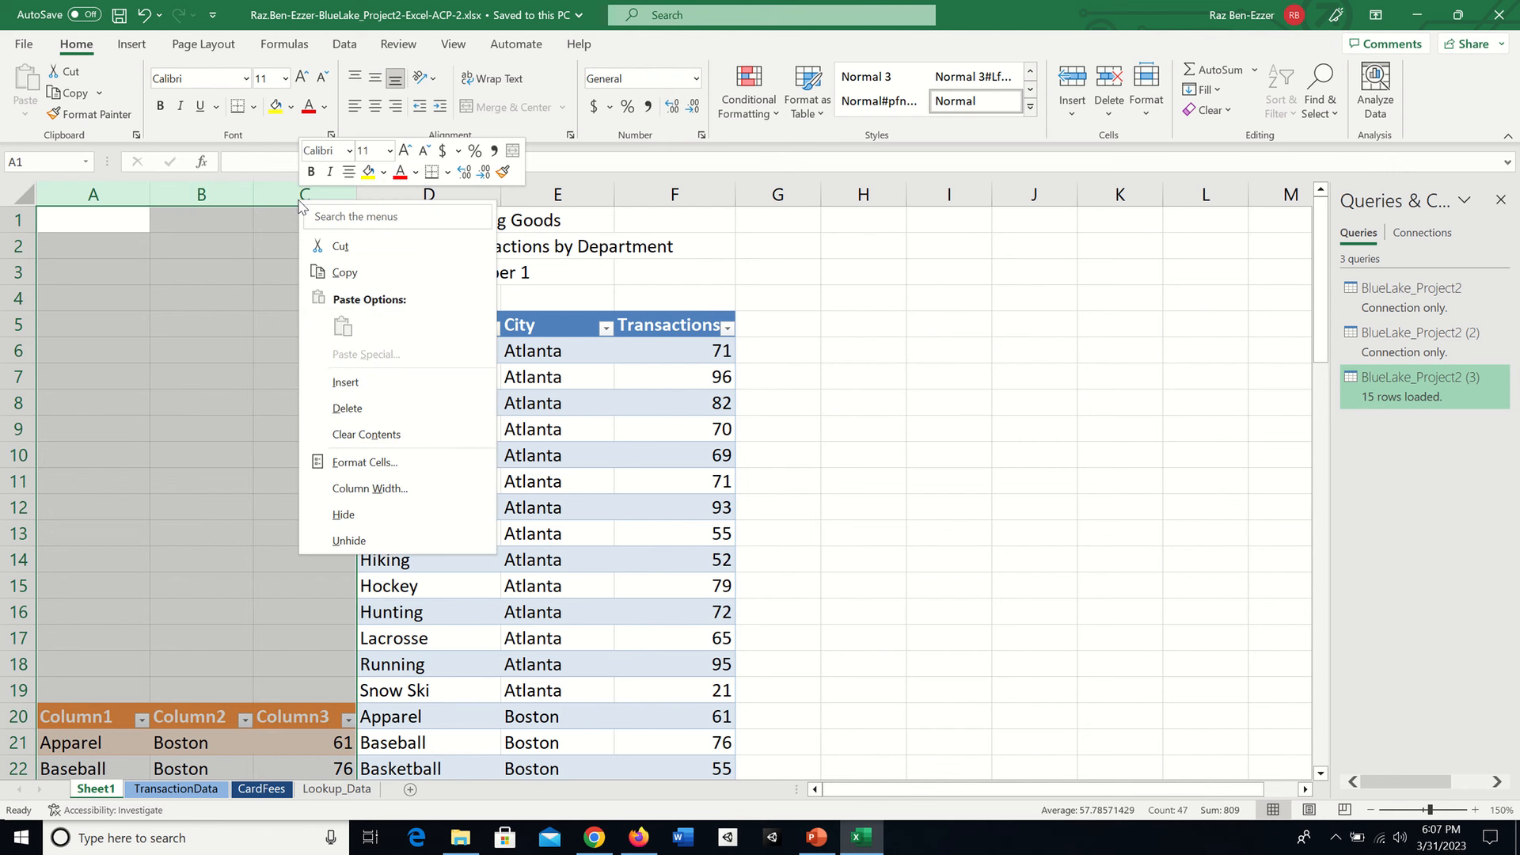
{"action": "mouse_move", "coordinate": [339, 246]}
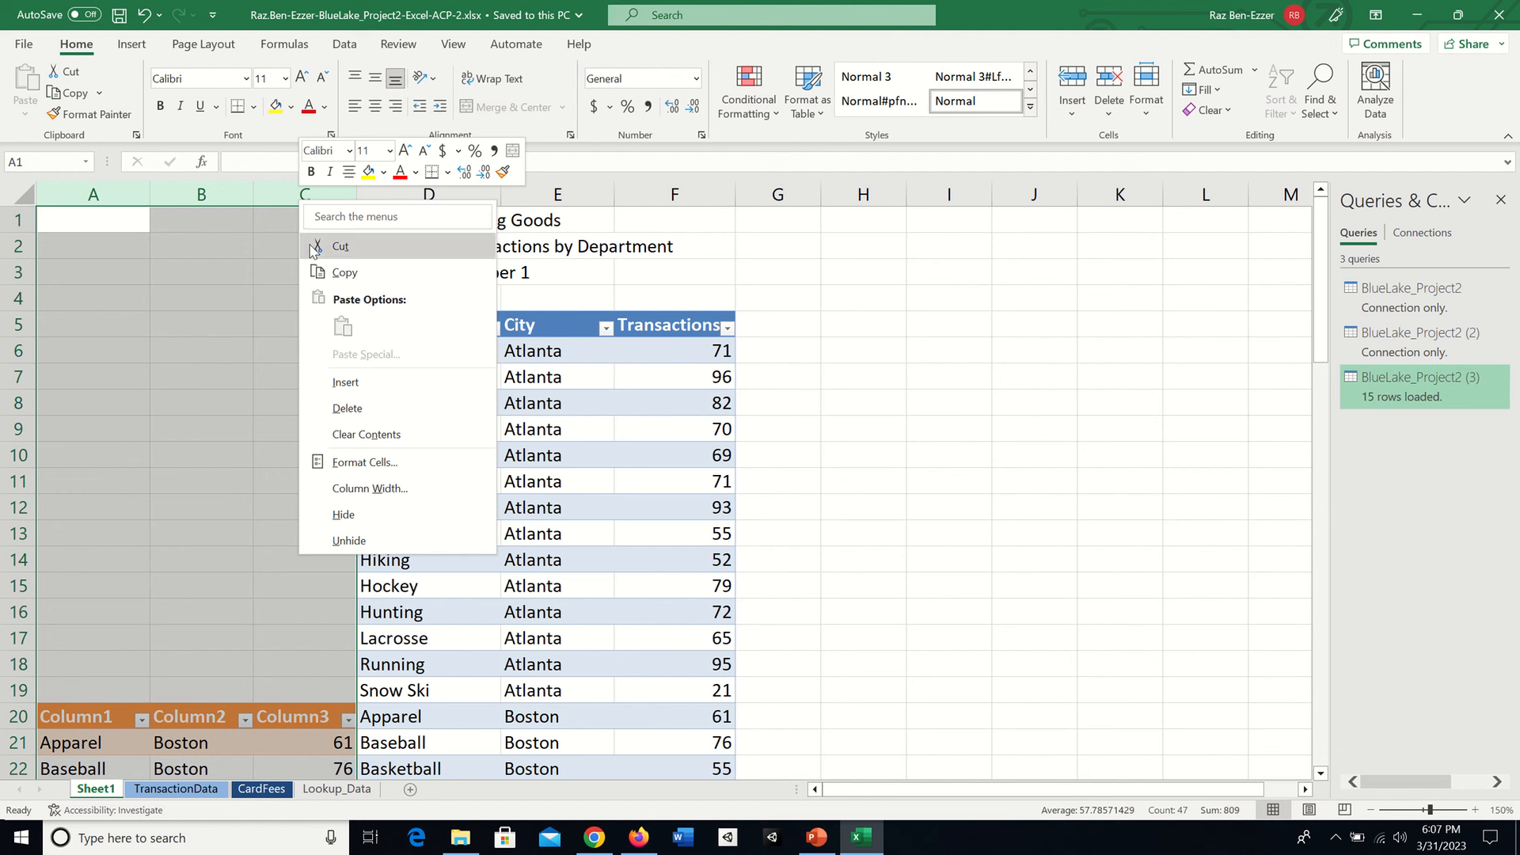
{"action": "mouse_move", "coordinate": [345, 409]}
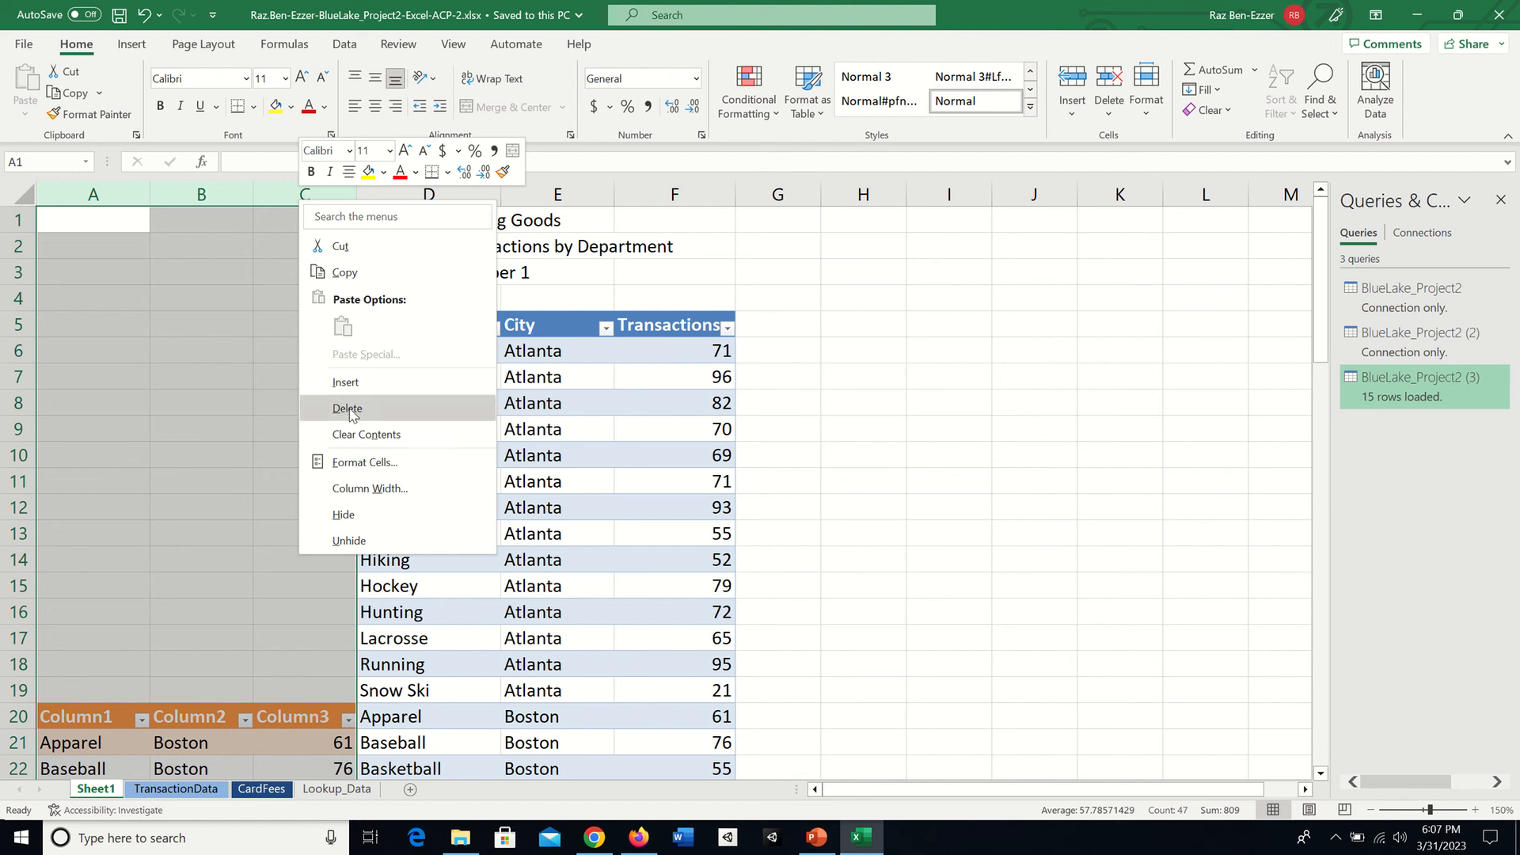
{"action": "left_click", "coordinate": [347, 408]}
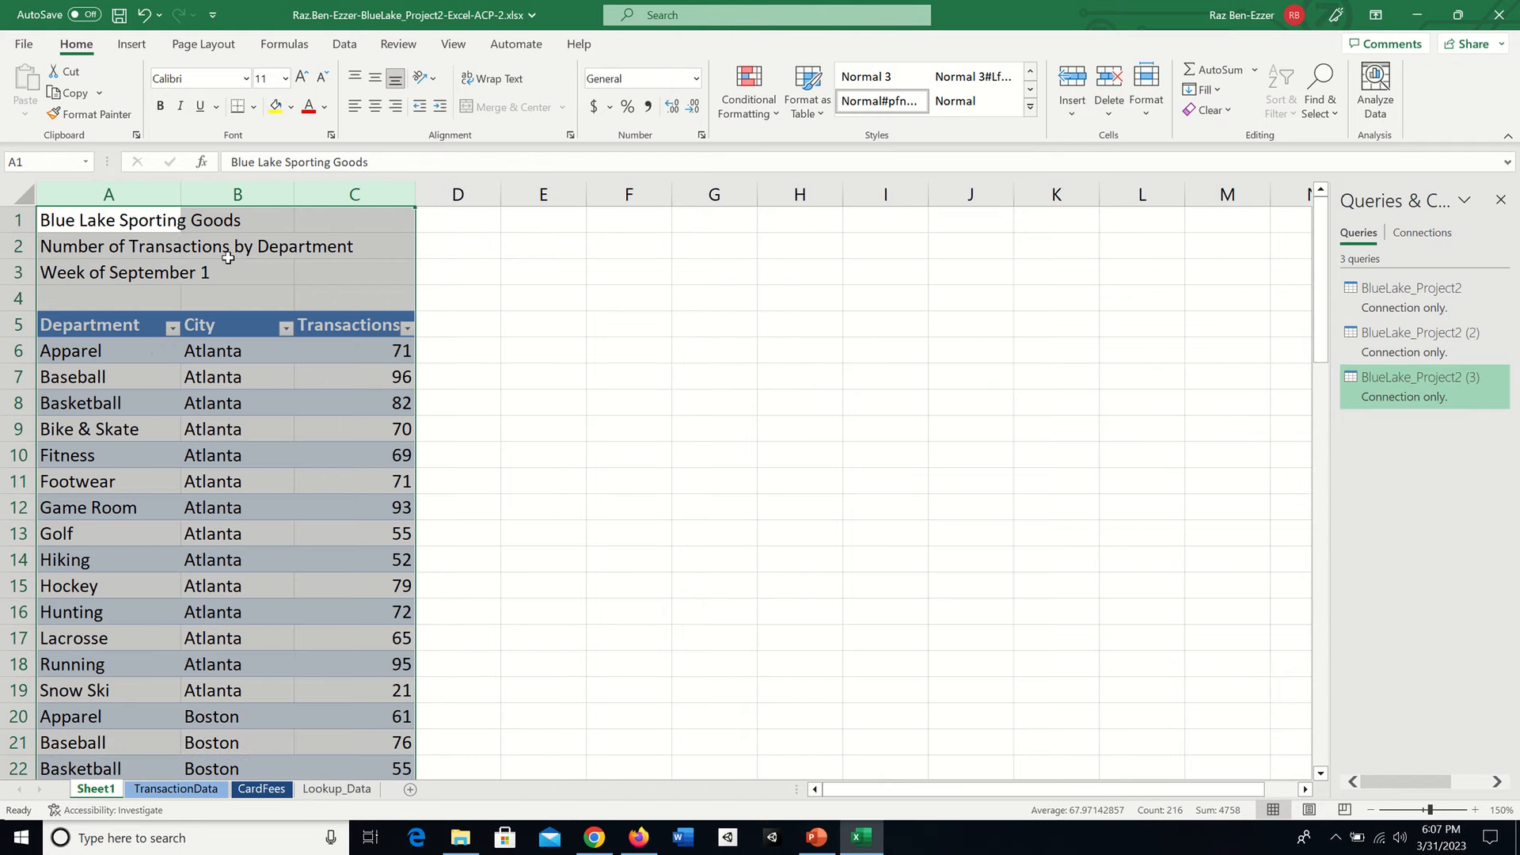
{"action": "mouse_move", "coordinate": [581, 583]}
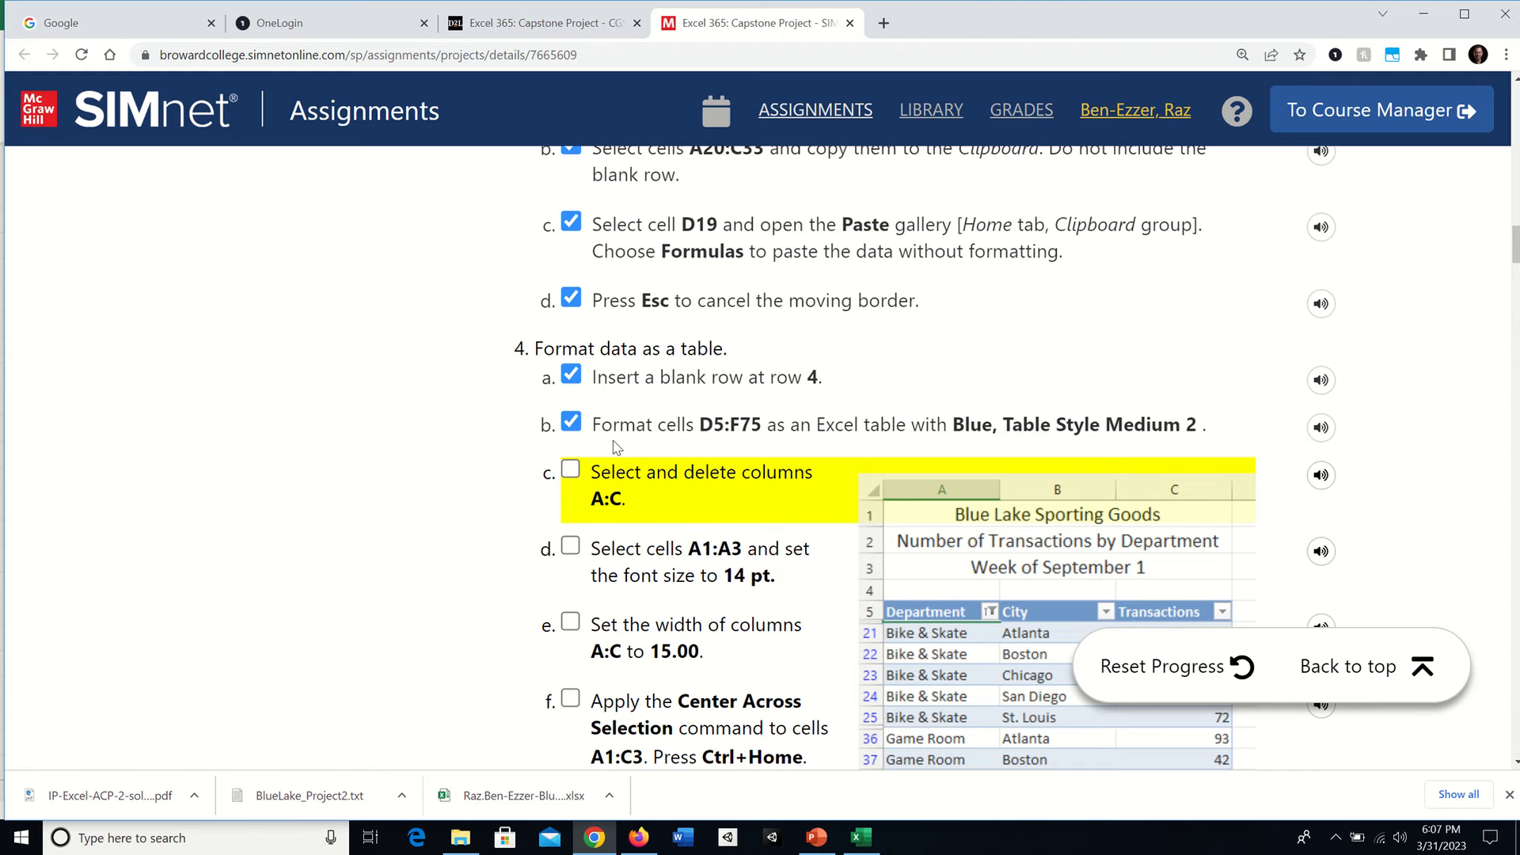
Tick SIMnet step 4c, then open the Font Size list for A1:A3 in Excel.
{"action": "left_click", "coordinate": [570, 468]}
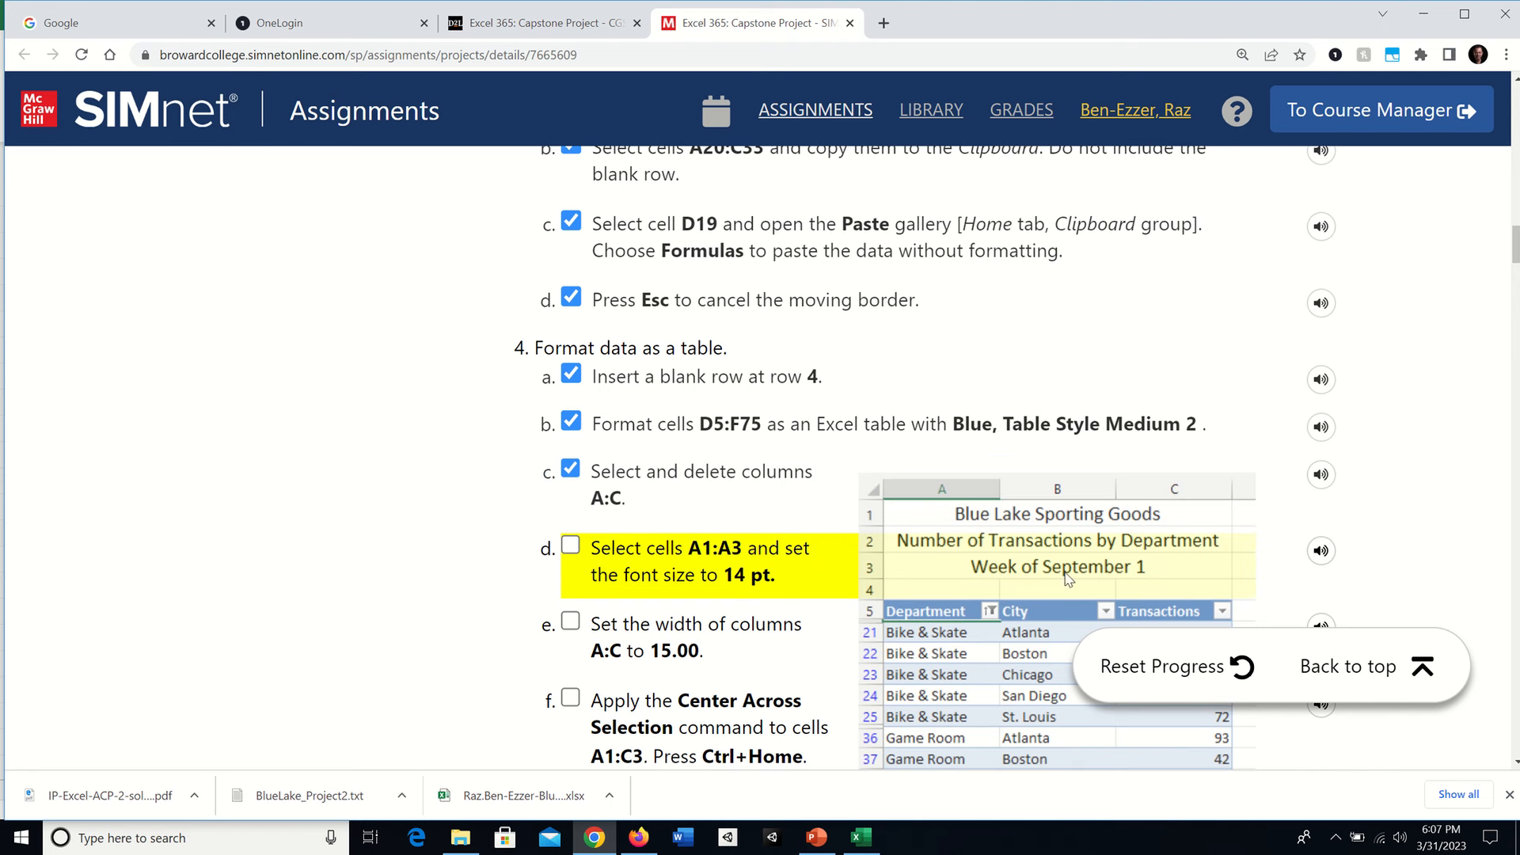
{"action": "mouse_move", "coordinate": [678, 575]}
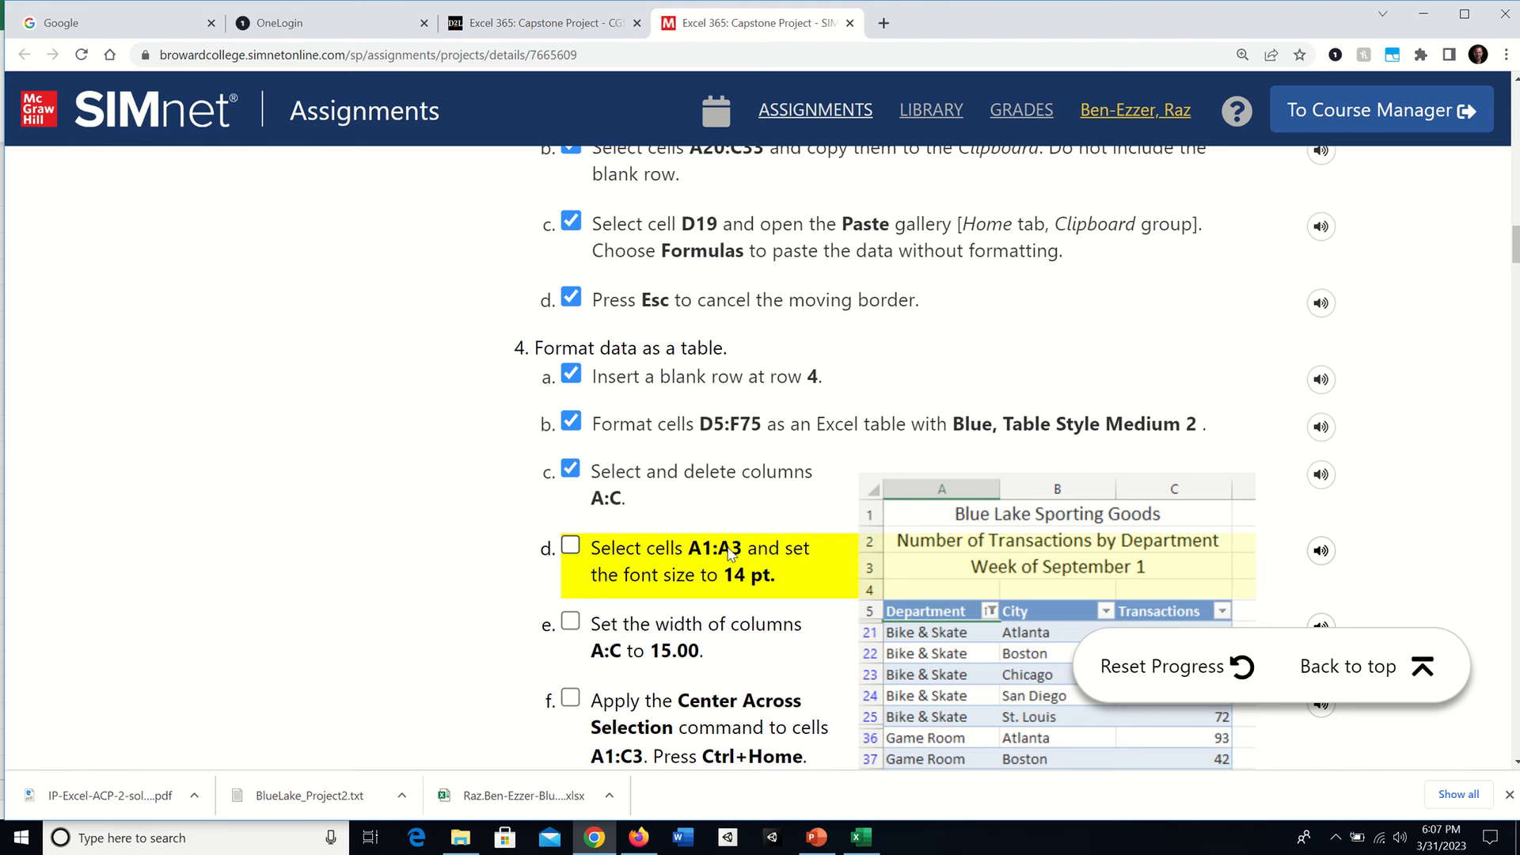
{"action": "mouse_move", "coordinate": [751, 584]}
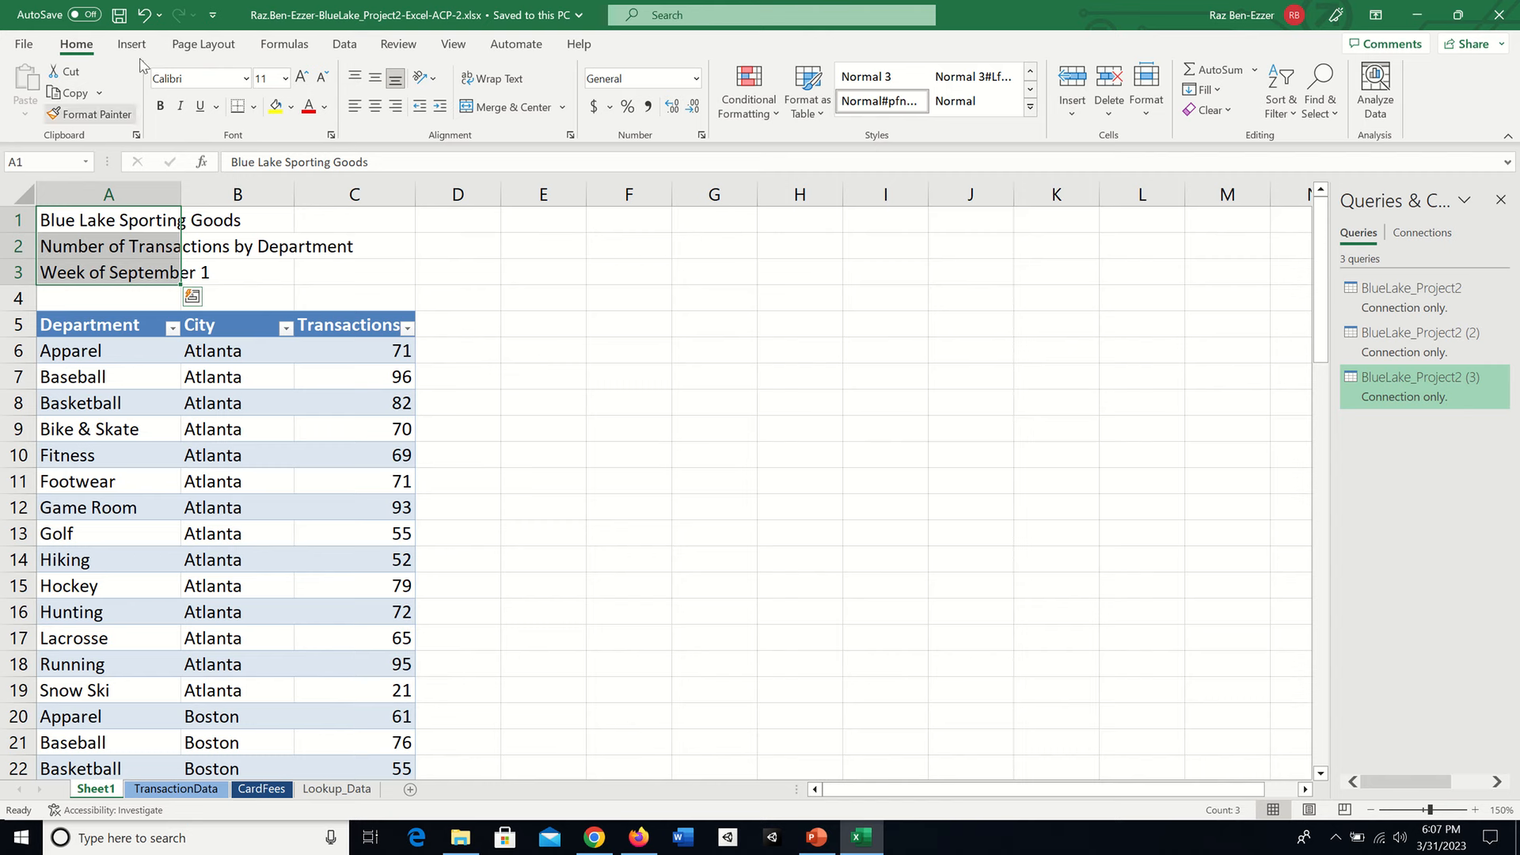
{"action": "left_click", "coordinate": [285, 78]}
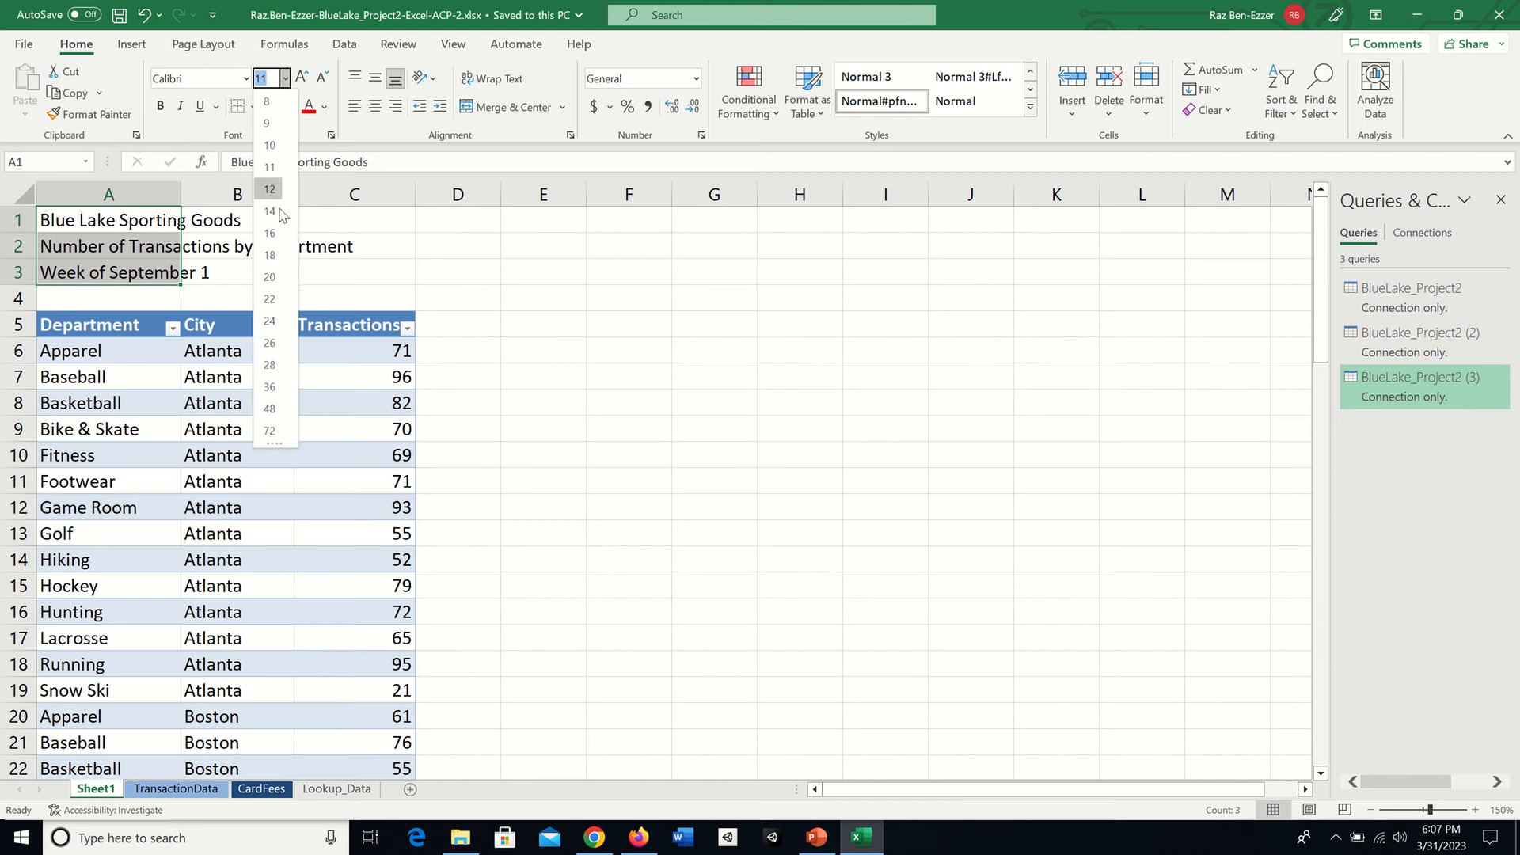
Set the title lines in A1:A3 to 14 pt and tick SIMnet step 4d.
{"action": "left_click", "coordinate": [268, 211]}
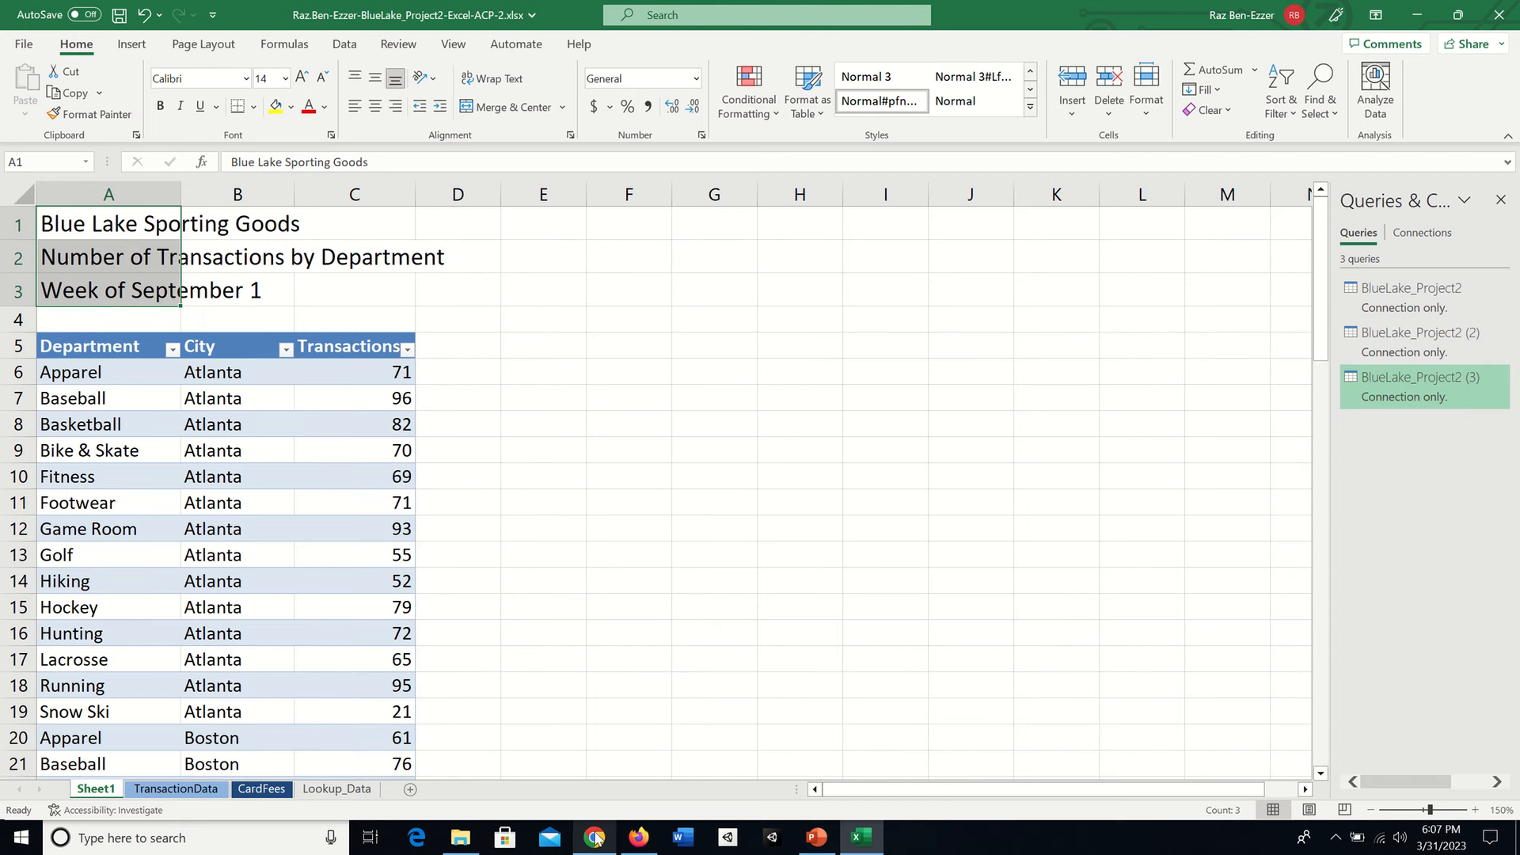
{"action": "left_click", "coordinate": [594, 836]}
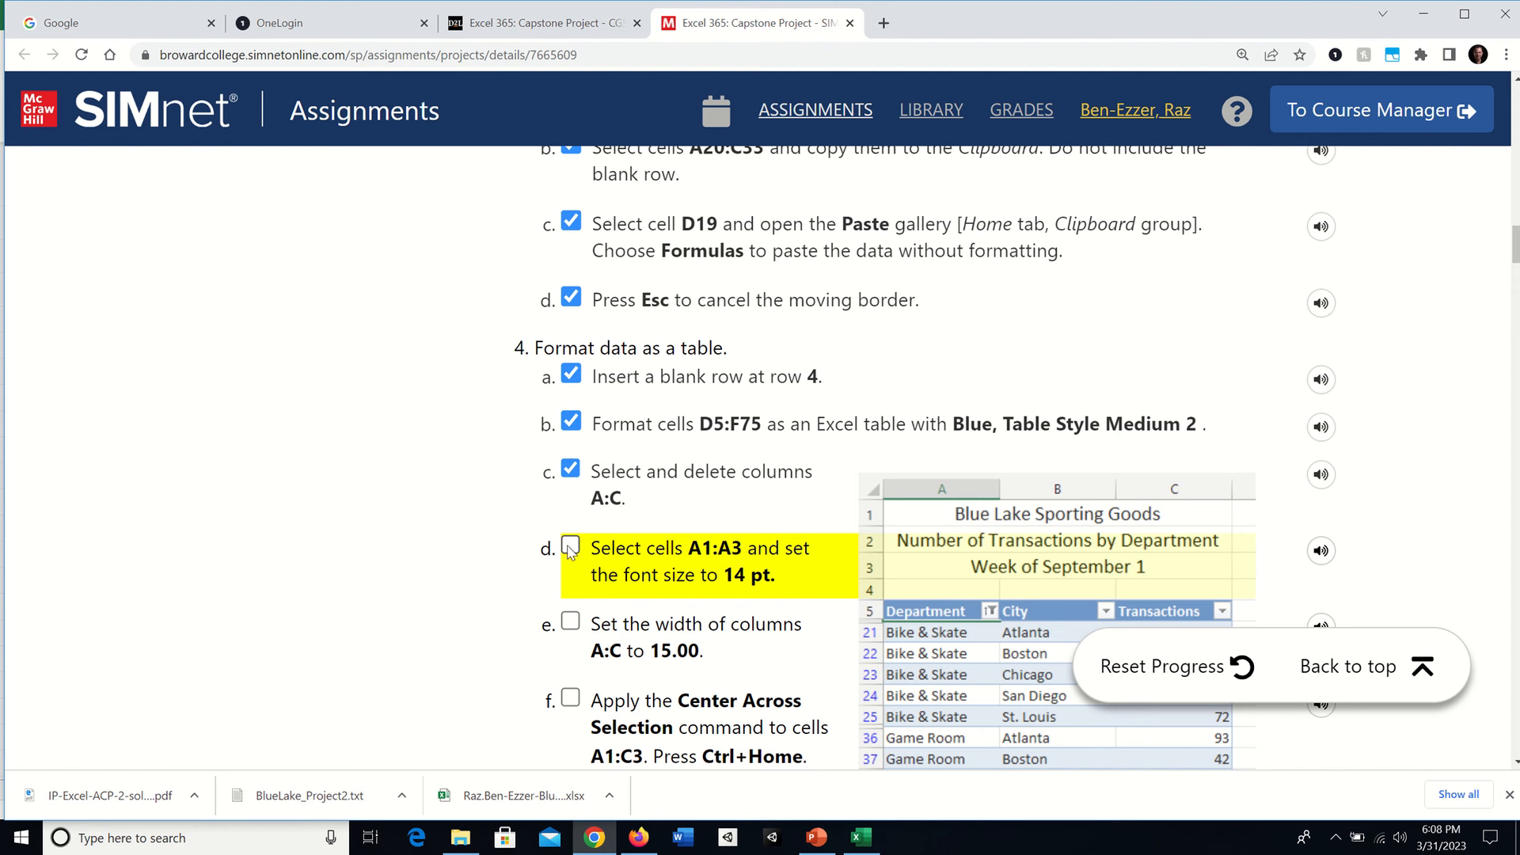
{"action": "left_click", "coordinate": [570, 545]}
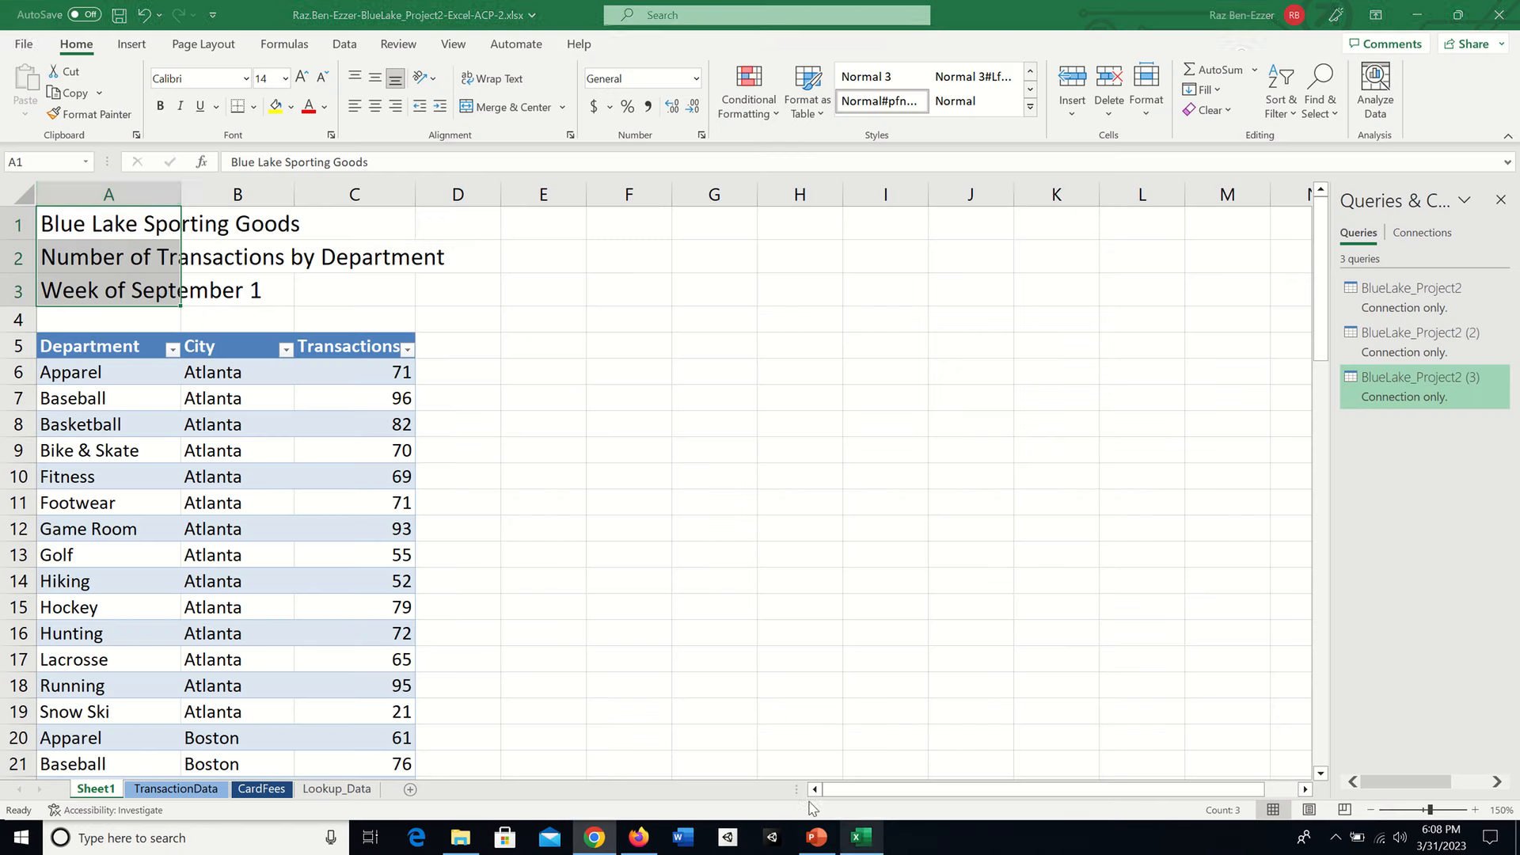
Set columns A:C to a column width of 15.
{"action": "left_click", "coordinate": [108, 194]}
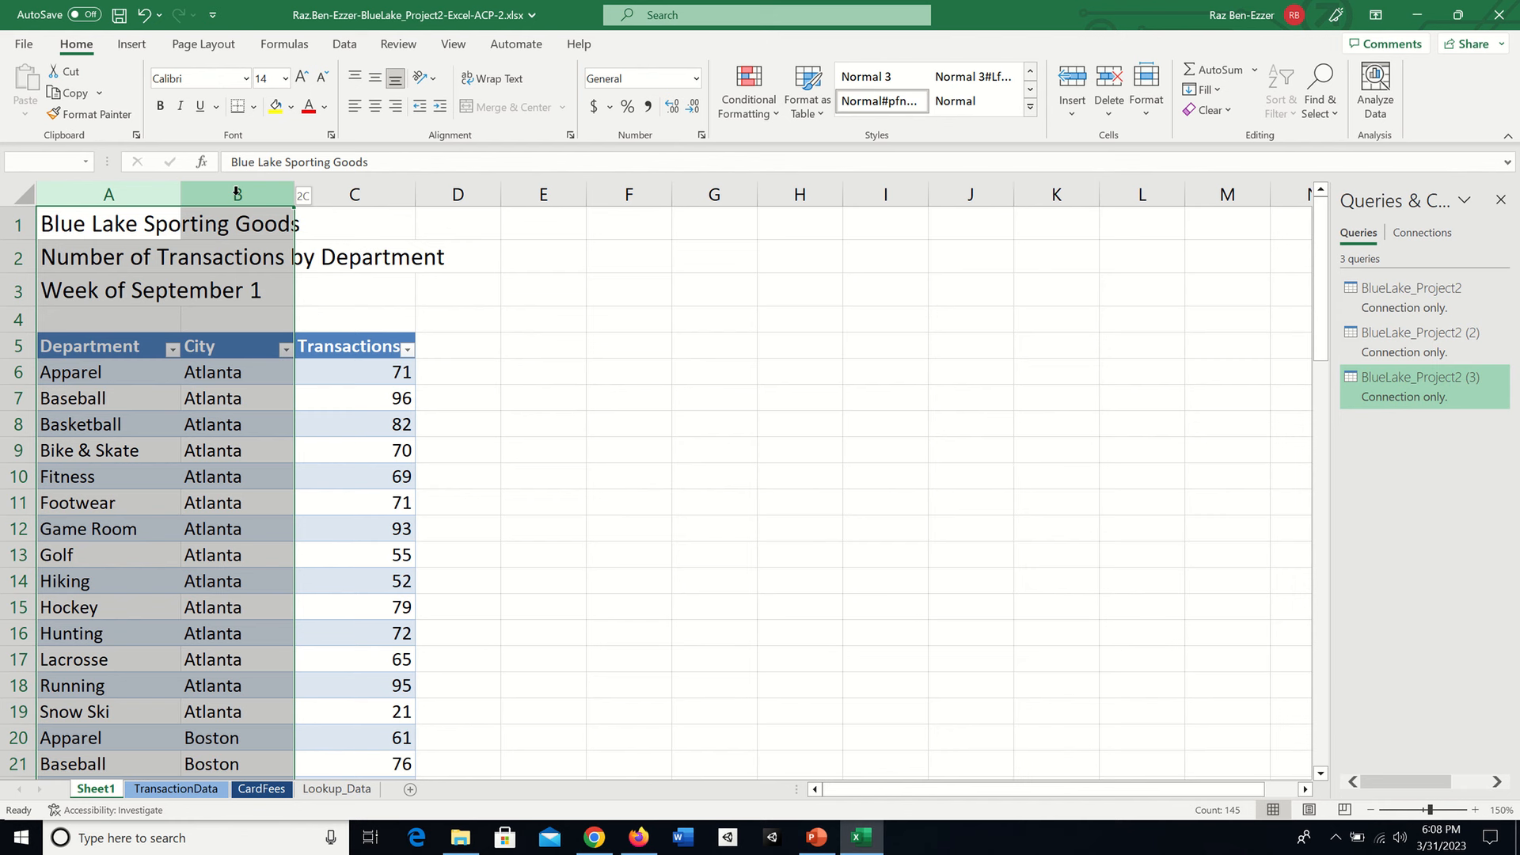
{"action": "left_click", "coordinate": [353, 194]}
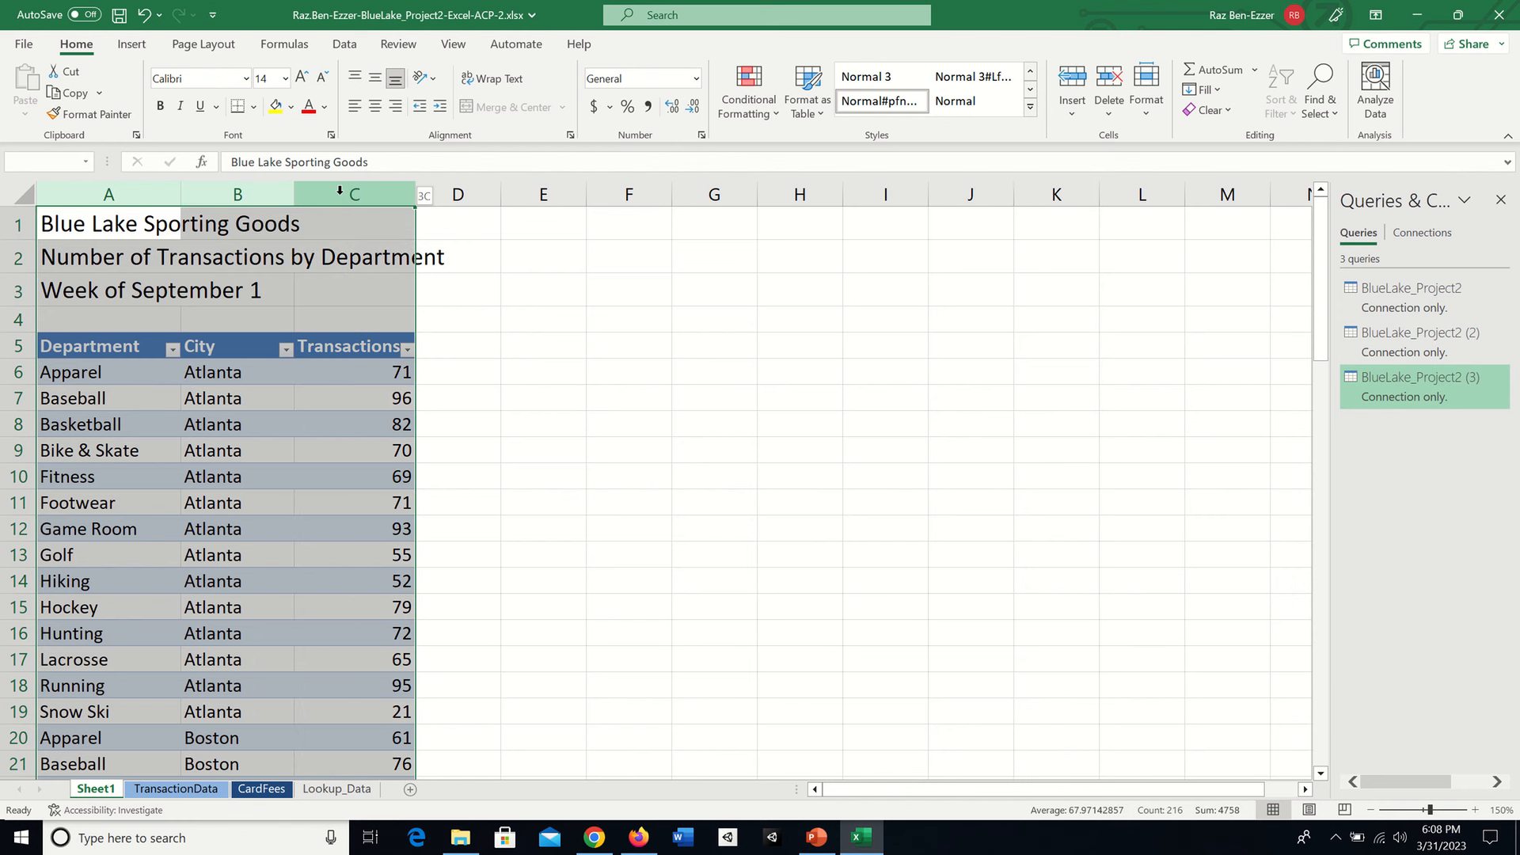
{"action": "right_click", "coordinate": [355, 194]}
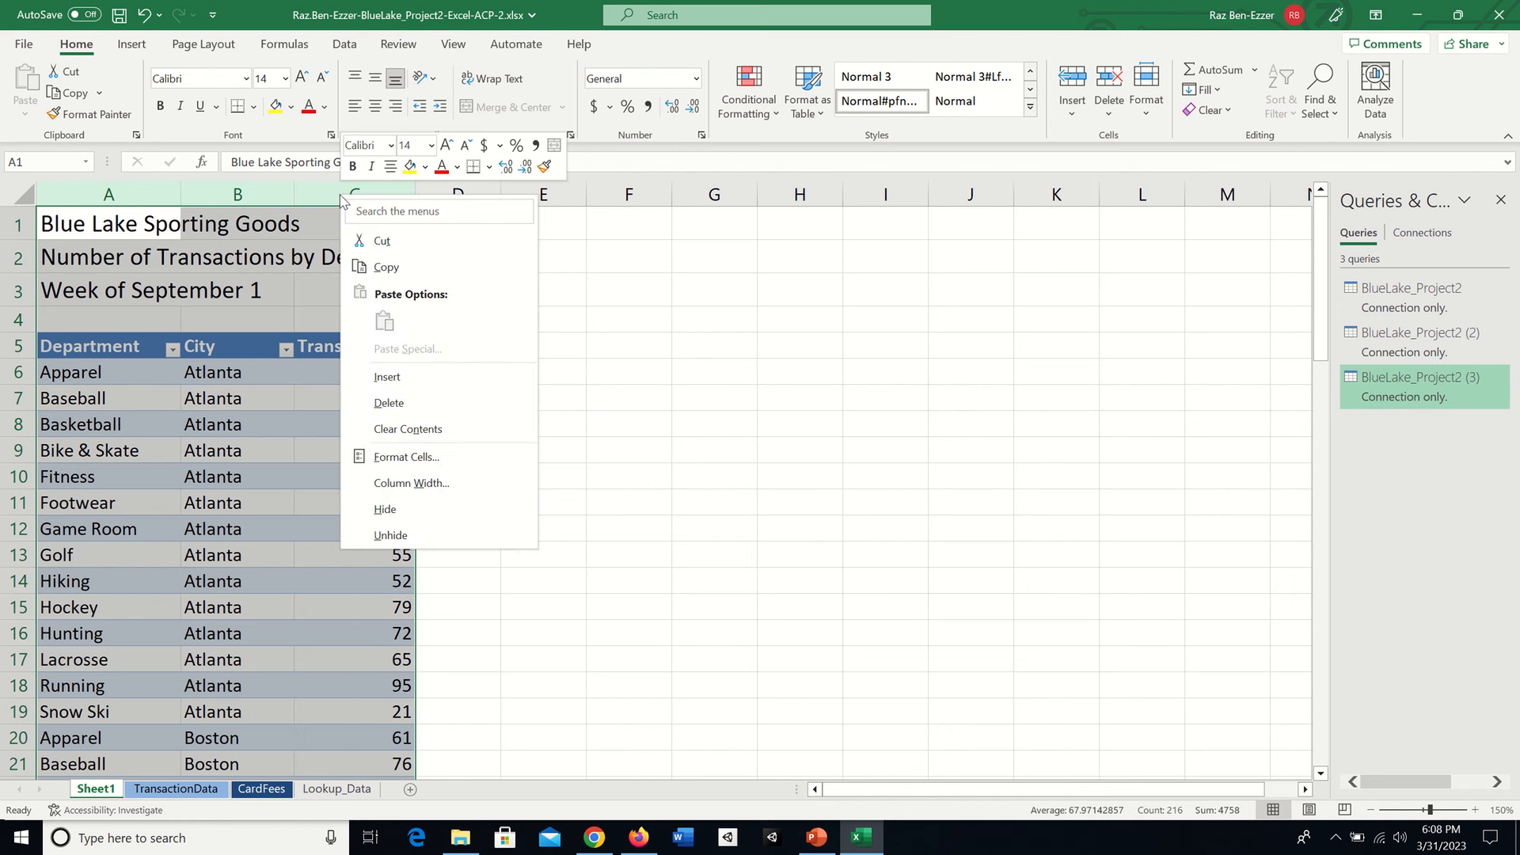
{"action": "mouse_move", "coordinate": [410, 482]}
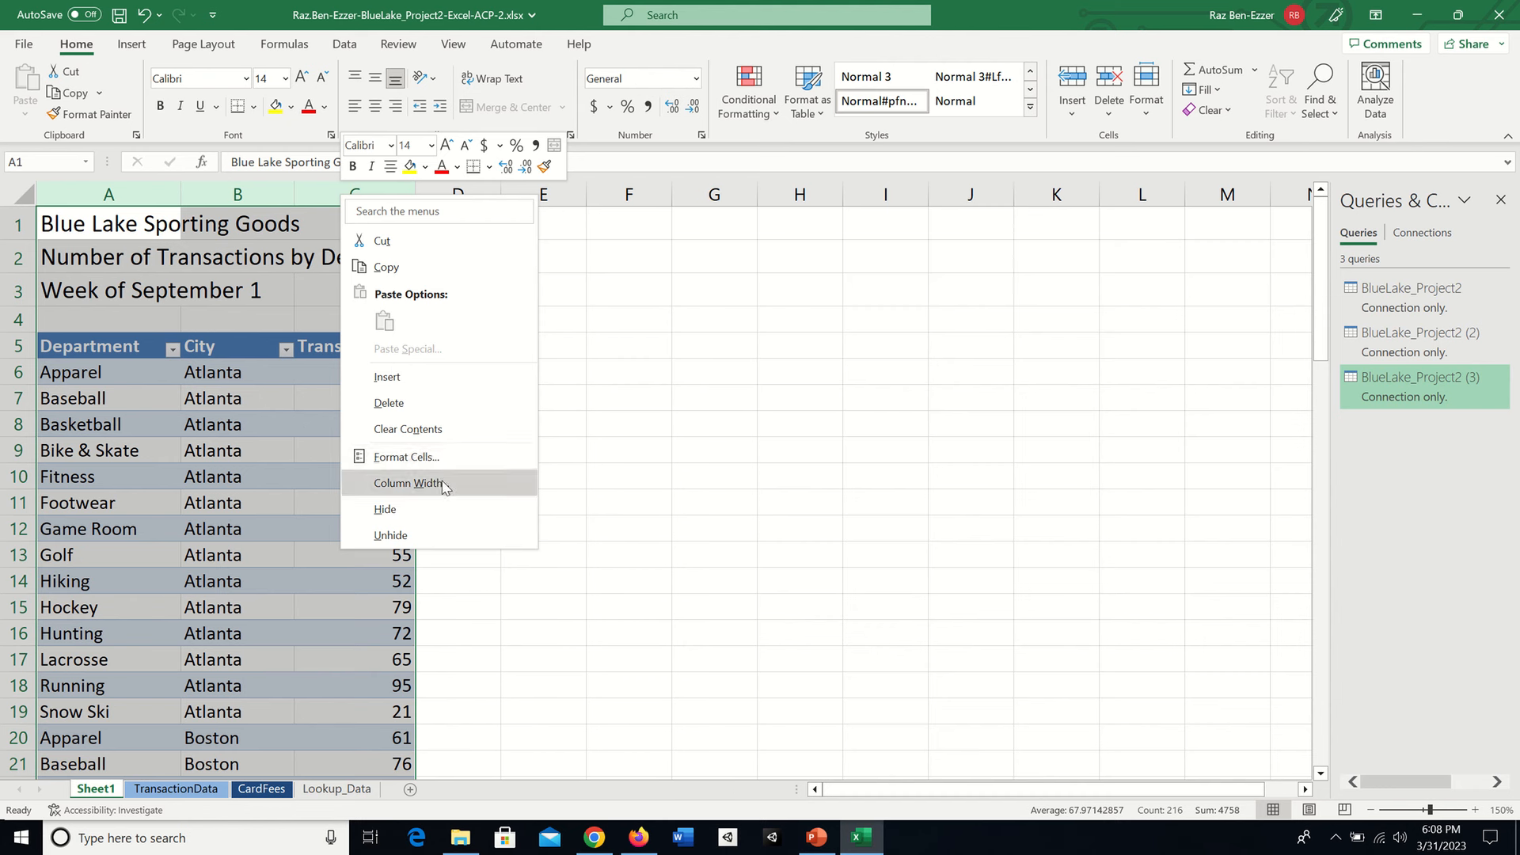
{"action": "left_click", "coordinate": [410, 483]}
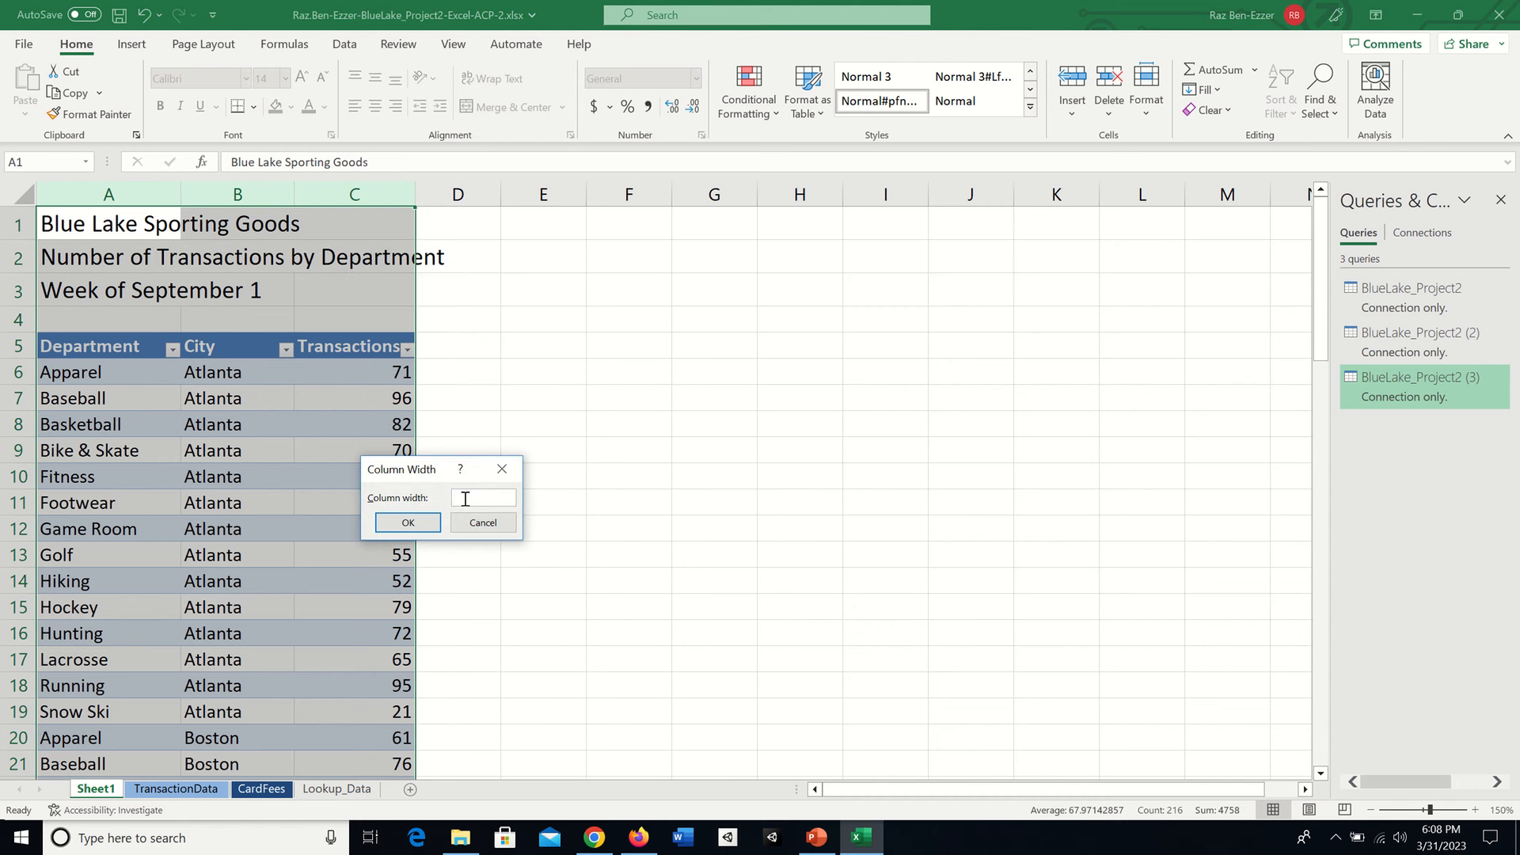
{"action": "type", "text": "1"}
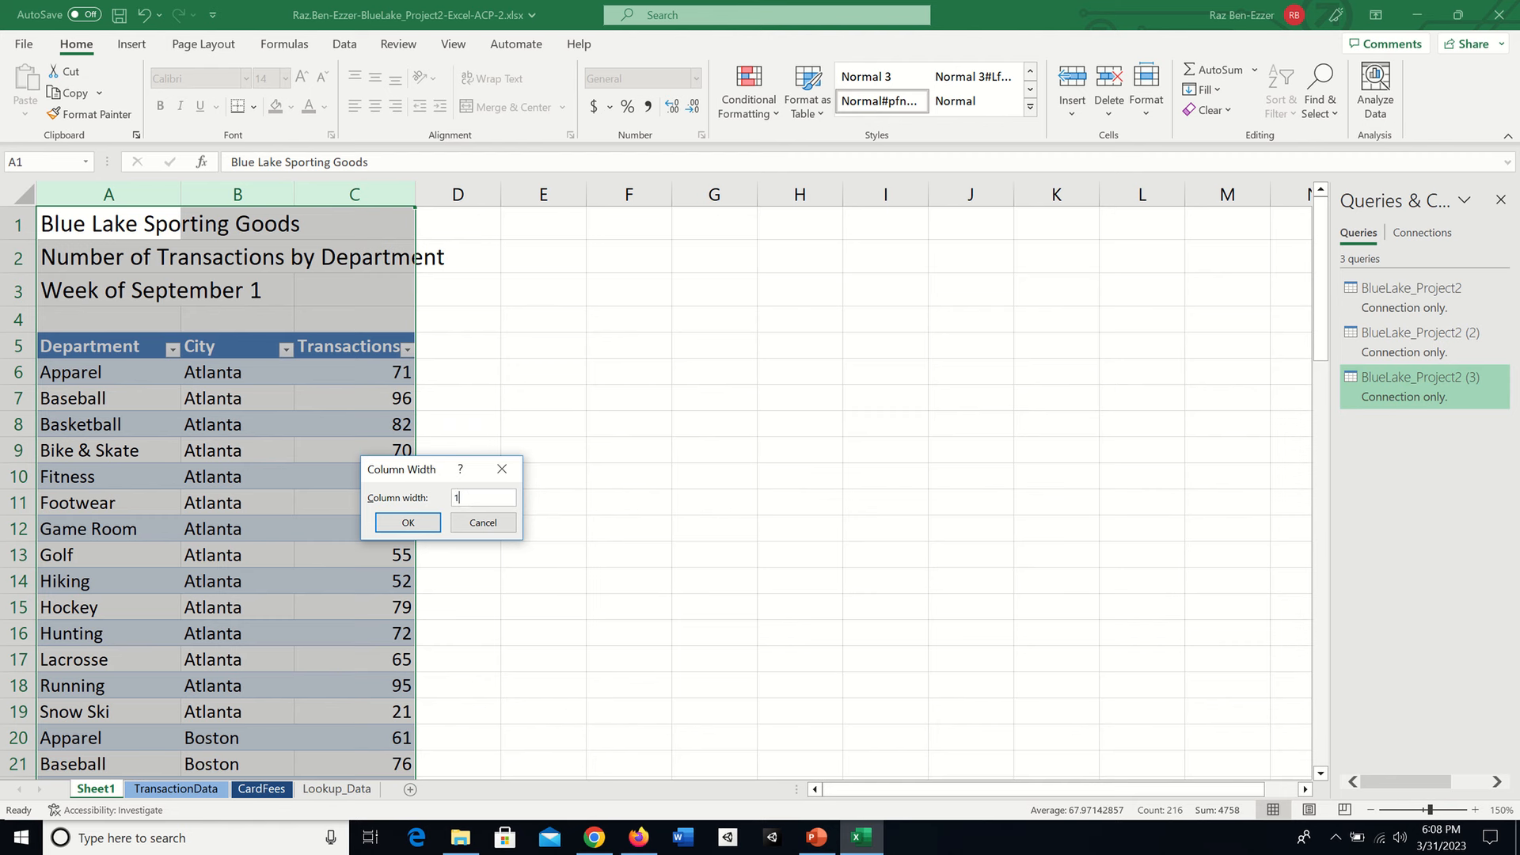
{"action": "left_click", "coordinate": [406, 523]}
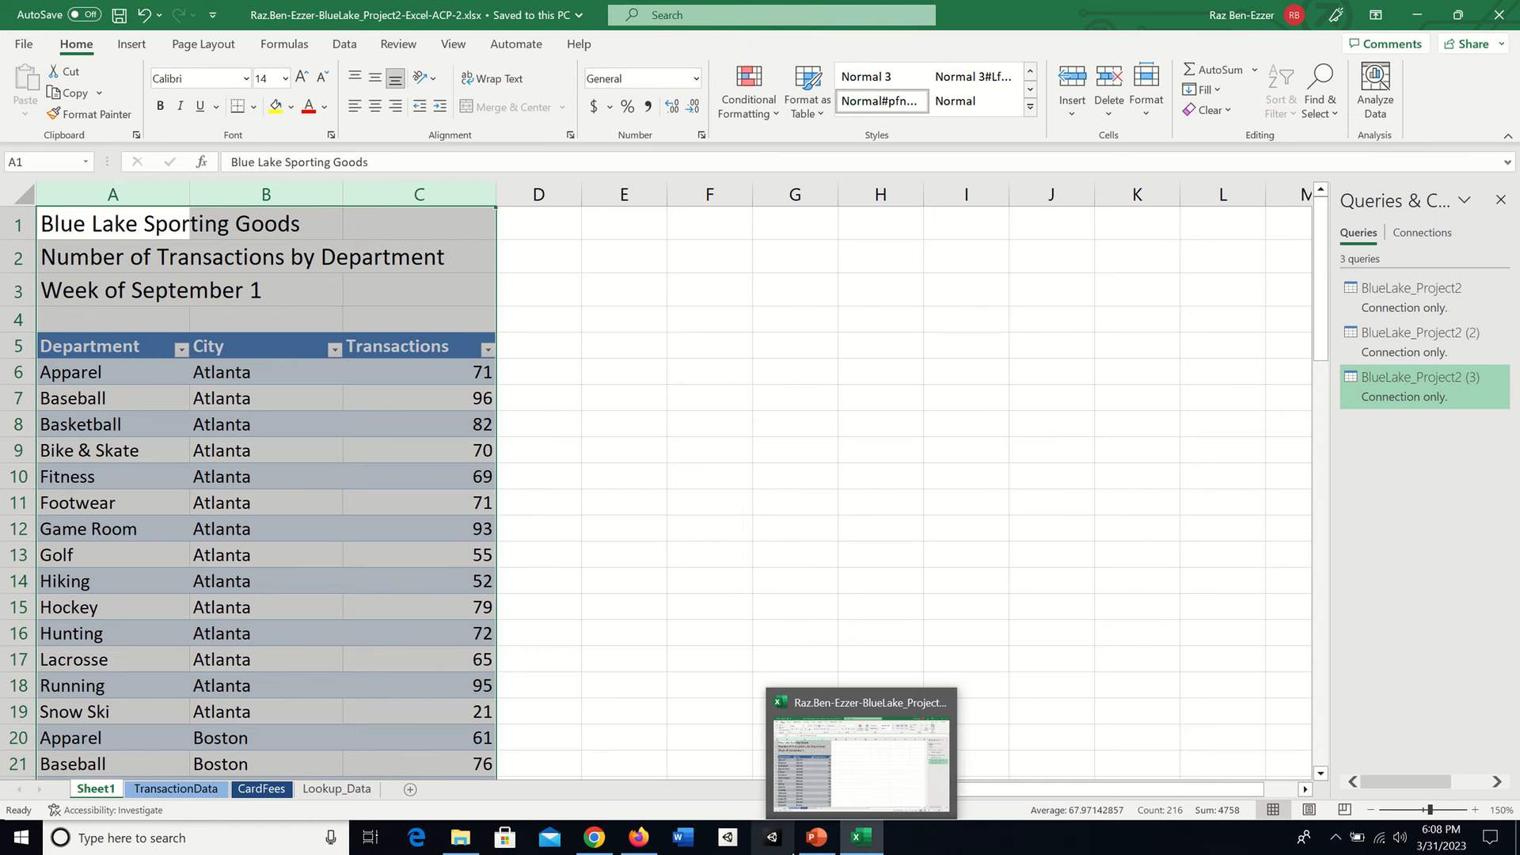
Read step 4f (Center Across Selection) in SIMnet, then return to the Excel workbook.
{"action": "left_click", "coordinate": [592, 837]}
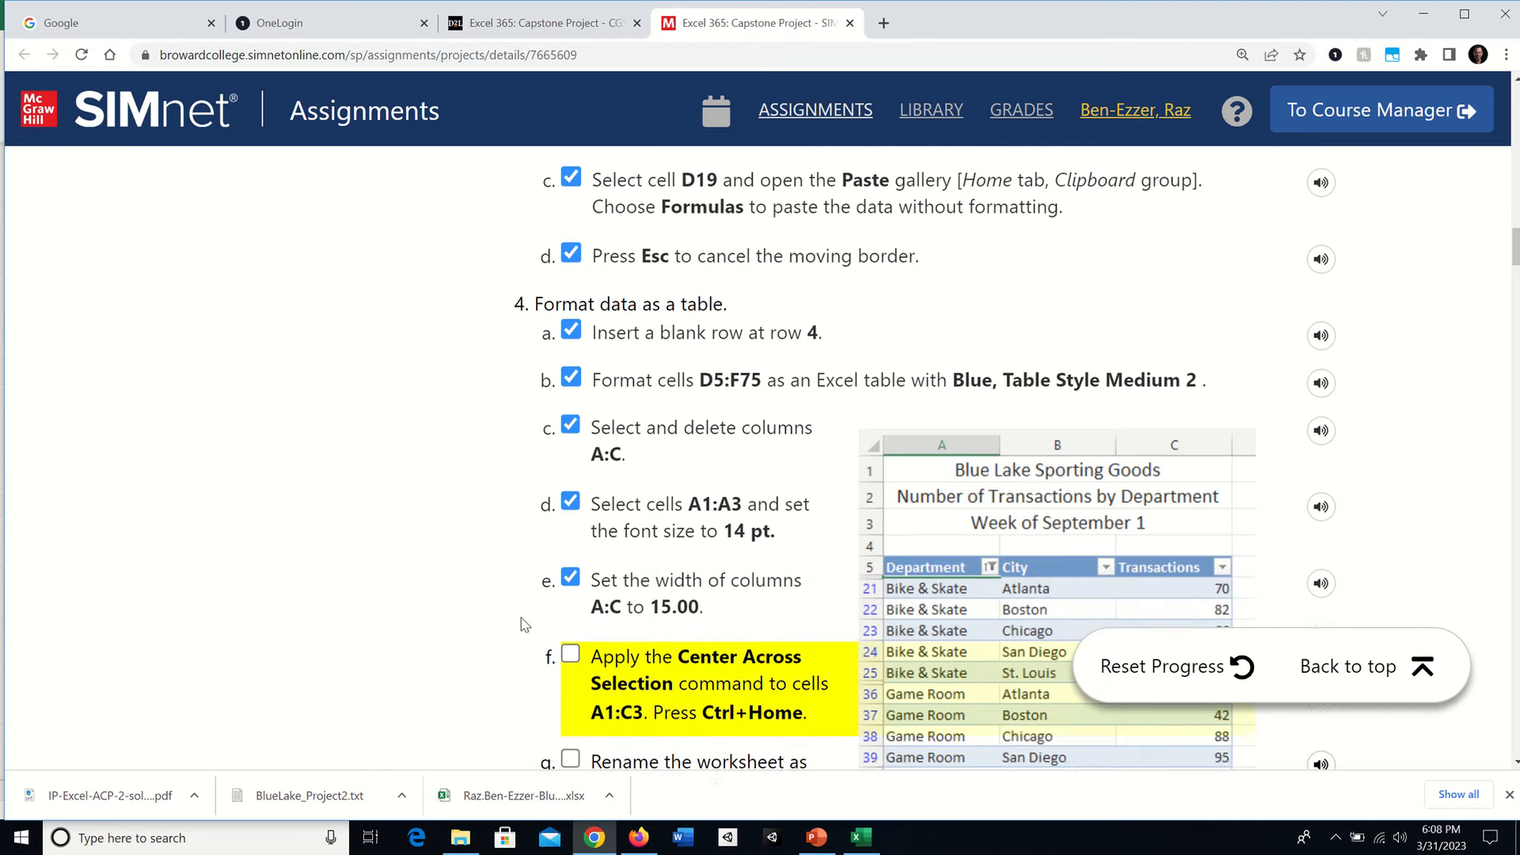
{"action": "scroll", "scroll_direction": "down", "scroll_amount": 3}
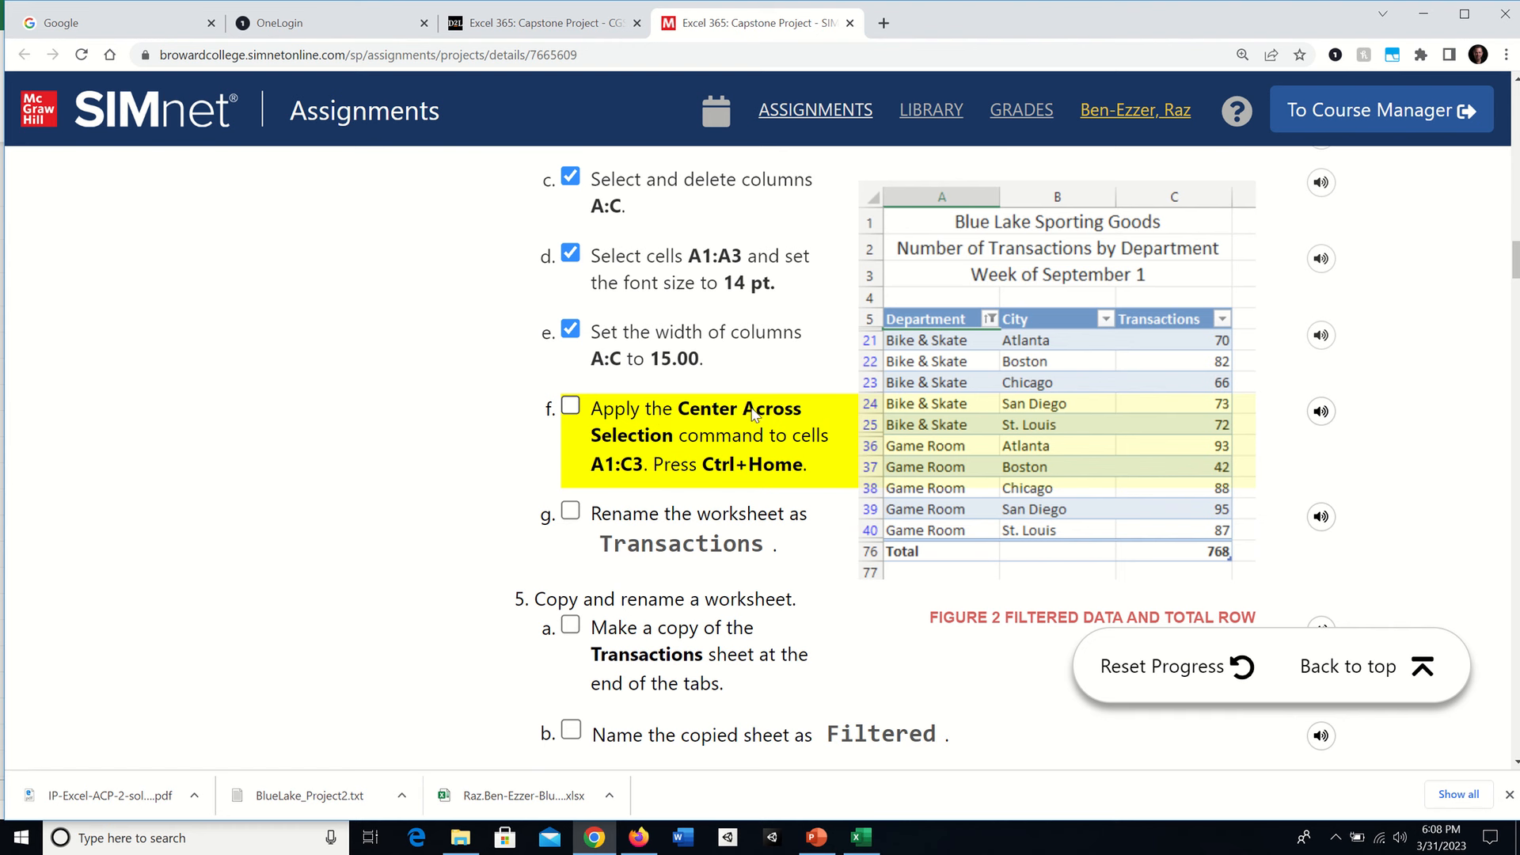
{"action": "mouse_move", "coordinate": [807, 444]}
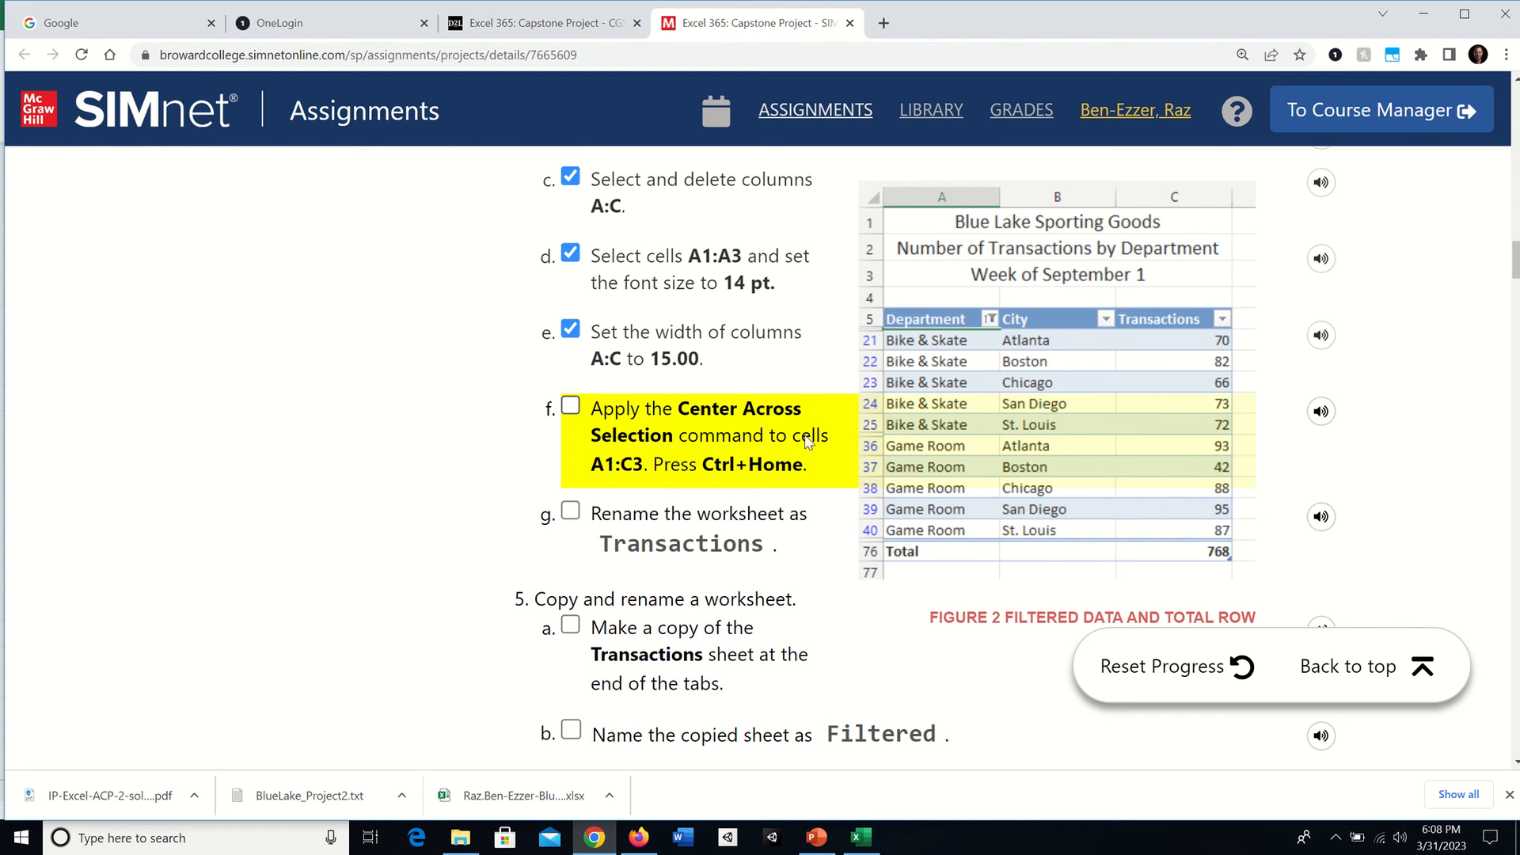
{"action": "mouse_move", "coordinate": [703, 451]}
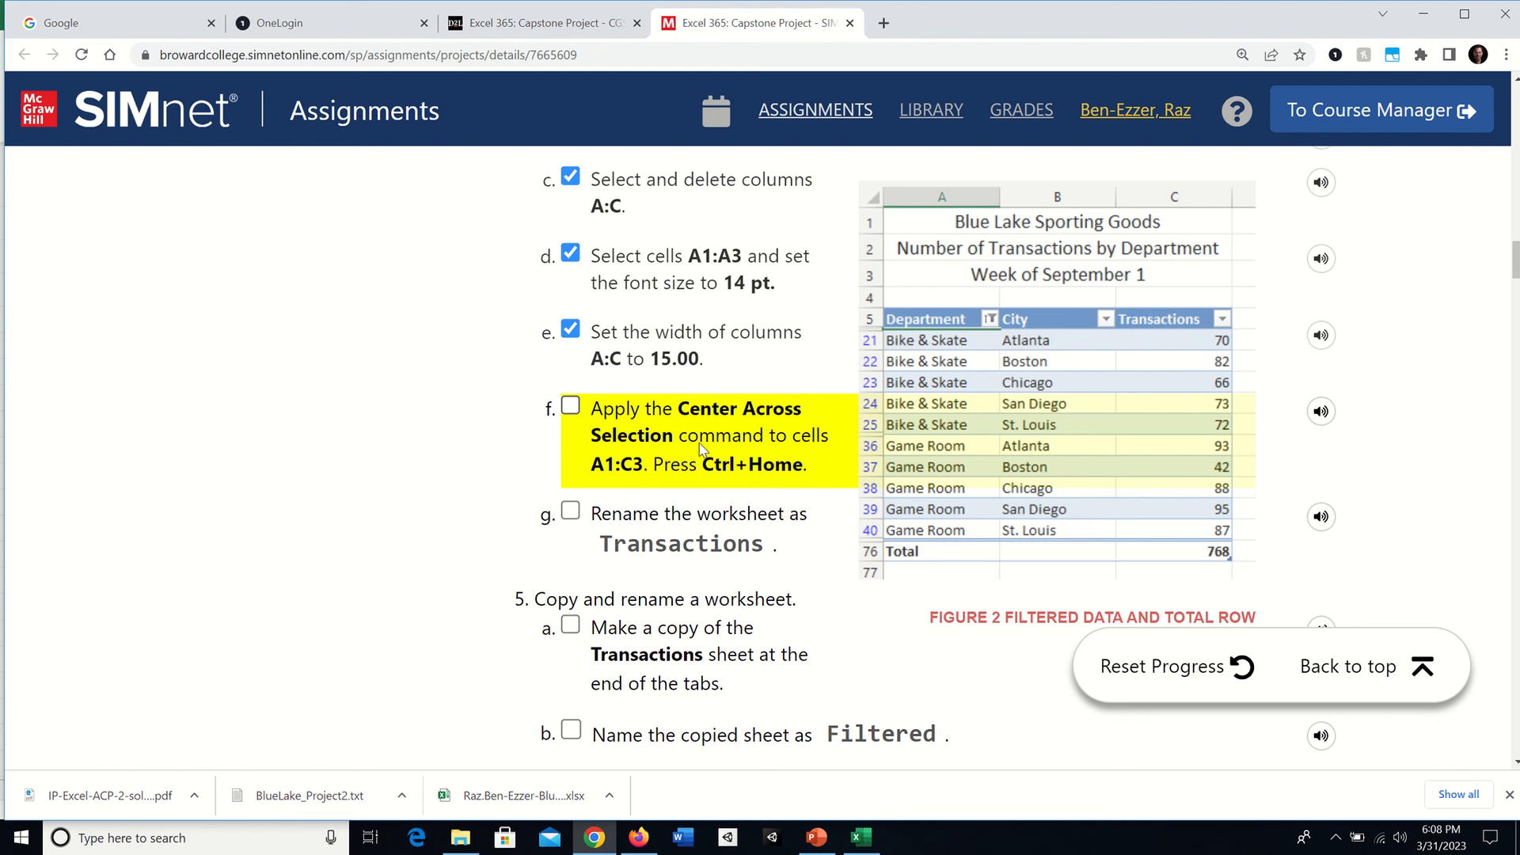
{"action": "mouse_move", "coordinate": [729, 748]}
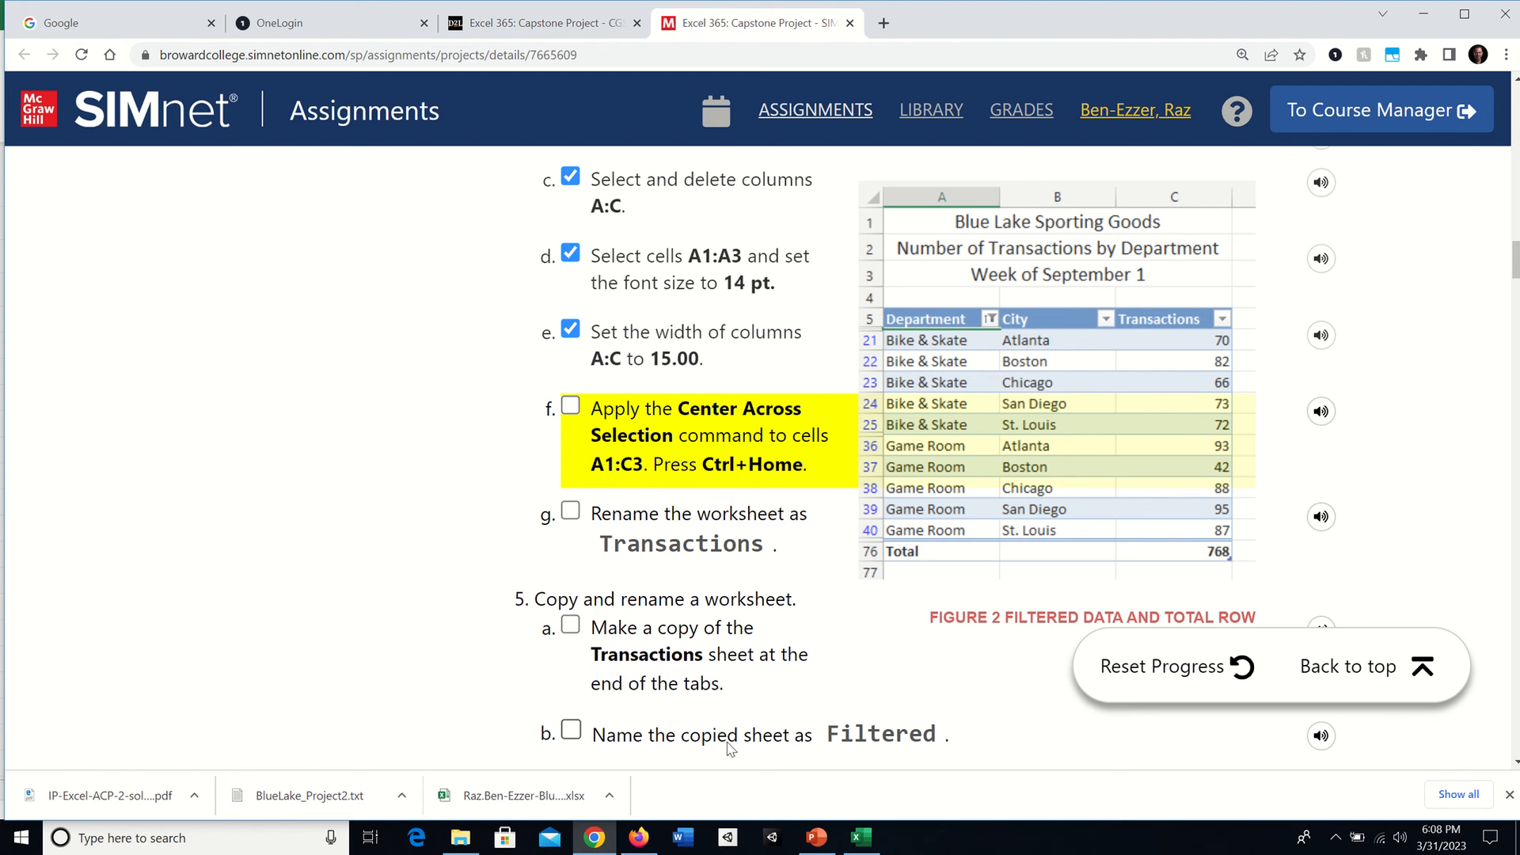
{"action": "mouse_move", "coordinate": [744, 514]}
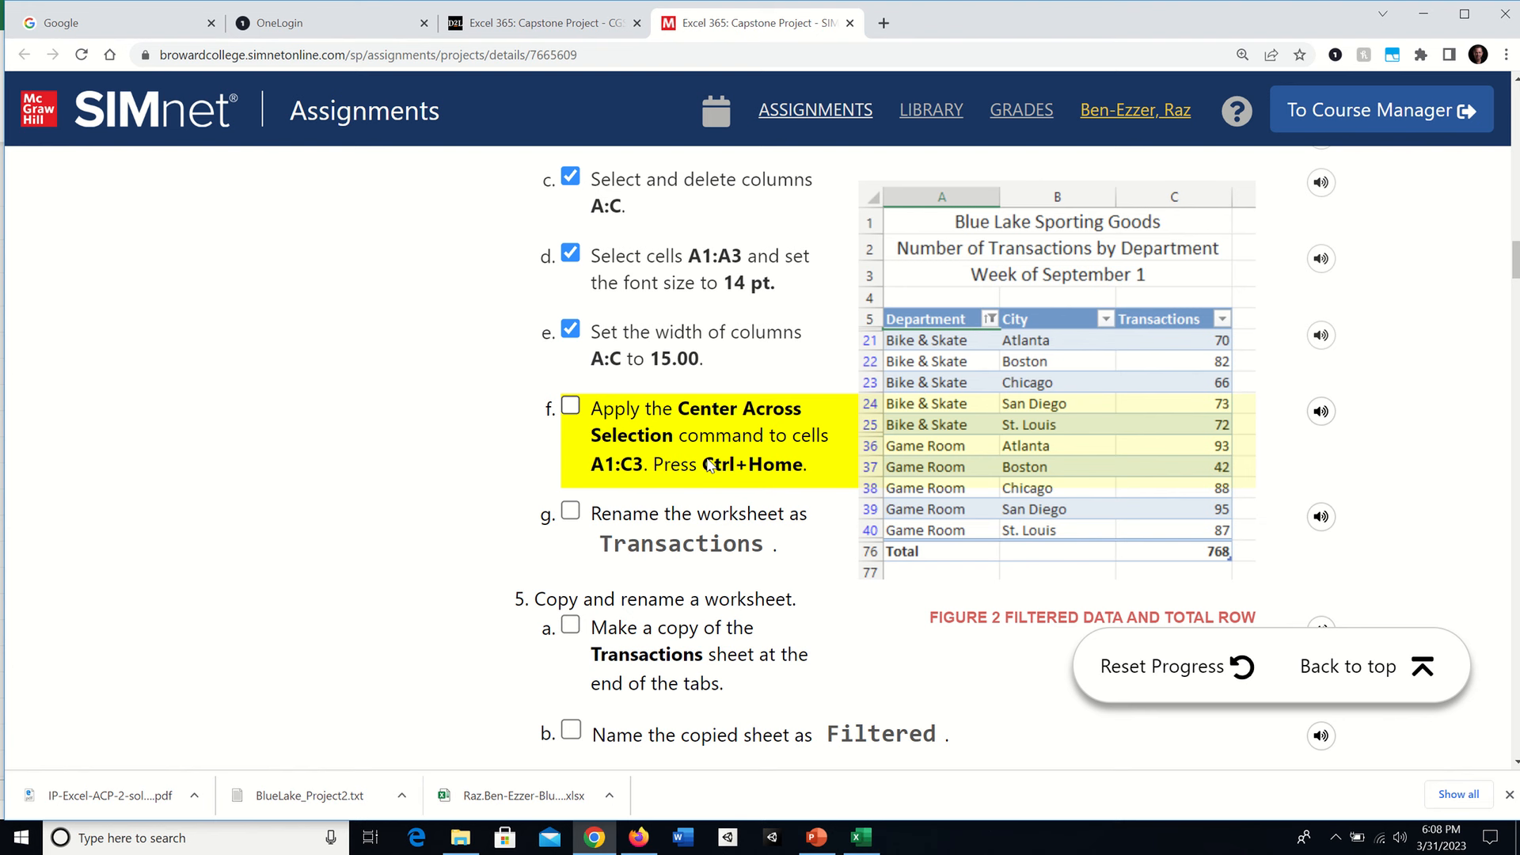
{"action": "mouse_move", "coordinate": [803, 402]}
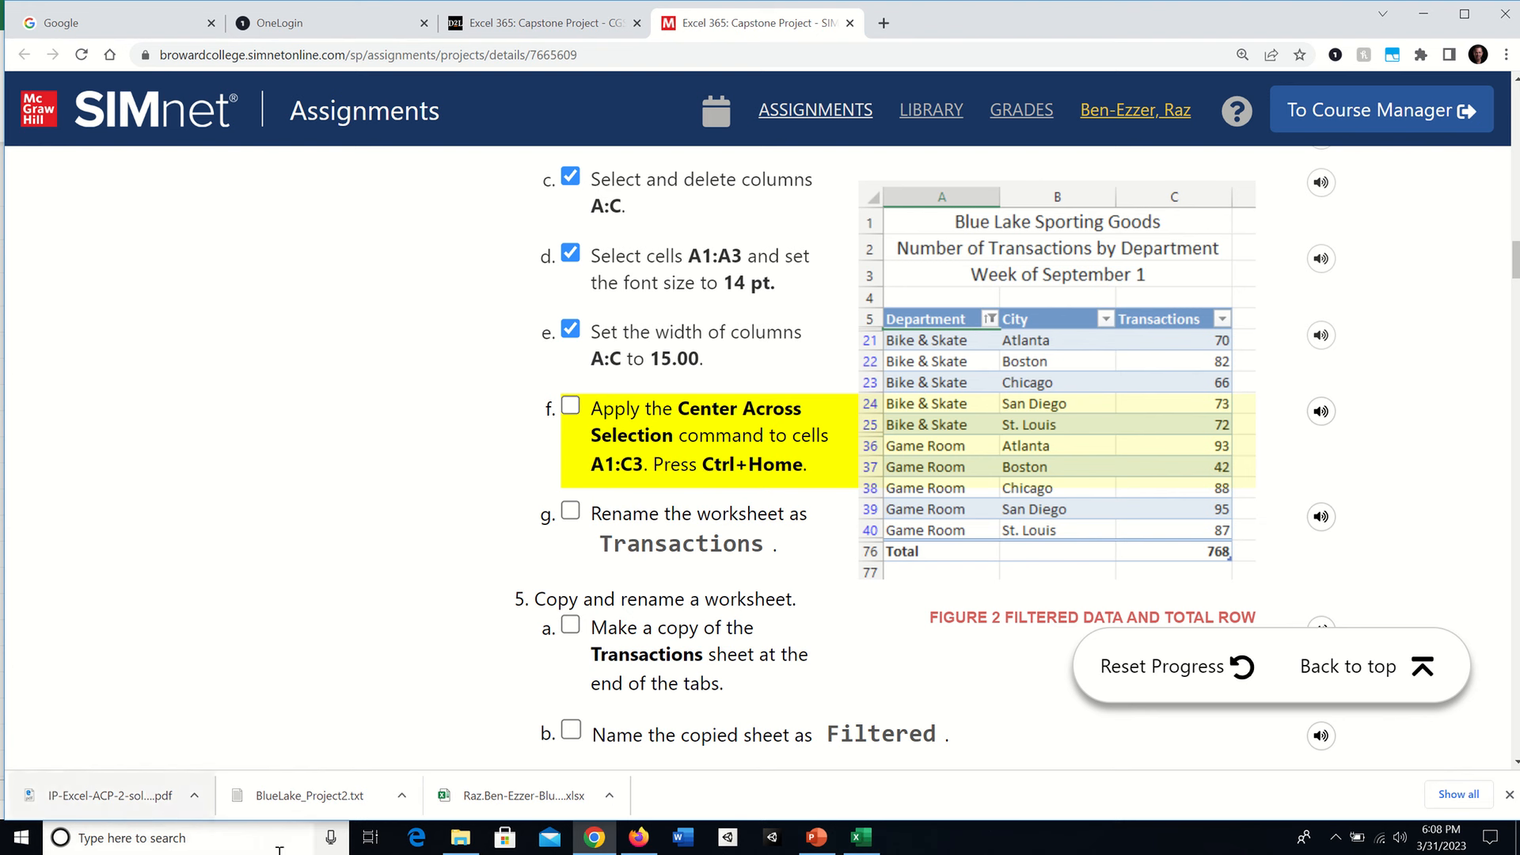
{"action": "left_click", "coordinate": [857, 837]}
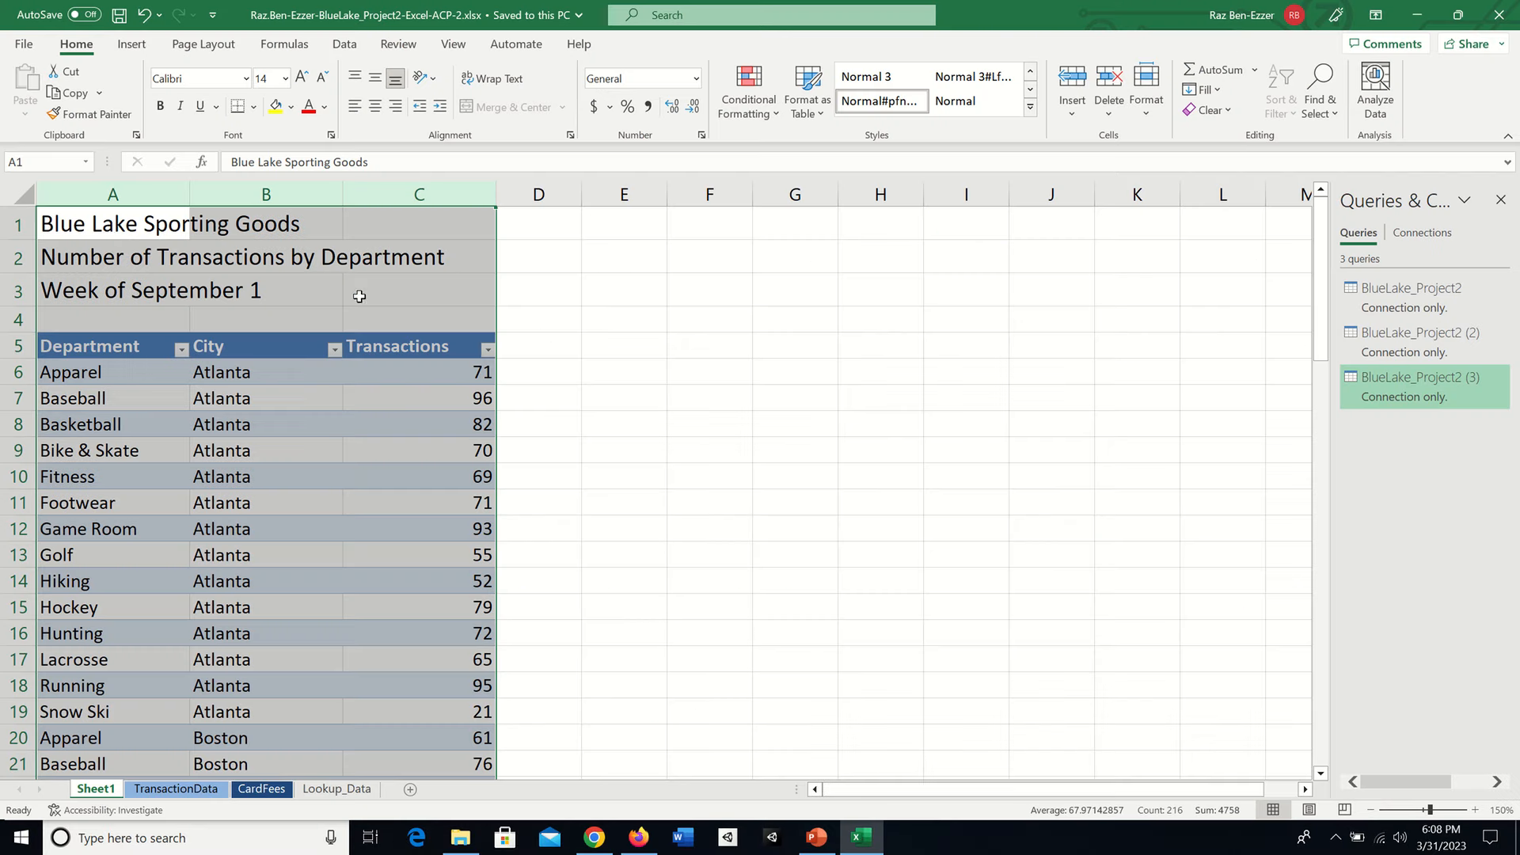
Apply Center Across Selection horizontal alignment to title cells A1:A3 via Format Cells.
{"action": "left_click", "coordinate": [111, 257]}
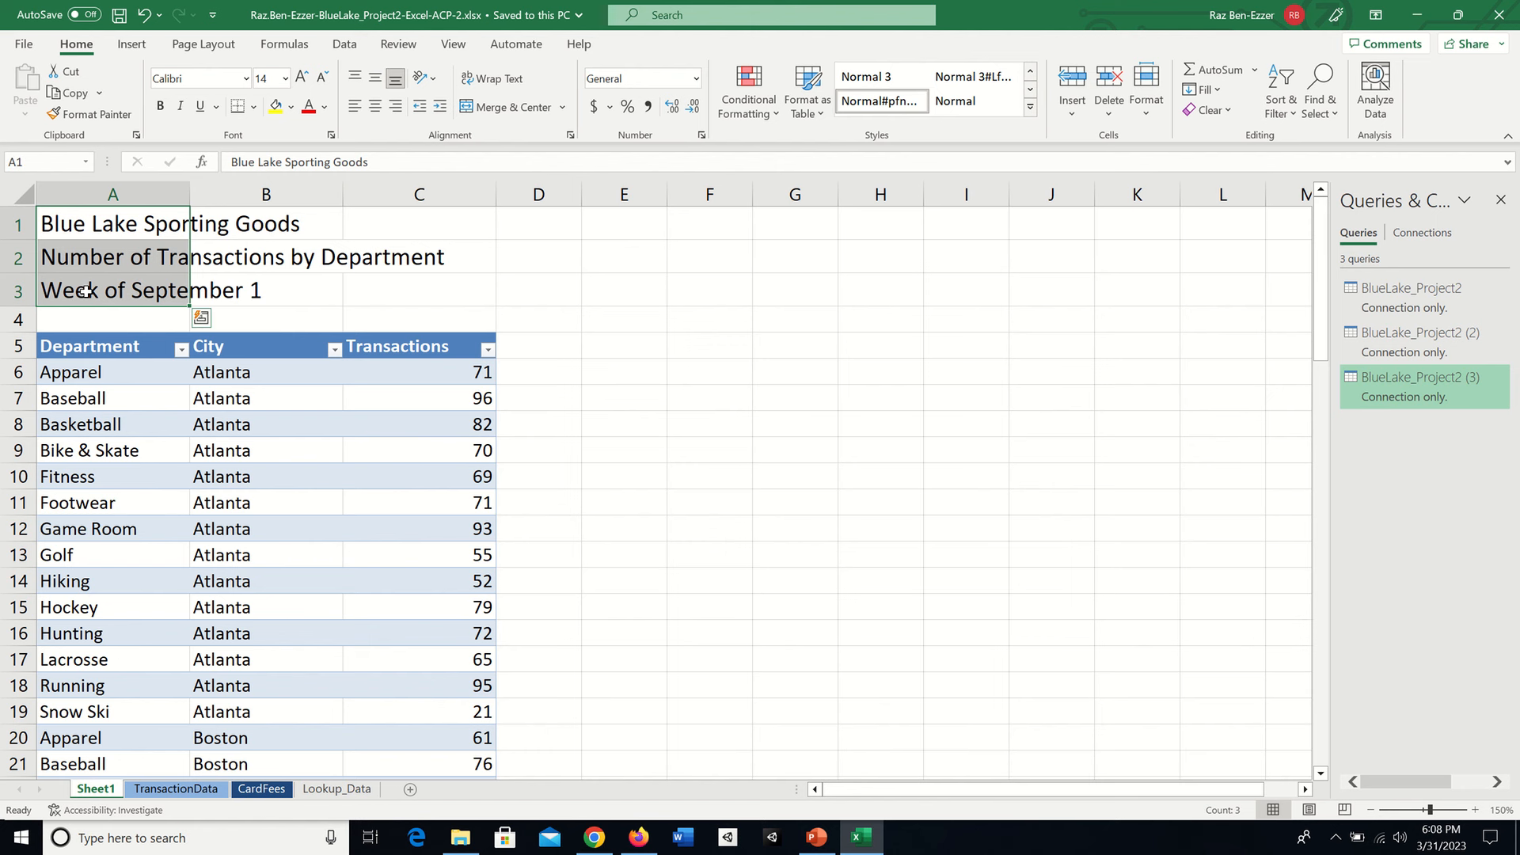
{"action": "right_click", "coordinate": [87, 295]}
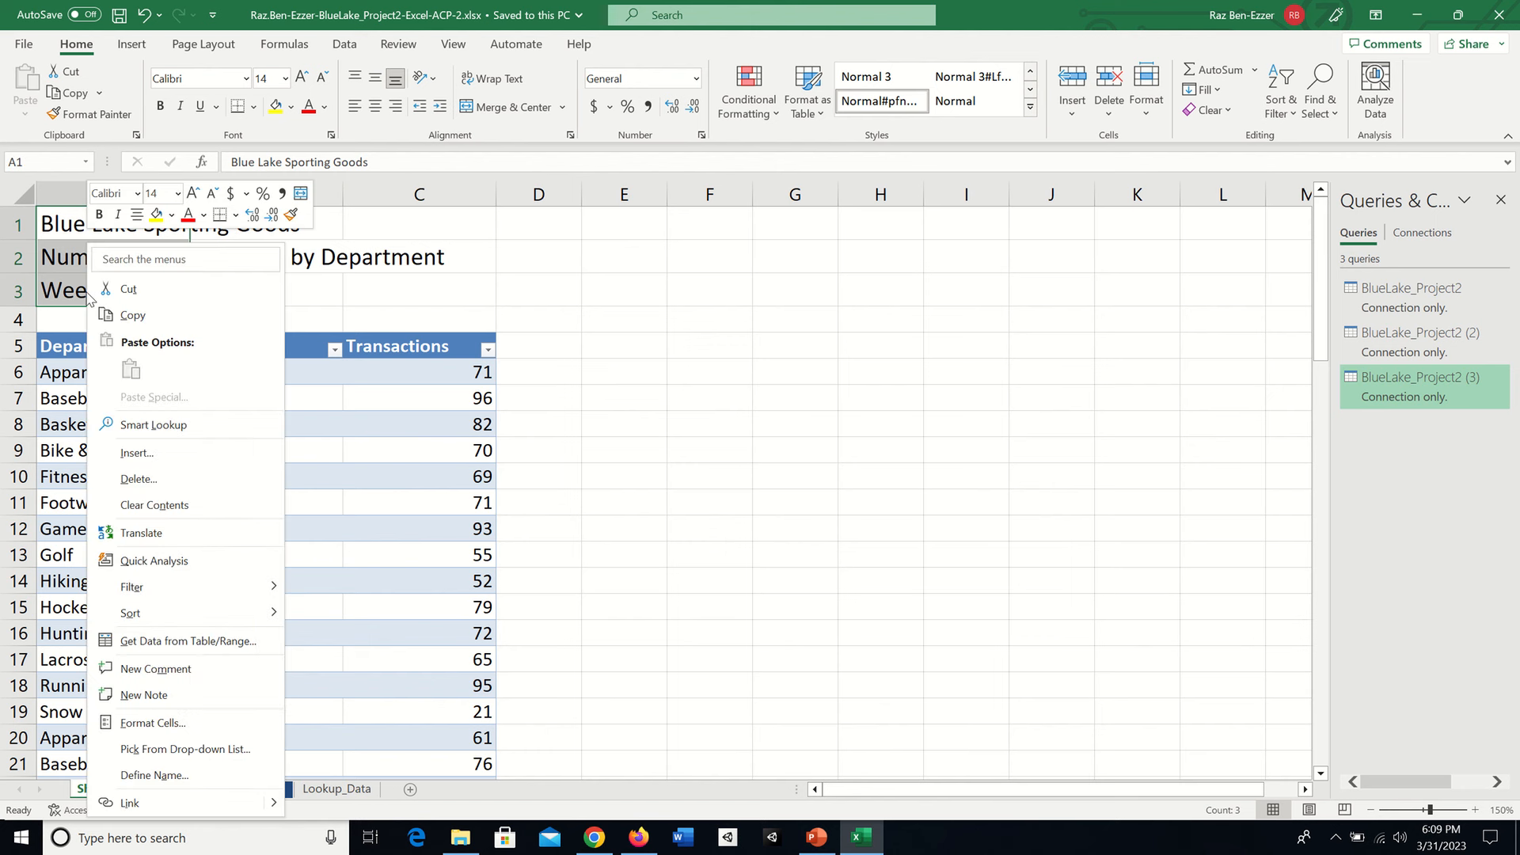
{"action": "mouse_move", "coordinate": [187, 640]}
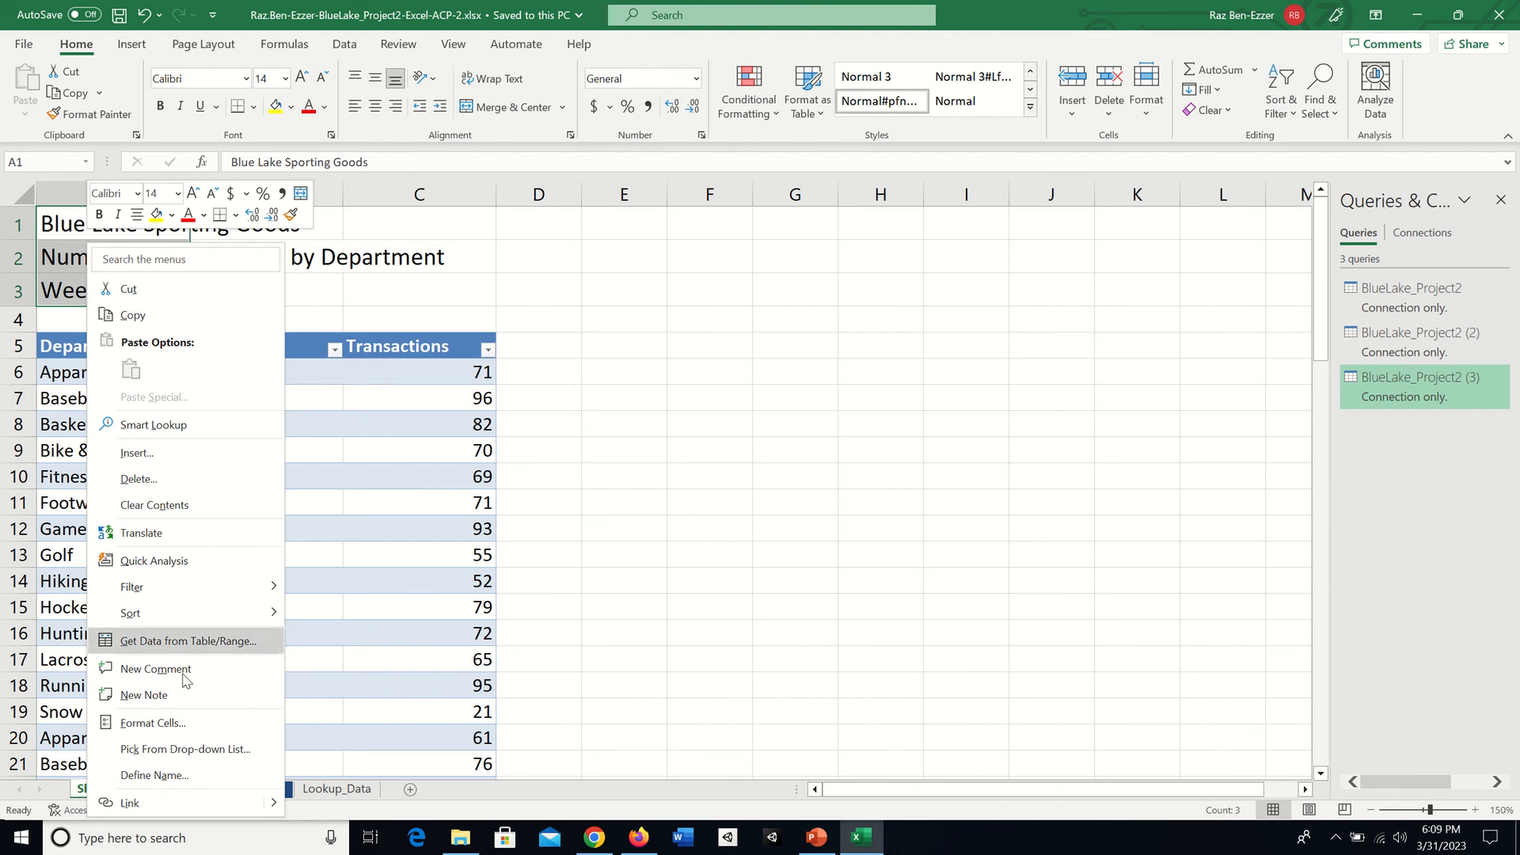
{"action": "mouse_move", "coordinate": [182, 728]}
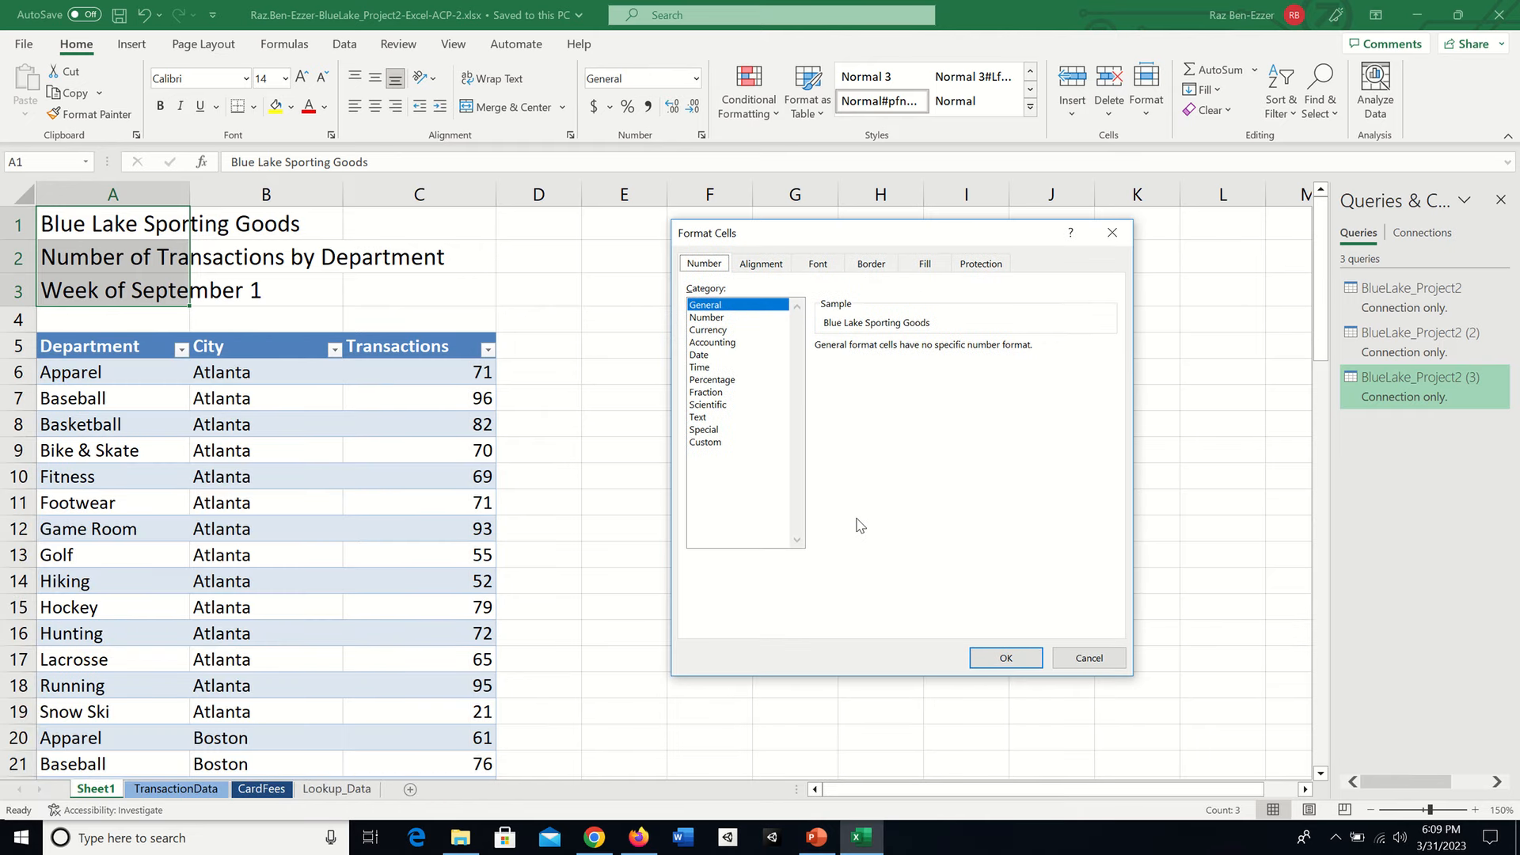
{"action": "mouse_move", "coordinate": [773, 261]}
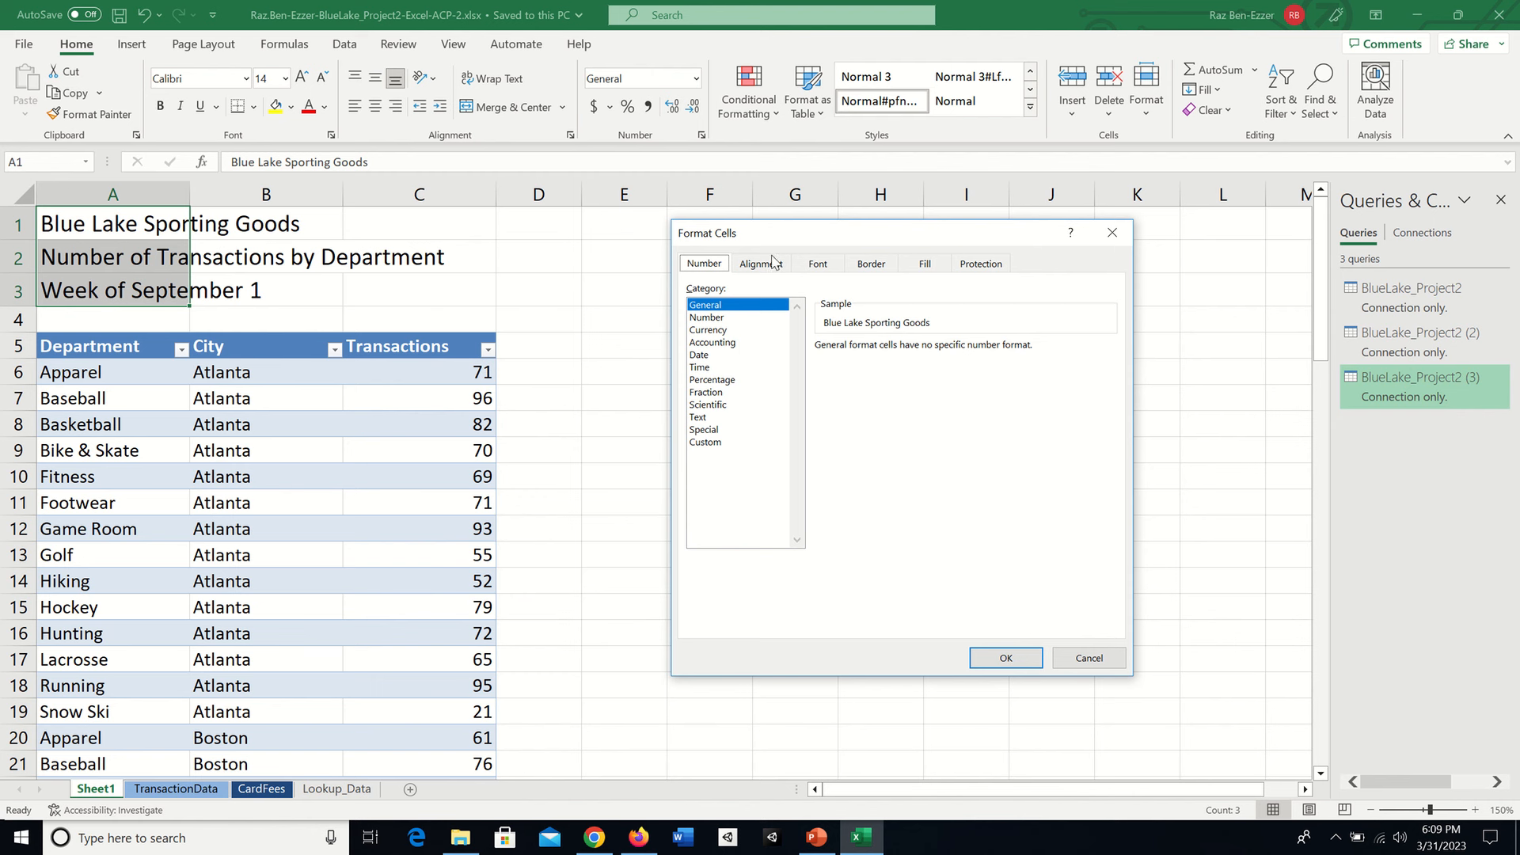
{"action": "left_click", "coordinate": [760, 263]}
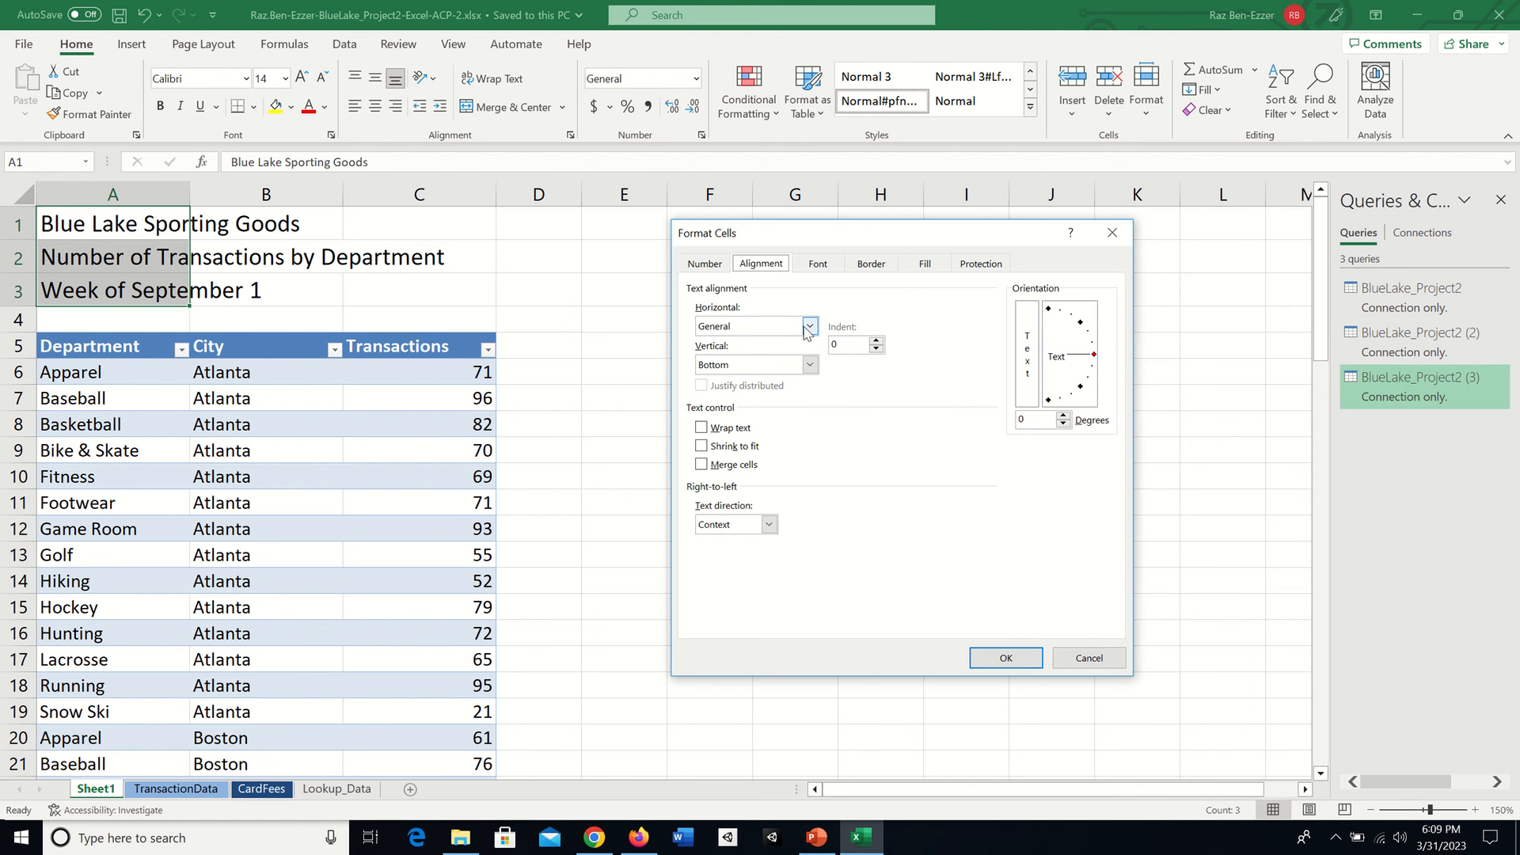
{"action": "left_click", "coordinate": [808, 326]}
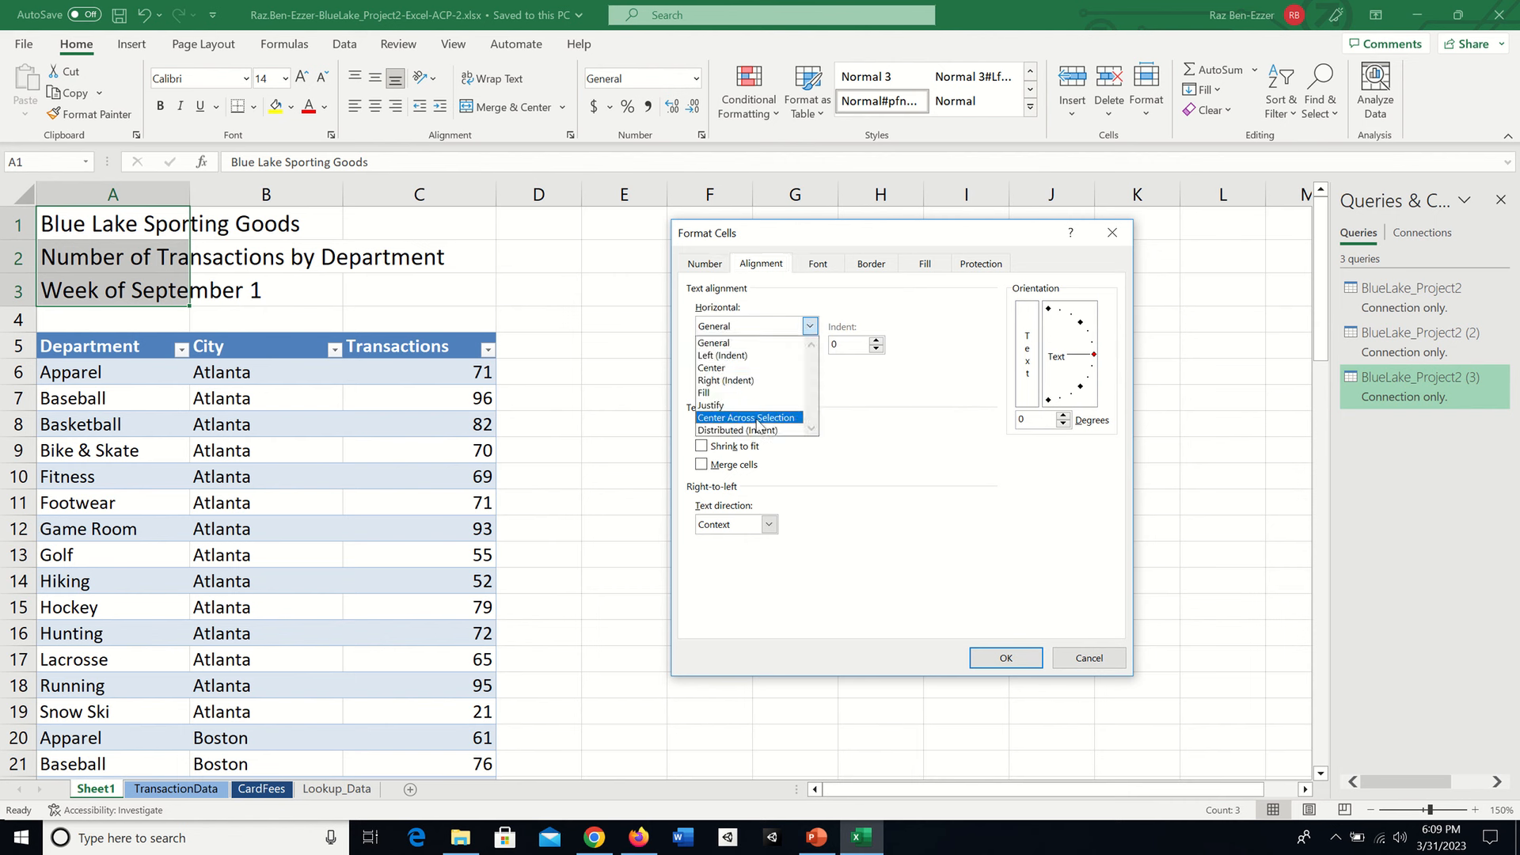
{"action": "left_click", "coordinate": [747, 417]}
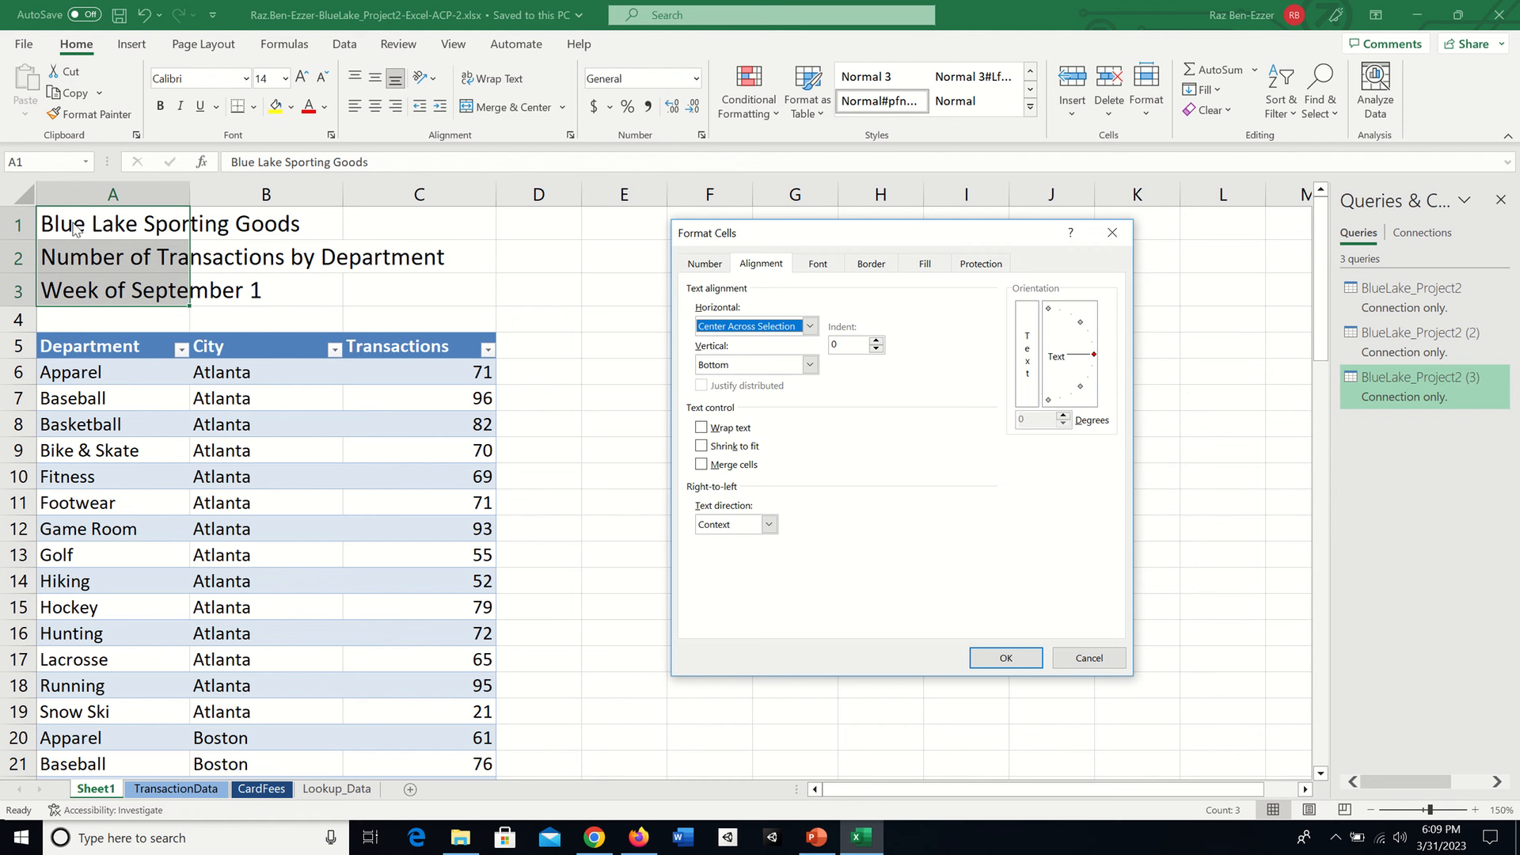
{"action": "mouse_move", "coordinate": [96, 237]}
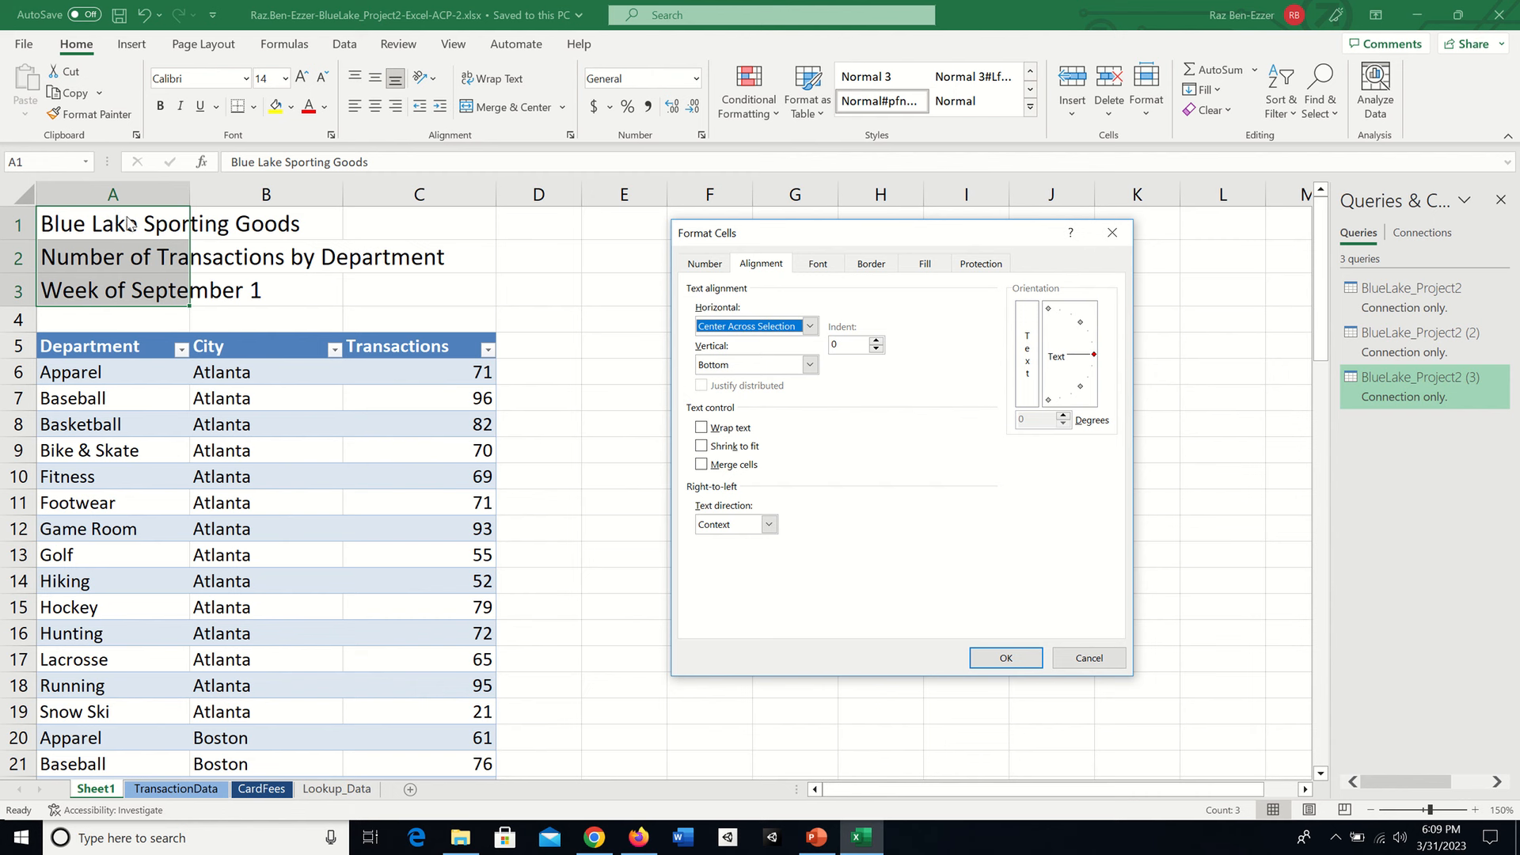
{"action": "mouse_move", "coordinate": [1036, 643]}
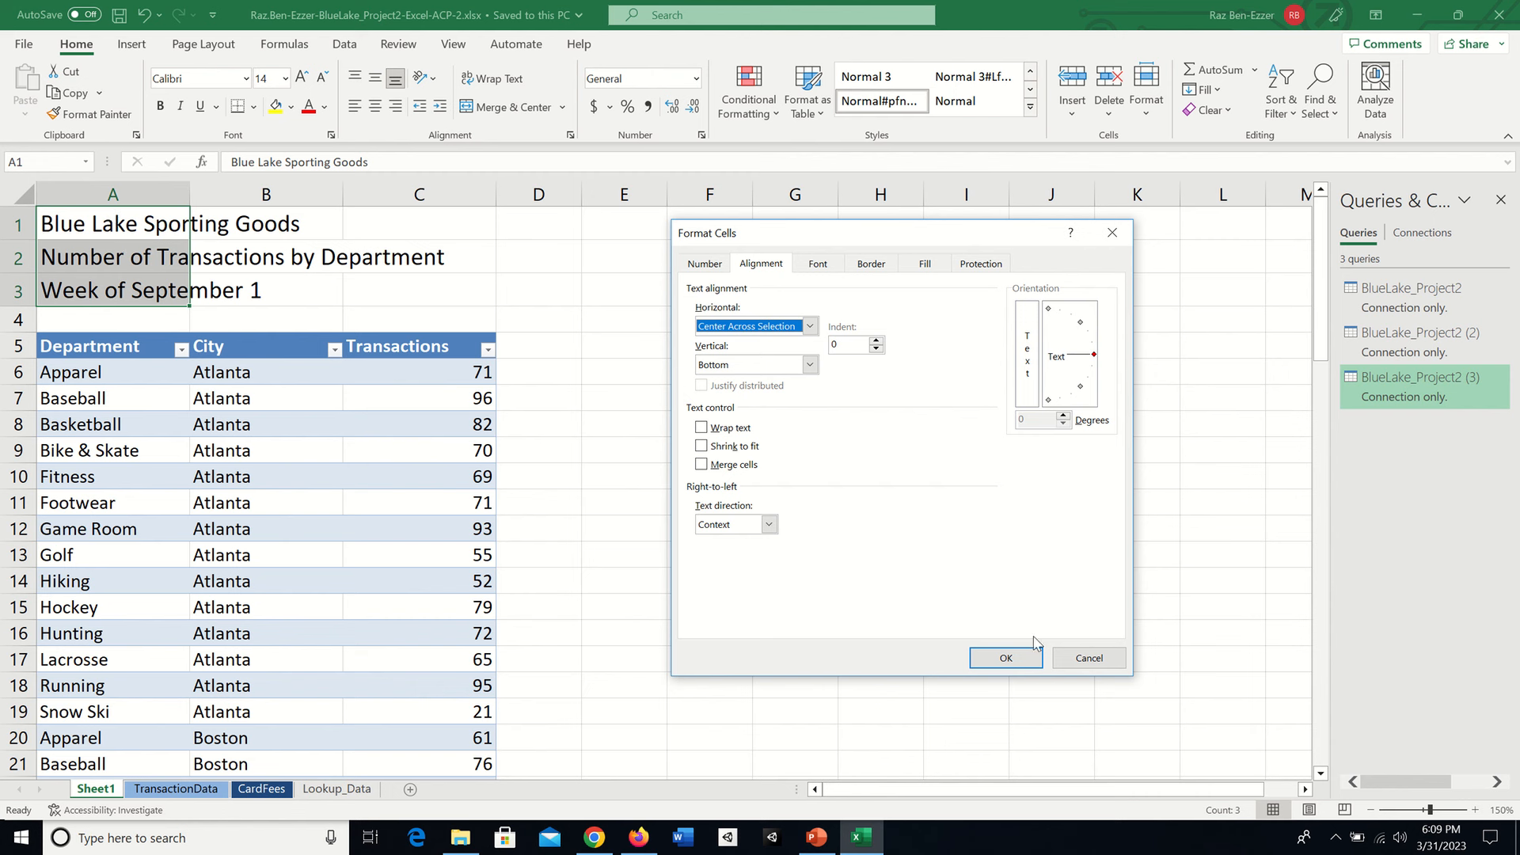
{"action": "left_click", "coordinate": [1004, 657]}
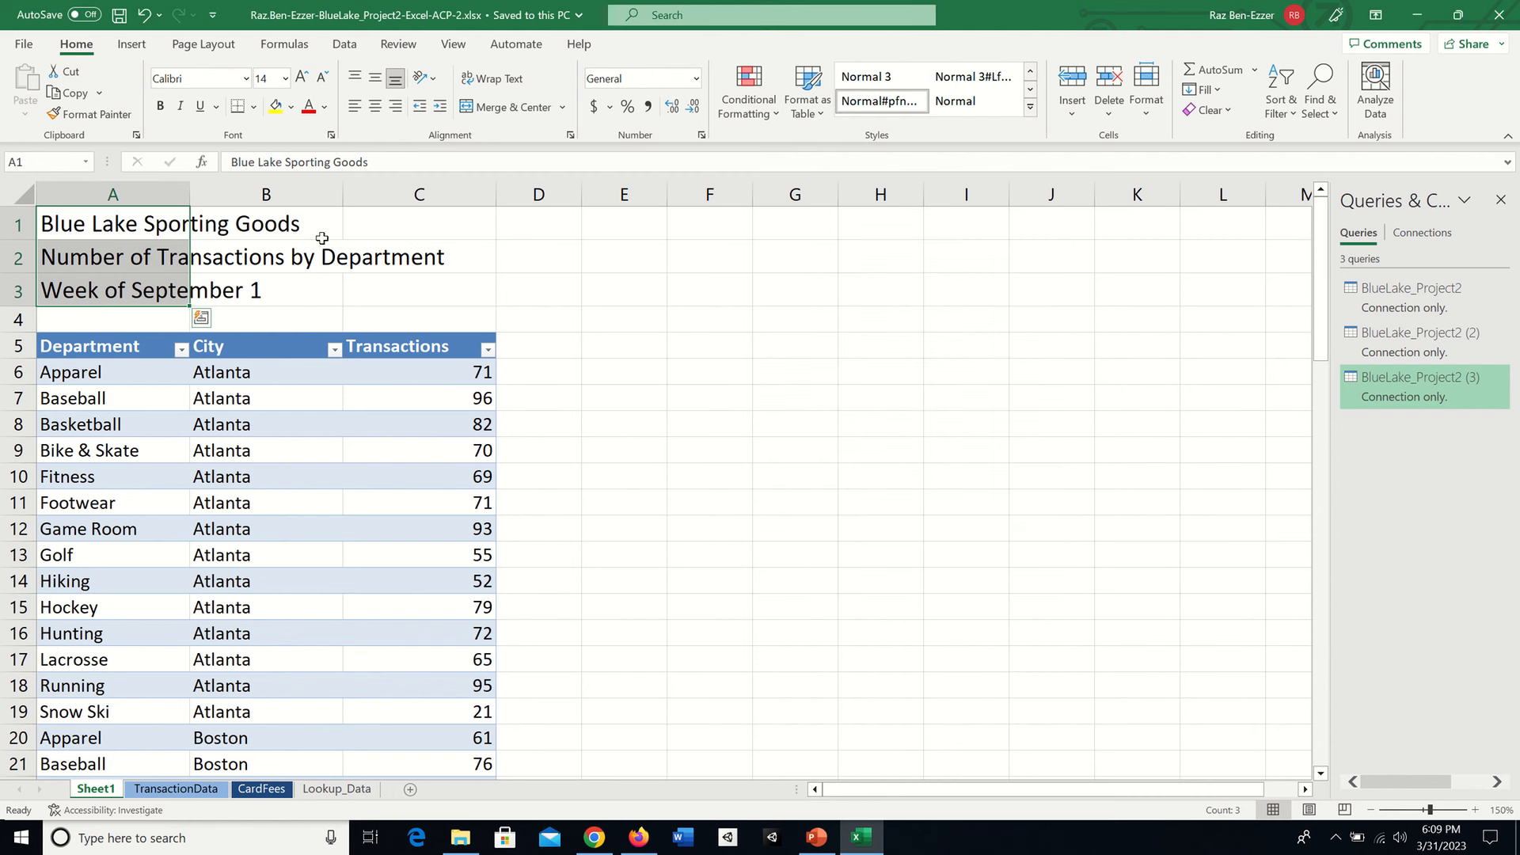
Apply Center Across Selection to A1:C3 so the titles center over columns A–C.
{"action": "left_click", "coordinate": [113, 224]}
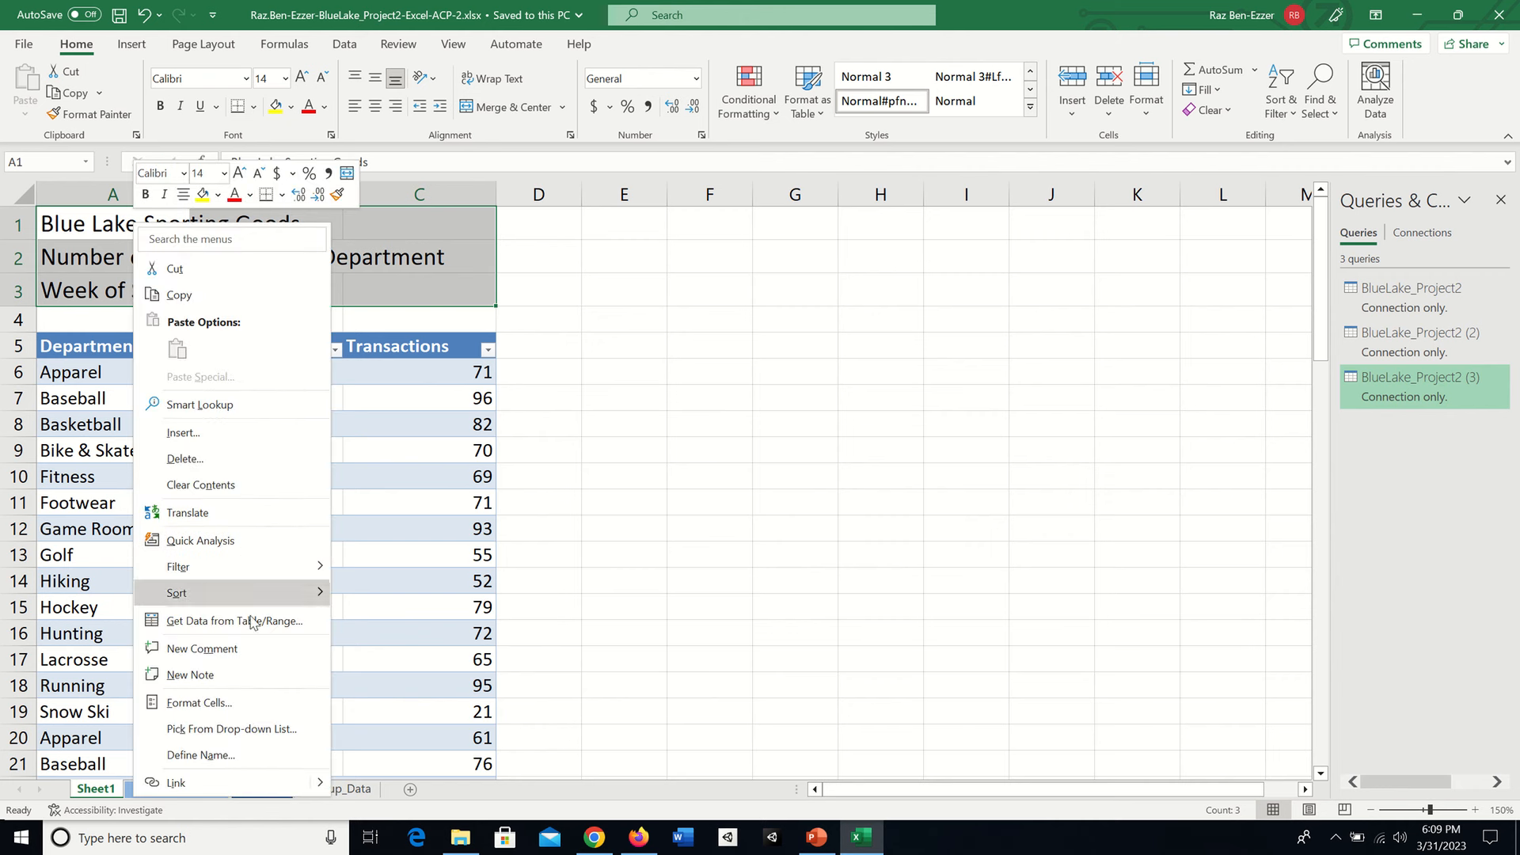
{"action": "mouse_move", "coordinate": [205, 702]}
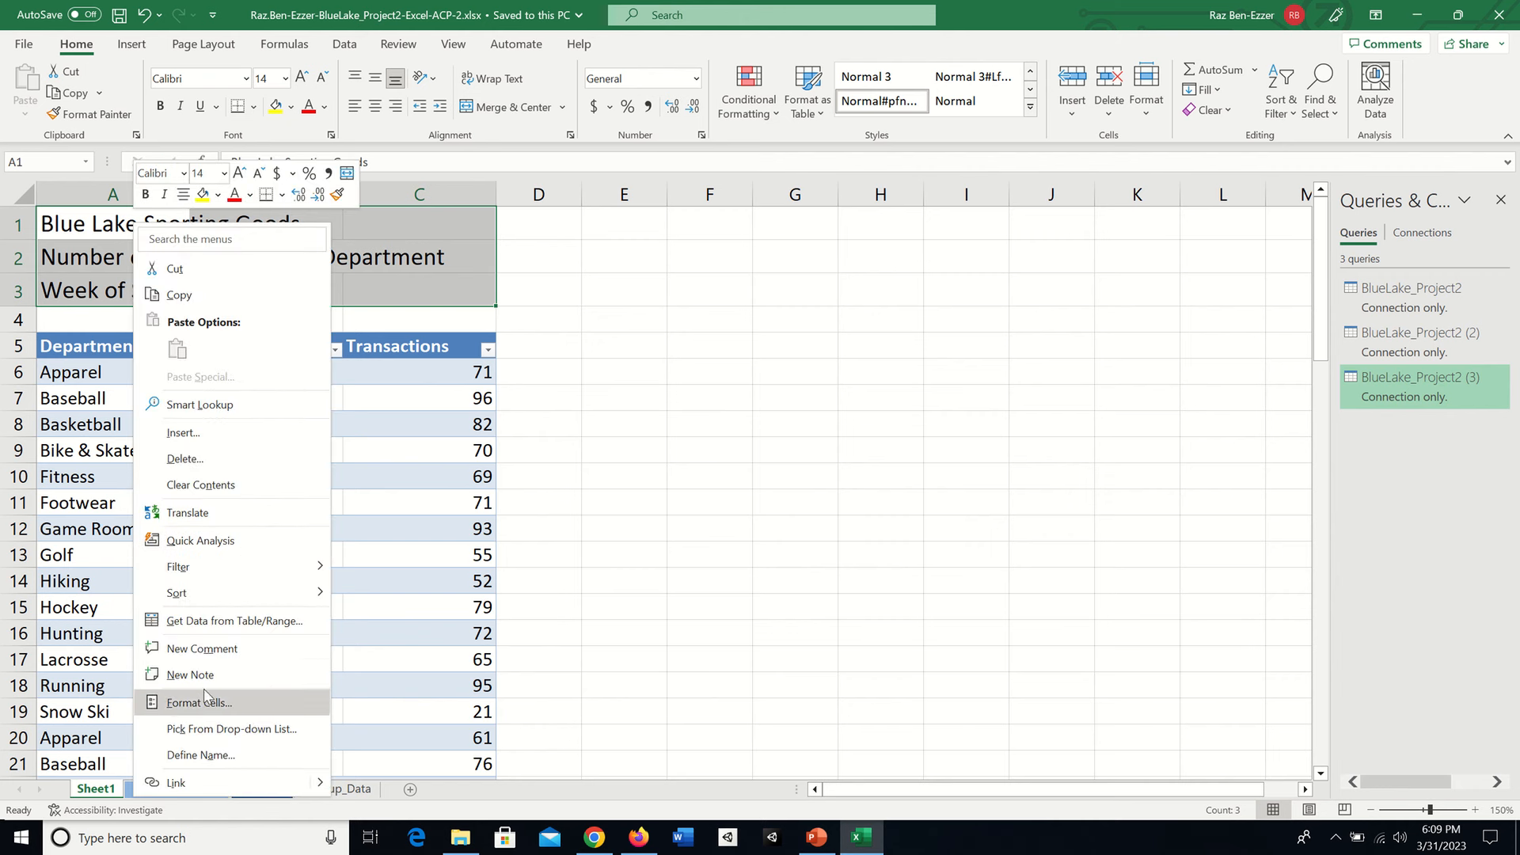
{"action": "mouse_move", "coordinate": [242, 760]}
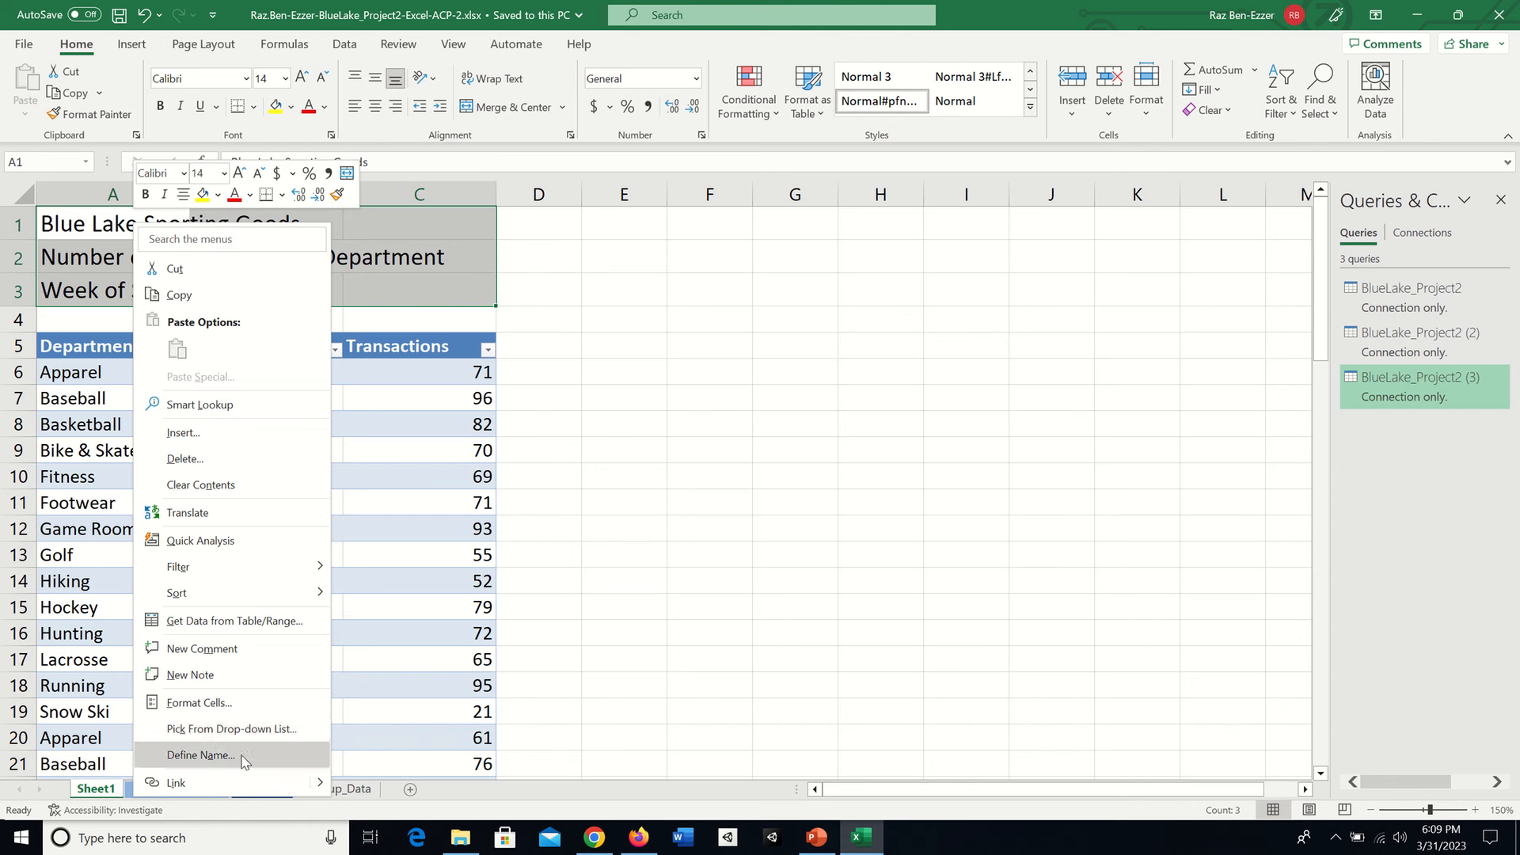
{"action": "left_click", "coordinate": [199, 702]}
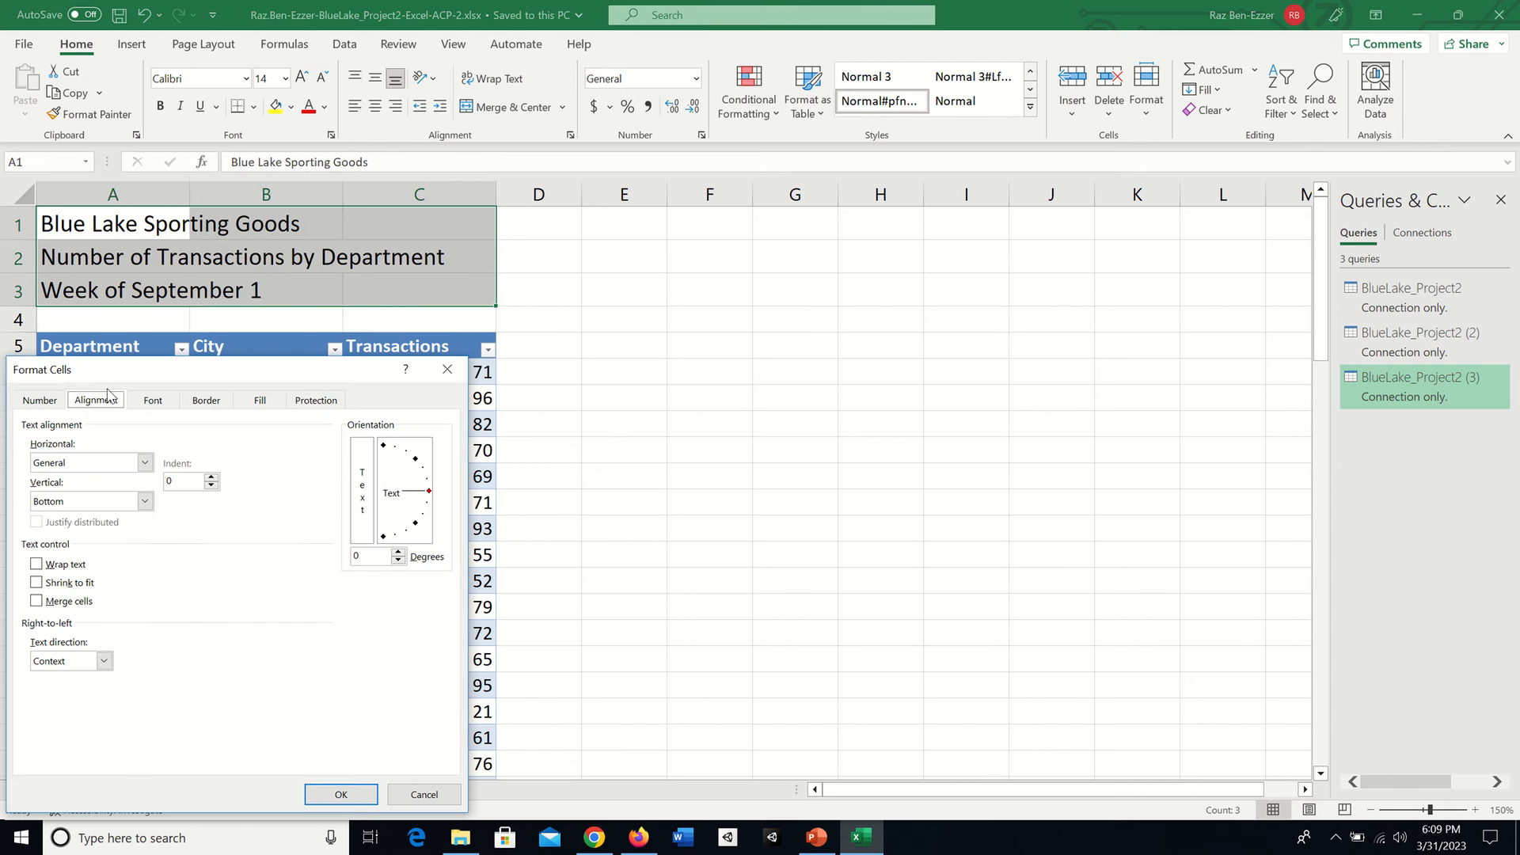
{"action": "left_click", "coordinate": [144, 462]}
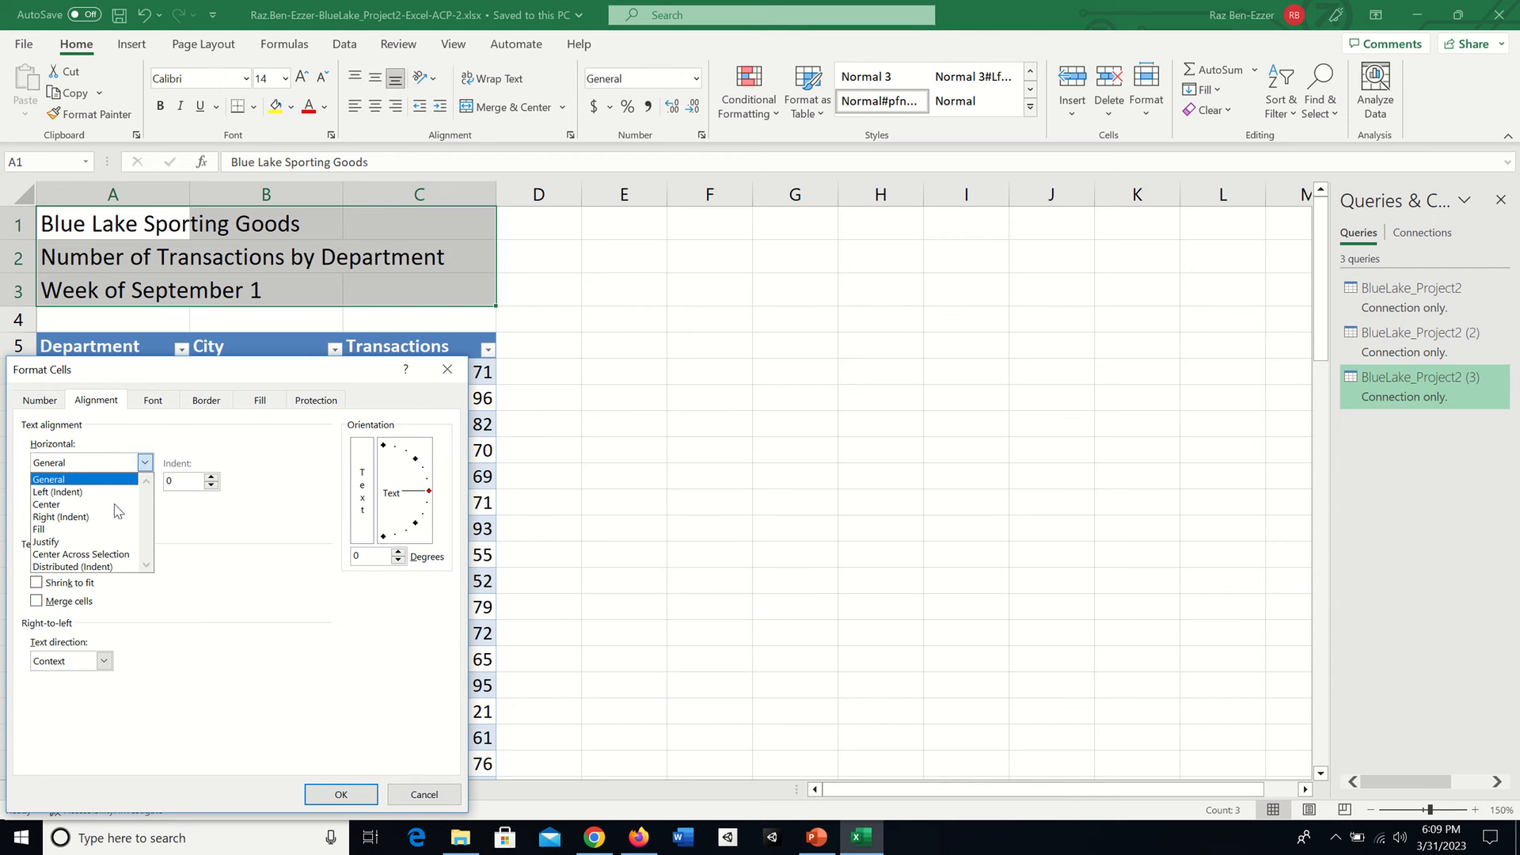
{"action": "left_click", "coordinate": [82, 553]}
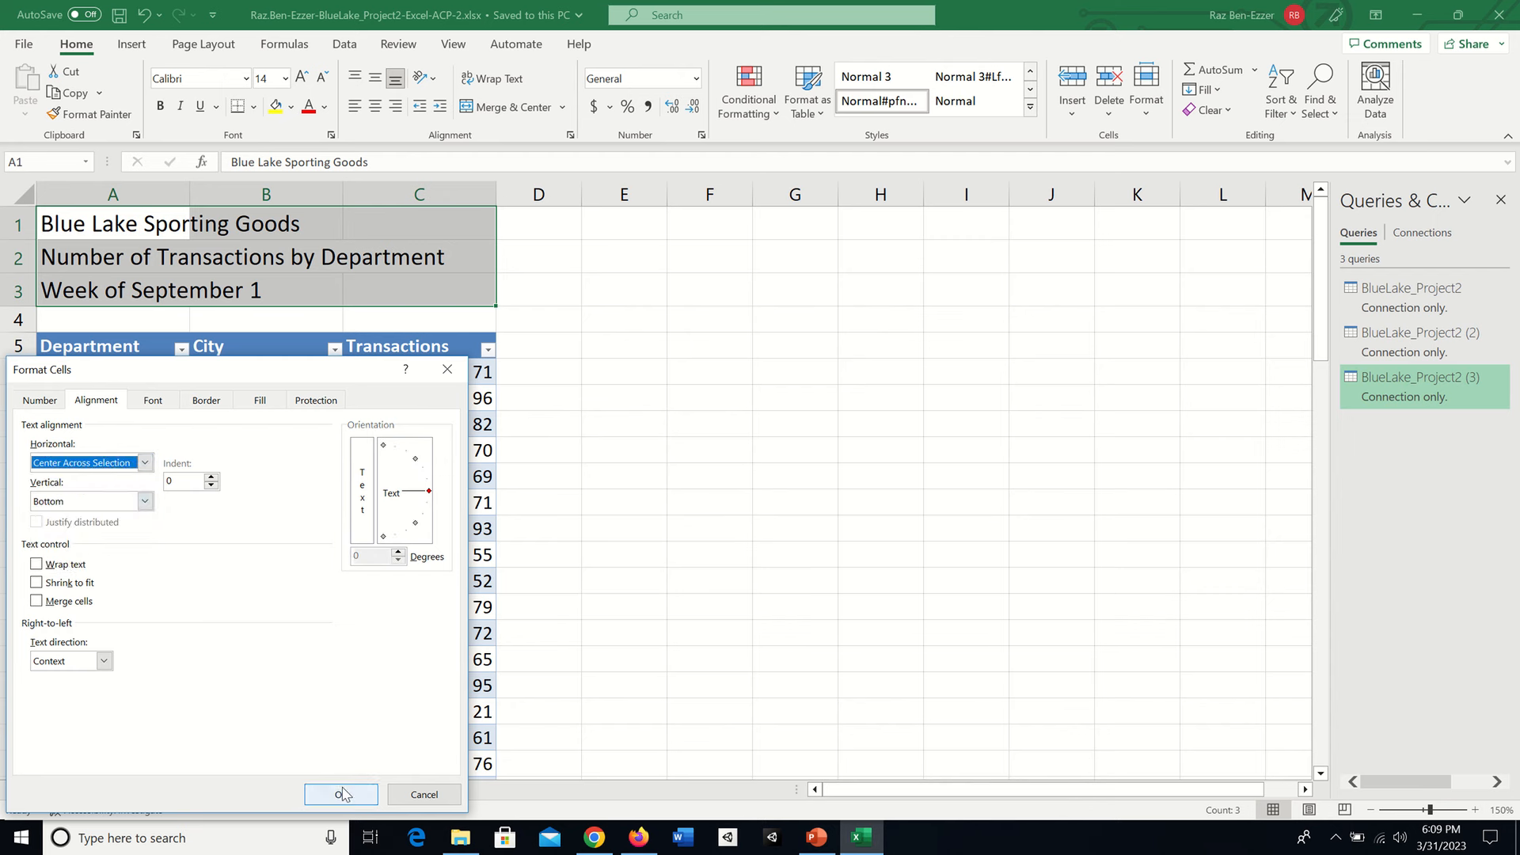
{"action": "left_click", "coordinate": [340, 794]}
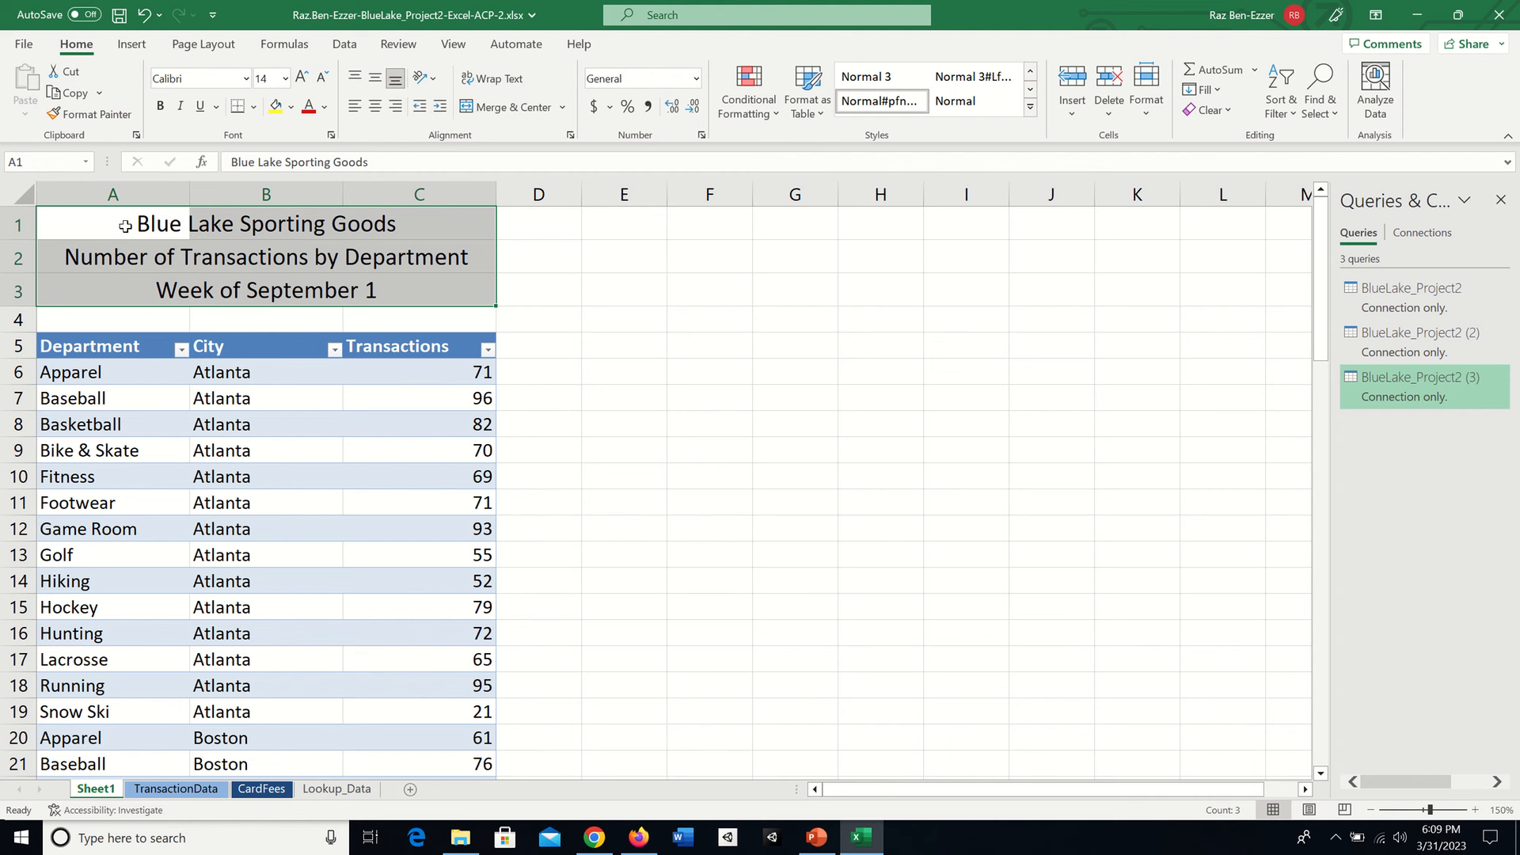
{"action": "mouse_move", "coordinate": [130, 292]}
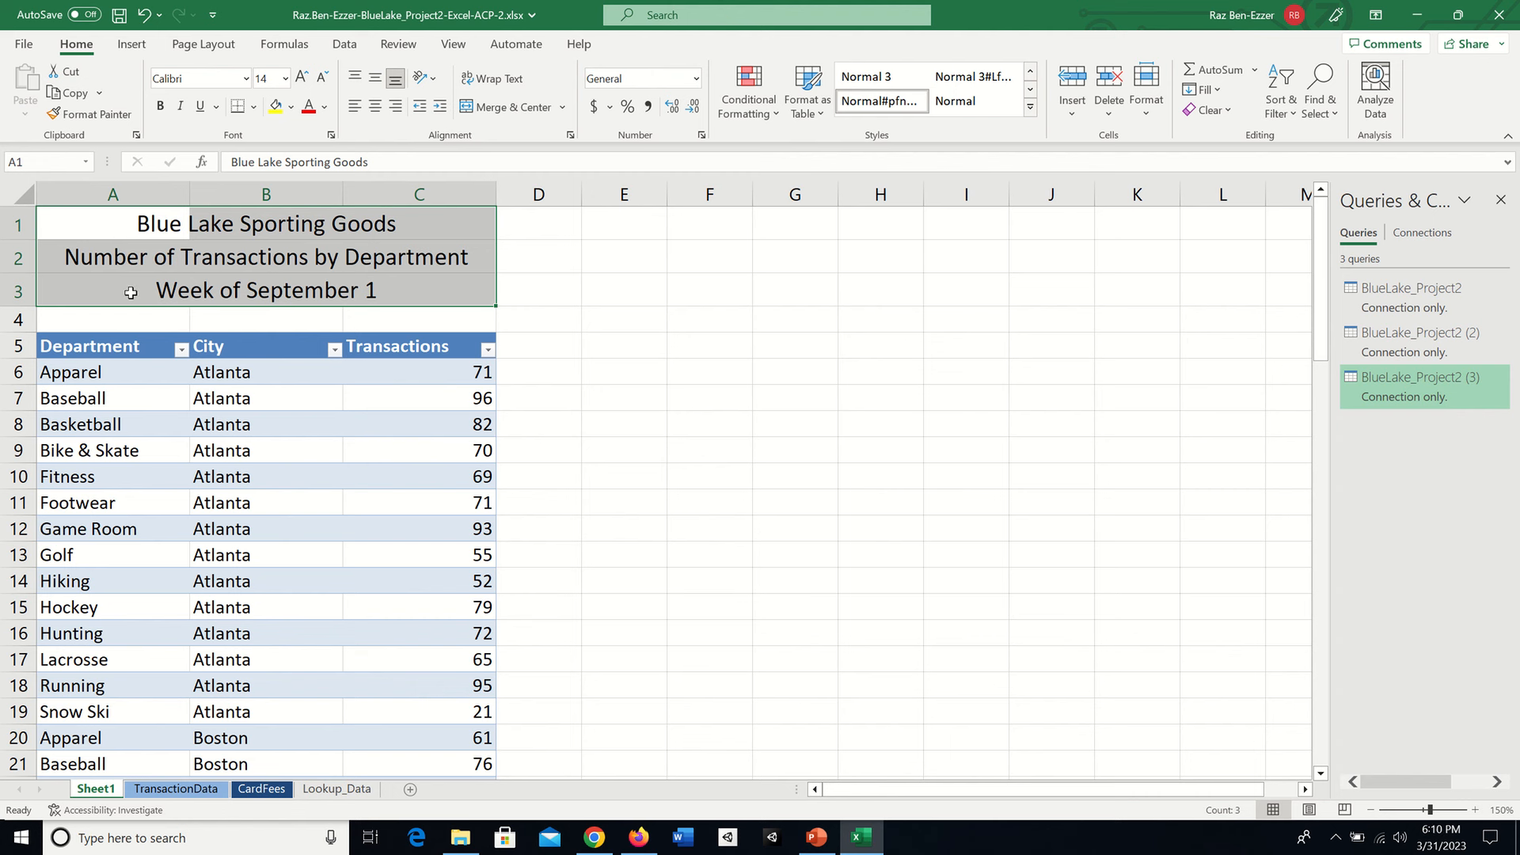
{"action": "mouse_move", "coordinate": [153, 286]}
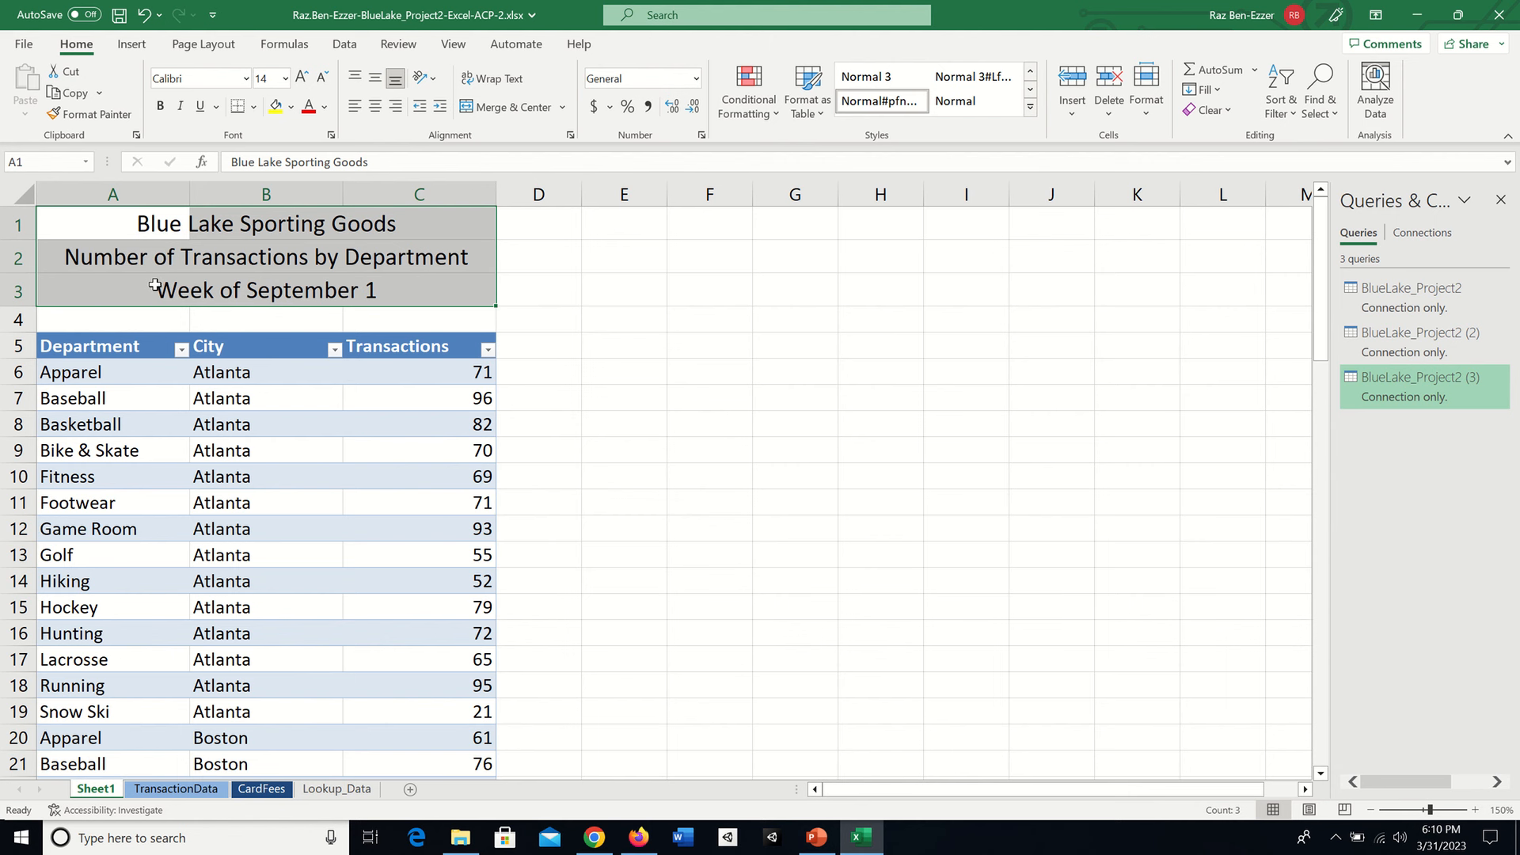
{"action": "mouse_move", "coordinate": [204, 270]}
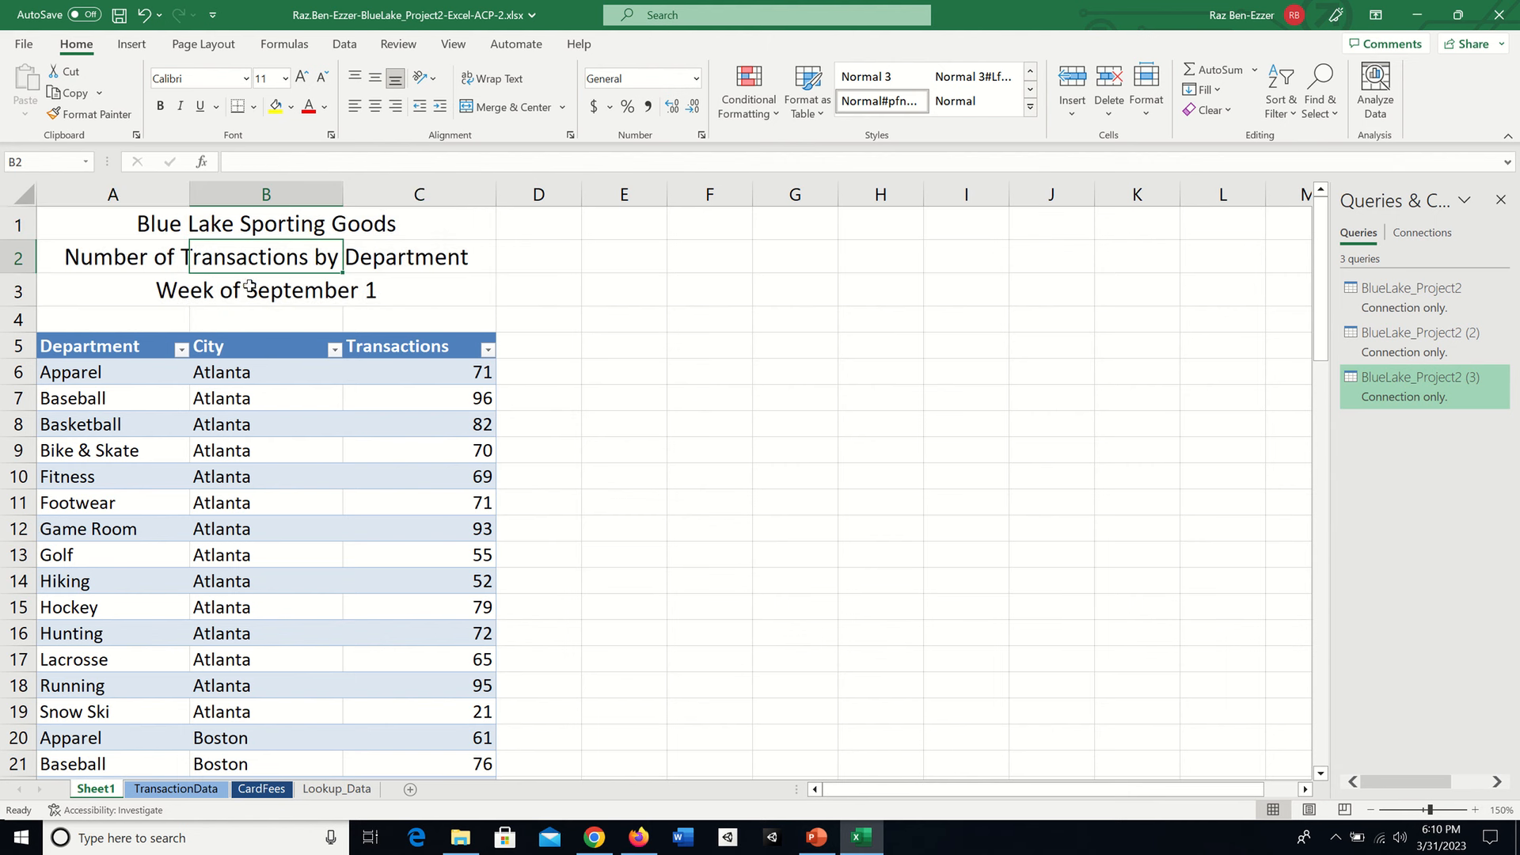
{"action": "left_click", "coordinate": [112, 224]}
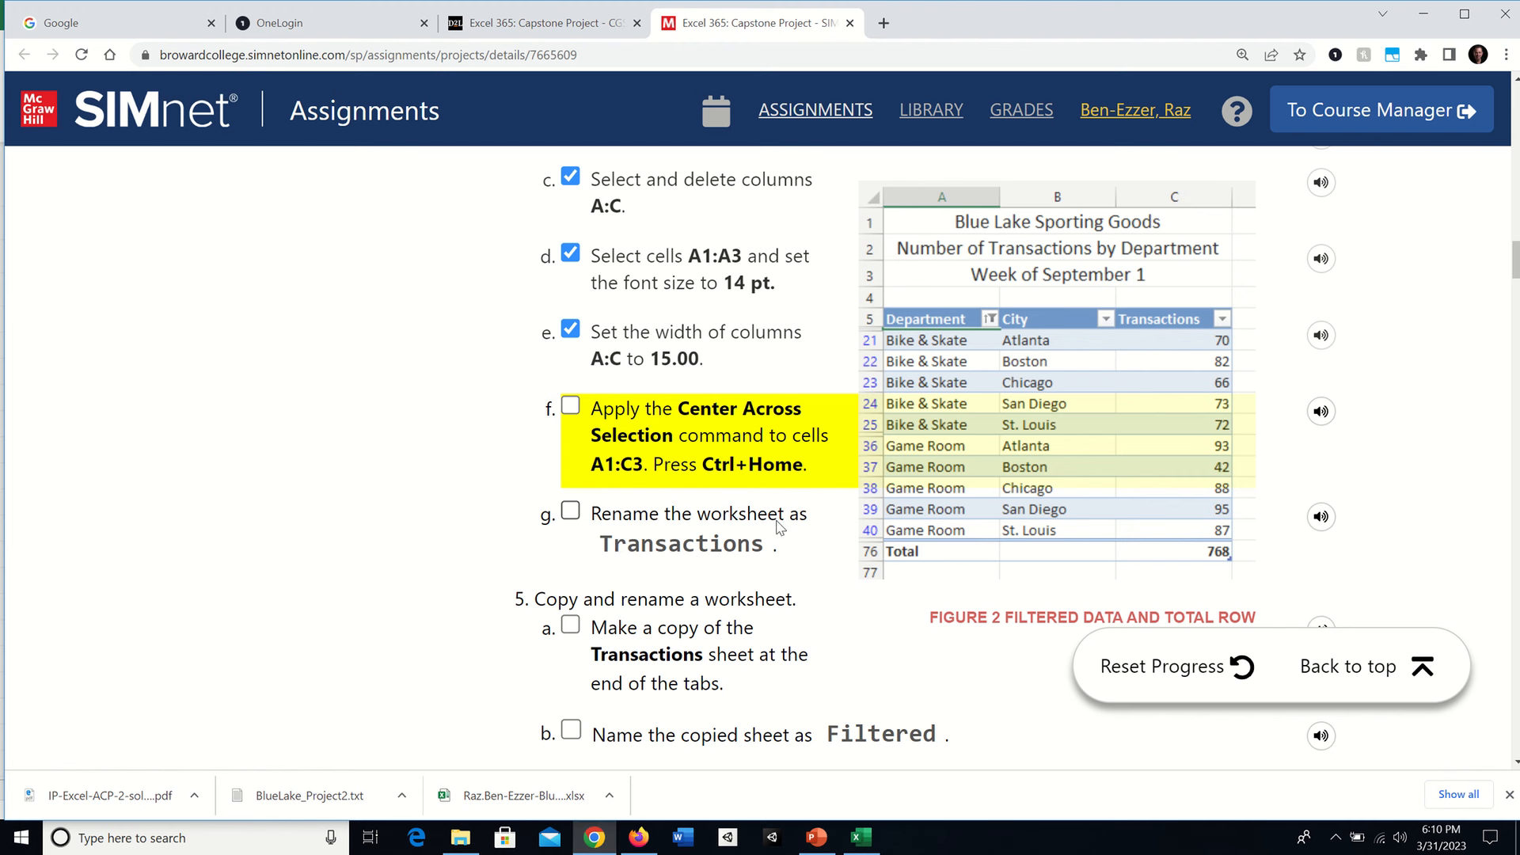
Review step 4g on renaming the worksheet, then switch back to Excel.
{"action": "double_click", "coordinate": [680, 544]}
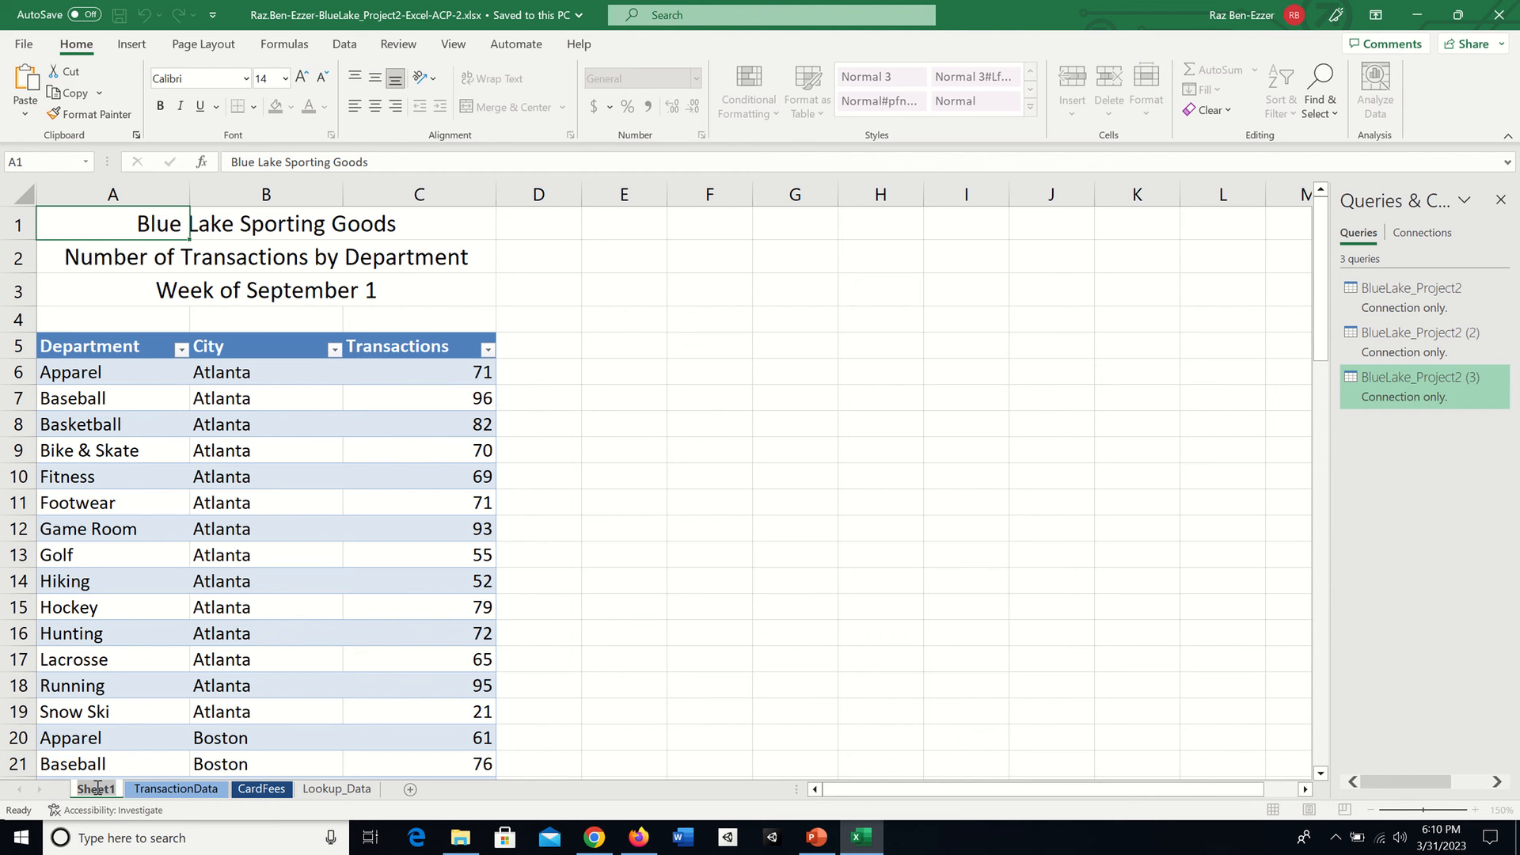
Rename the Sheet1 worksheet tab to Transactions.
{"action": "double_click", "coordinate": [96, 789]}
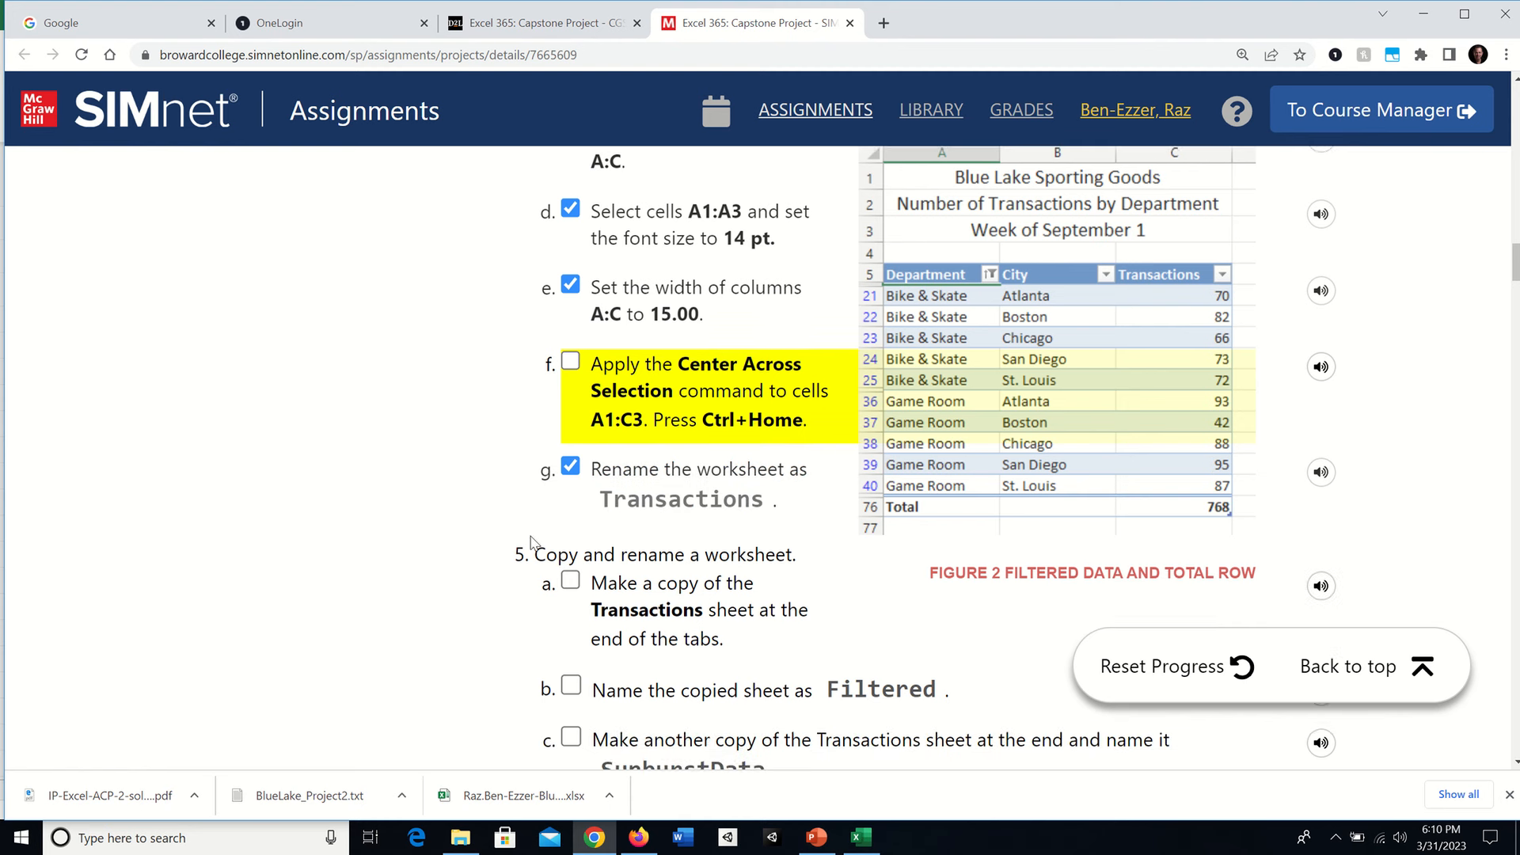
{"action": "scroll", "scroll_direction": "down", "scroll_amount": 3}
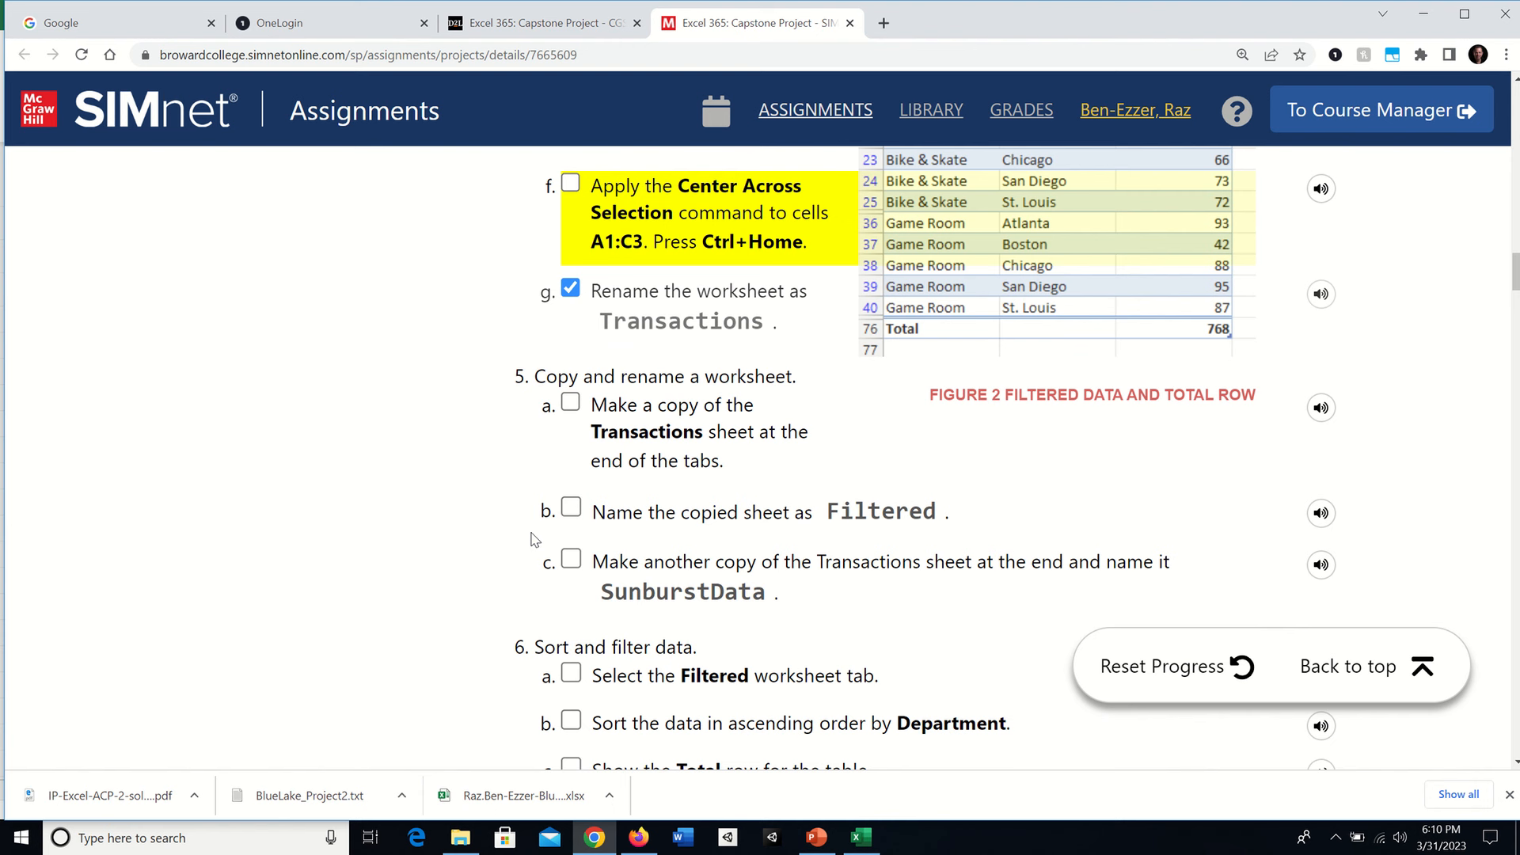
{"action": "mouse_move", "coordinate": [543, 433]}
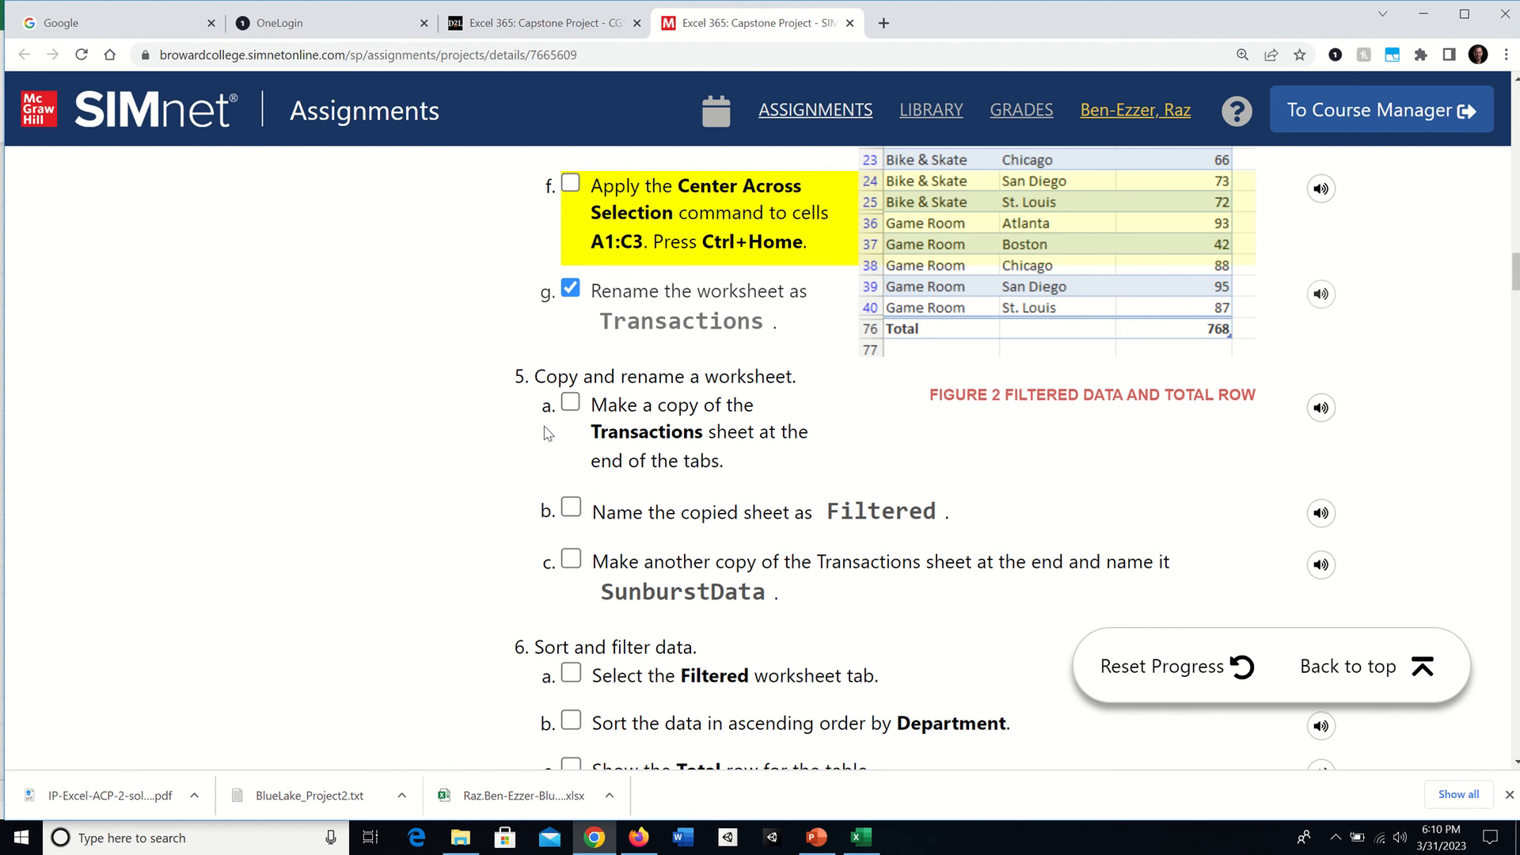
{"action": "mouse_move", "coordinate": [543, 429]}
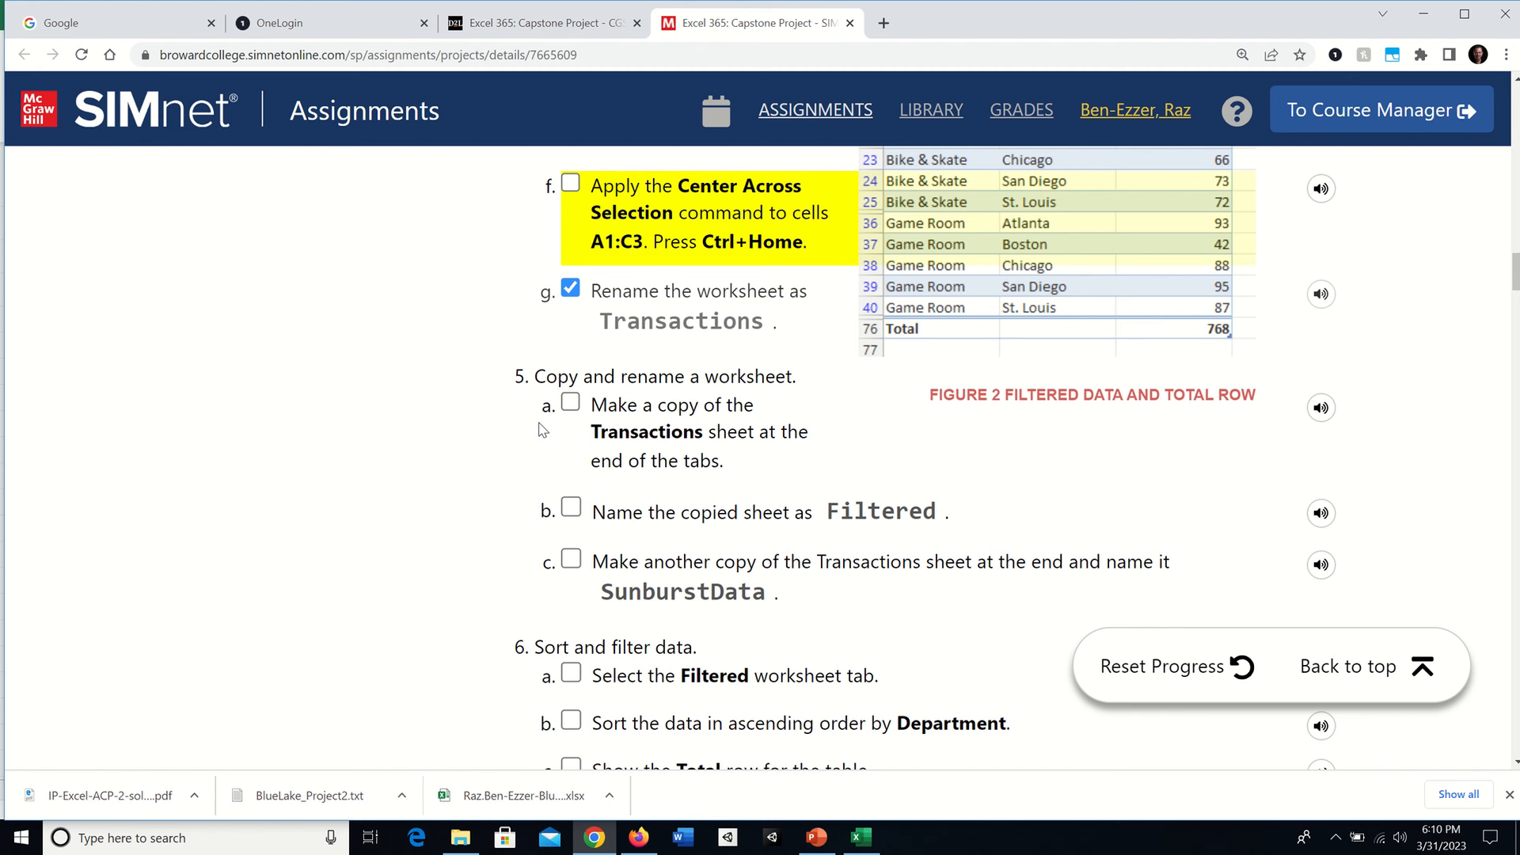